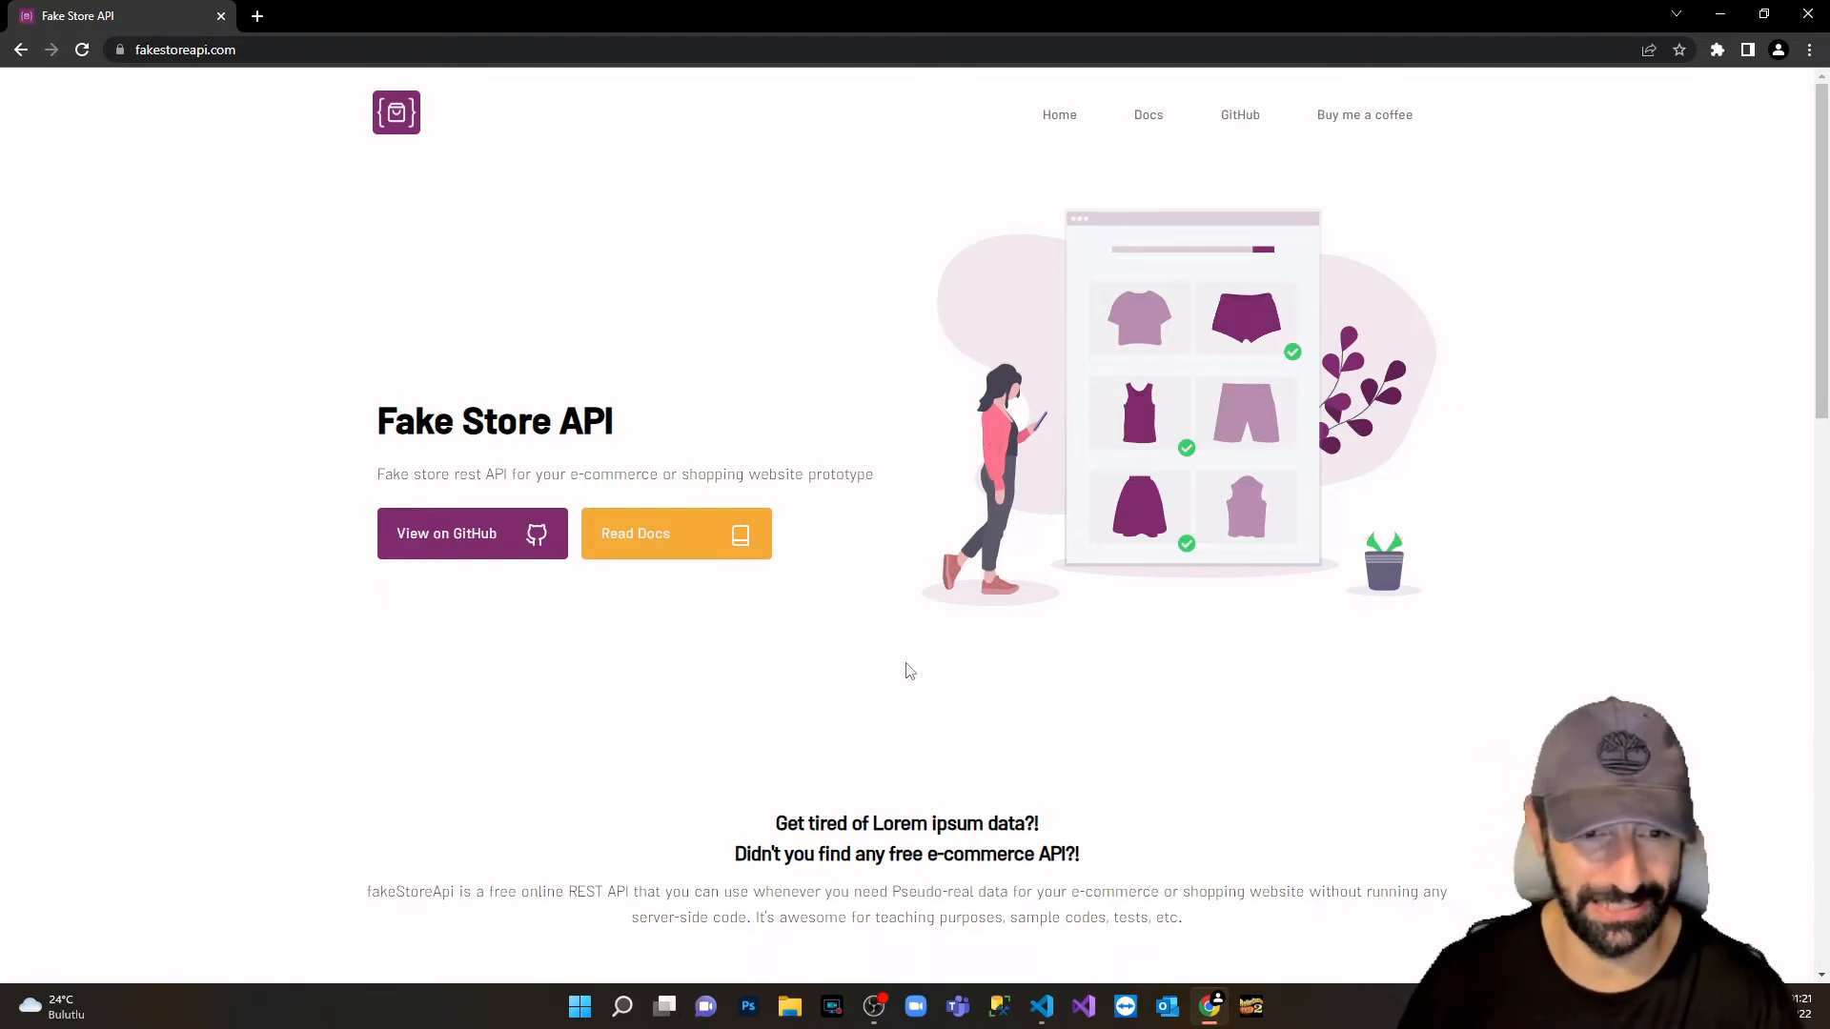
mouse_move(673, 576)
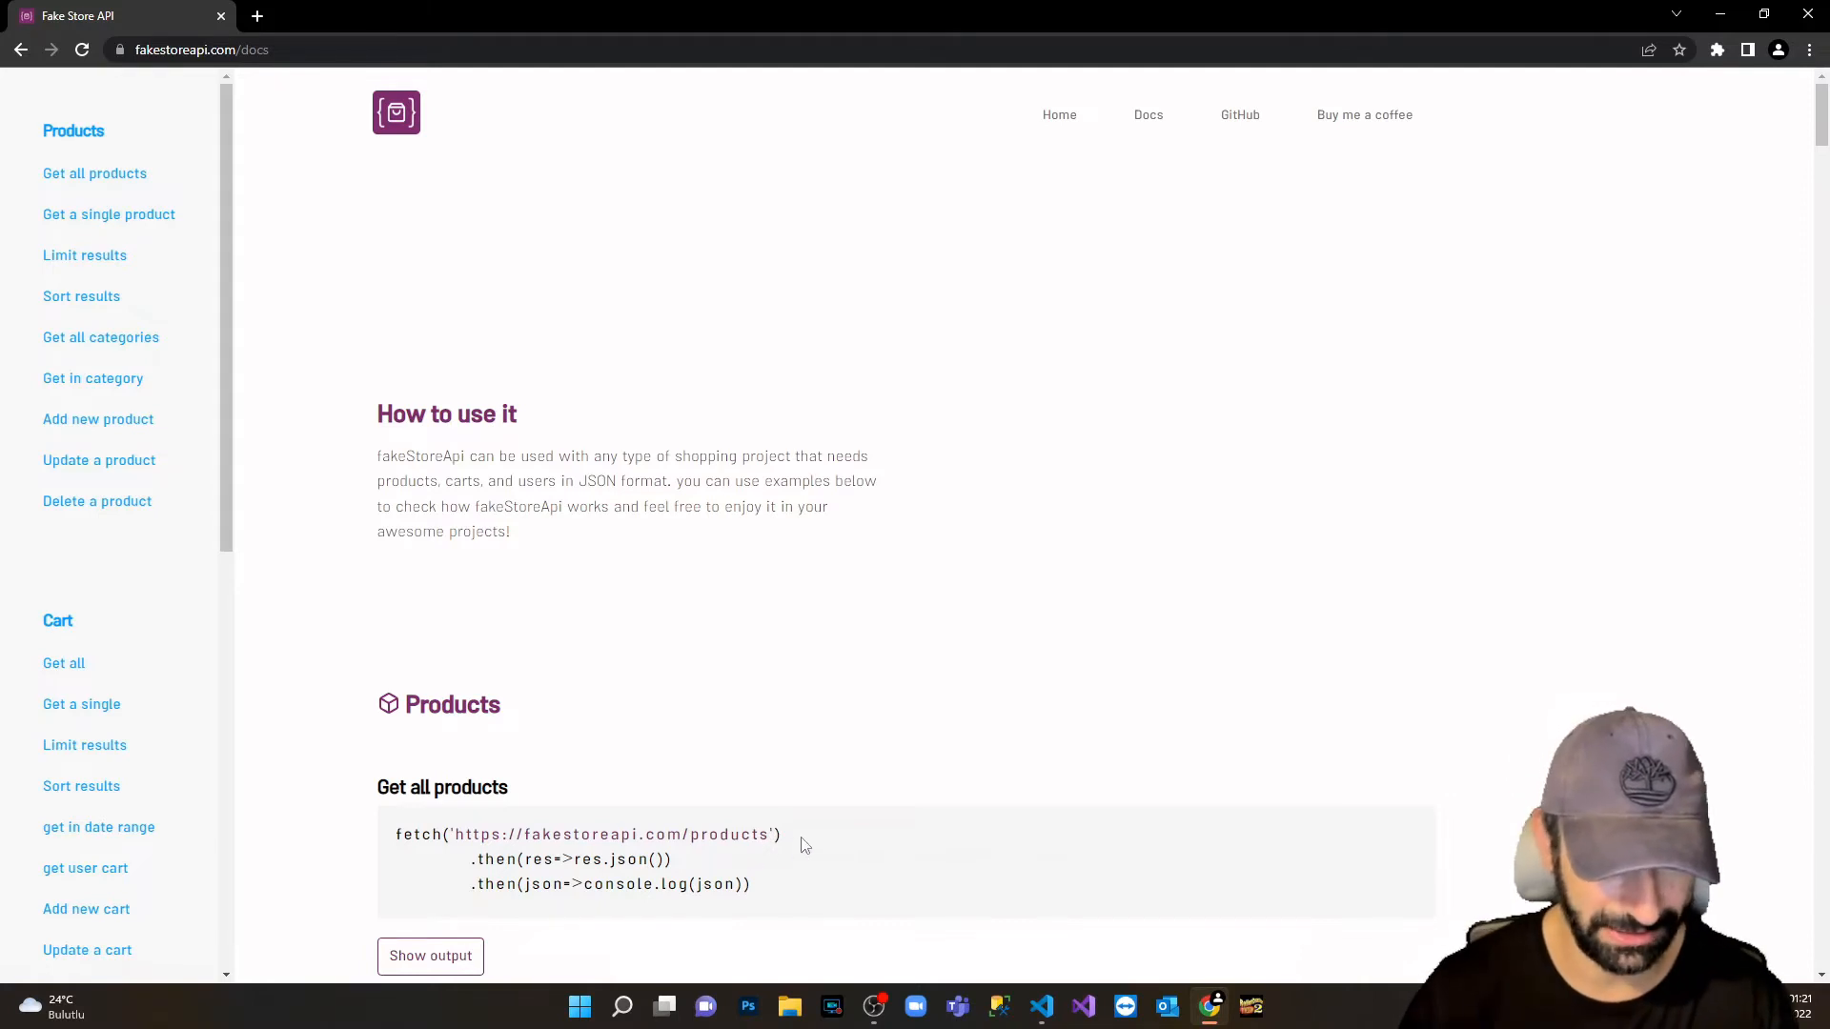
double_click(583, 835)
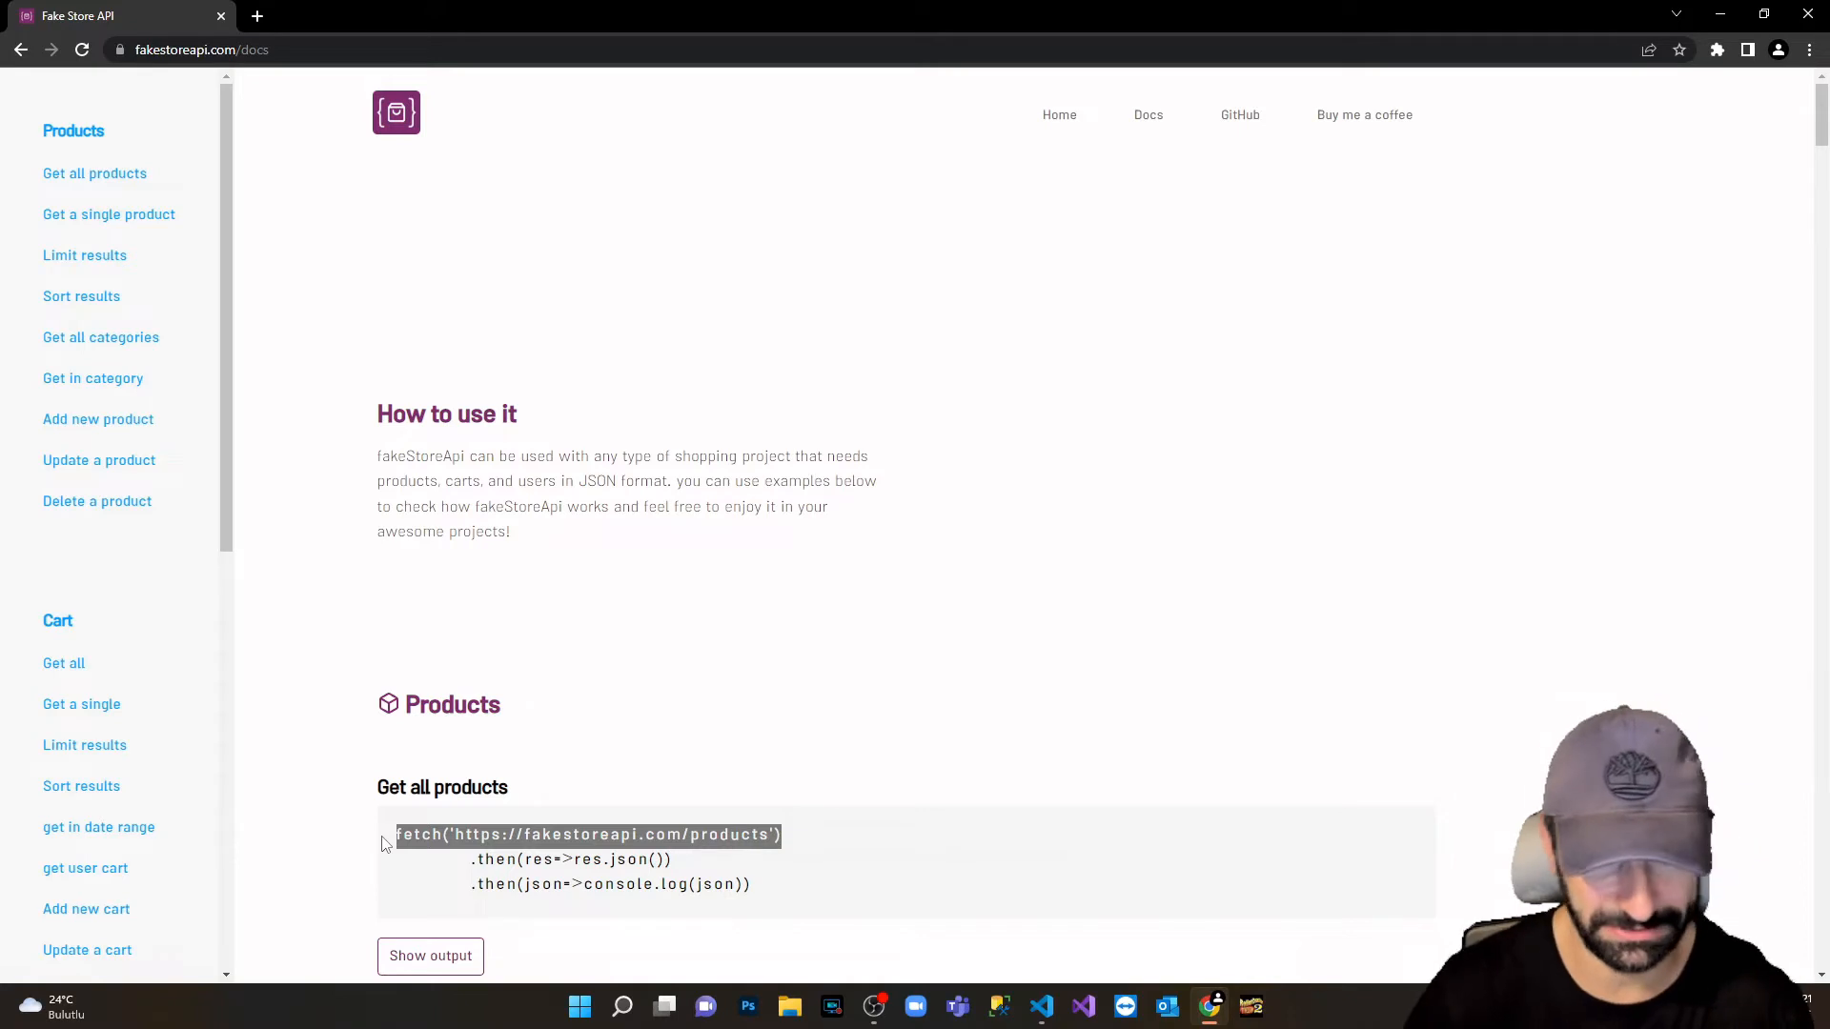
mouse_move(1041, 1007)
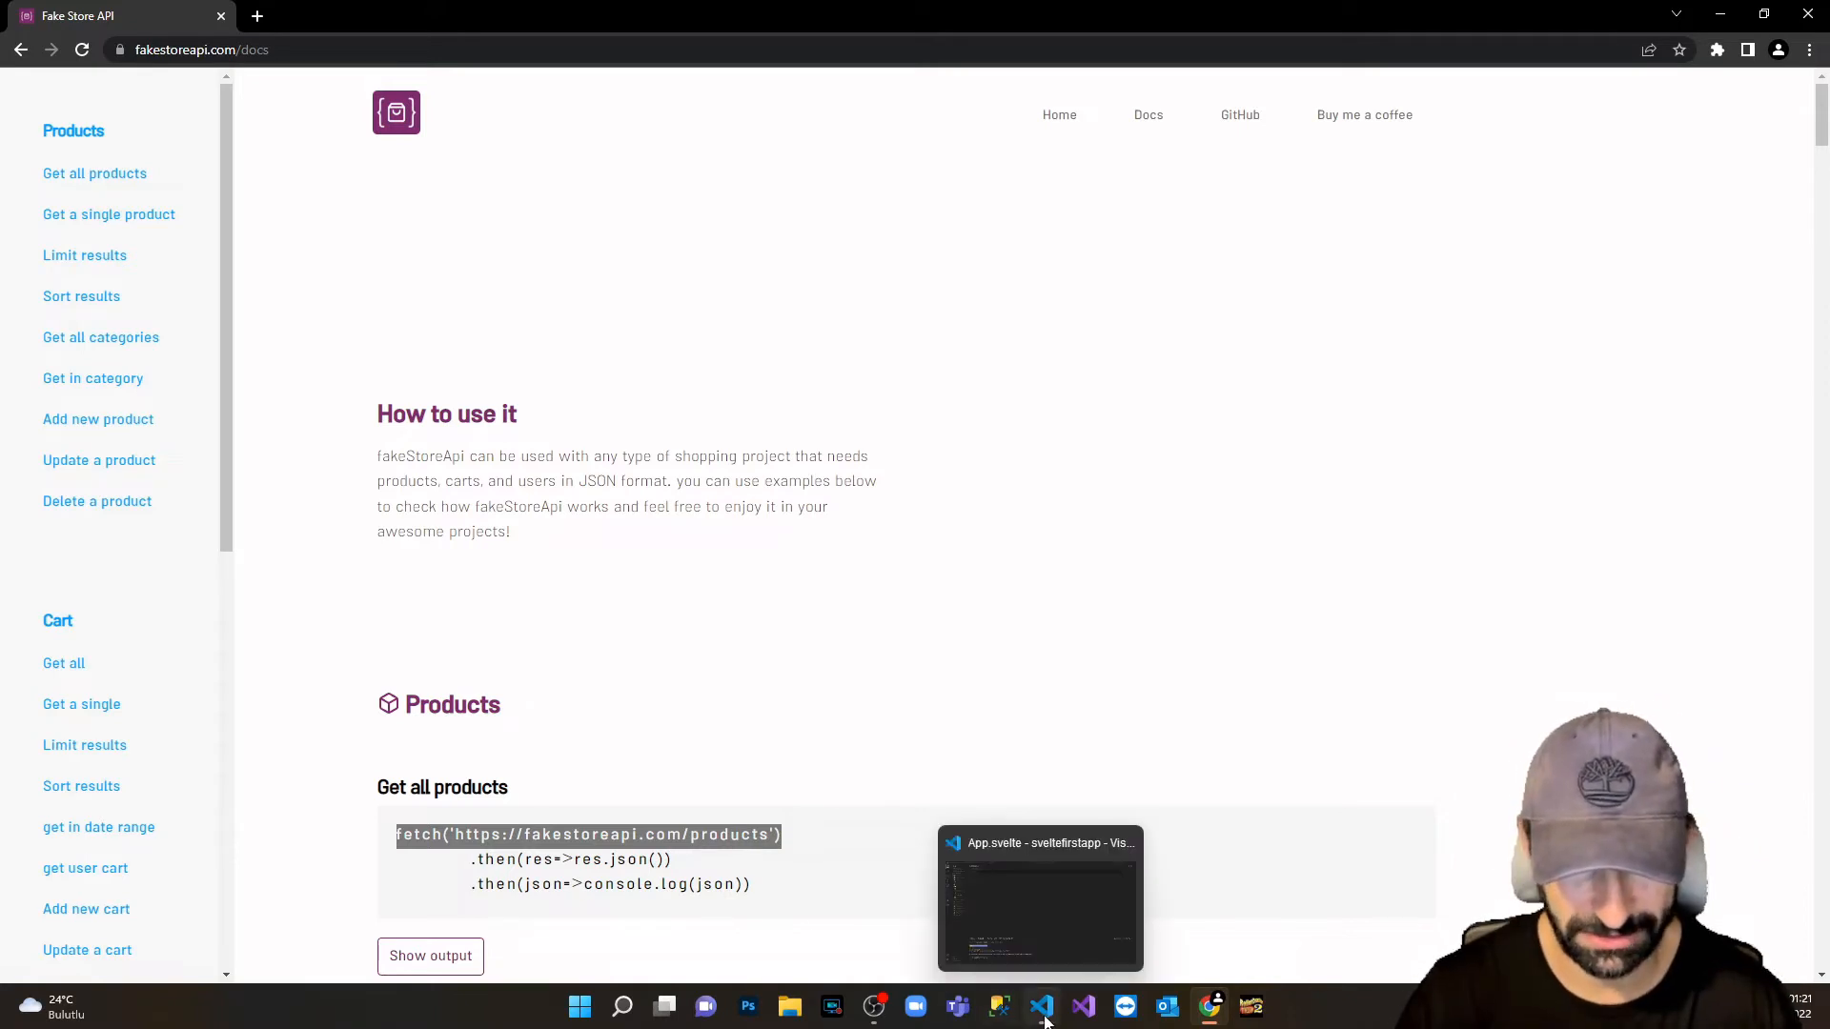
Add a <script> block to App.svelte with import {onMount} from 'svelte'.
click(1039, 898)
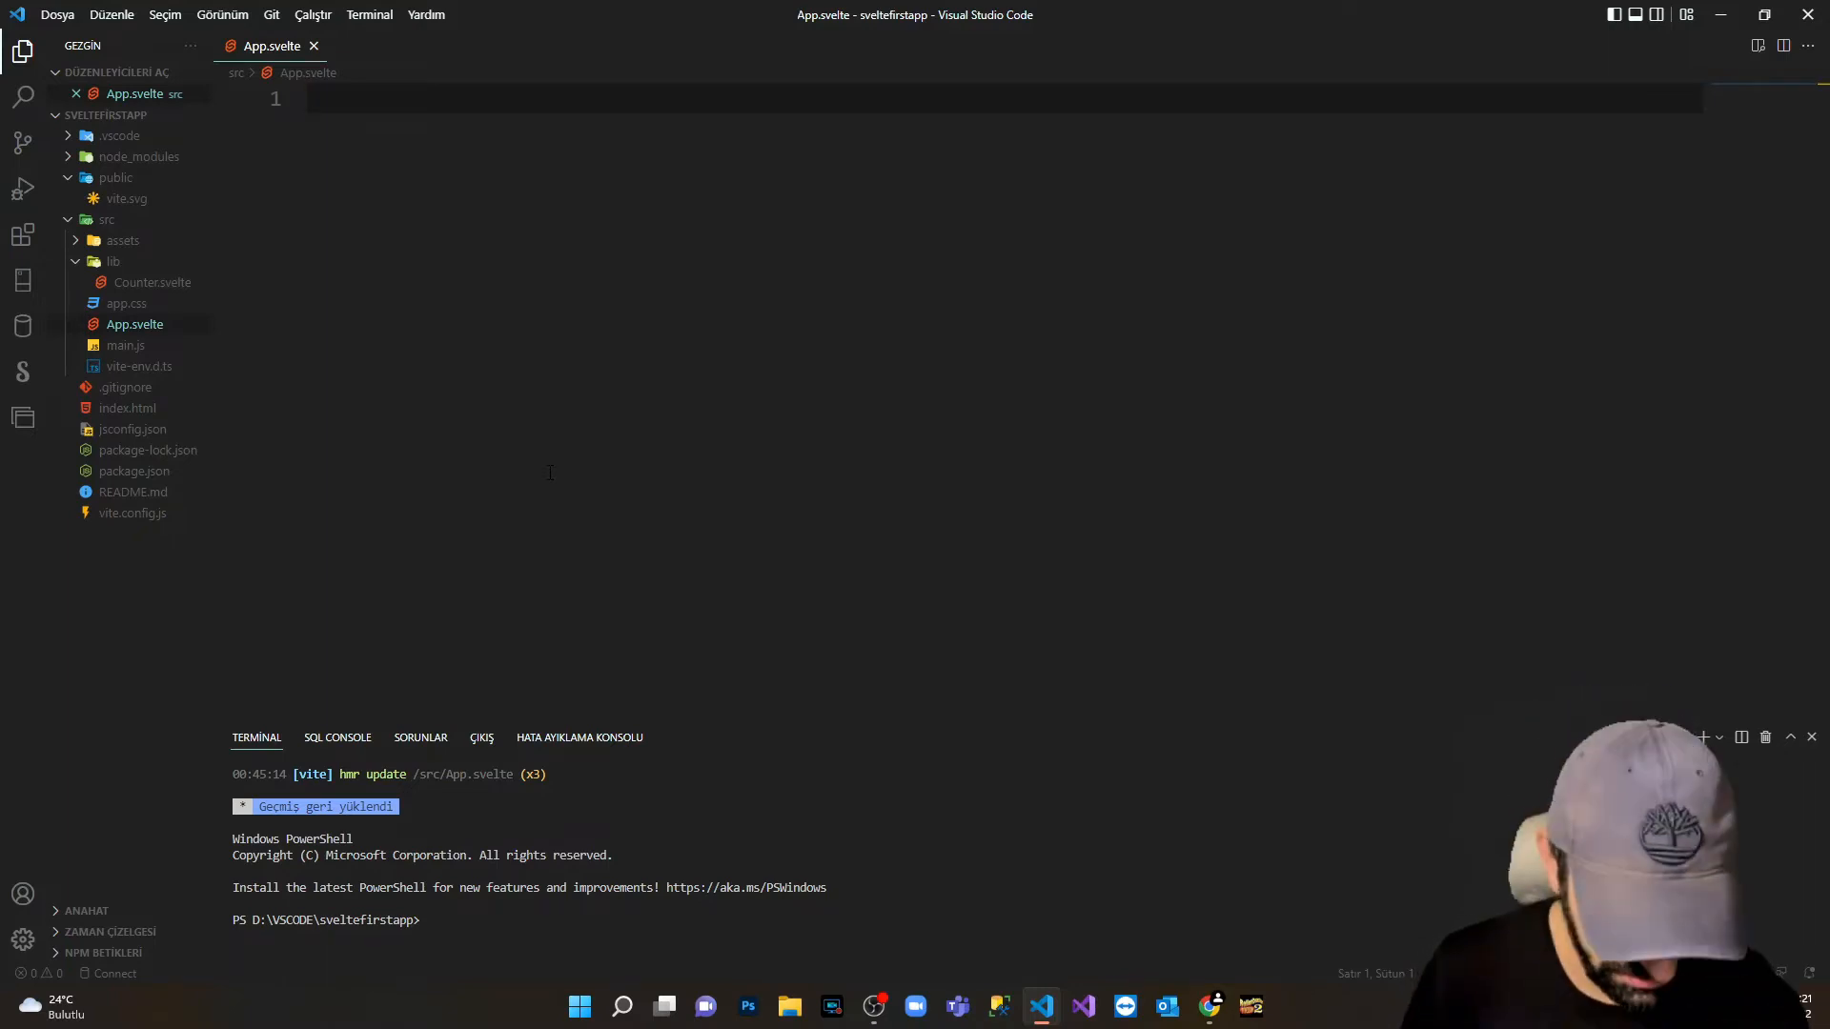
text(<scx)
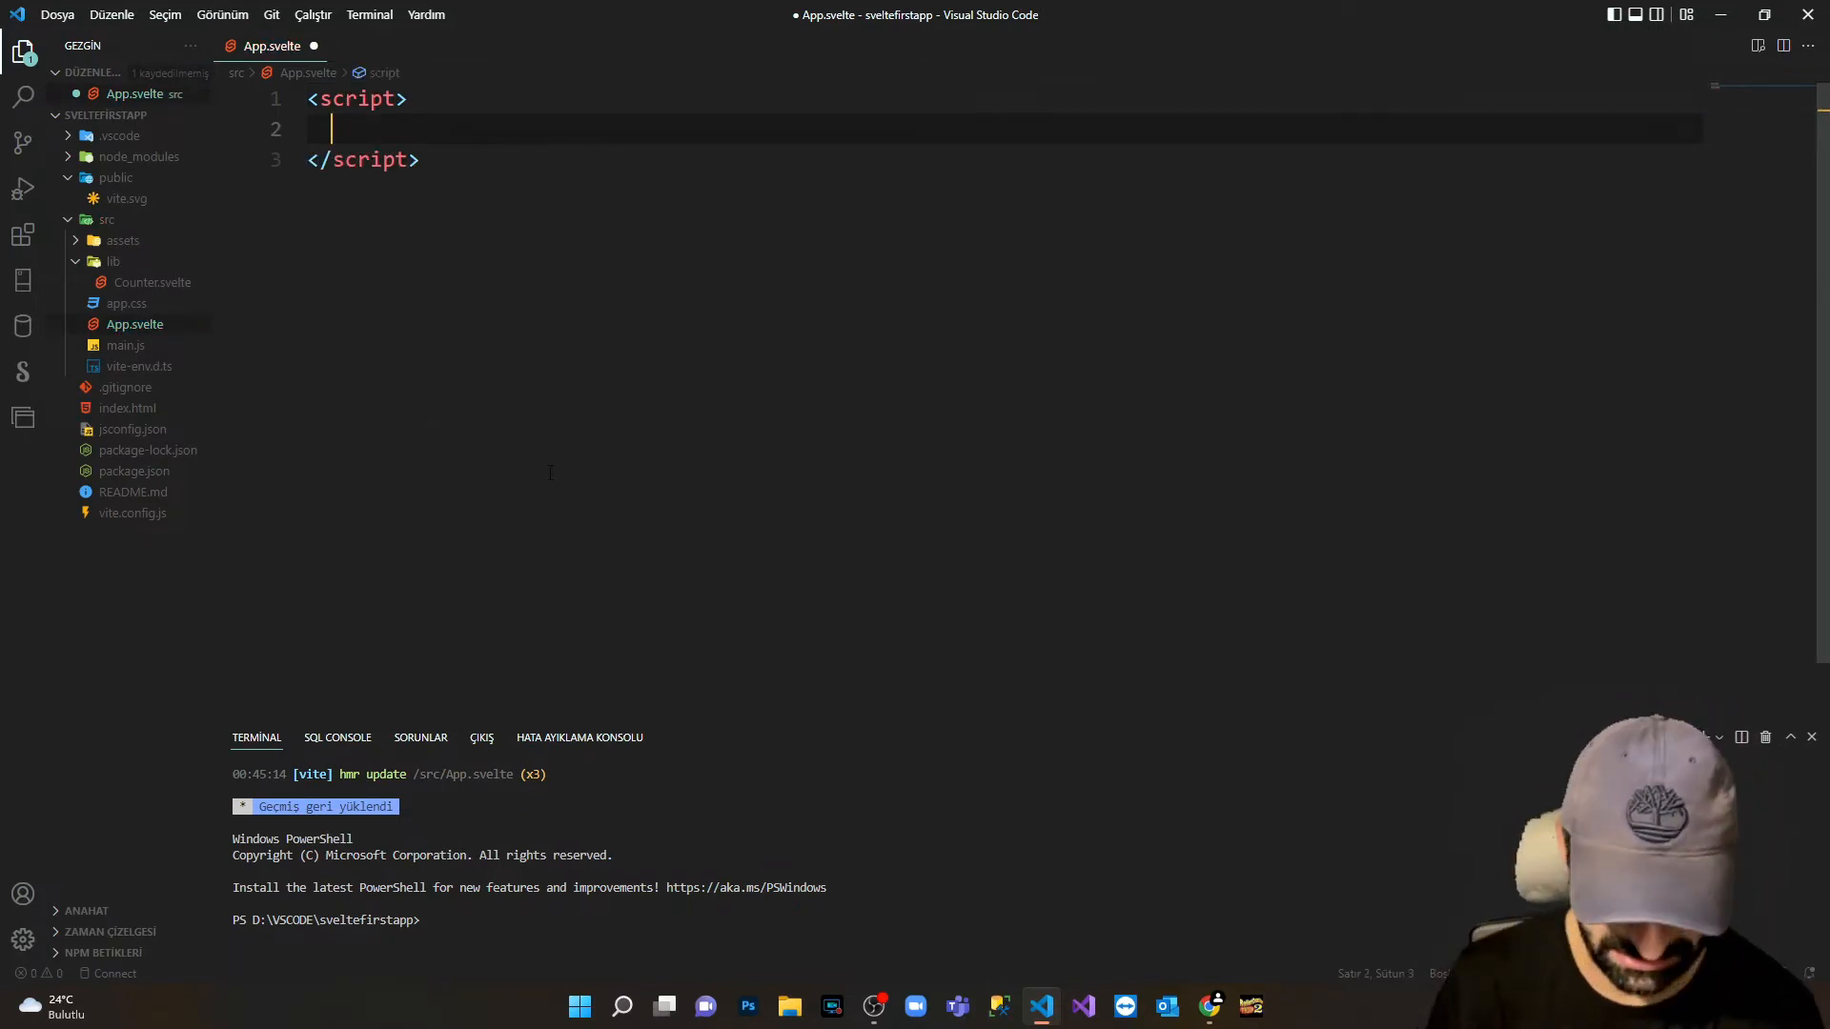
key(enter)
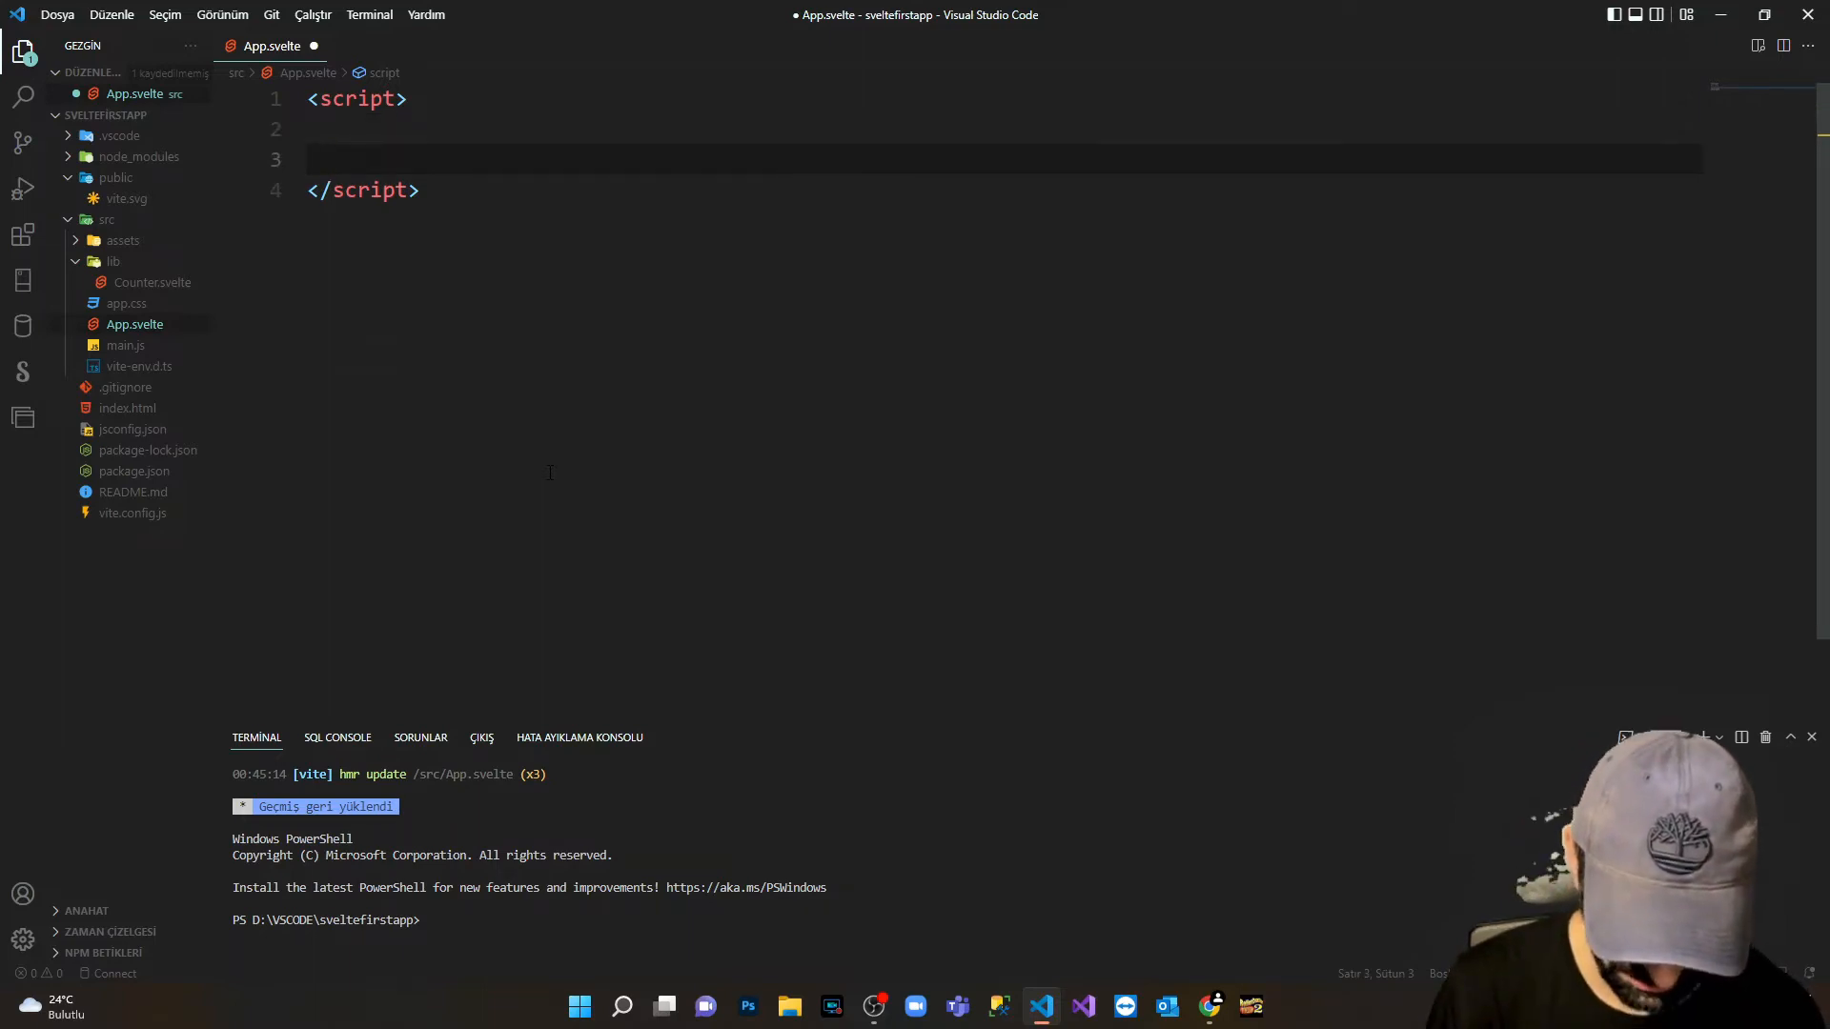
text(import)
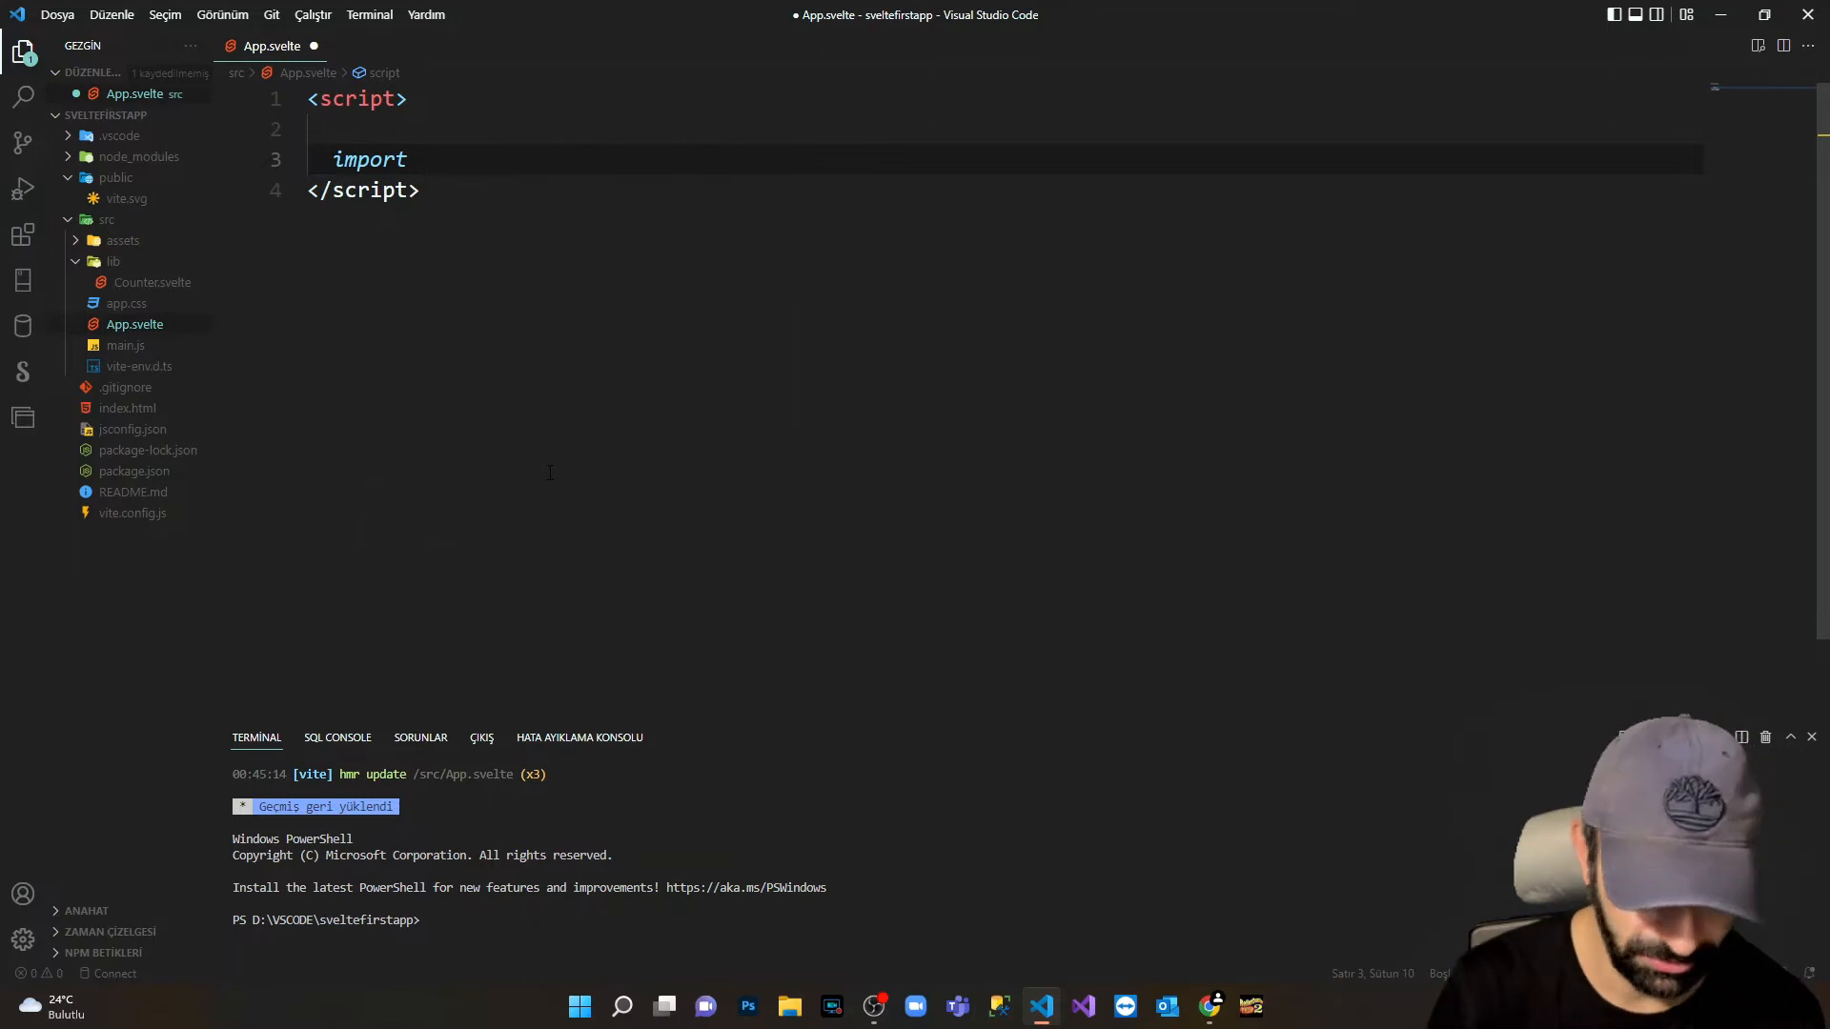
text({o})
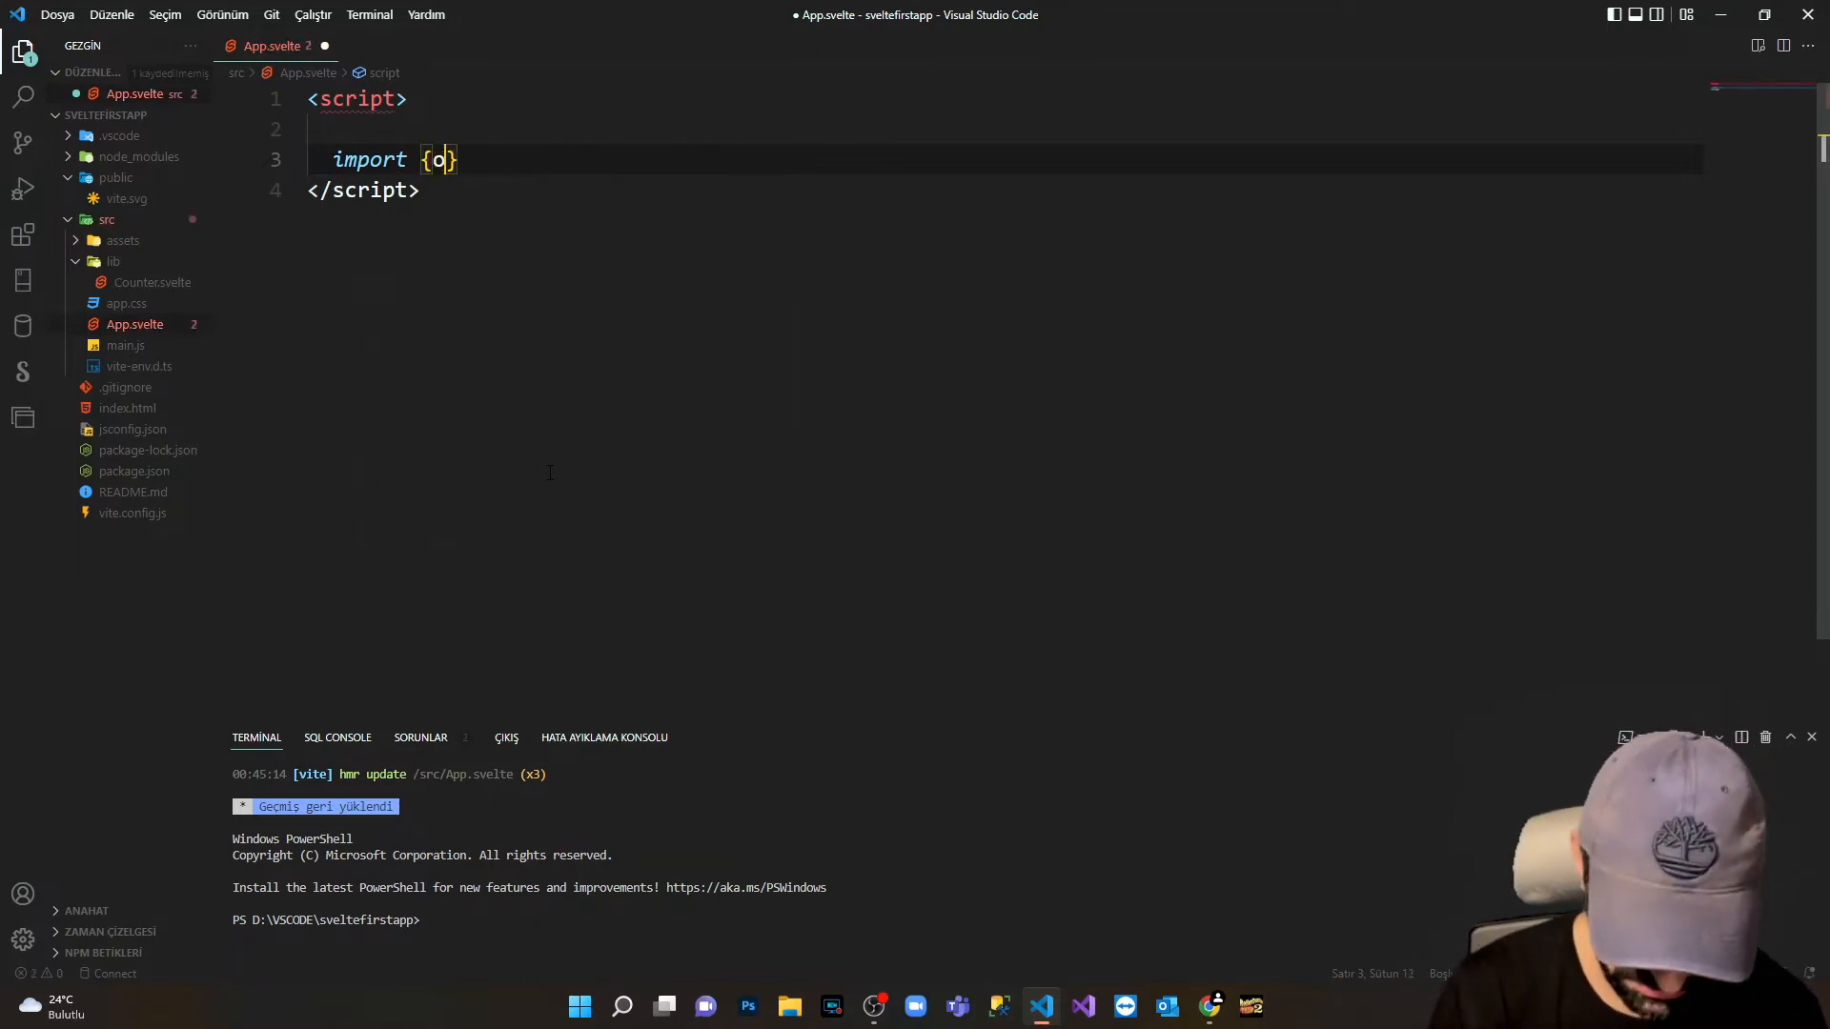
text(nMount)
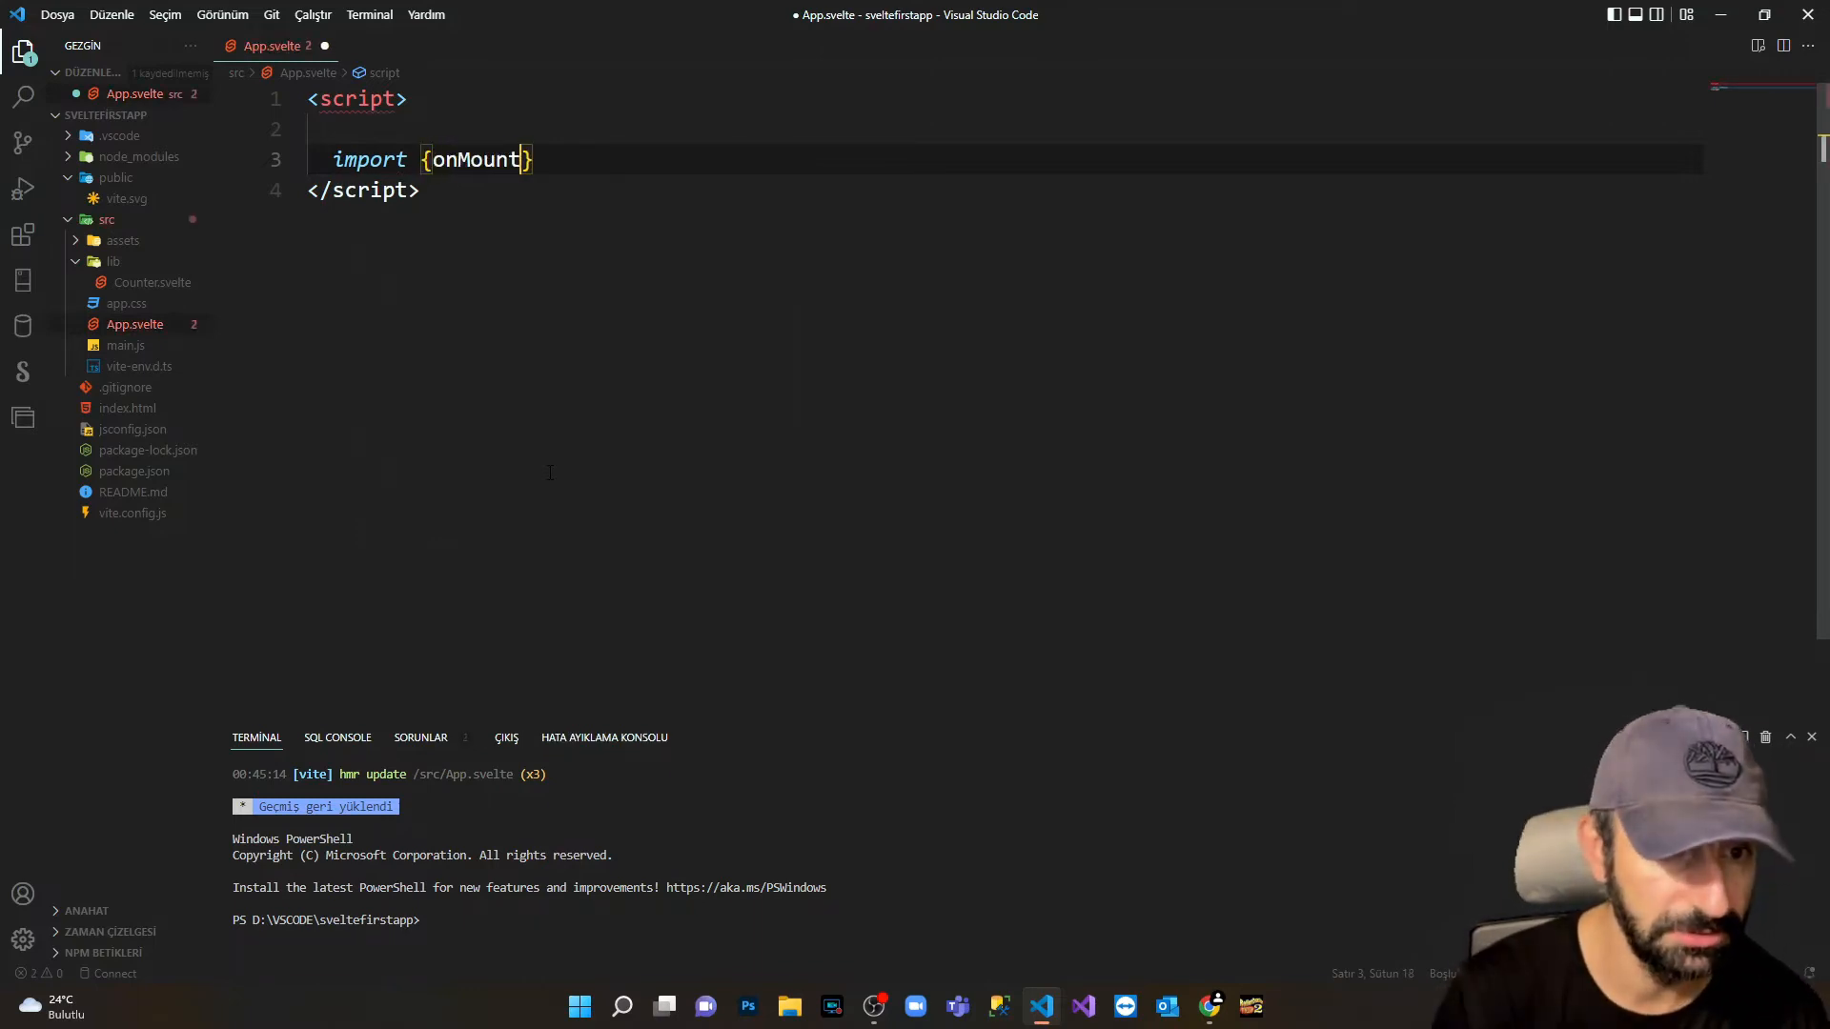
text(from)
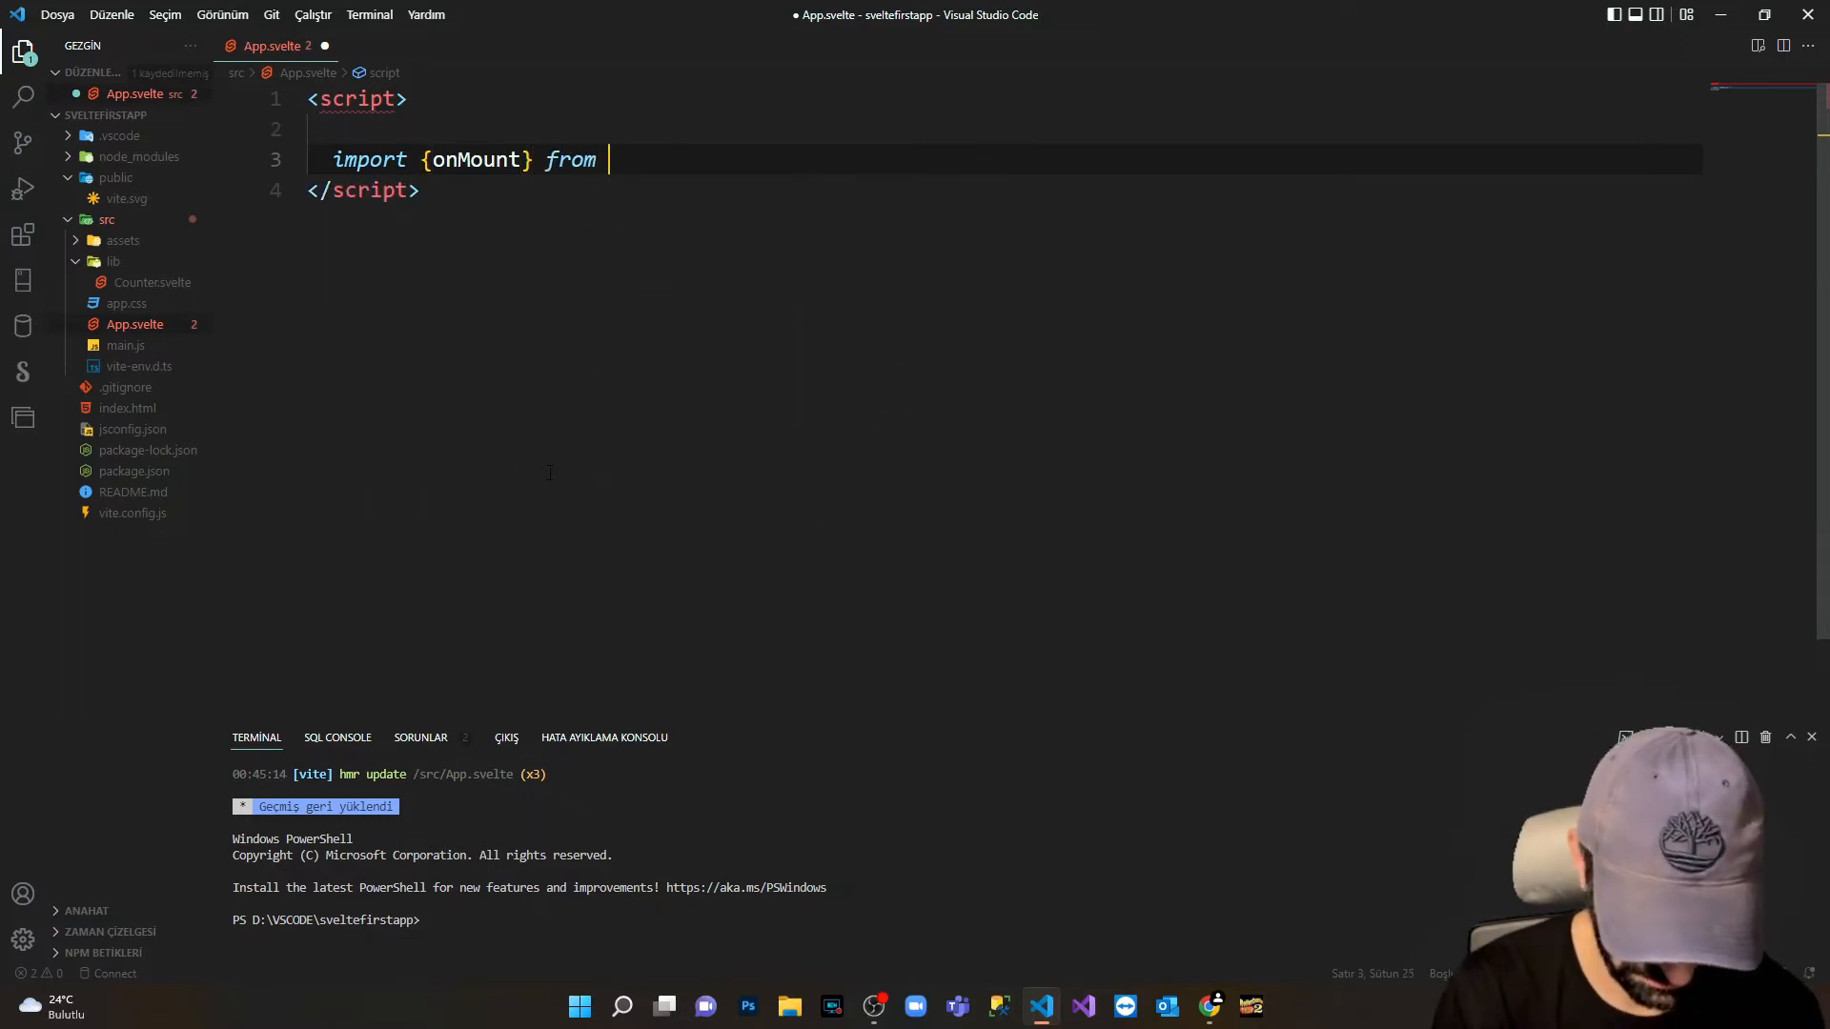
text('')
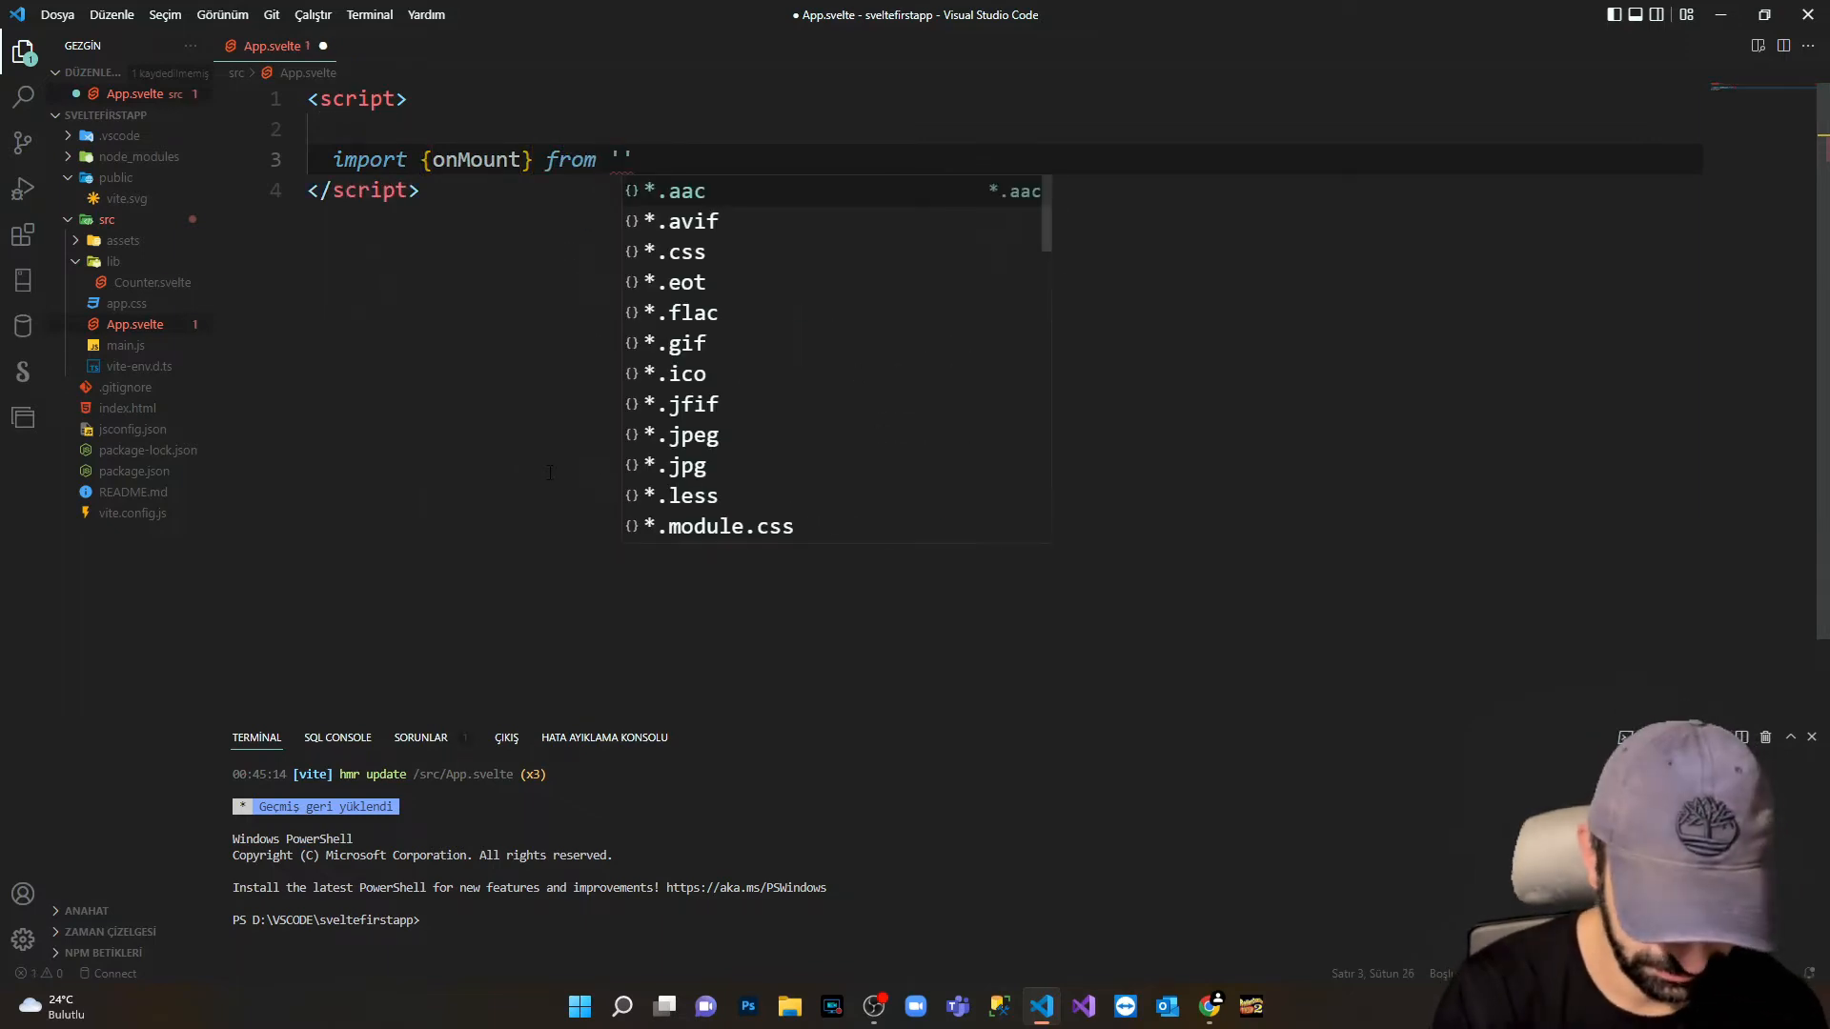
text(svelte)
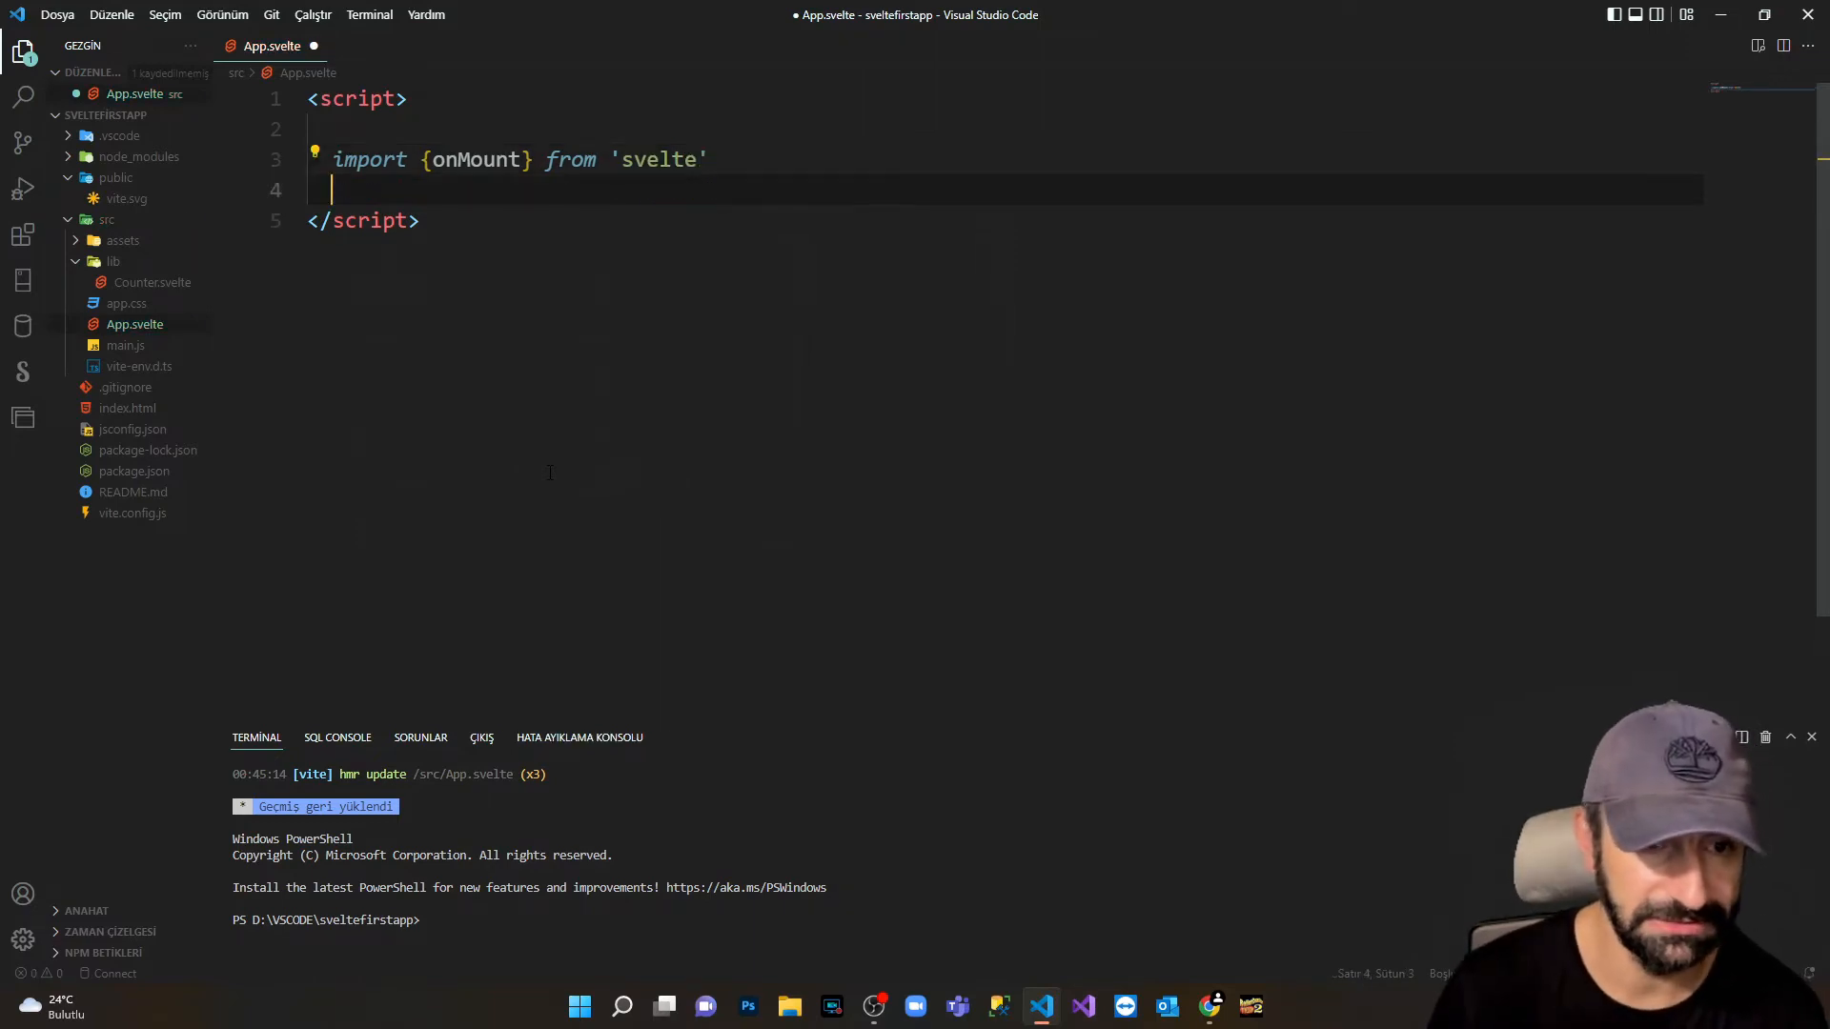
key(Return)
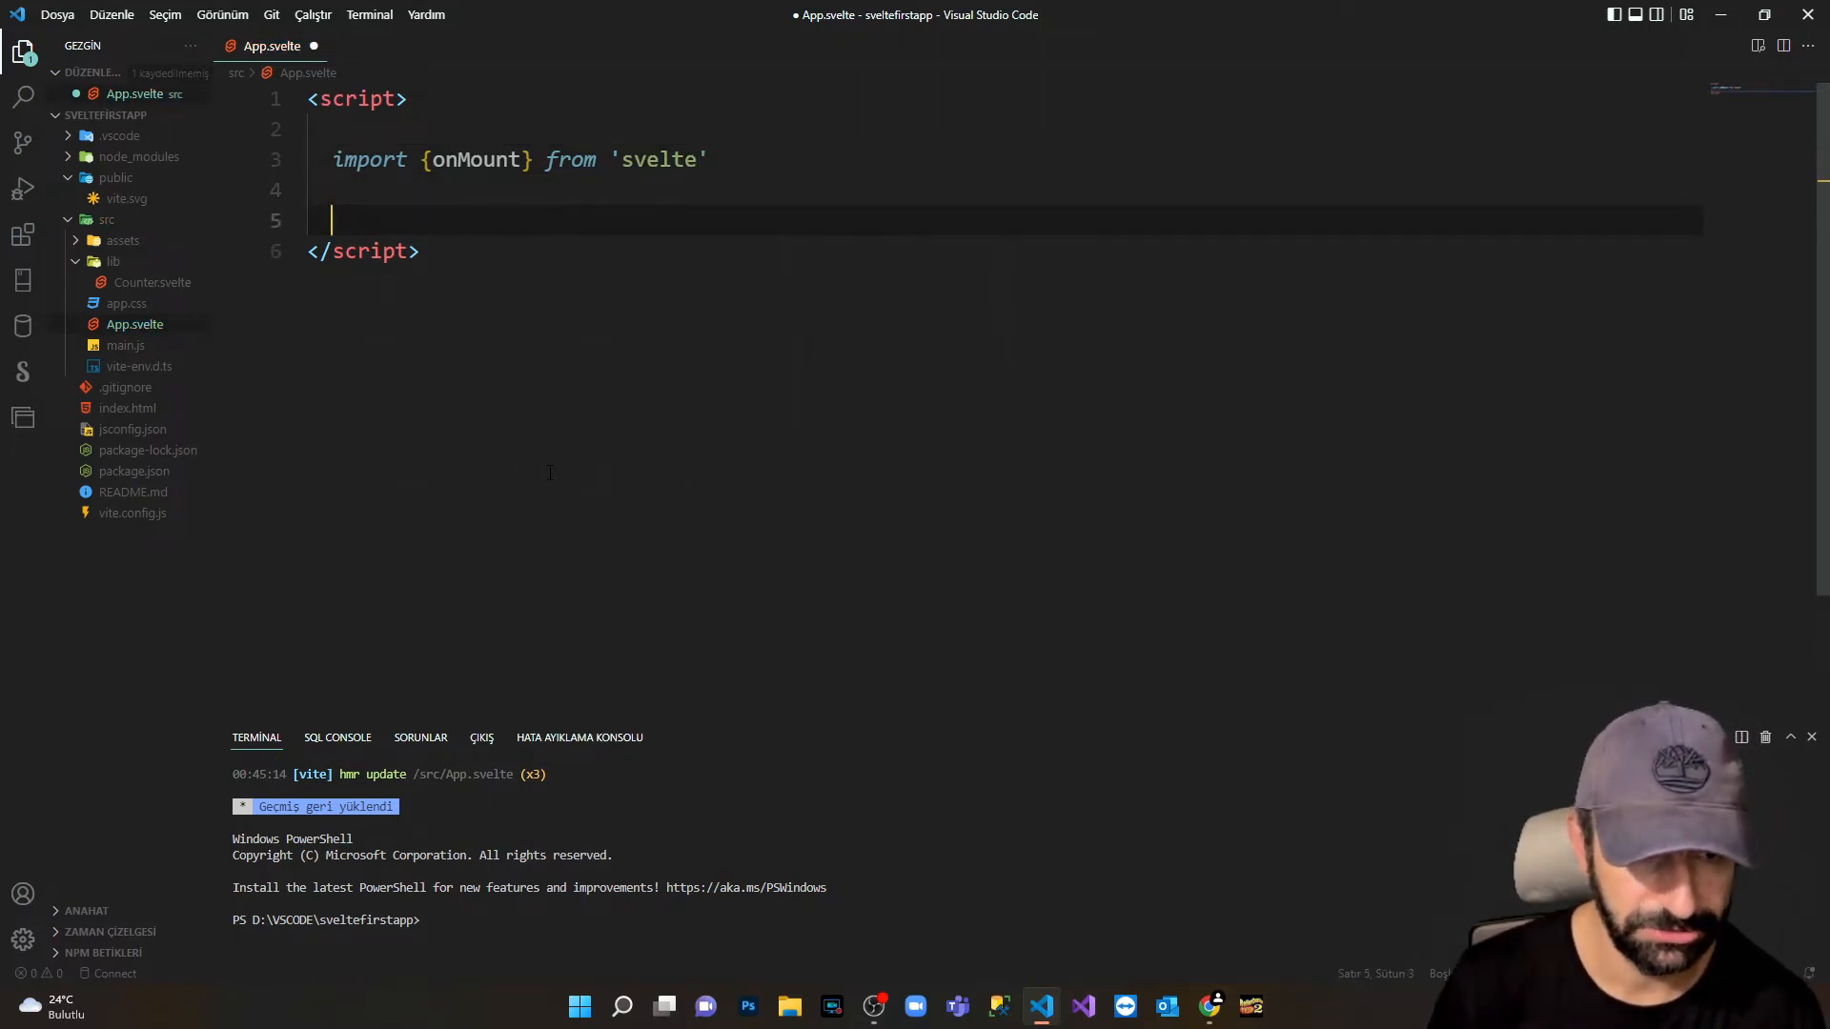
Declare let products=[] below the import.
text(let)
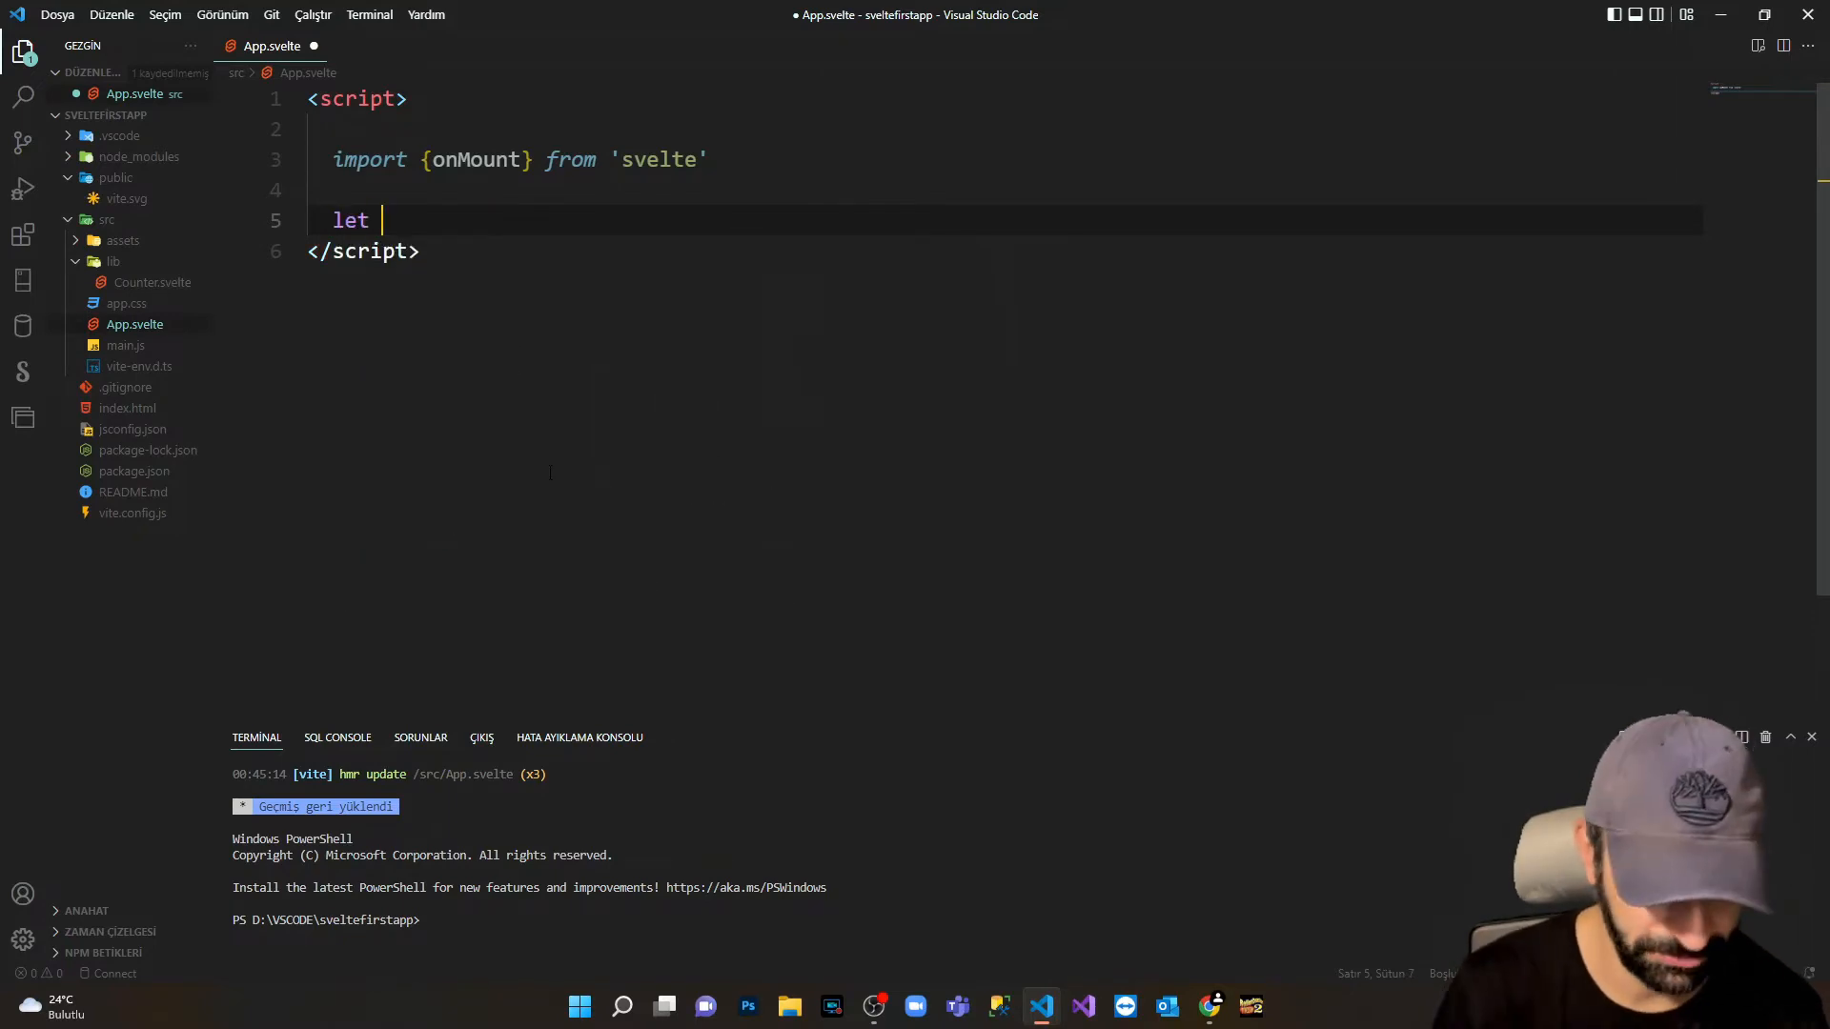
text(prod)
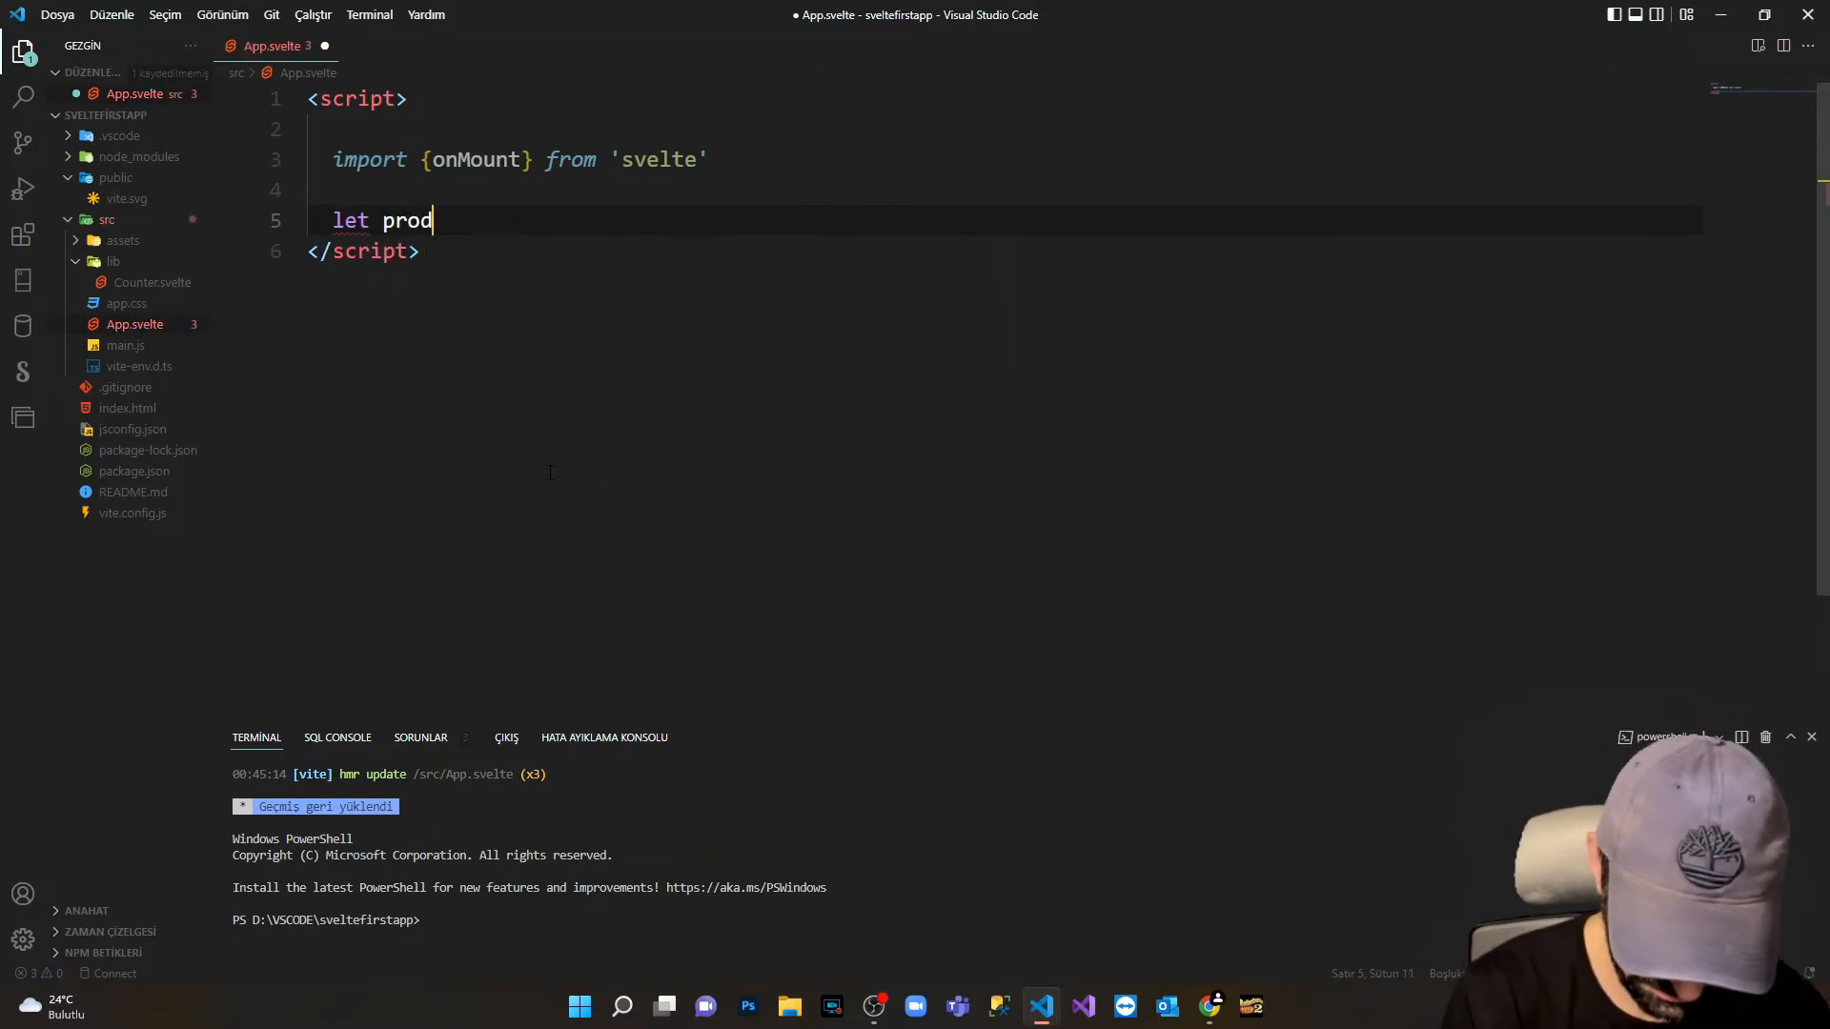
text(ucts=)
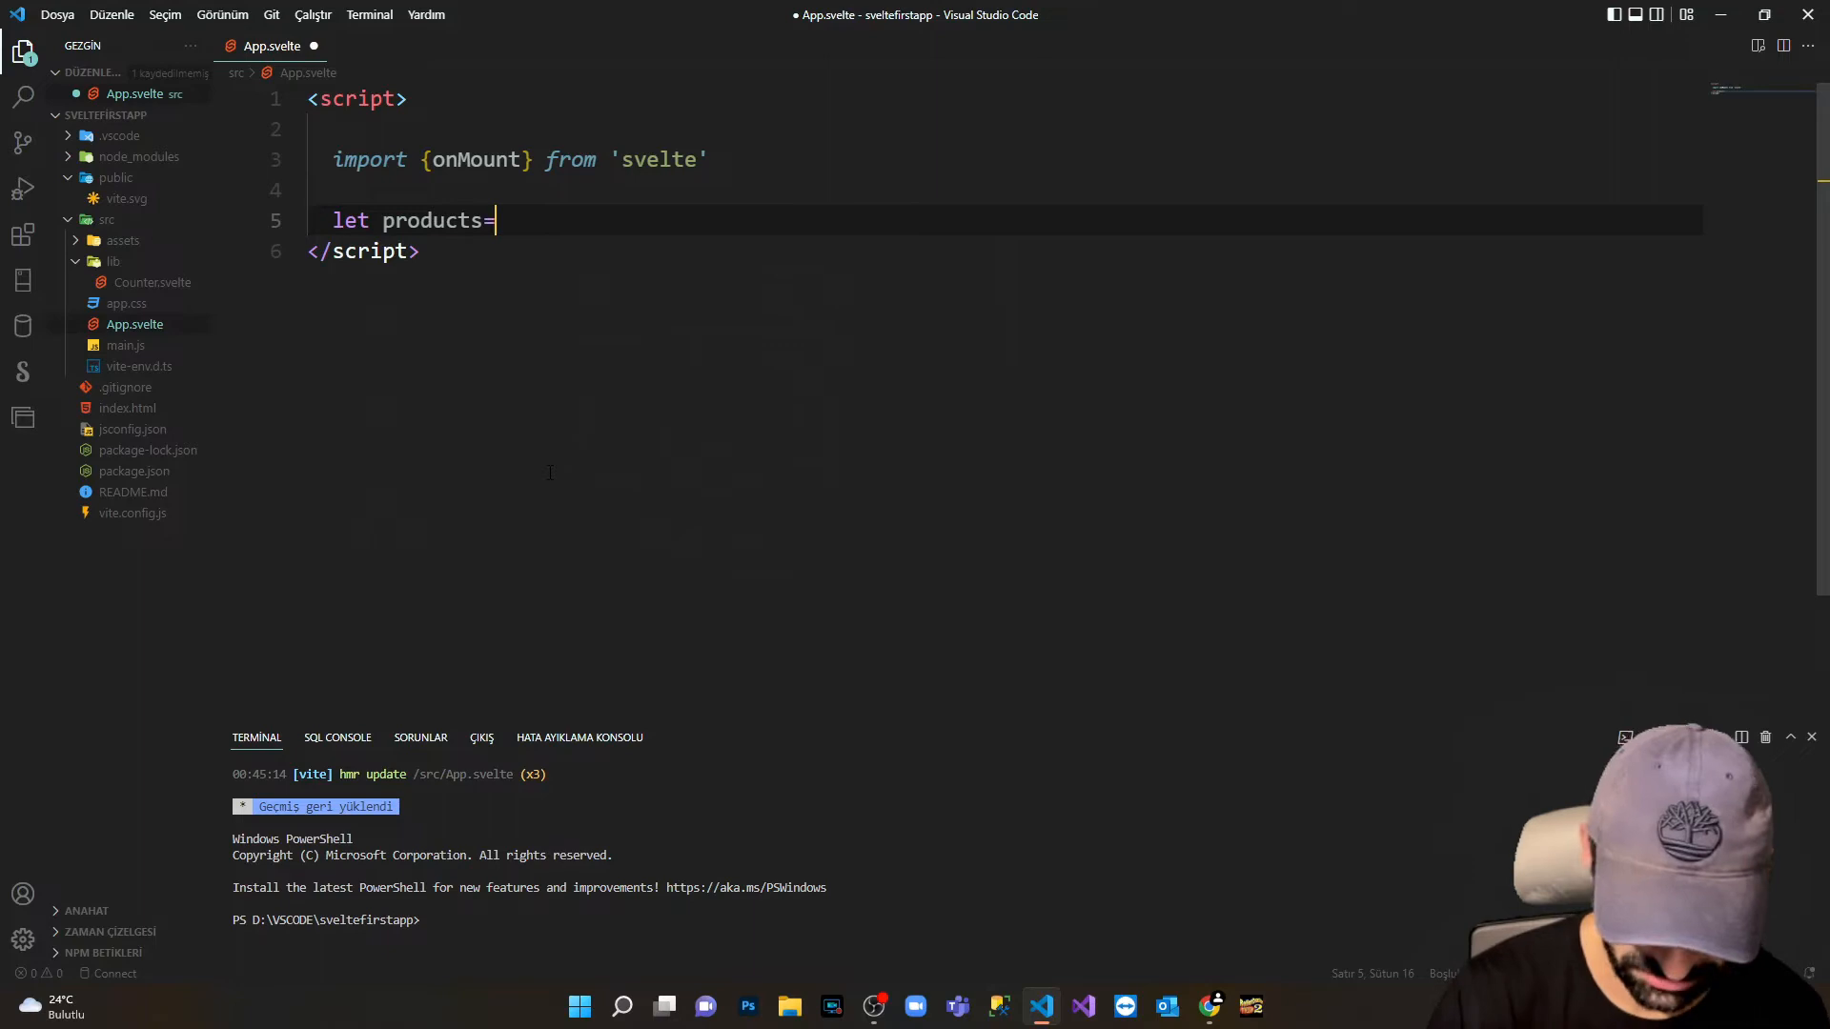
text([])
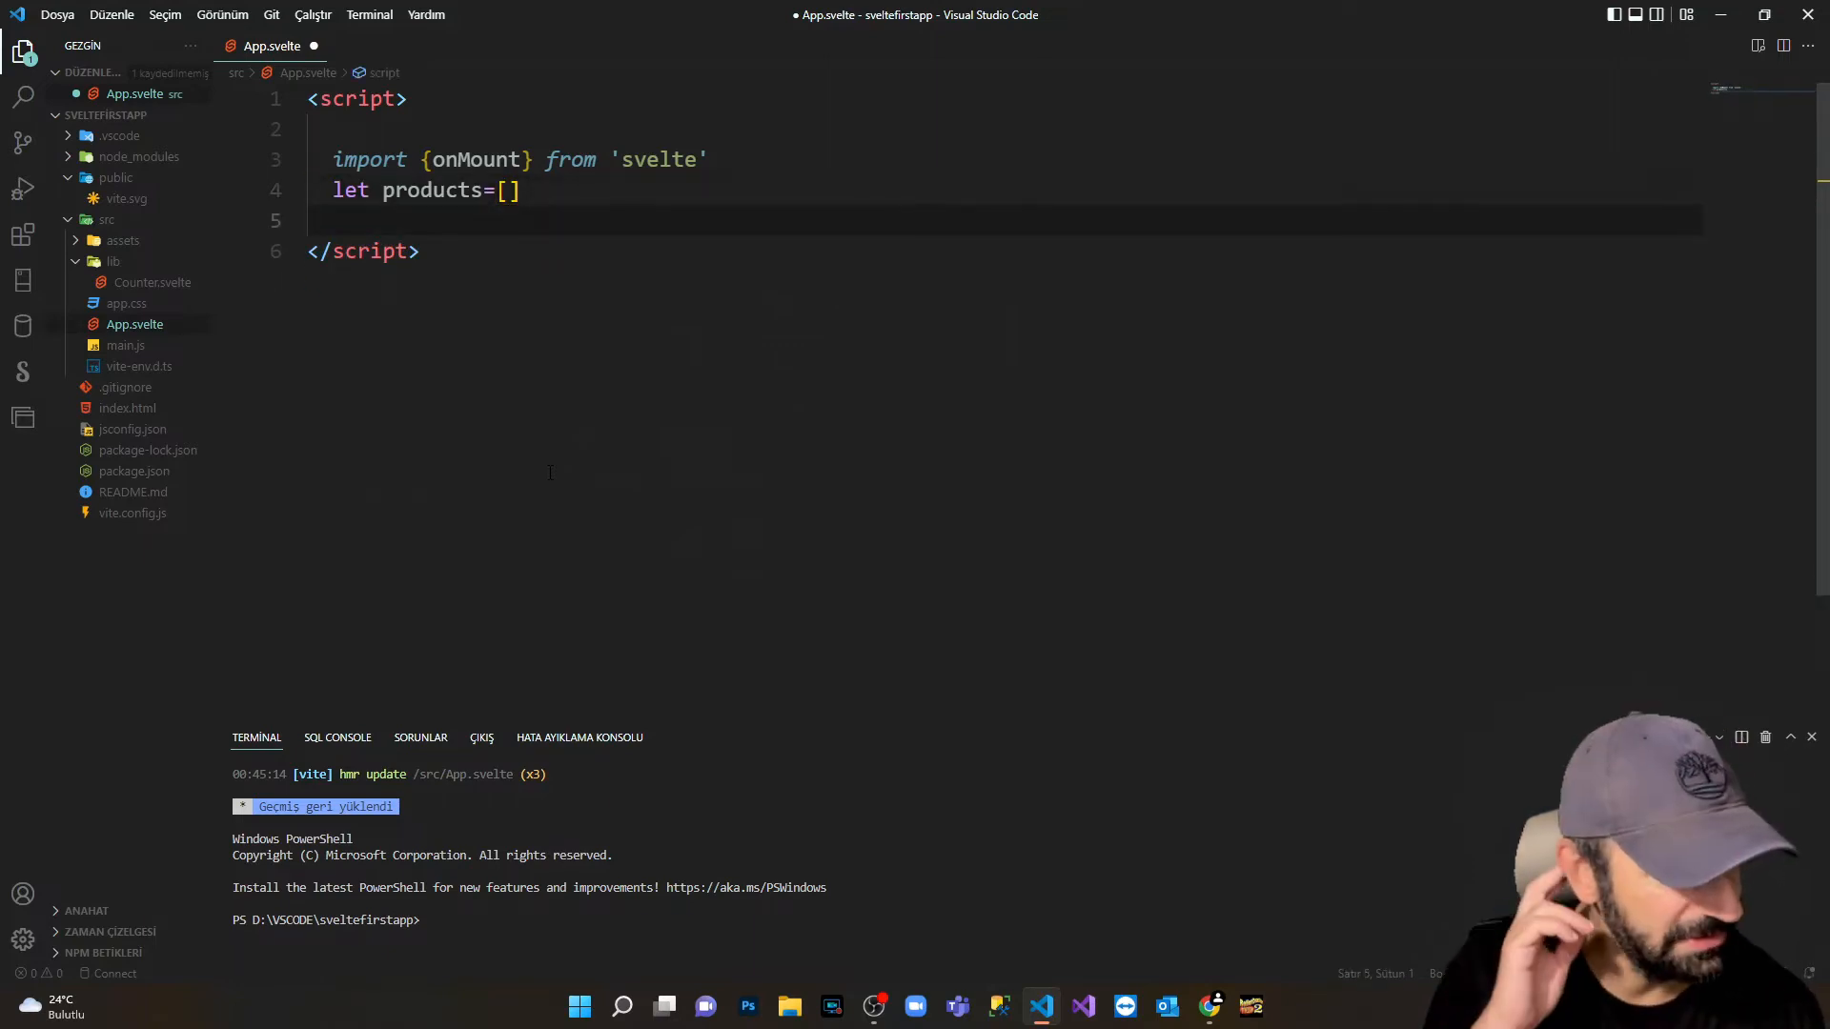
Add an onMount call with an async arrow-function callback.
key(Enter)
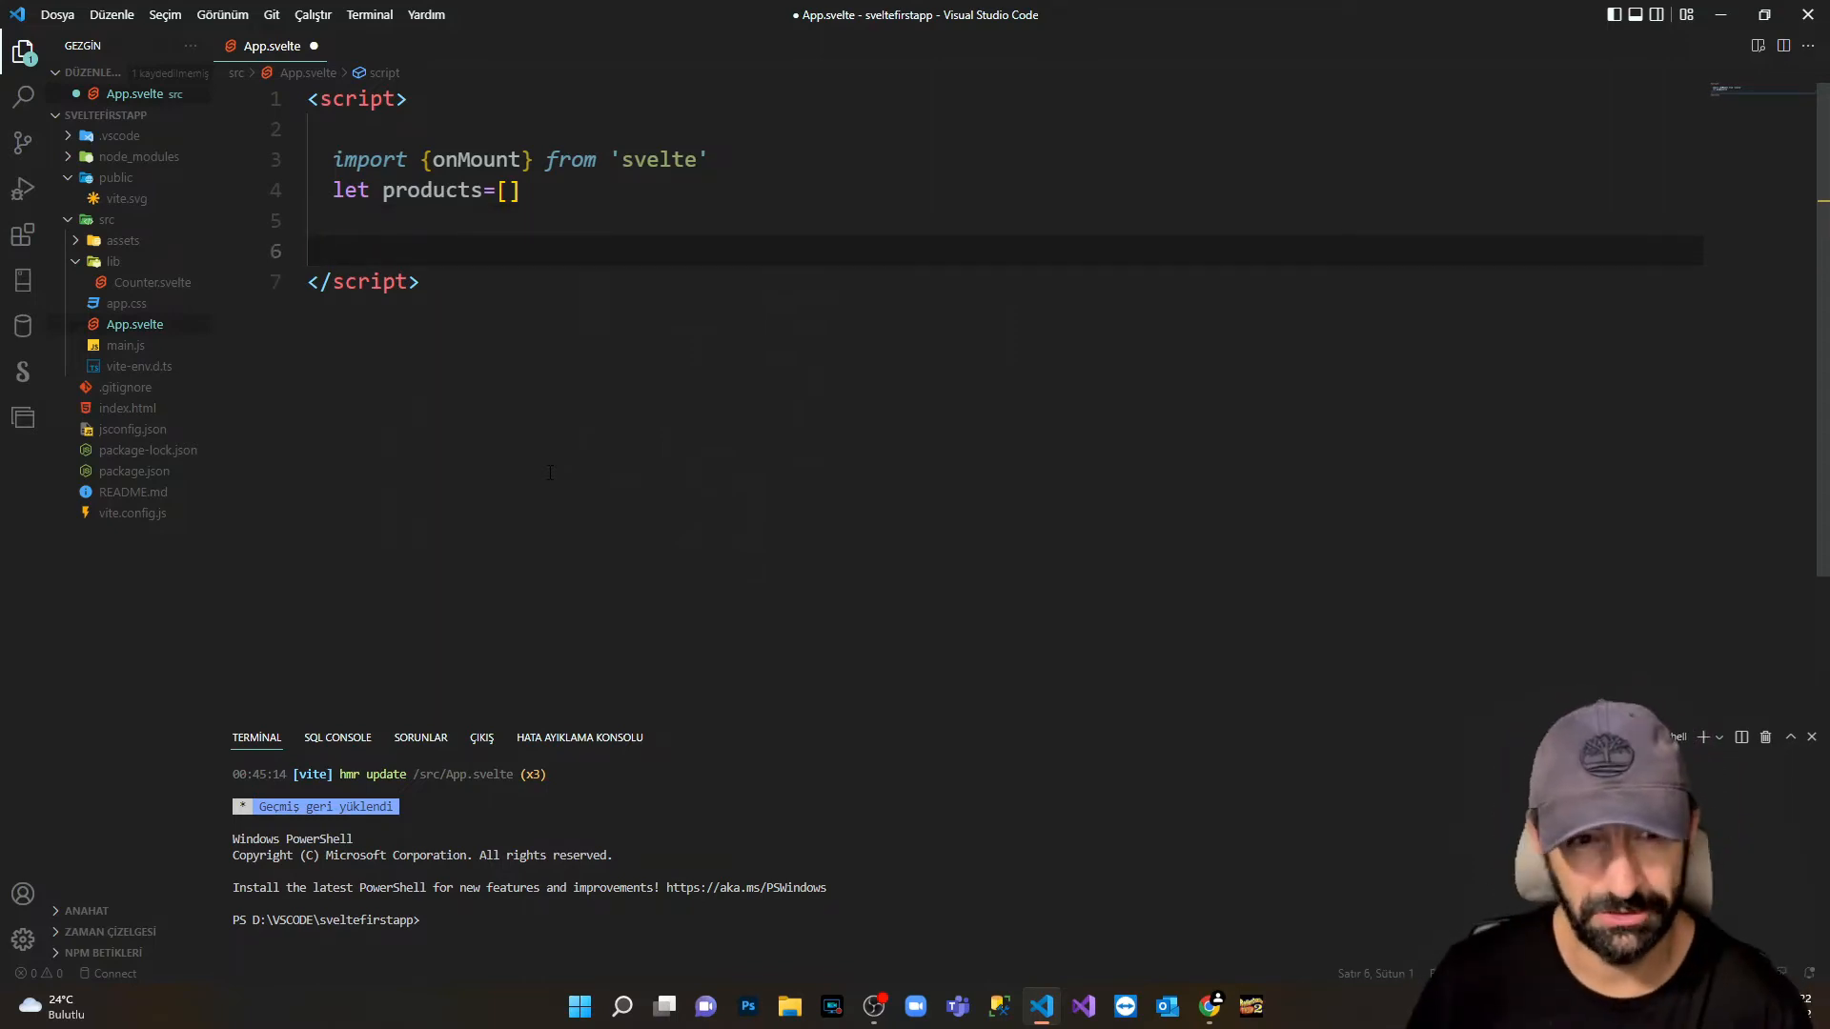
text(onMount)
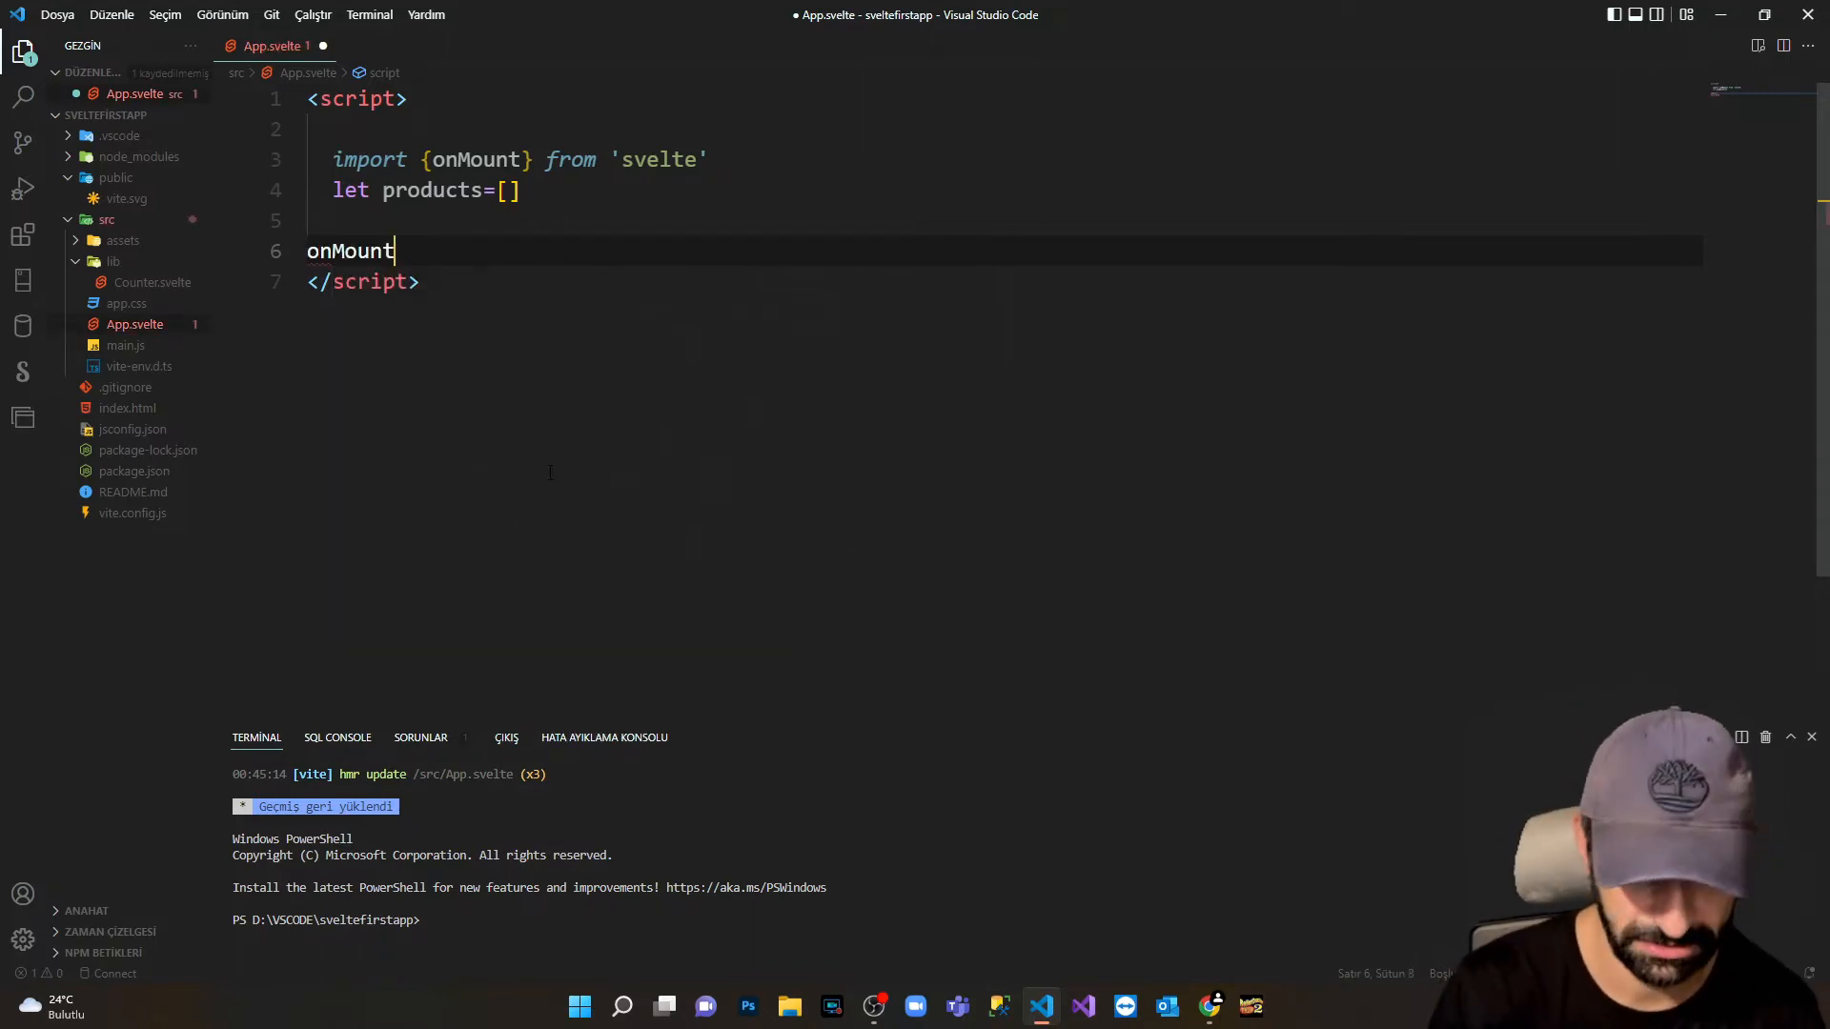
text(())
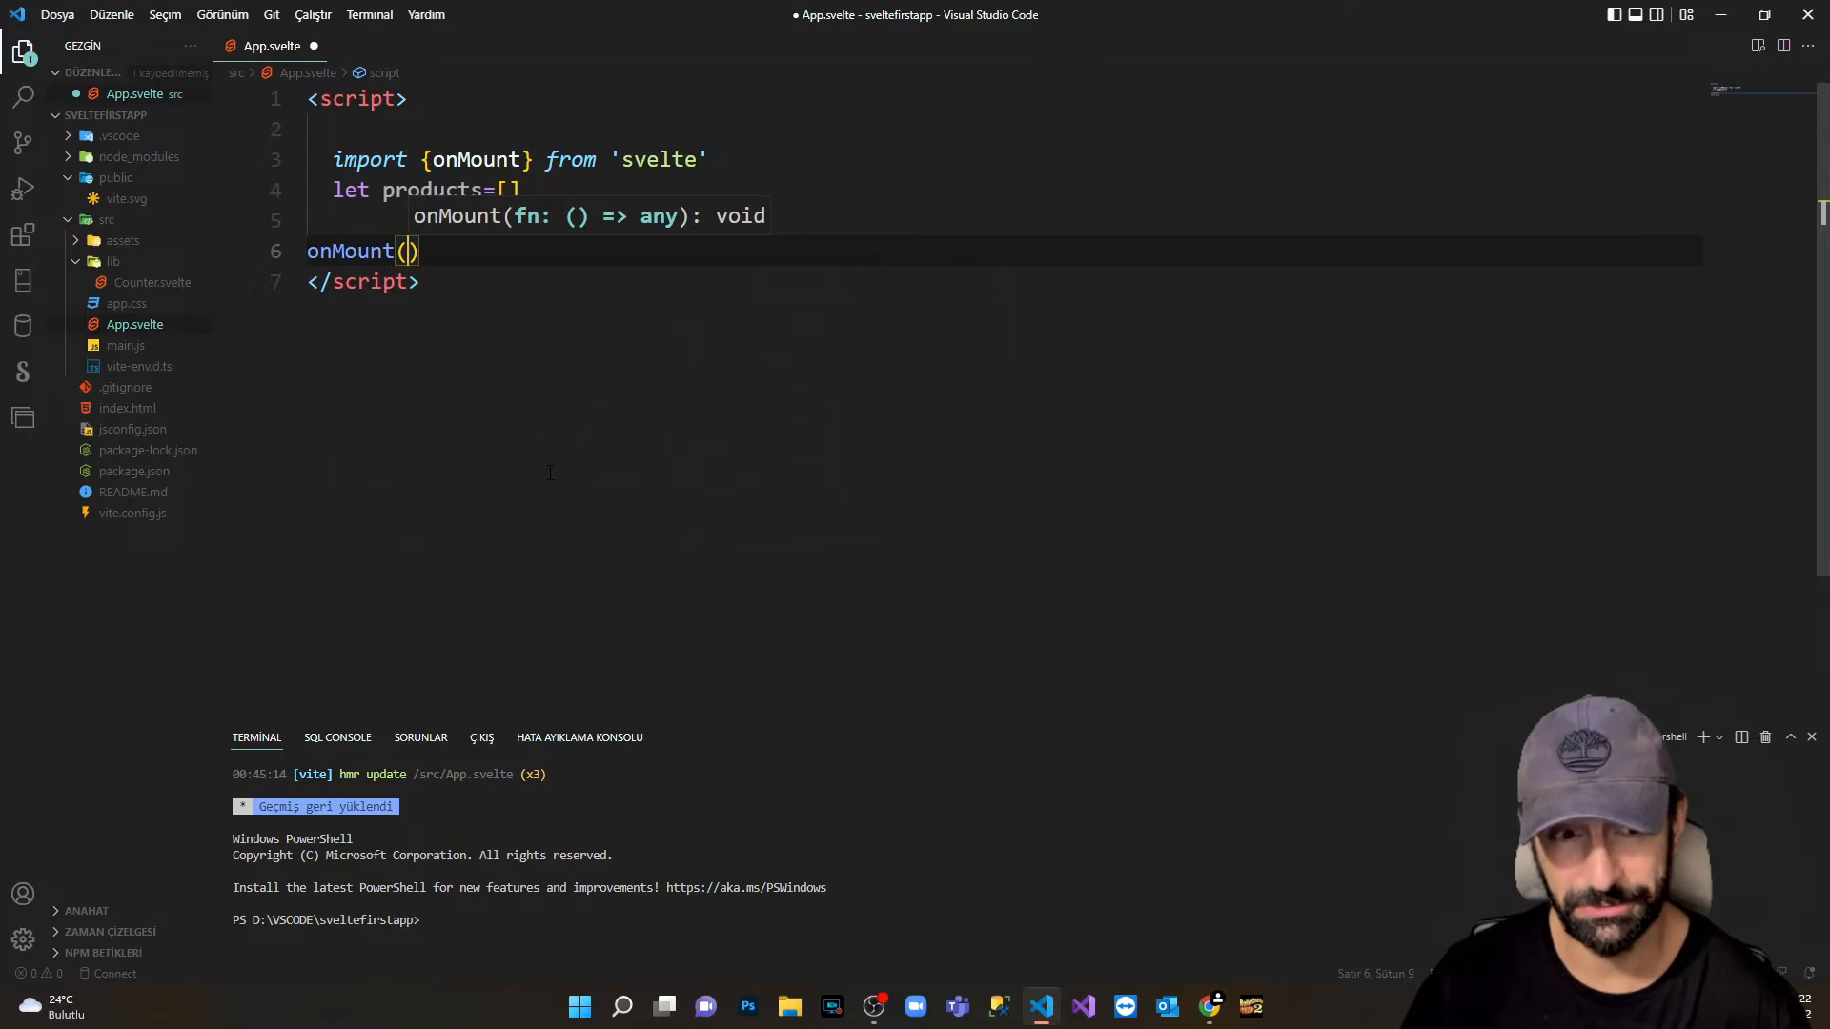
text(async()
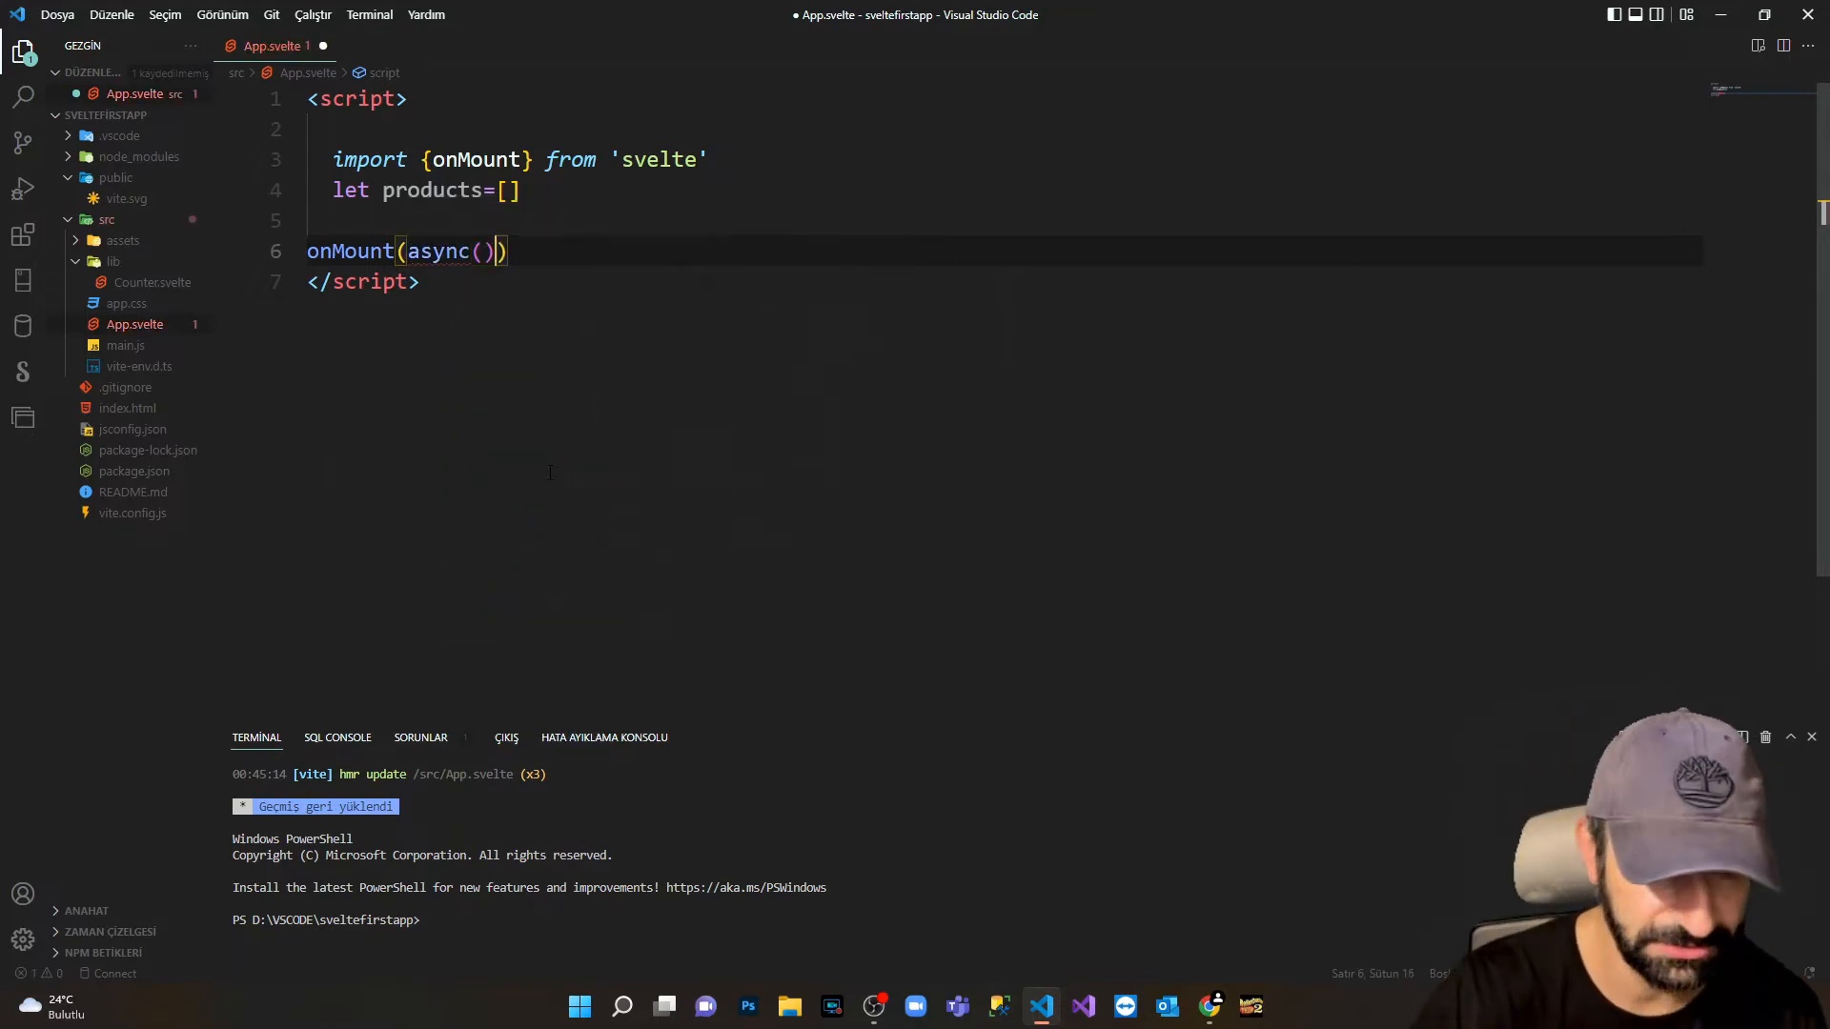
text(=>)
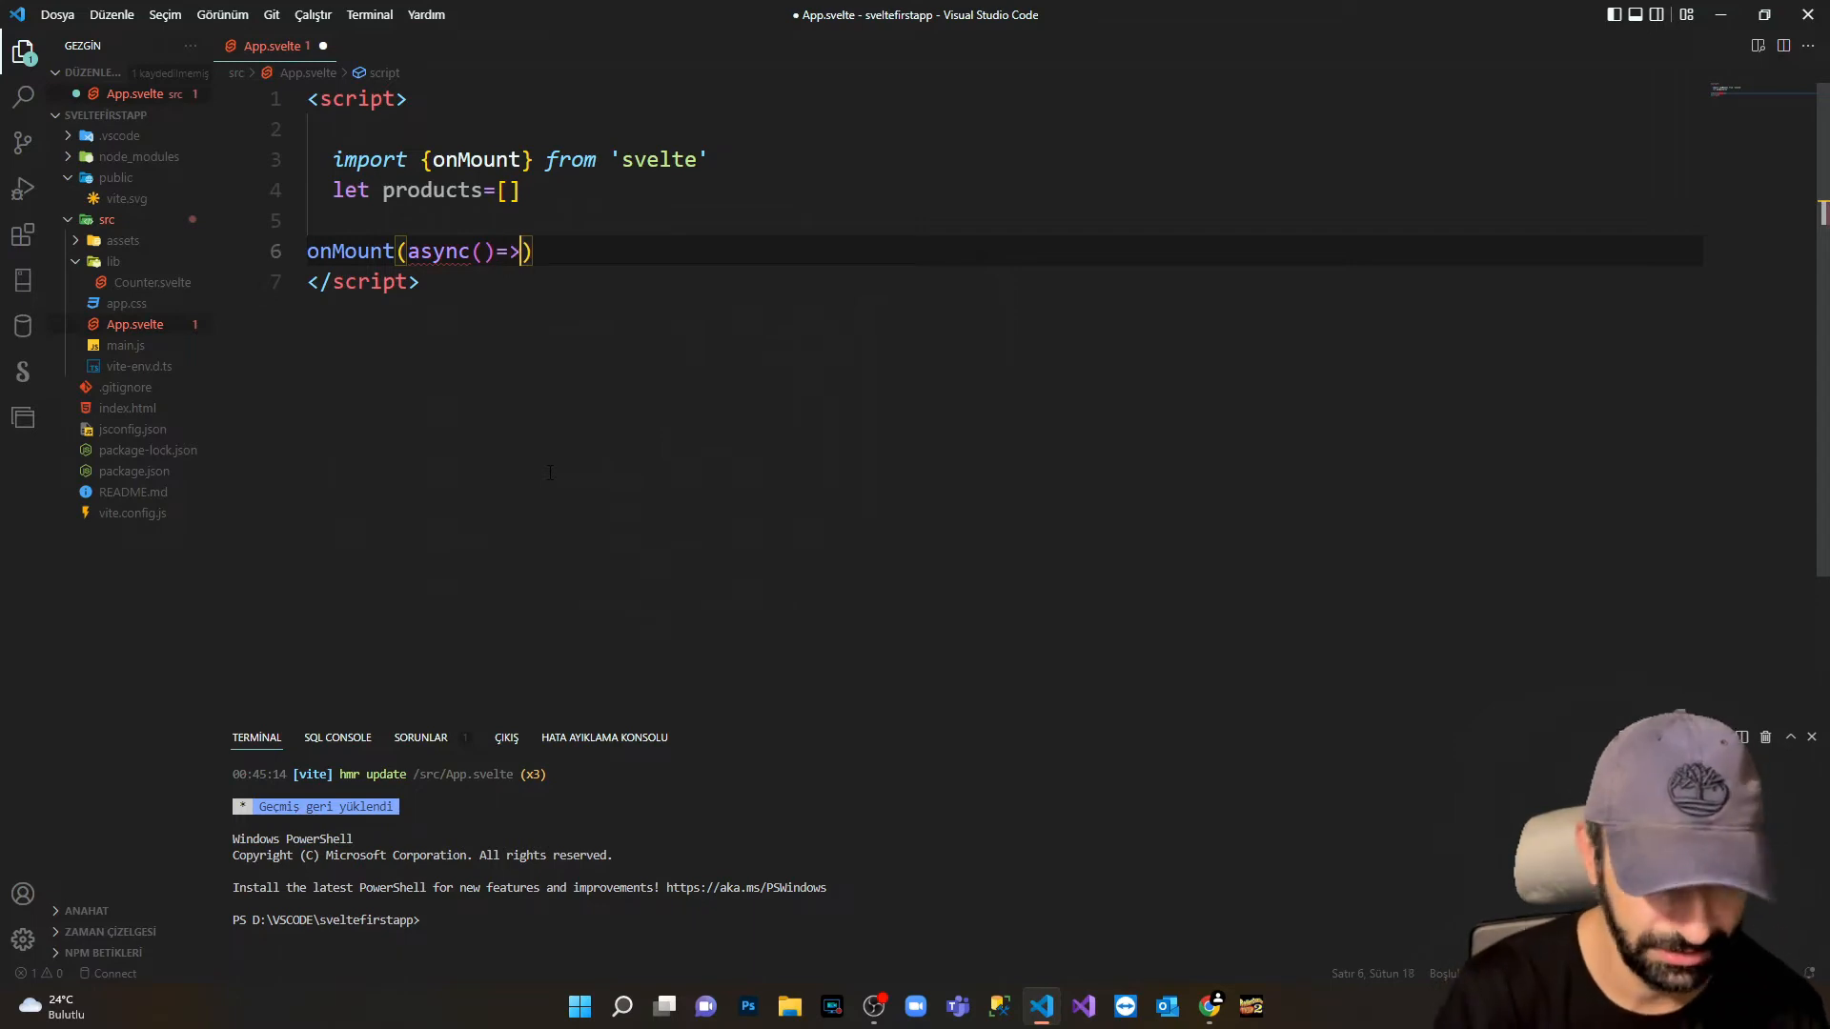
text({)
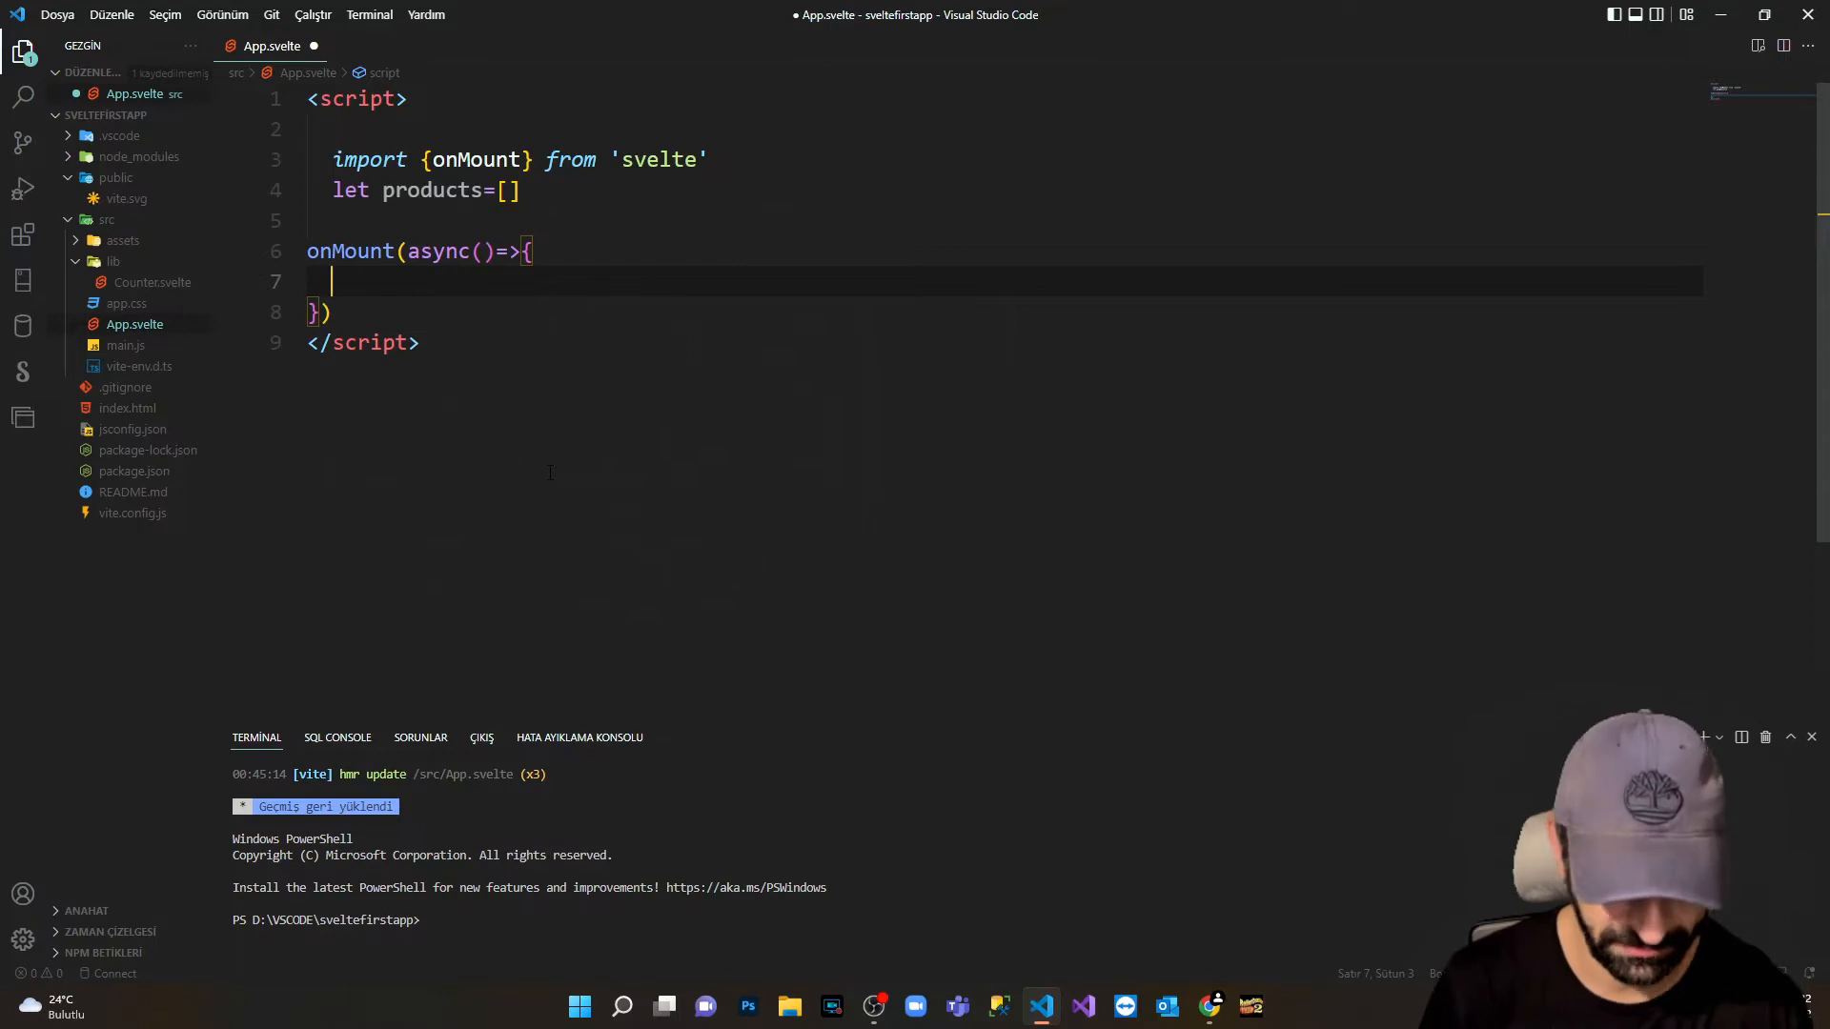
text(const)
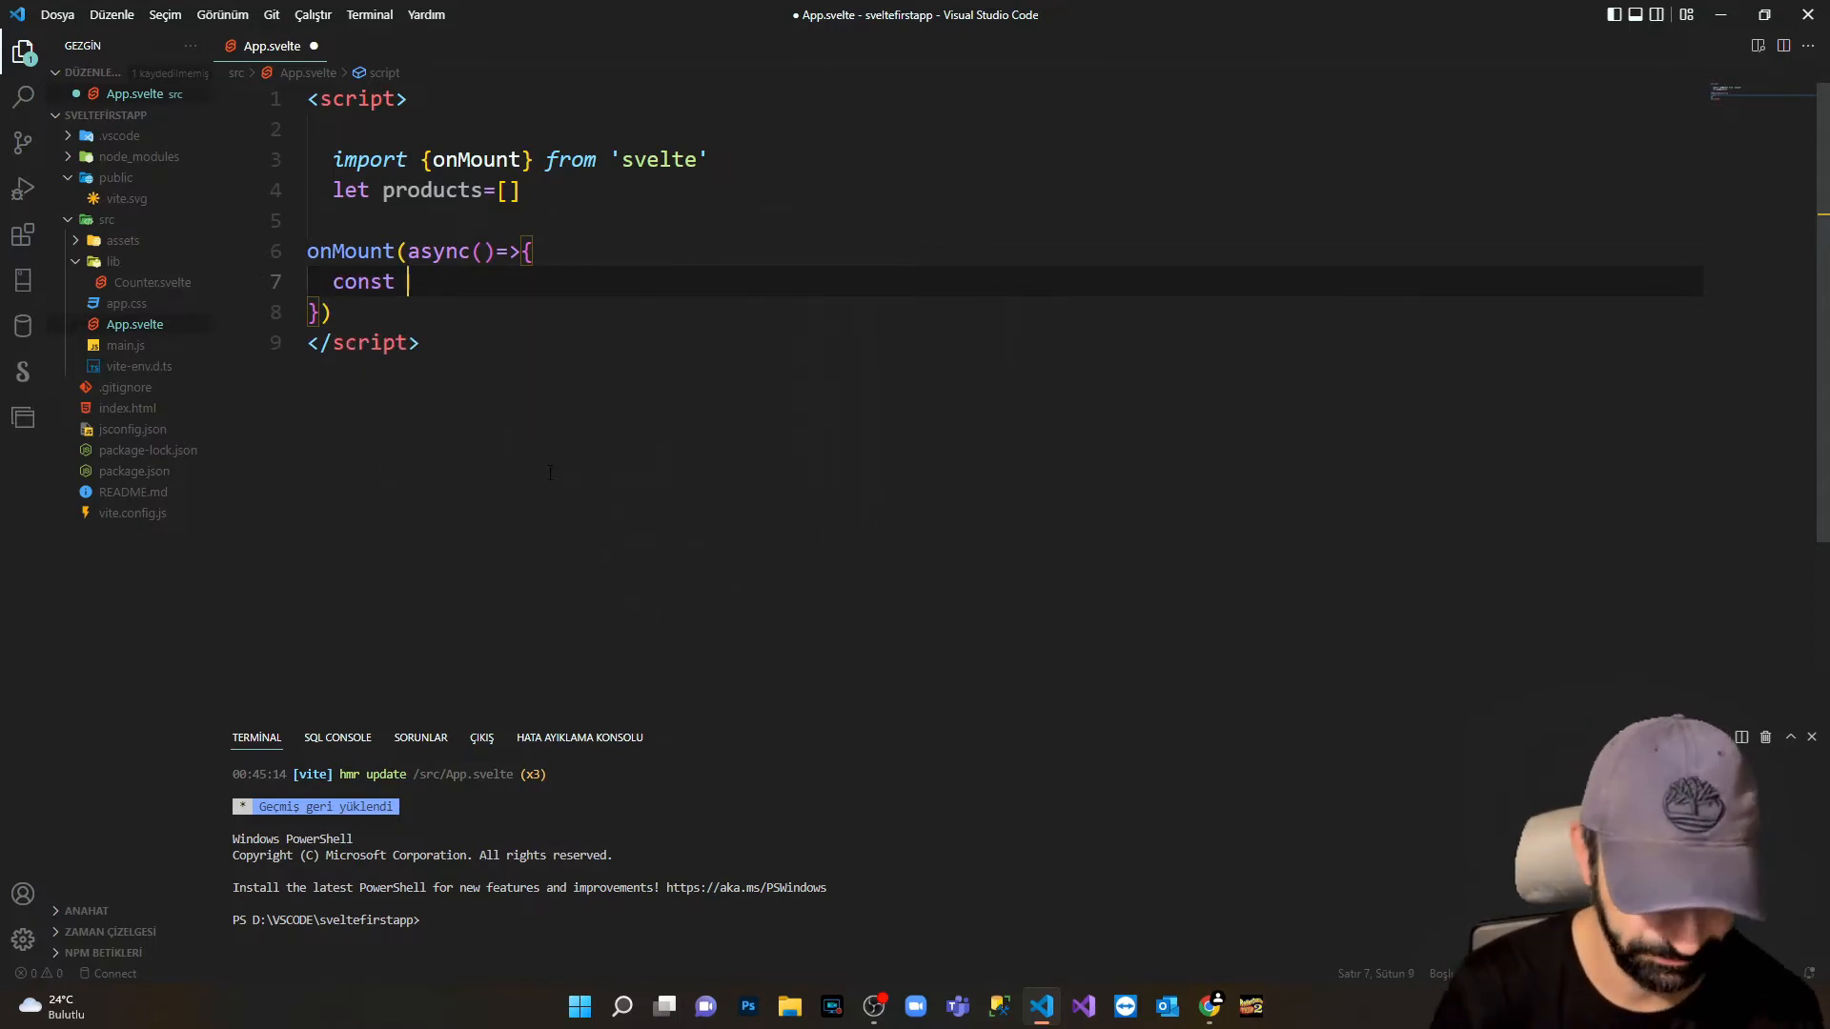
text(data)
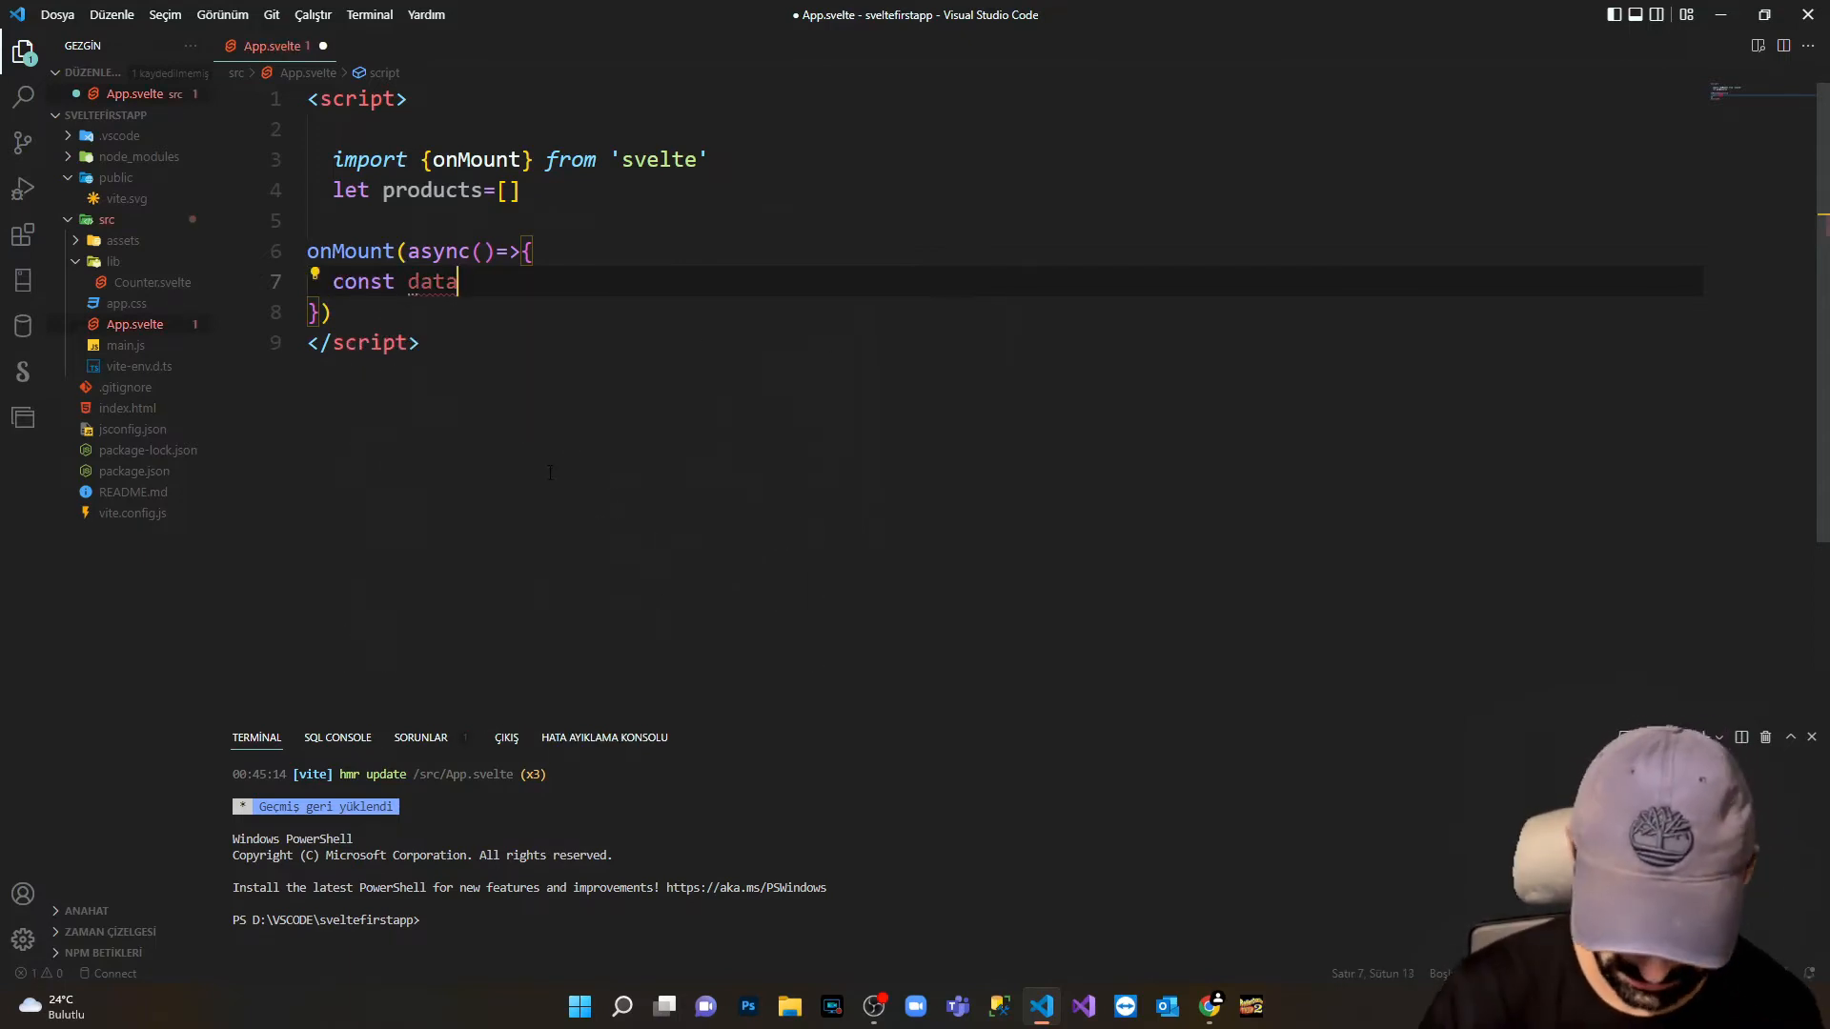
text(=)
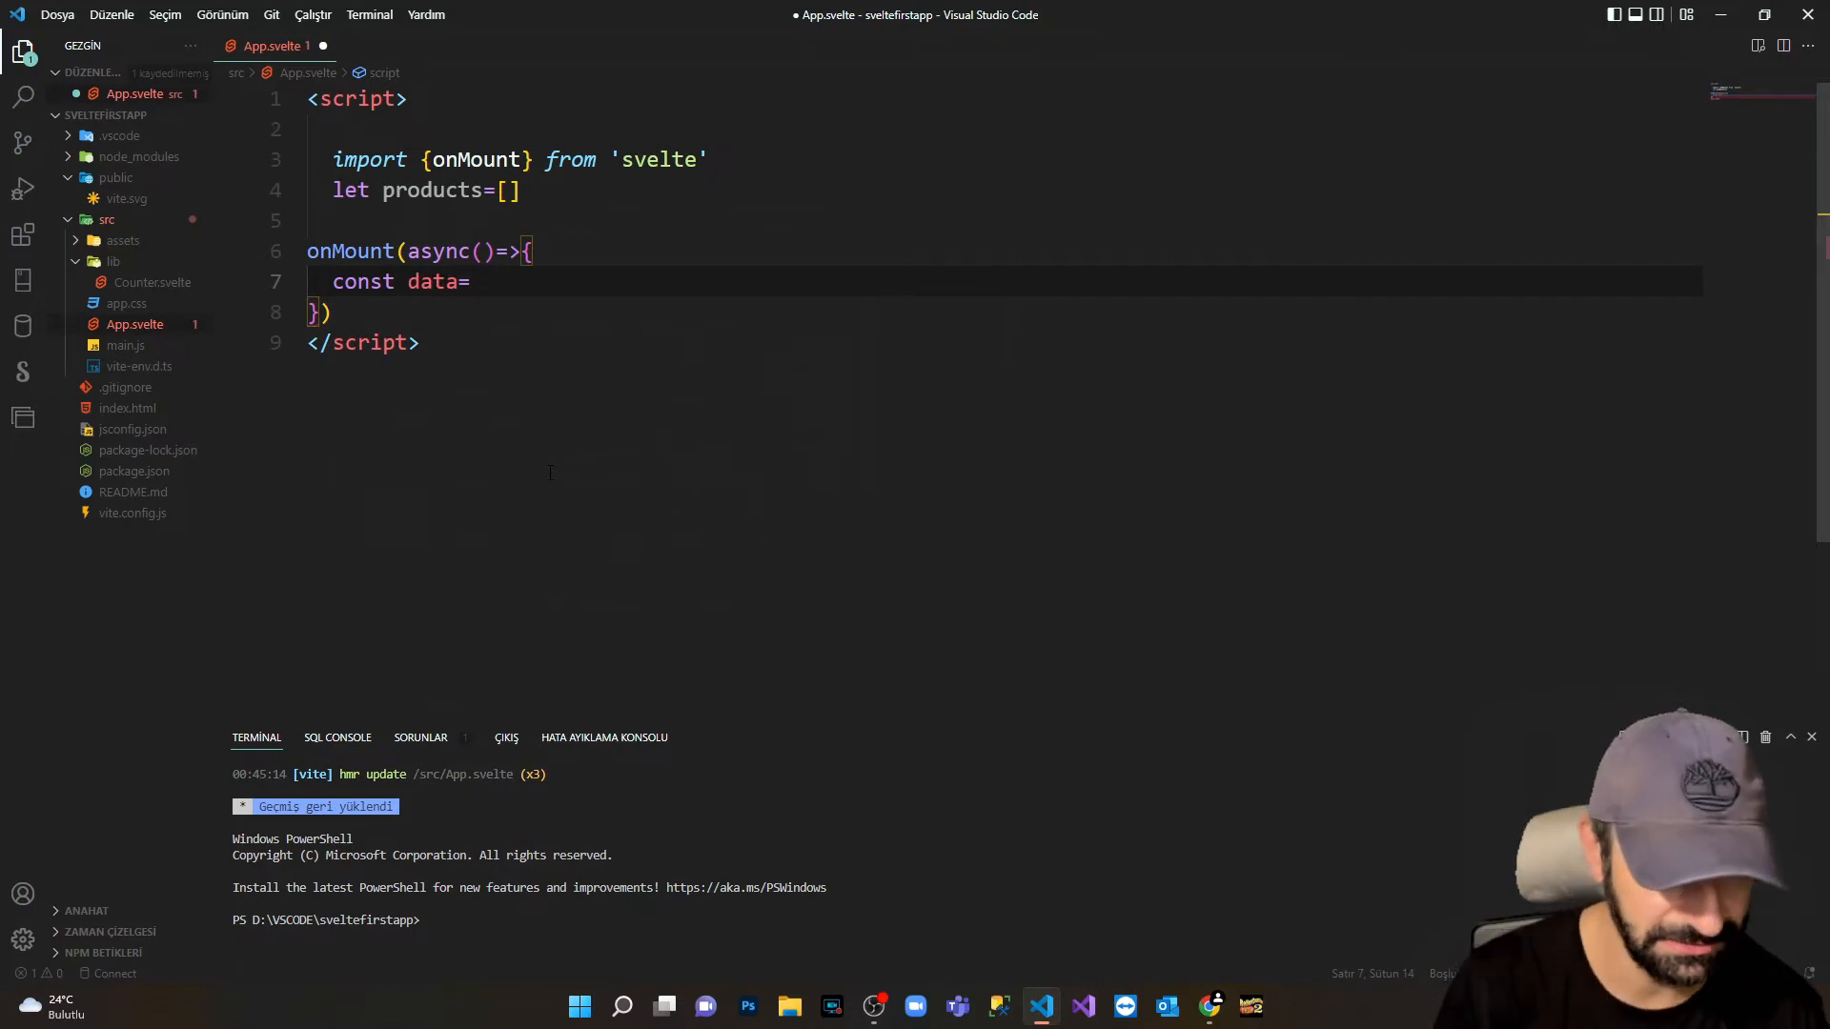
text(await)
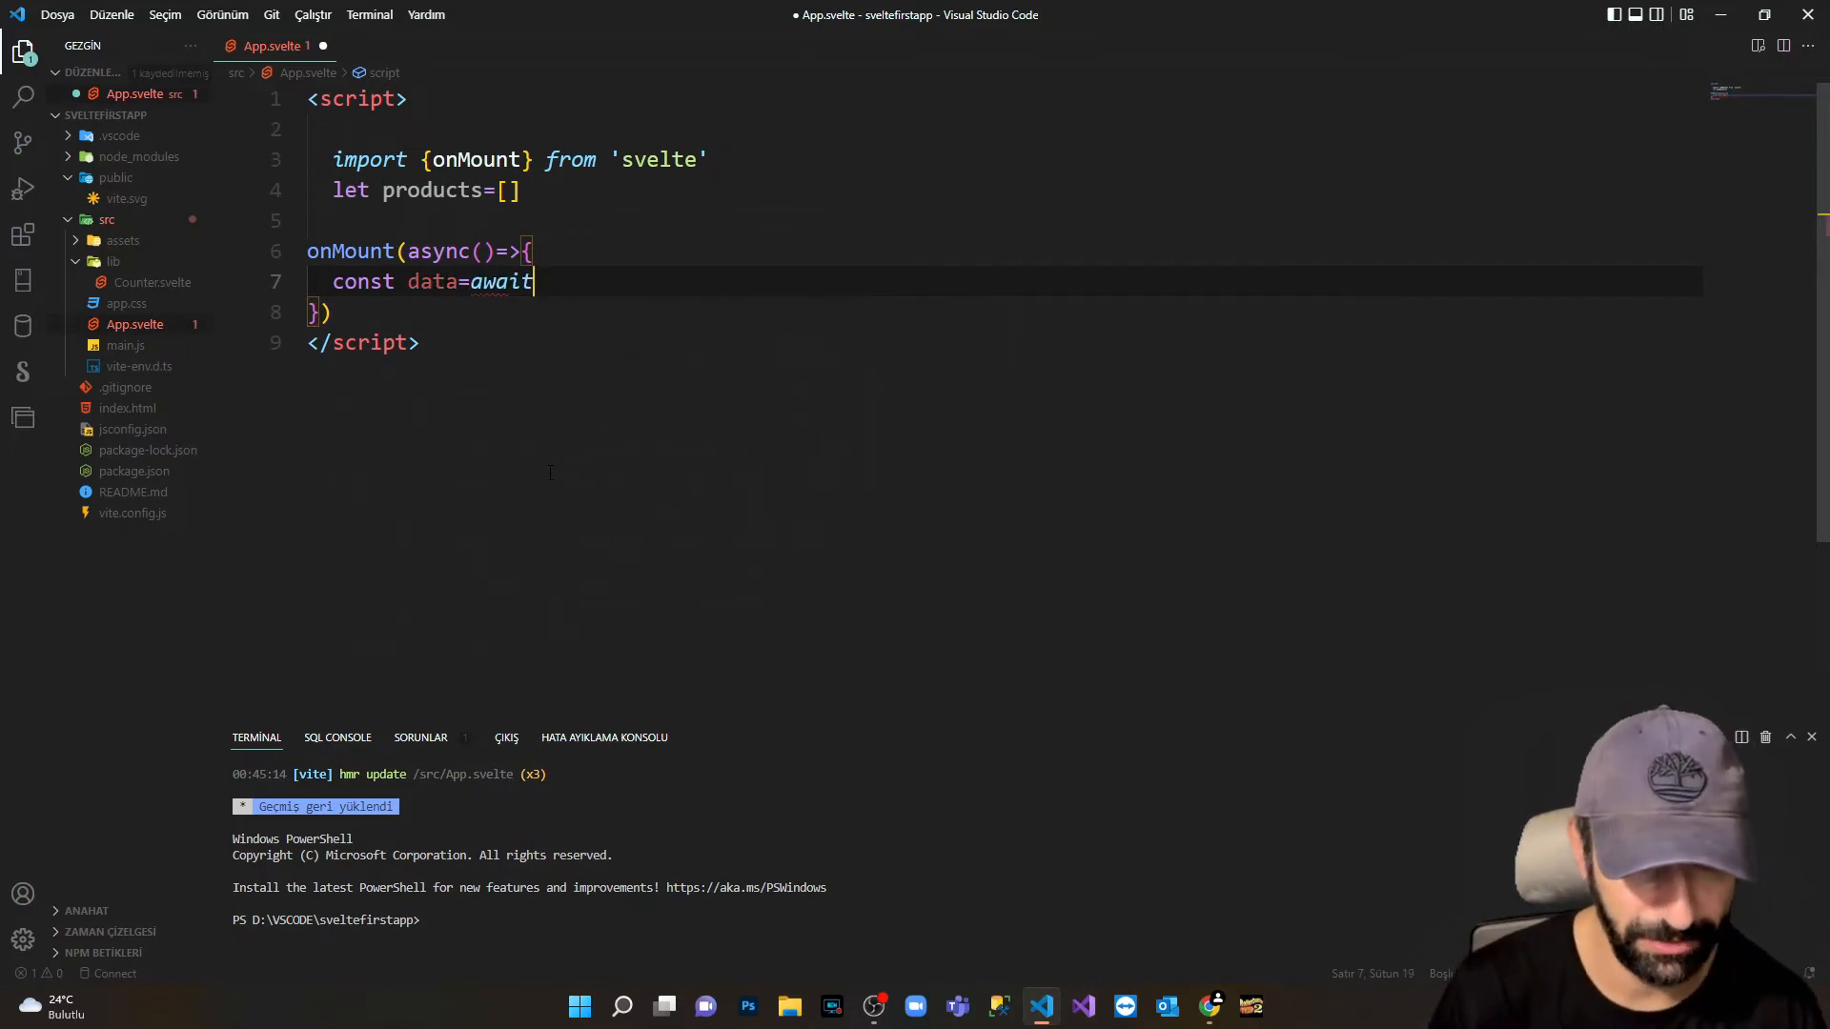
text(fetch('https://fakestoreapi.com/products'))
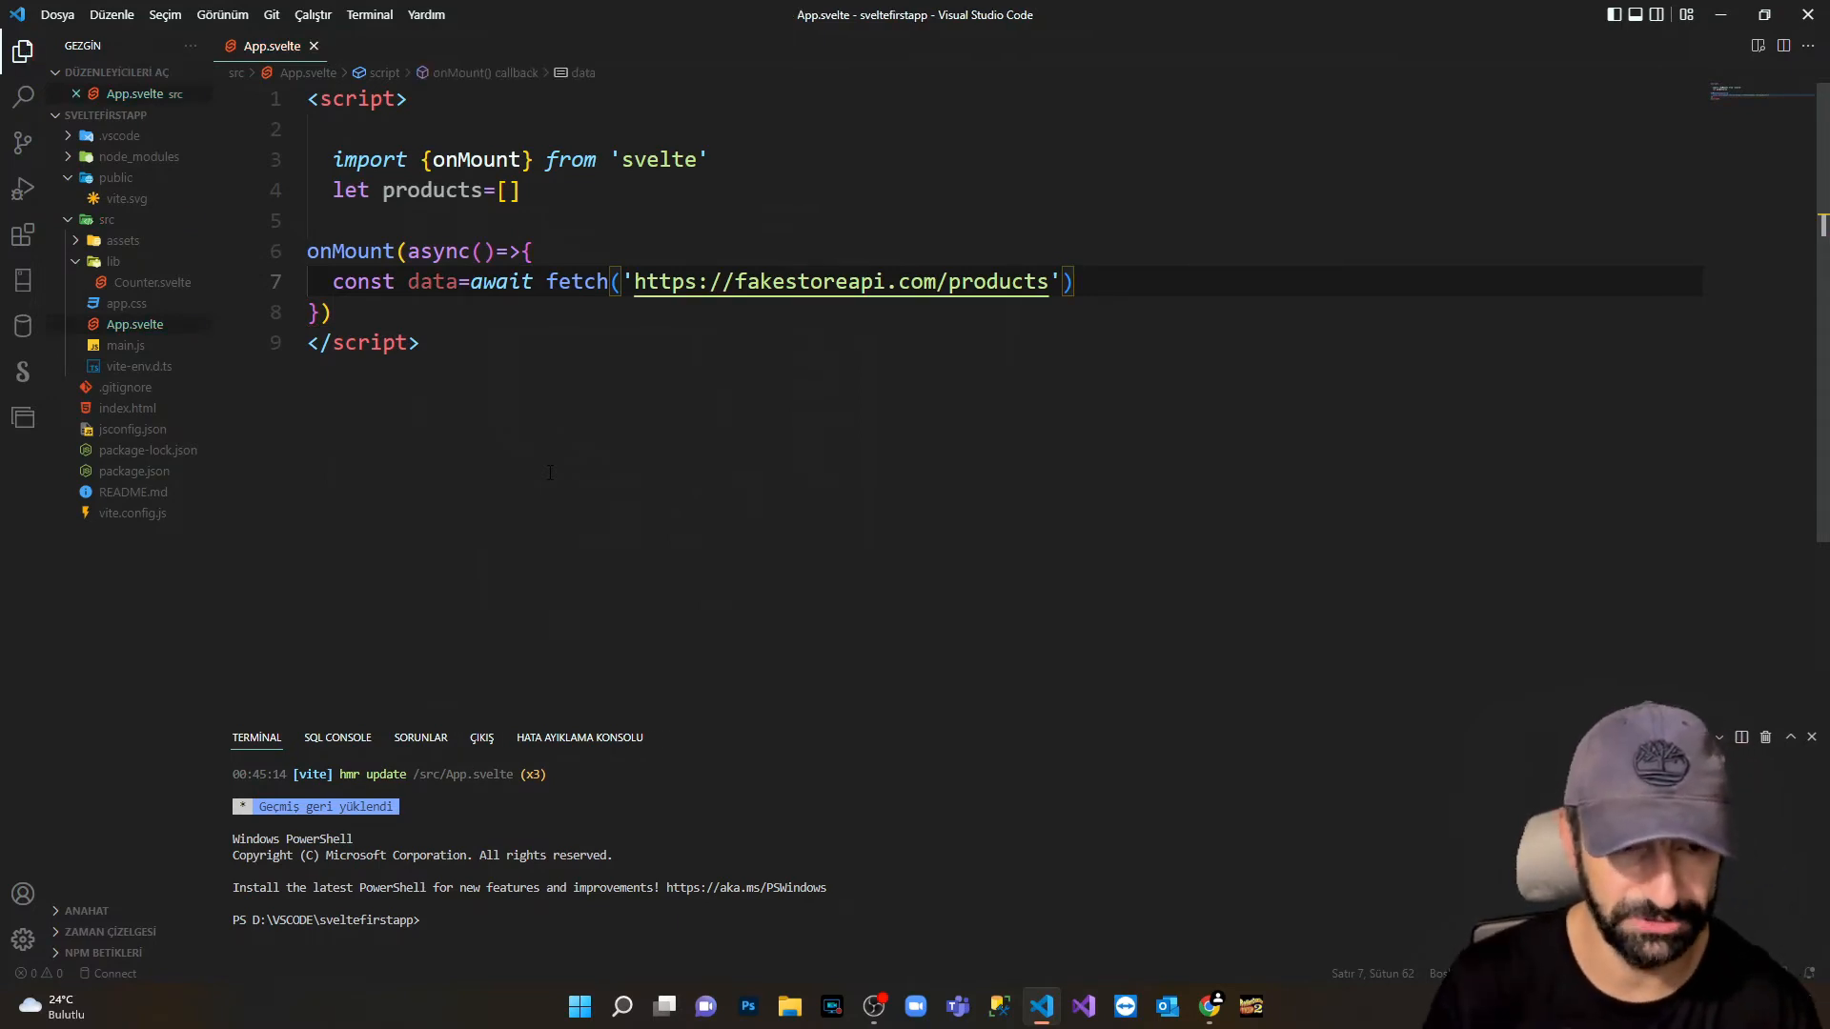
Add const result=await data.json() below the fetch line.
key(Enter)
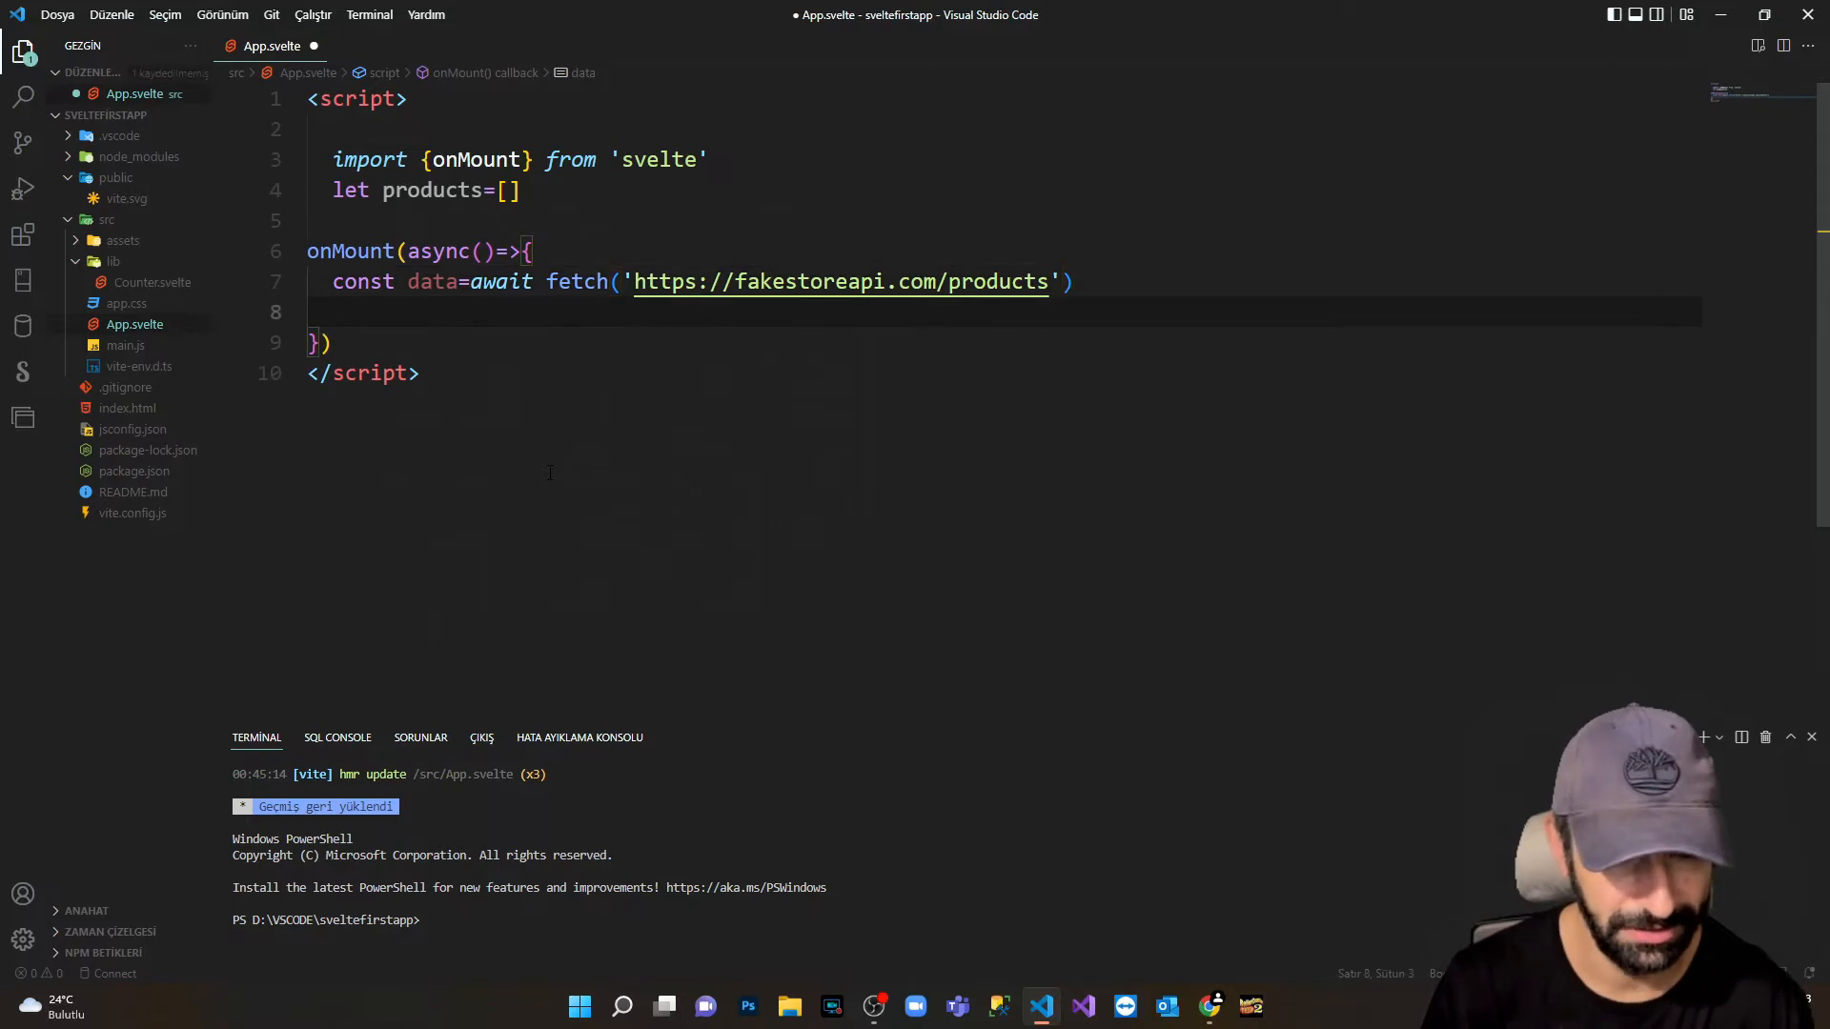
text(const)
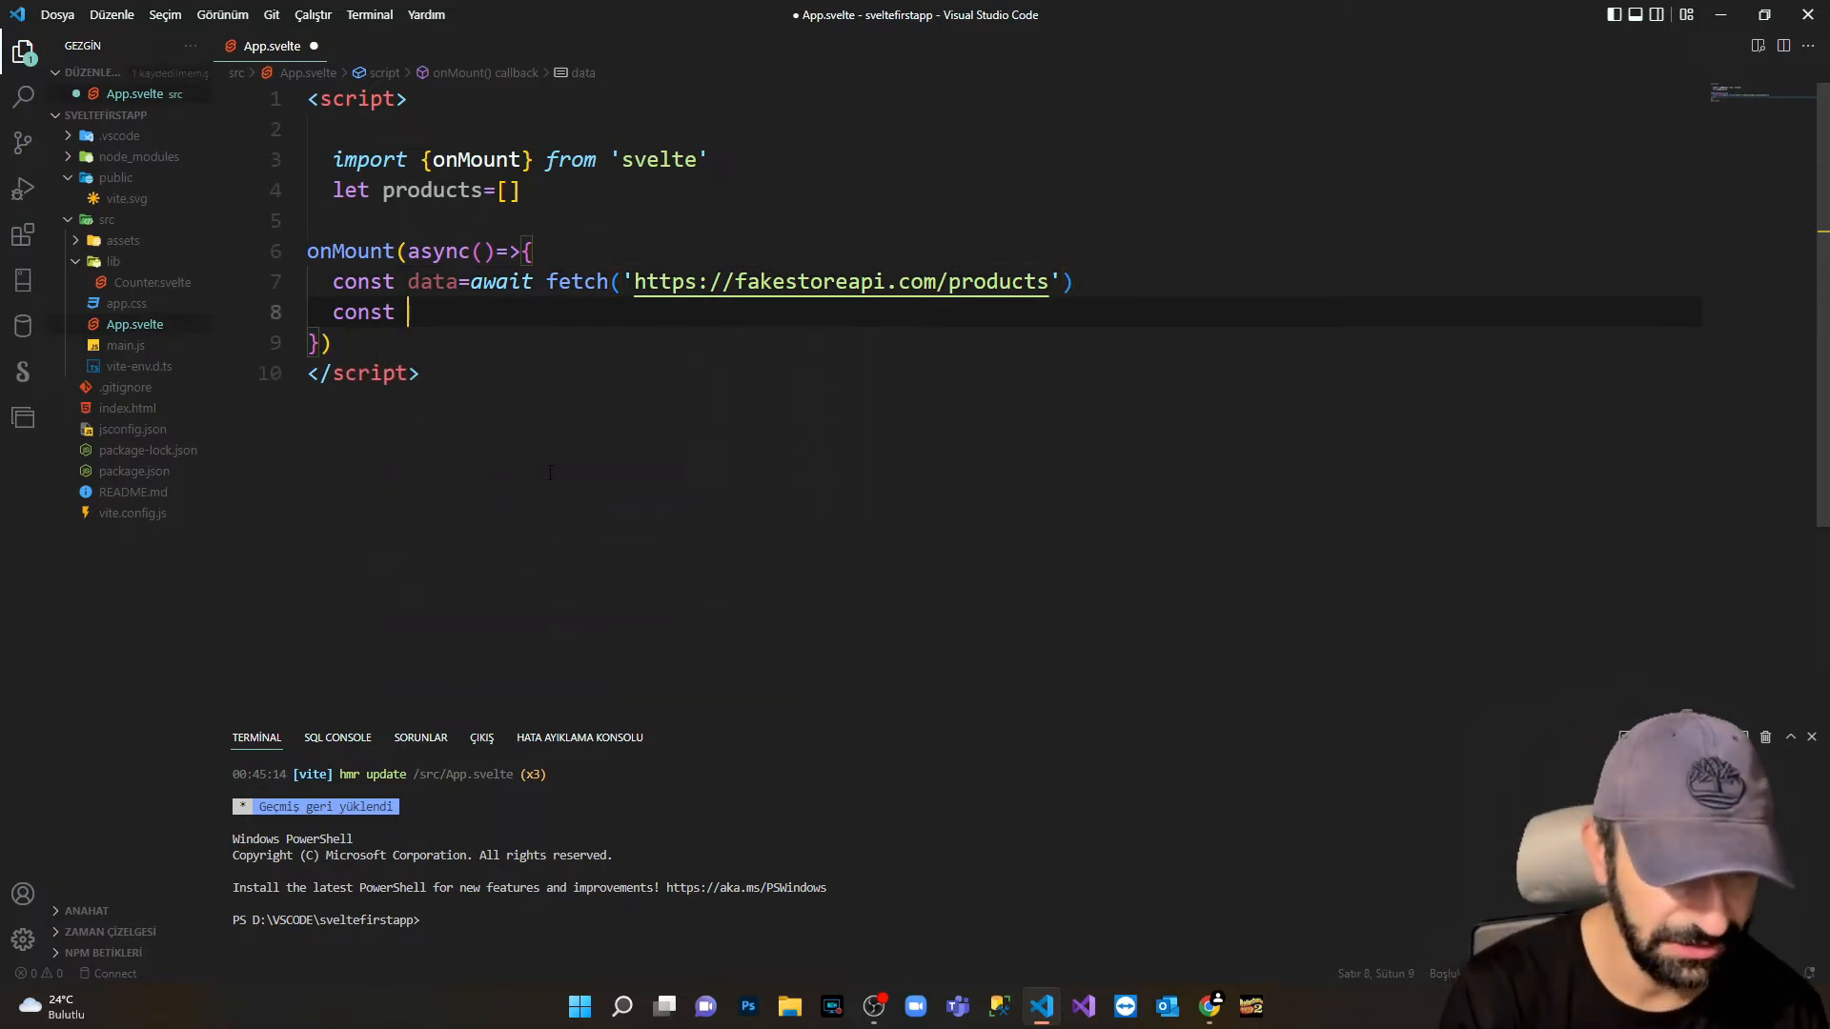
text(result)
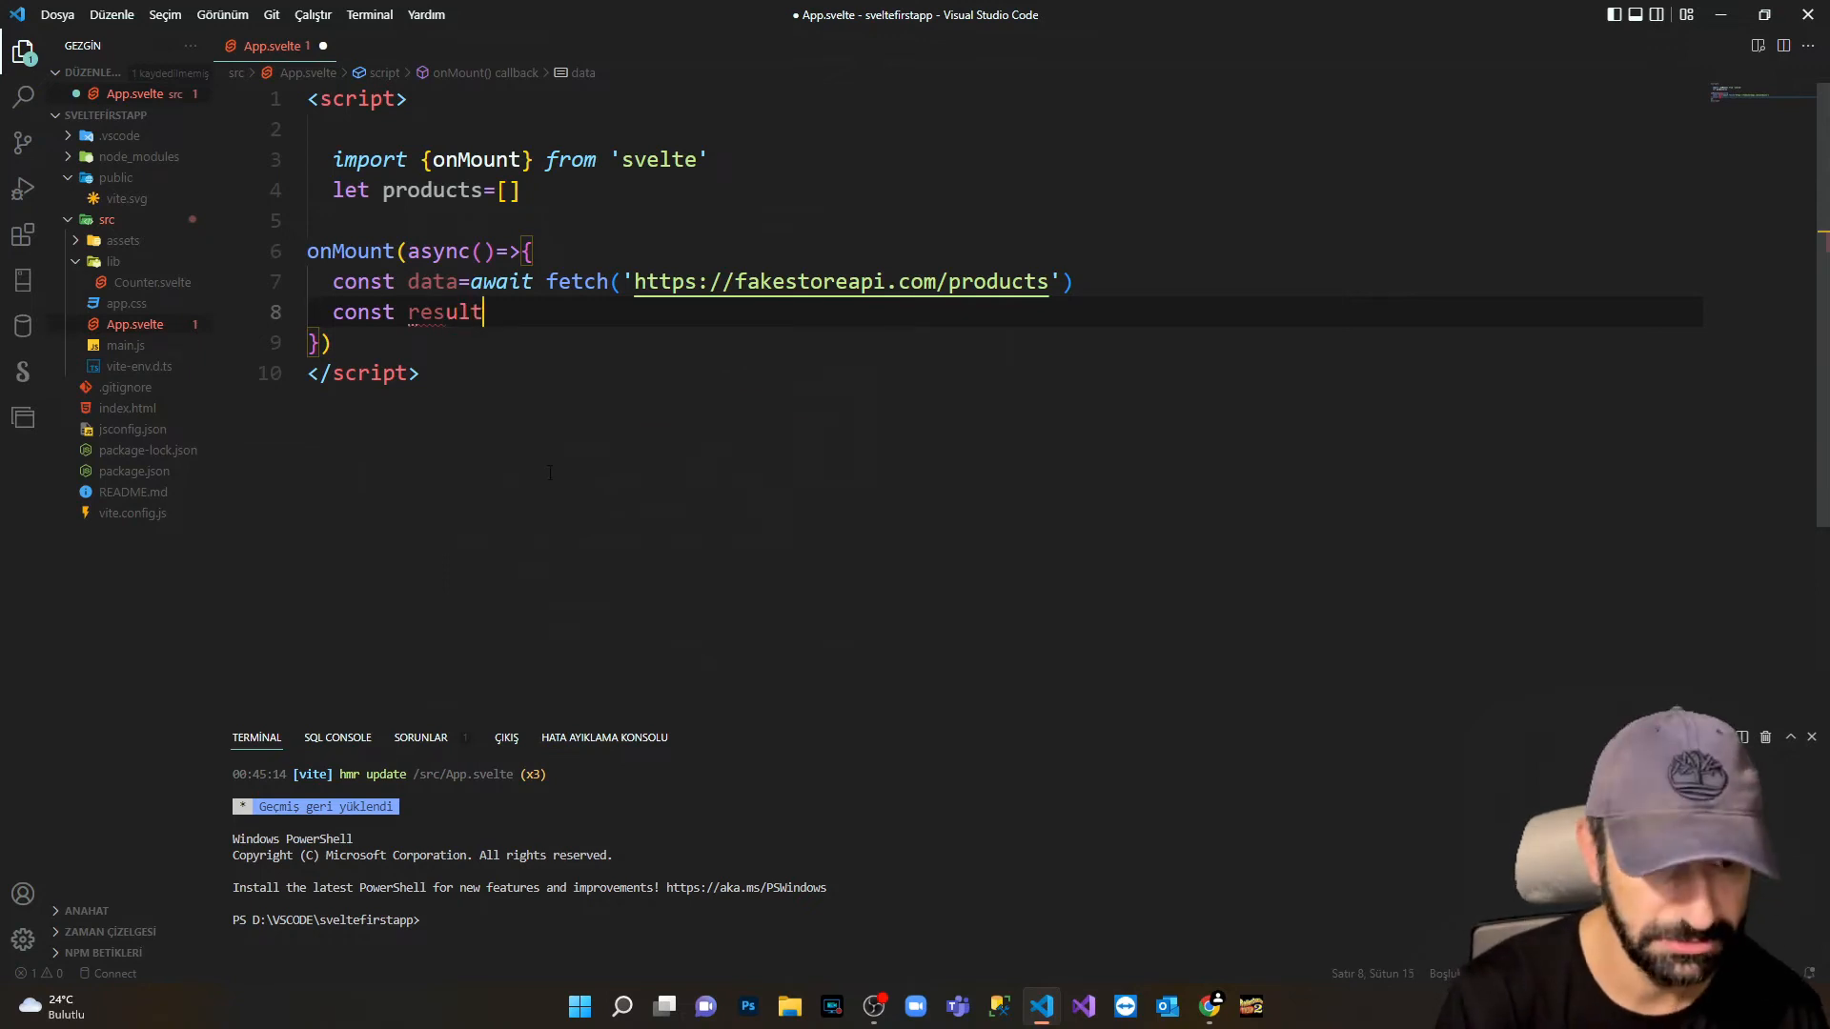
text(=a)
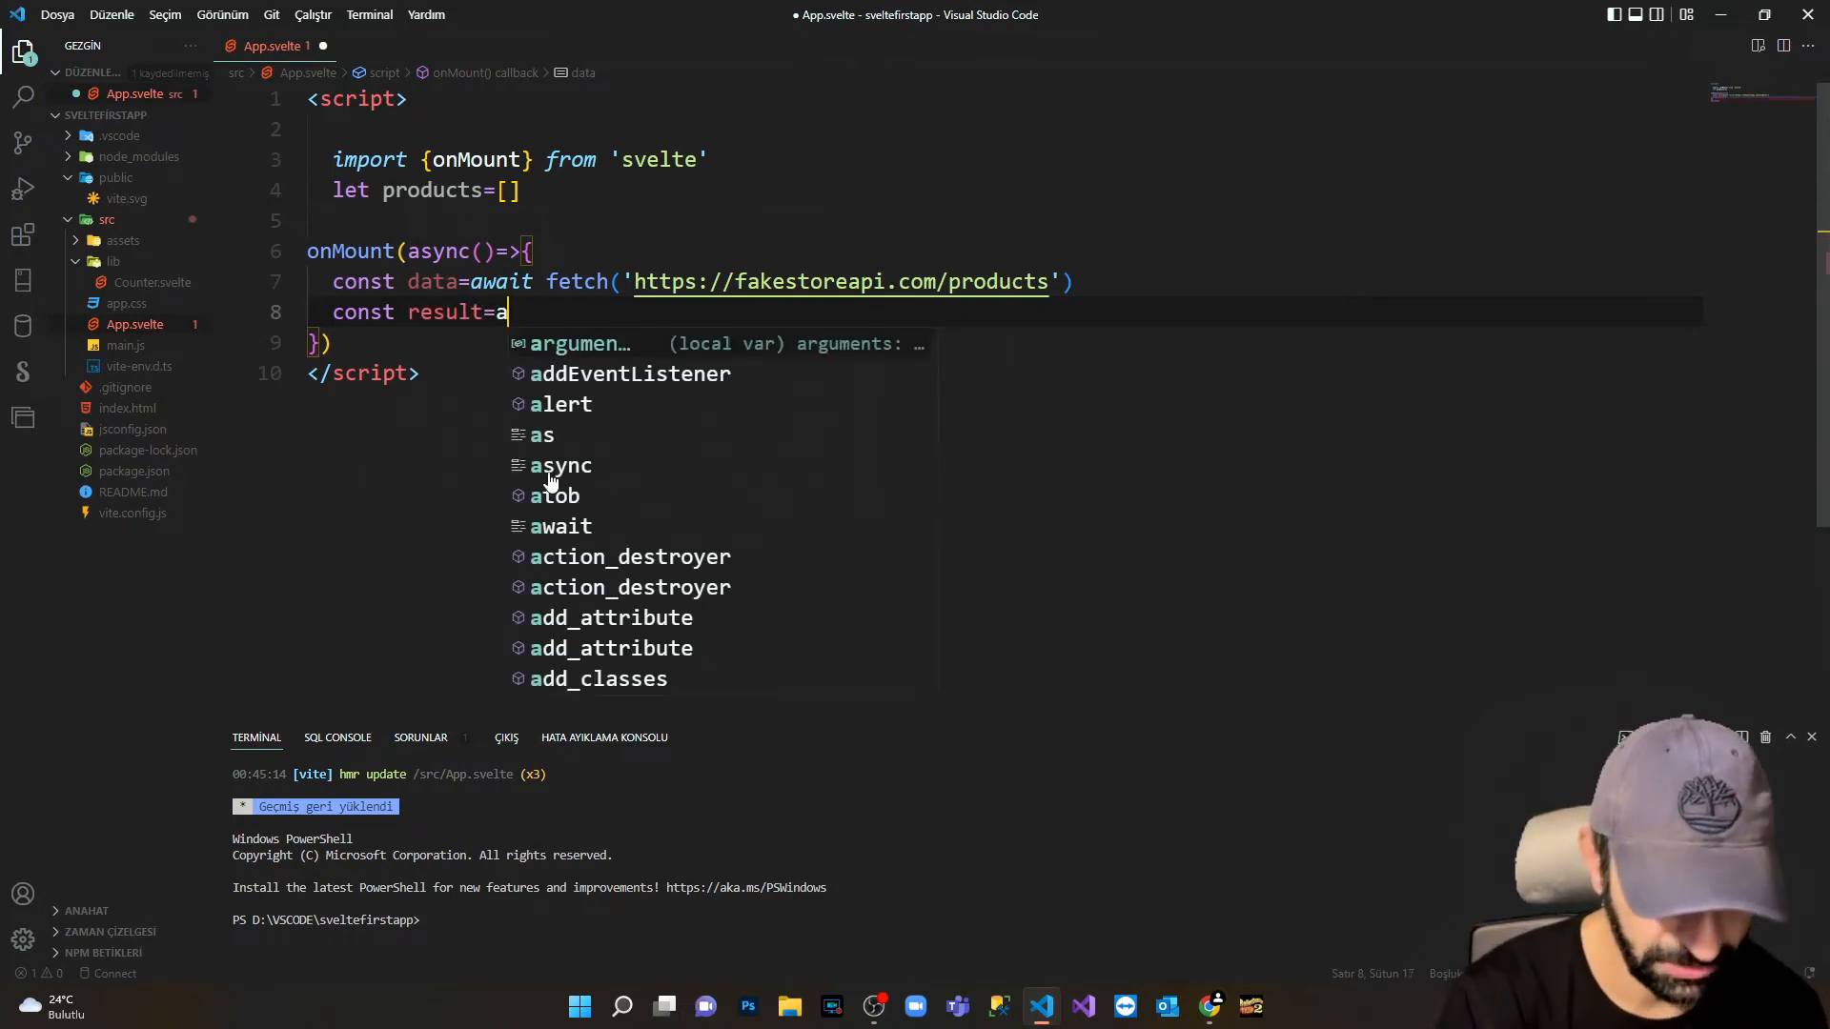
text(wait)
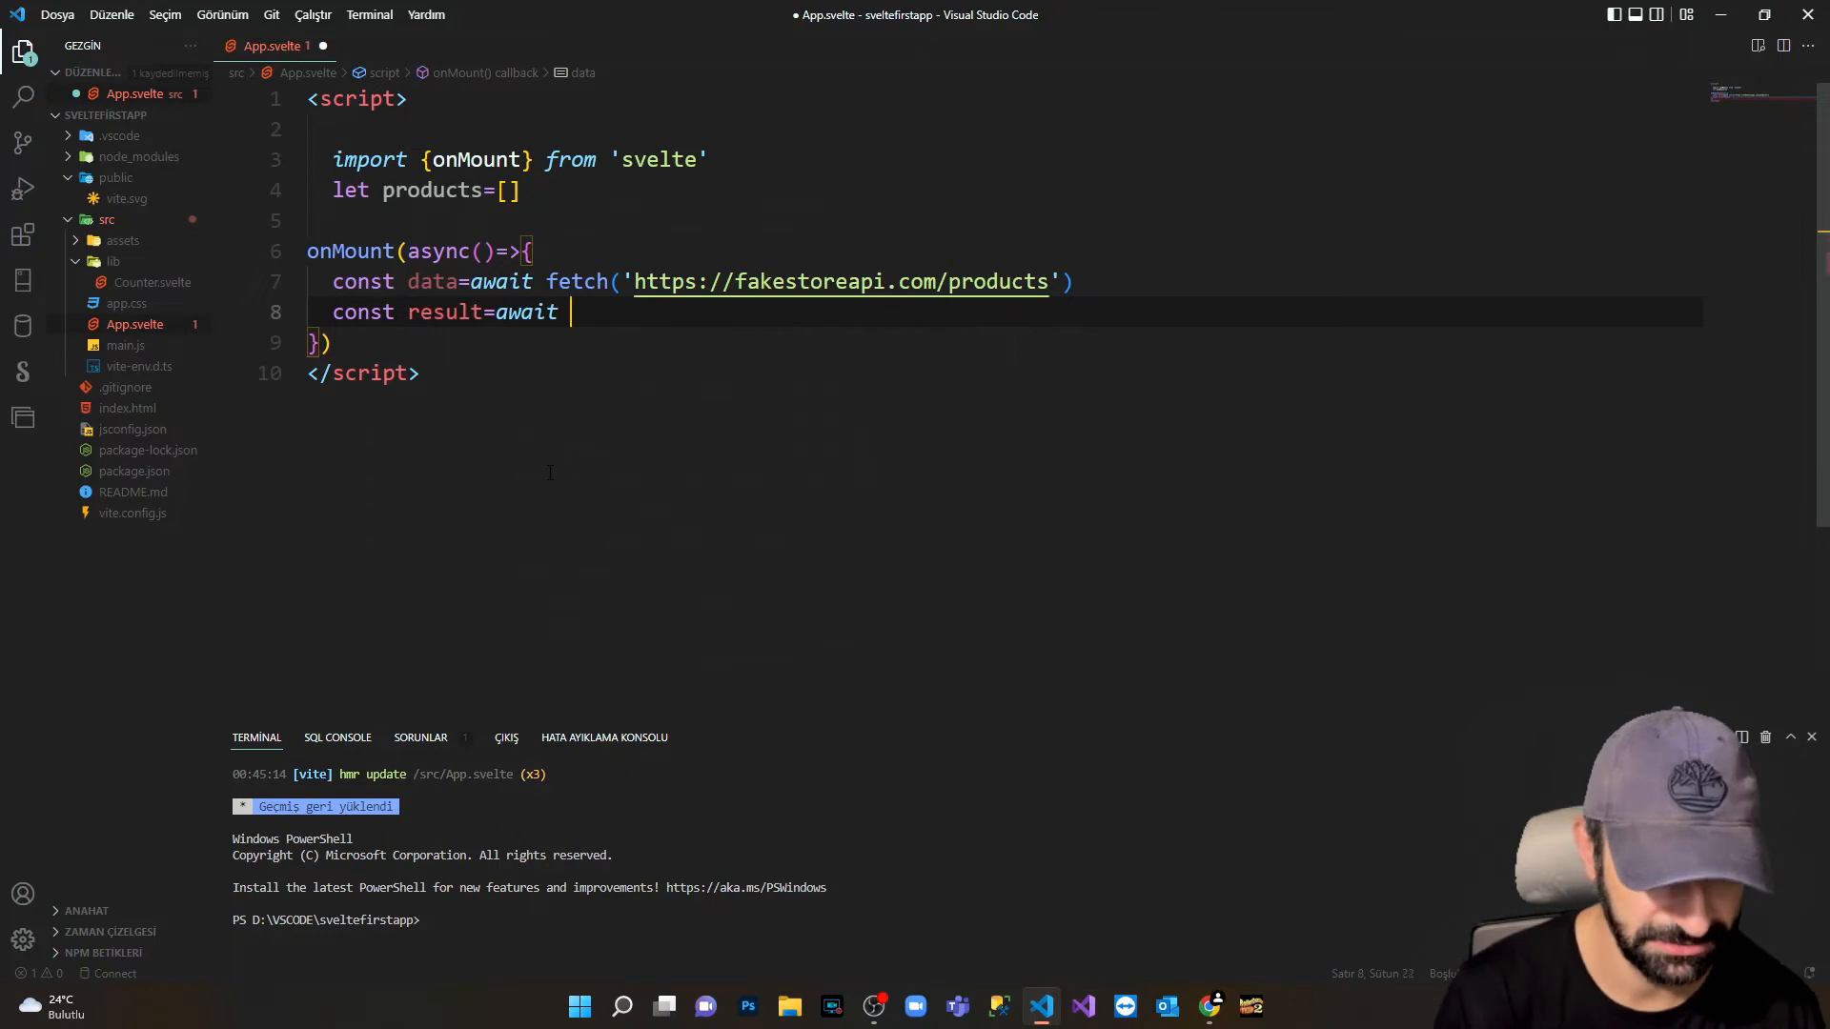
text(da)
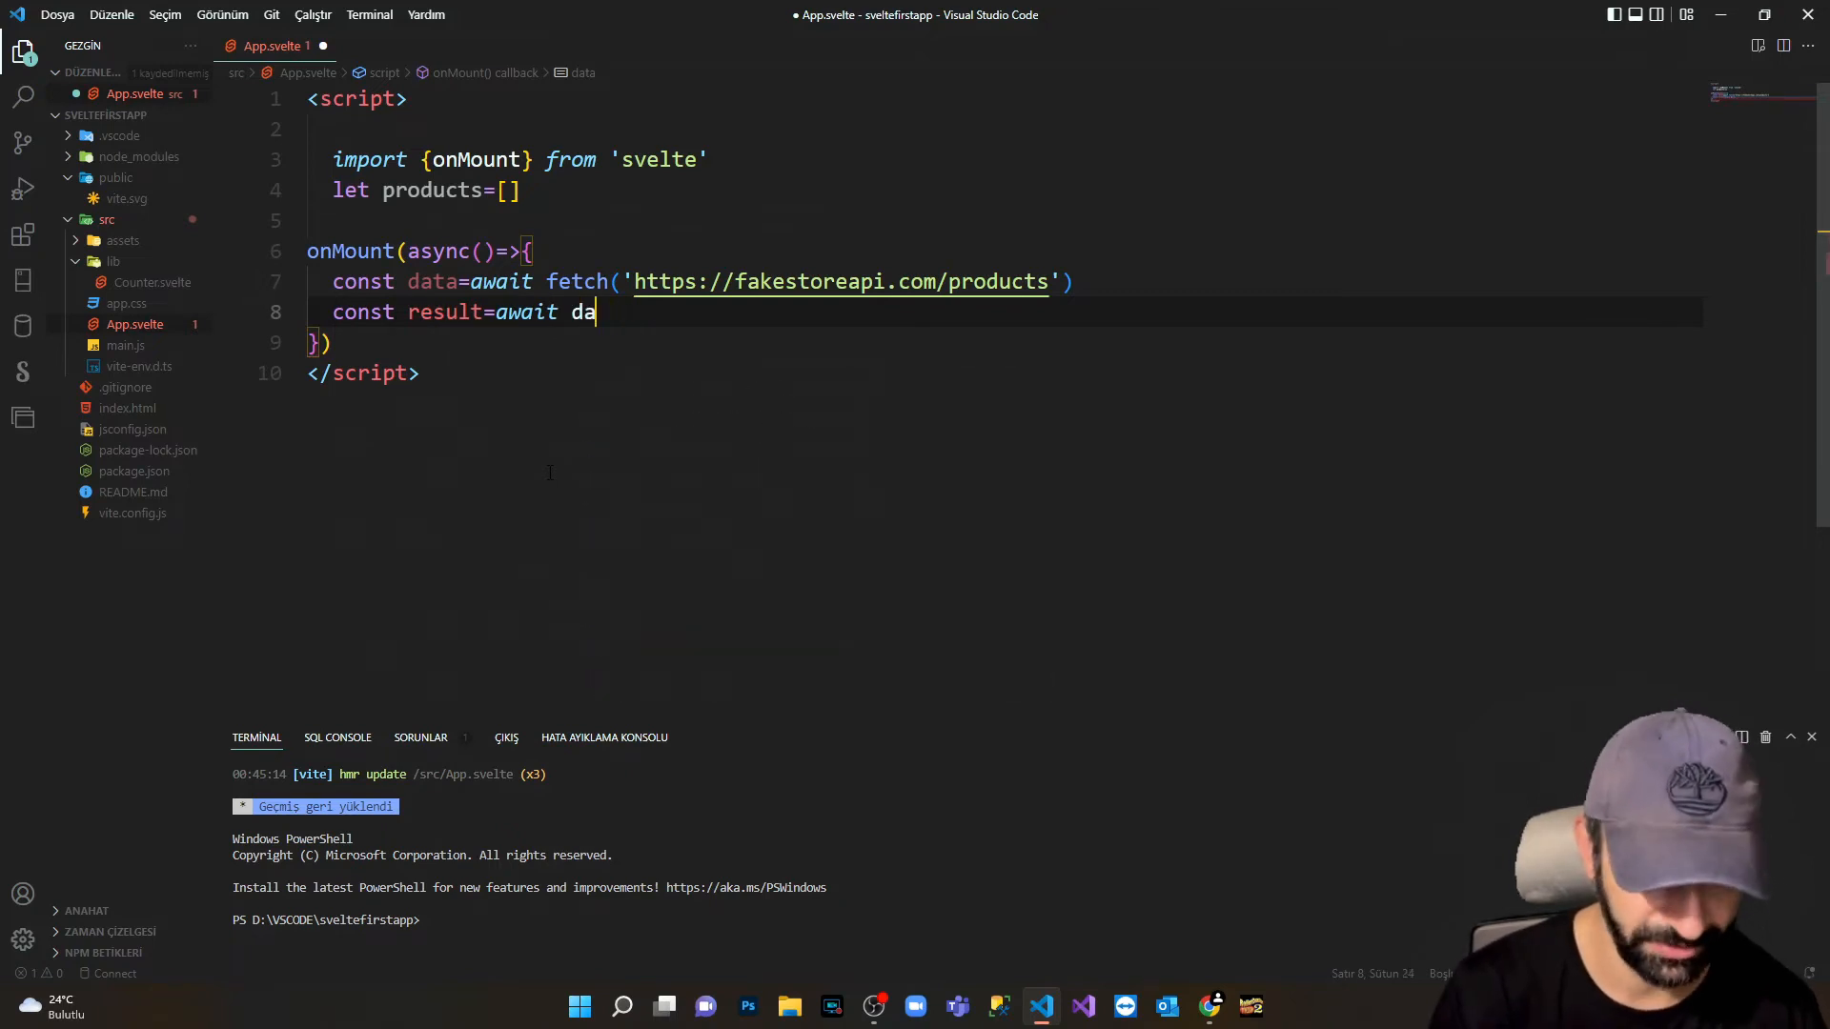
text(ta)
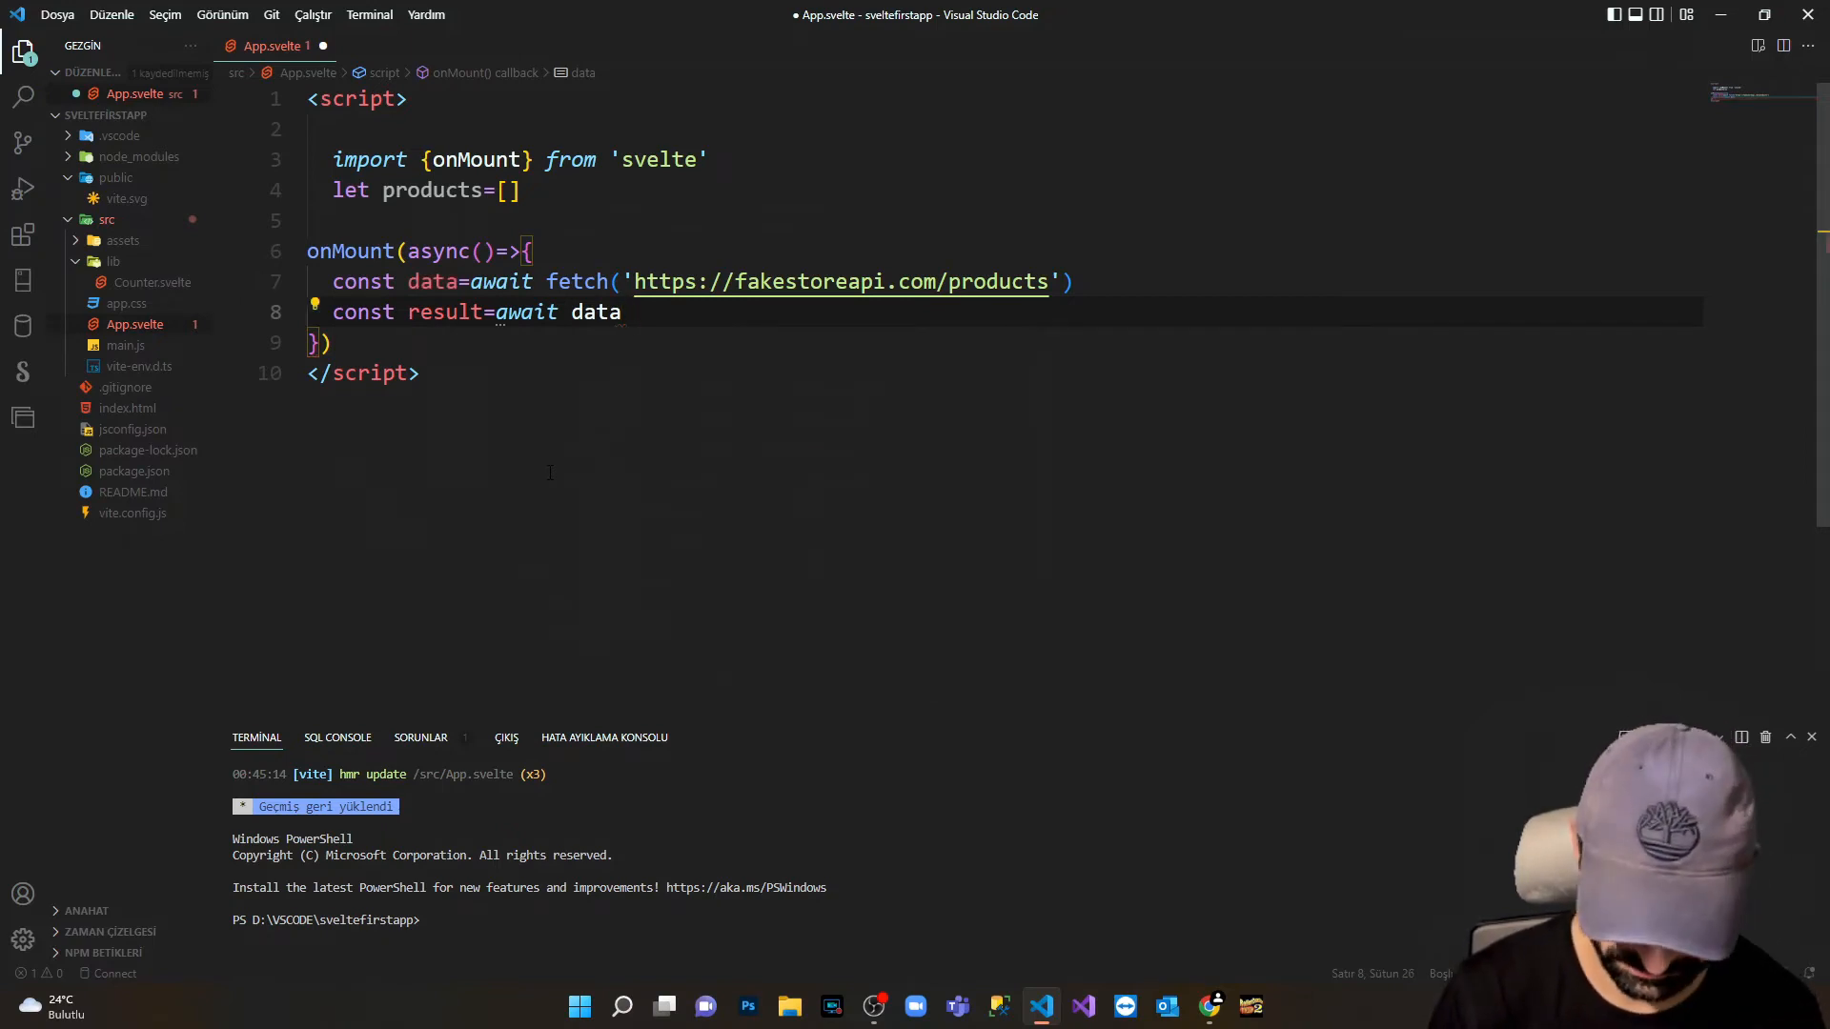
text(.json)
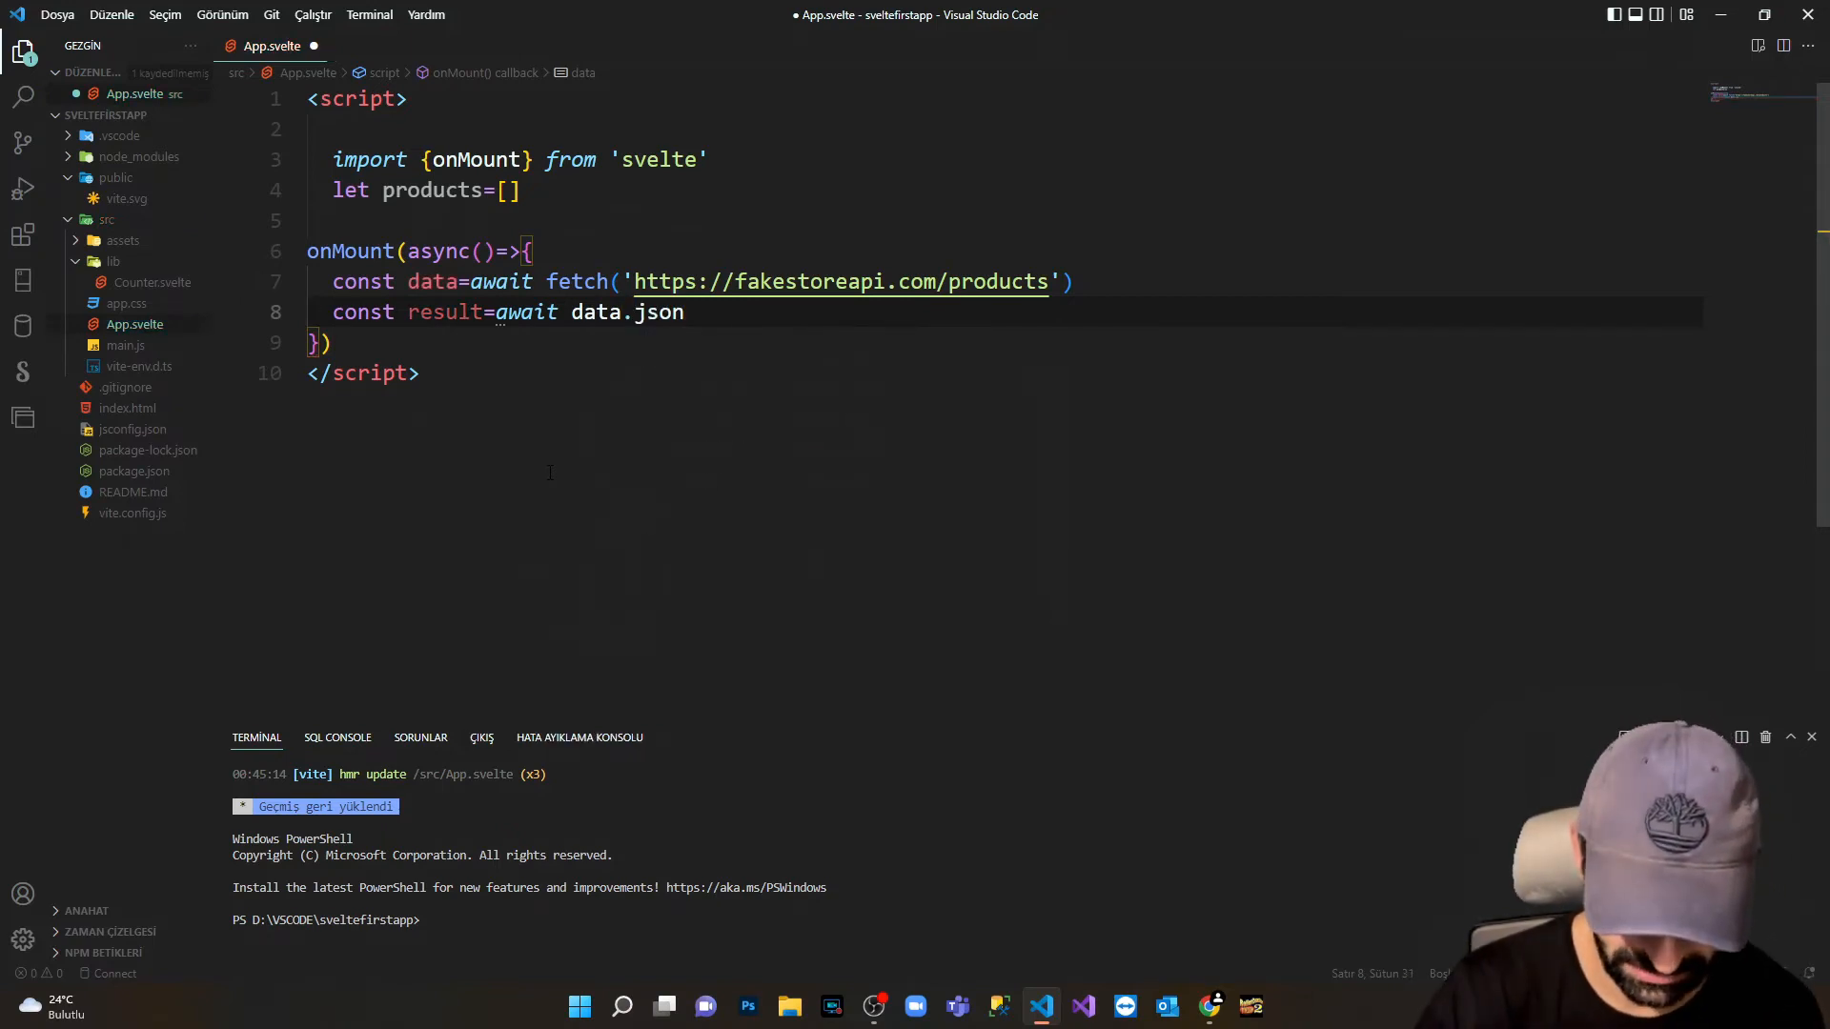
text(())
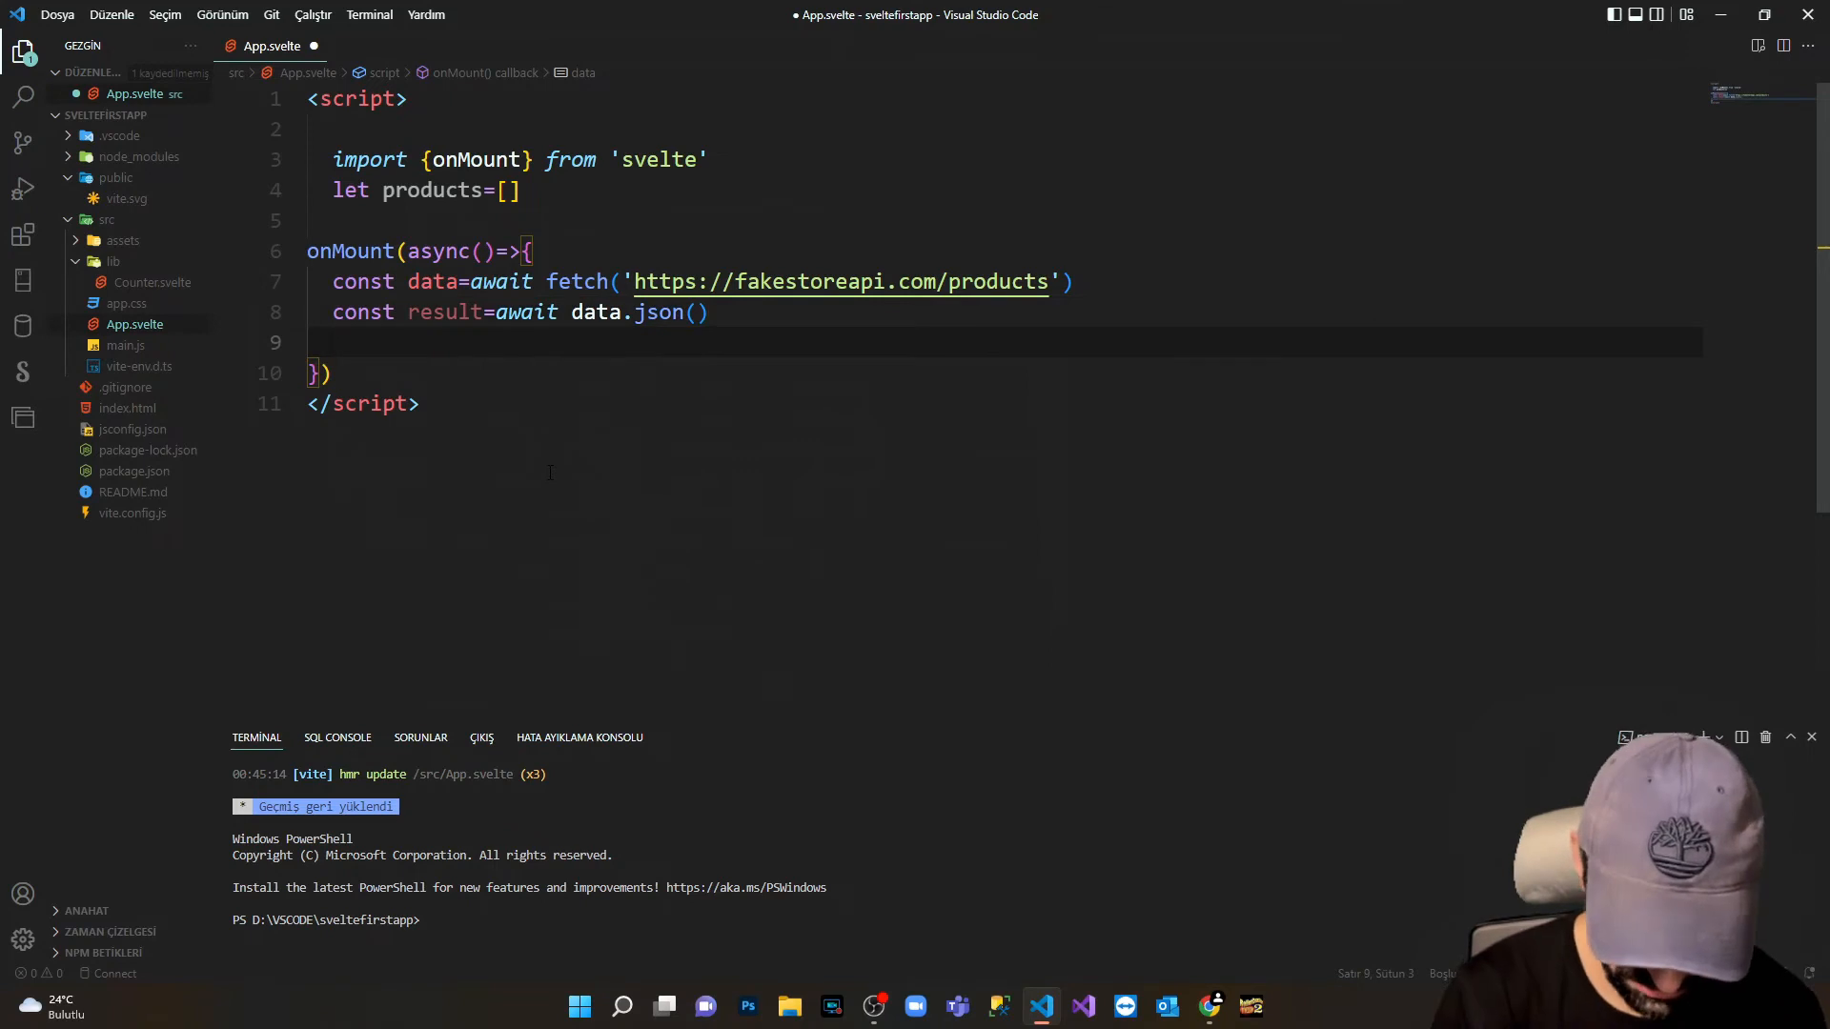
Log result with console.log(result) and save App.svelte.
text(console.log(first))
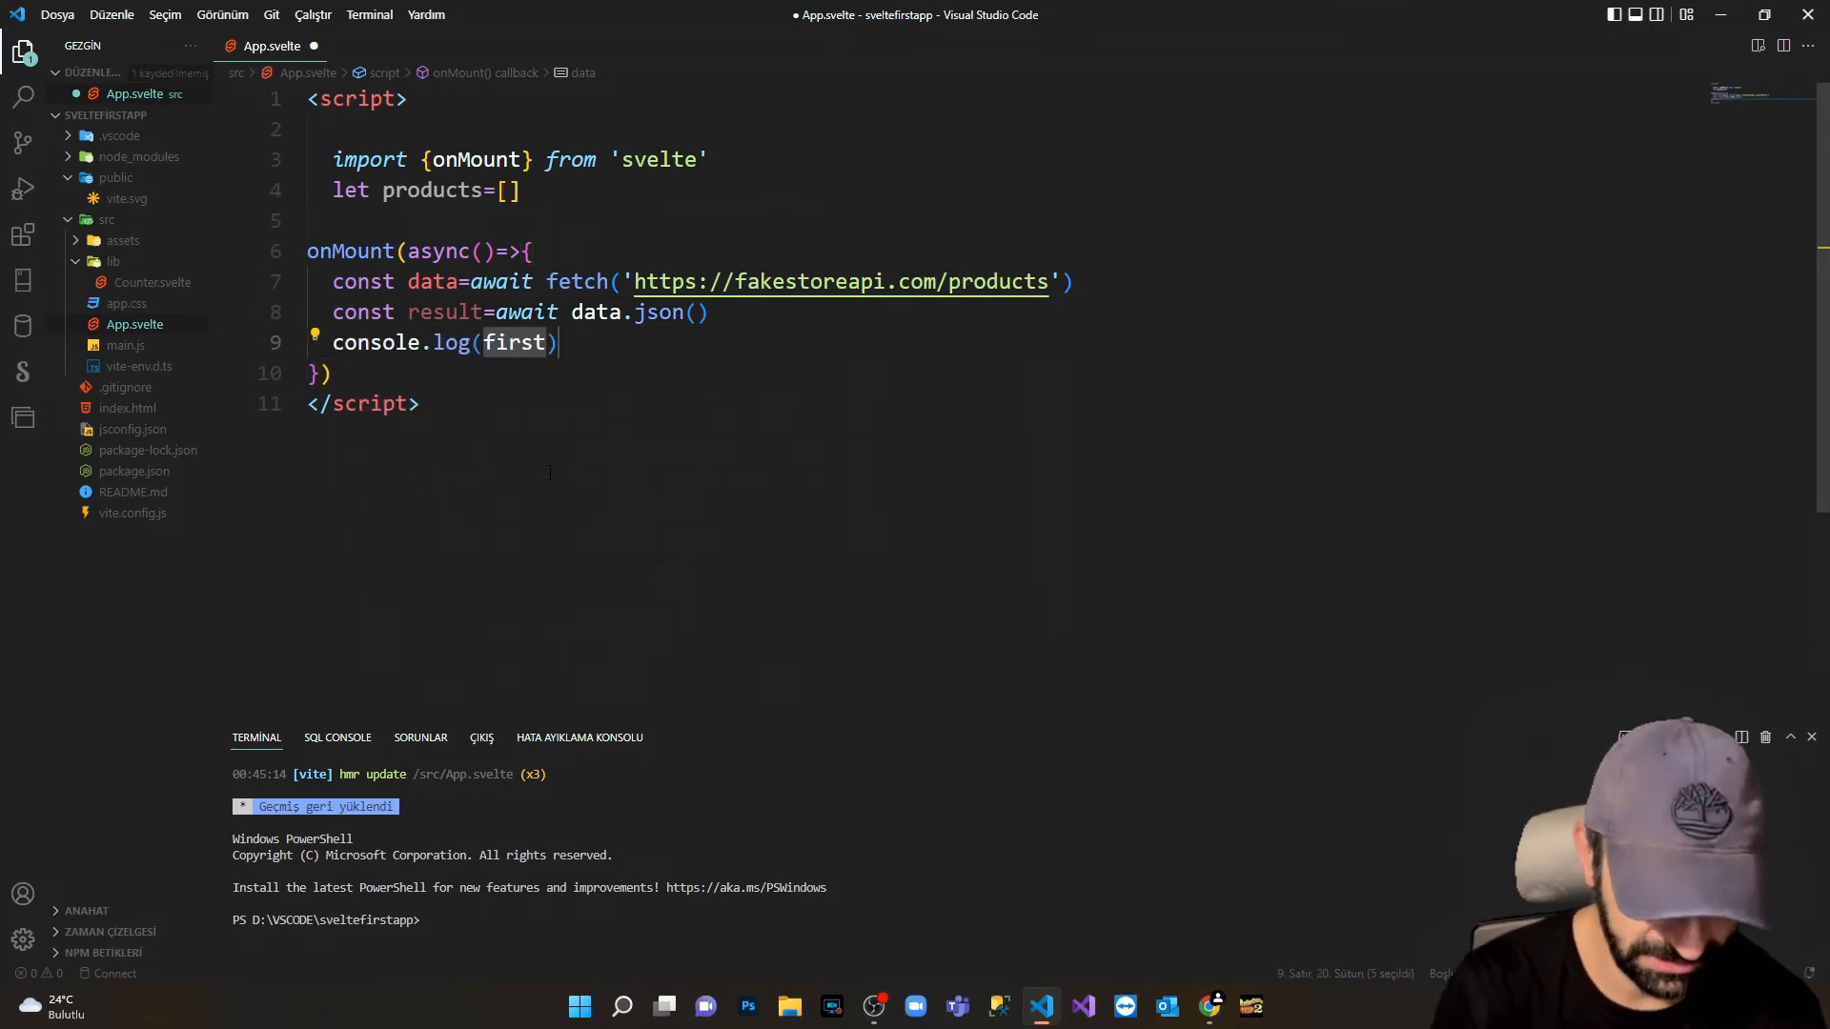
text(result)
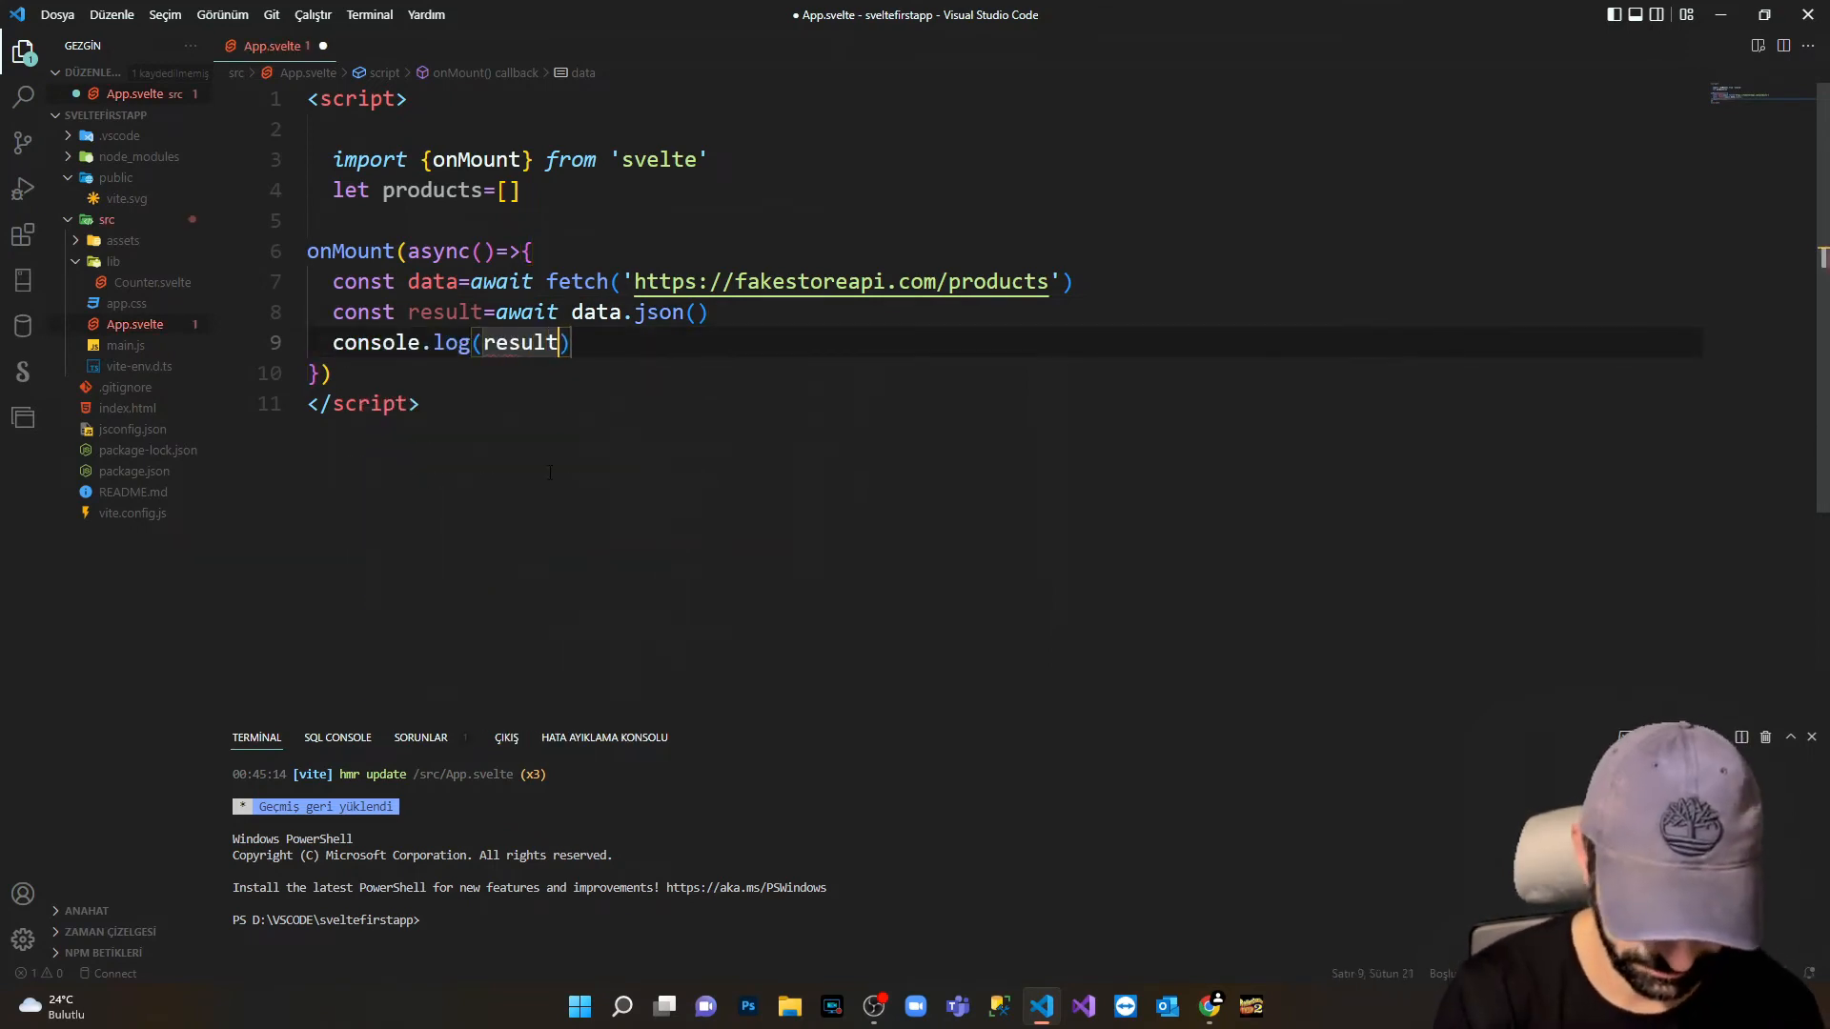
key(ctrl+s)
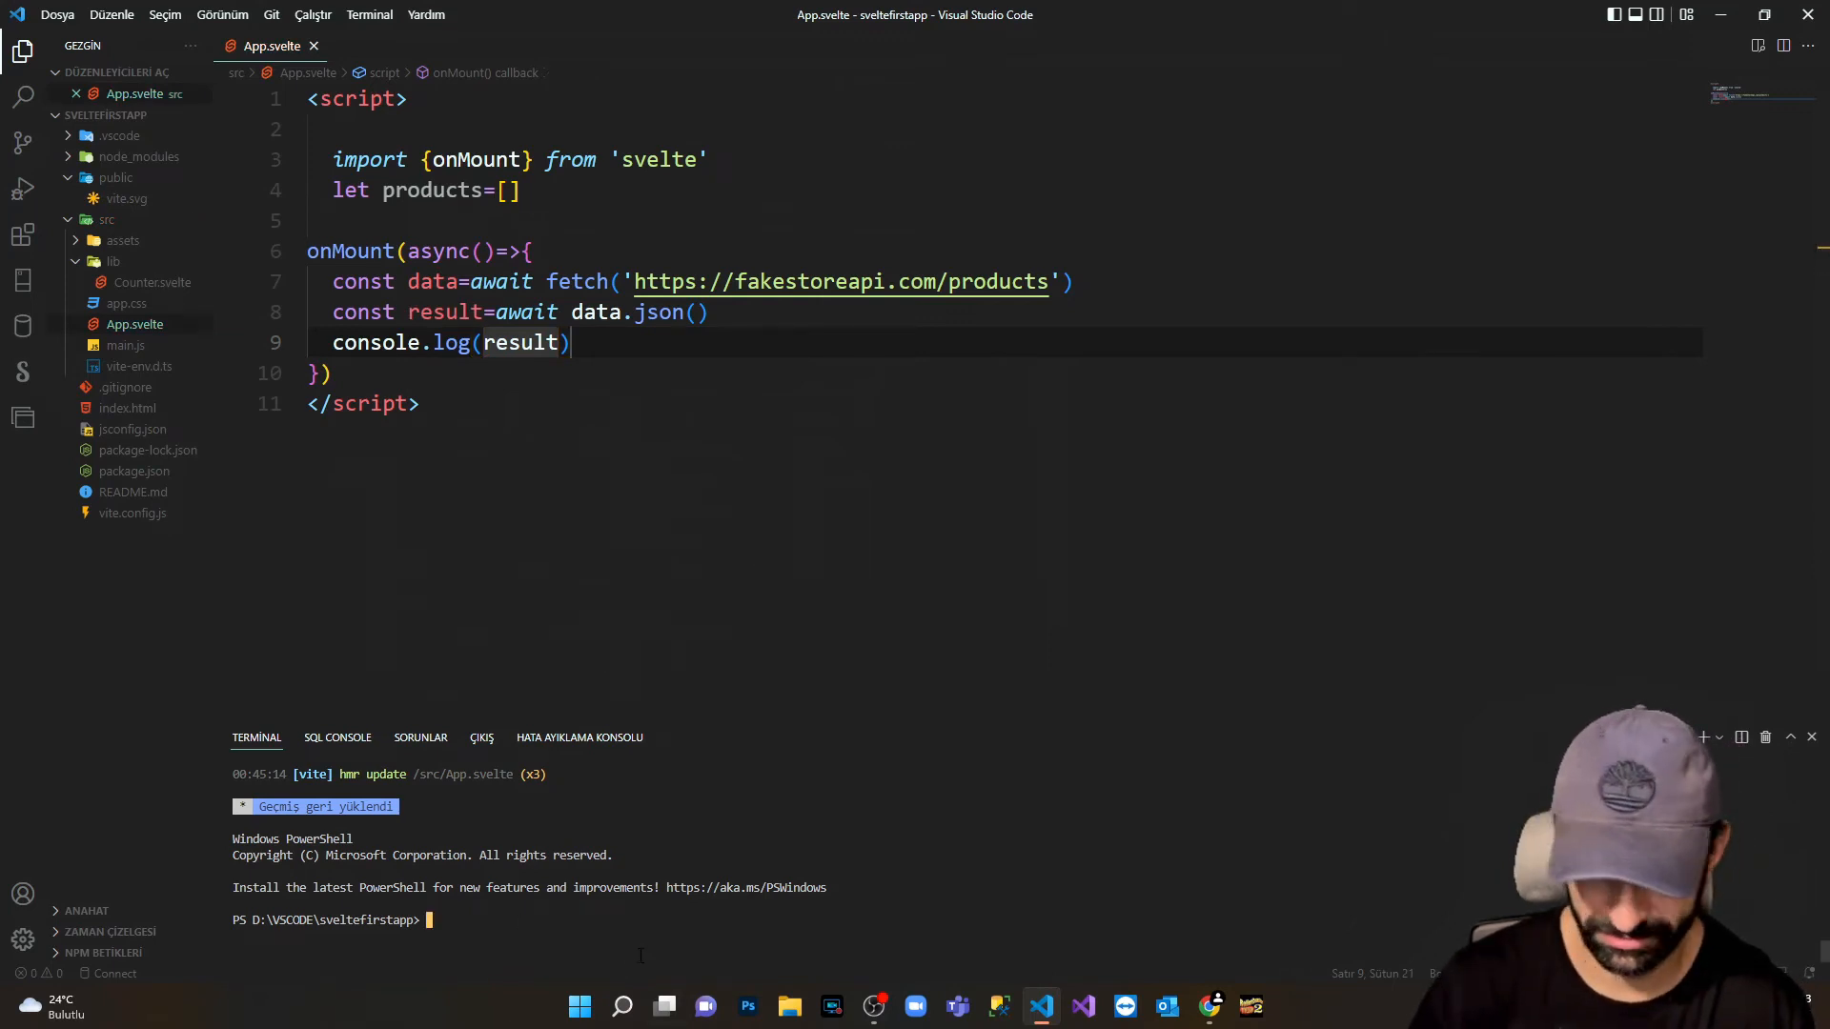
Run npm run dev in the terminal to start the Vite dev server.
text(npm ru)
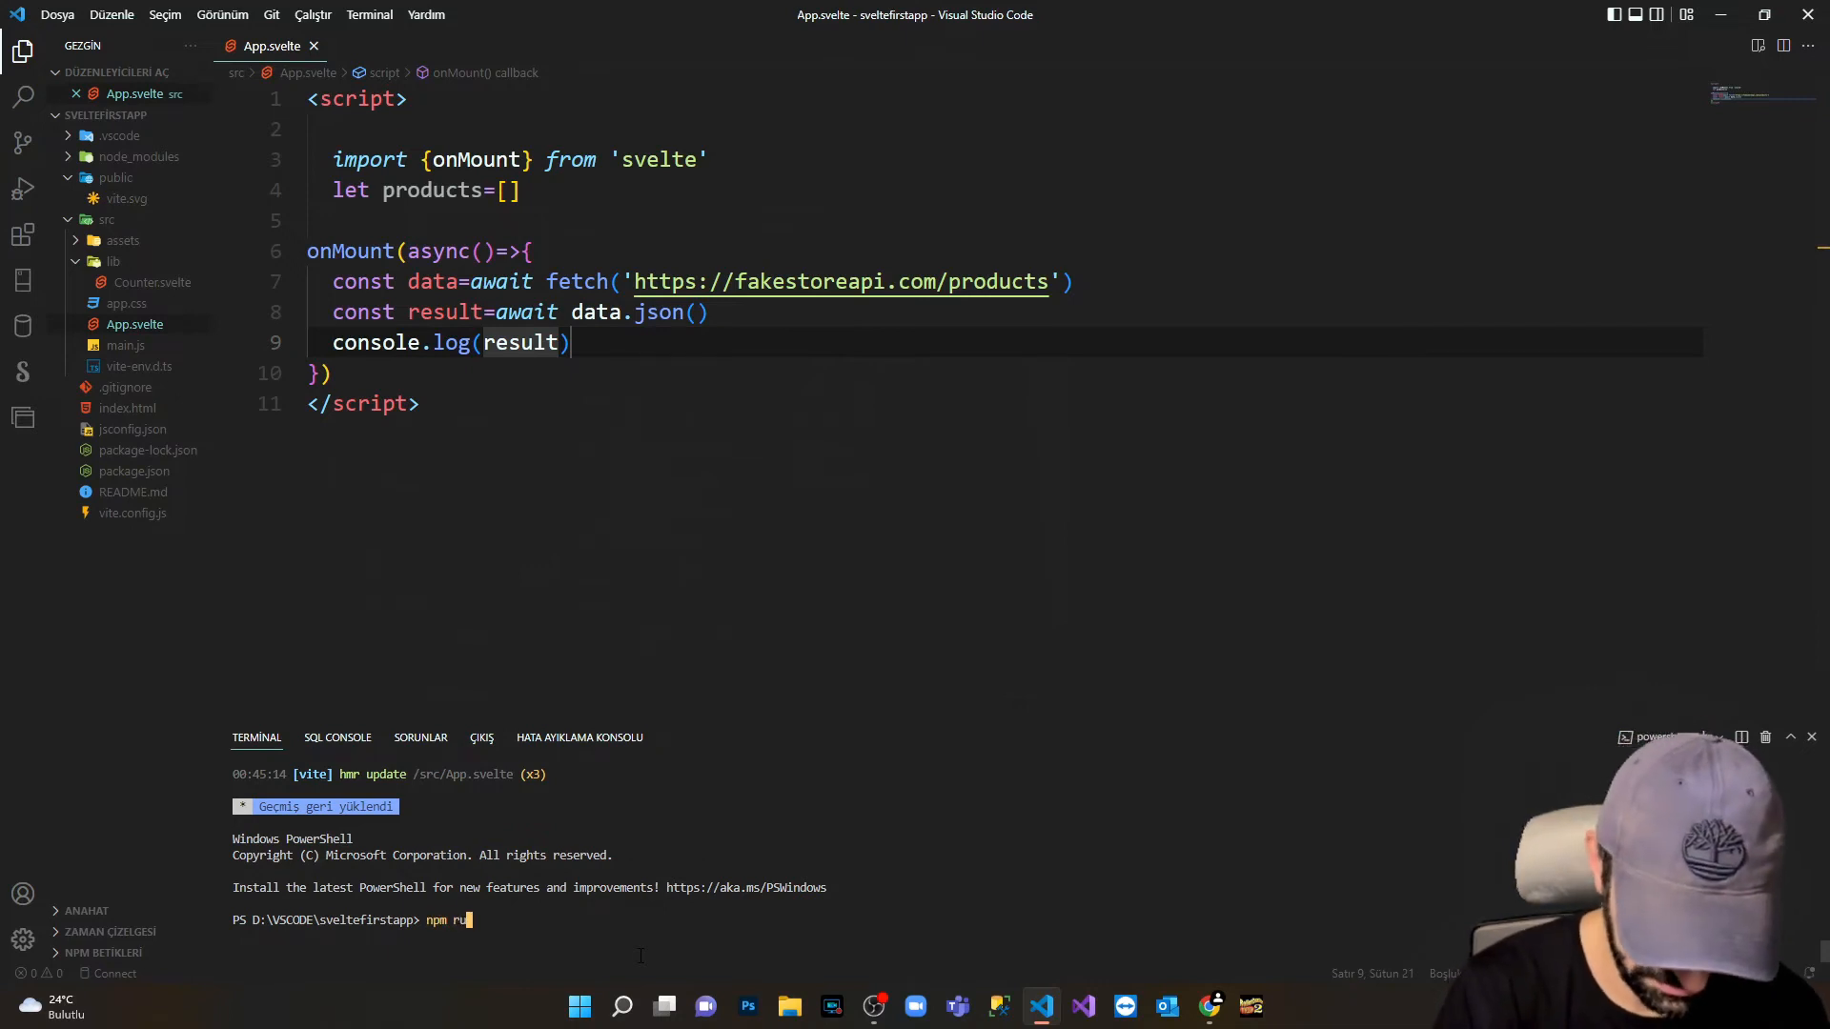
key(Return)
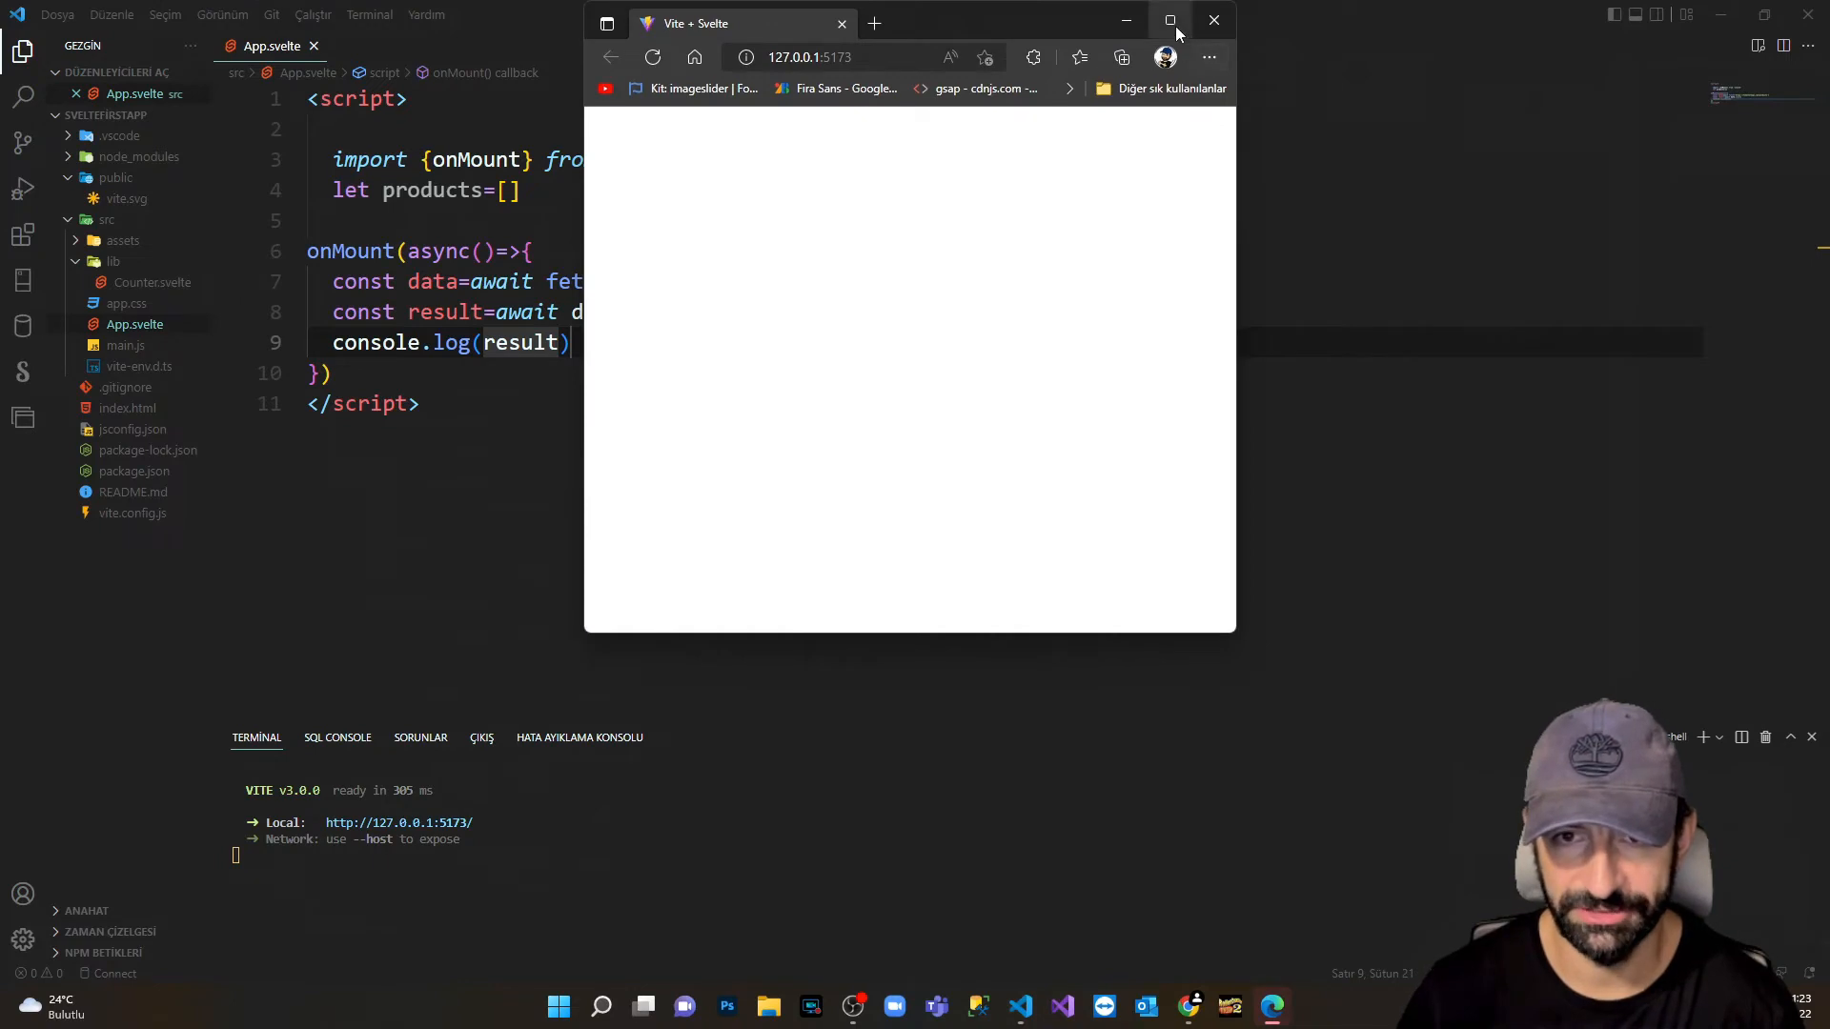
Maximize Edge and open DevTools with F12.
click(1169, 21)
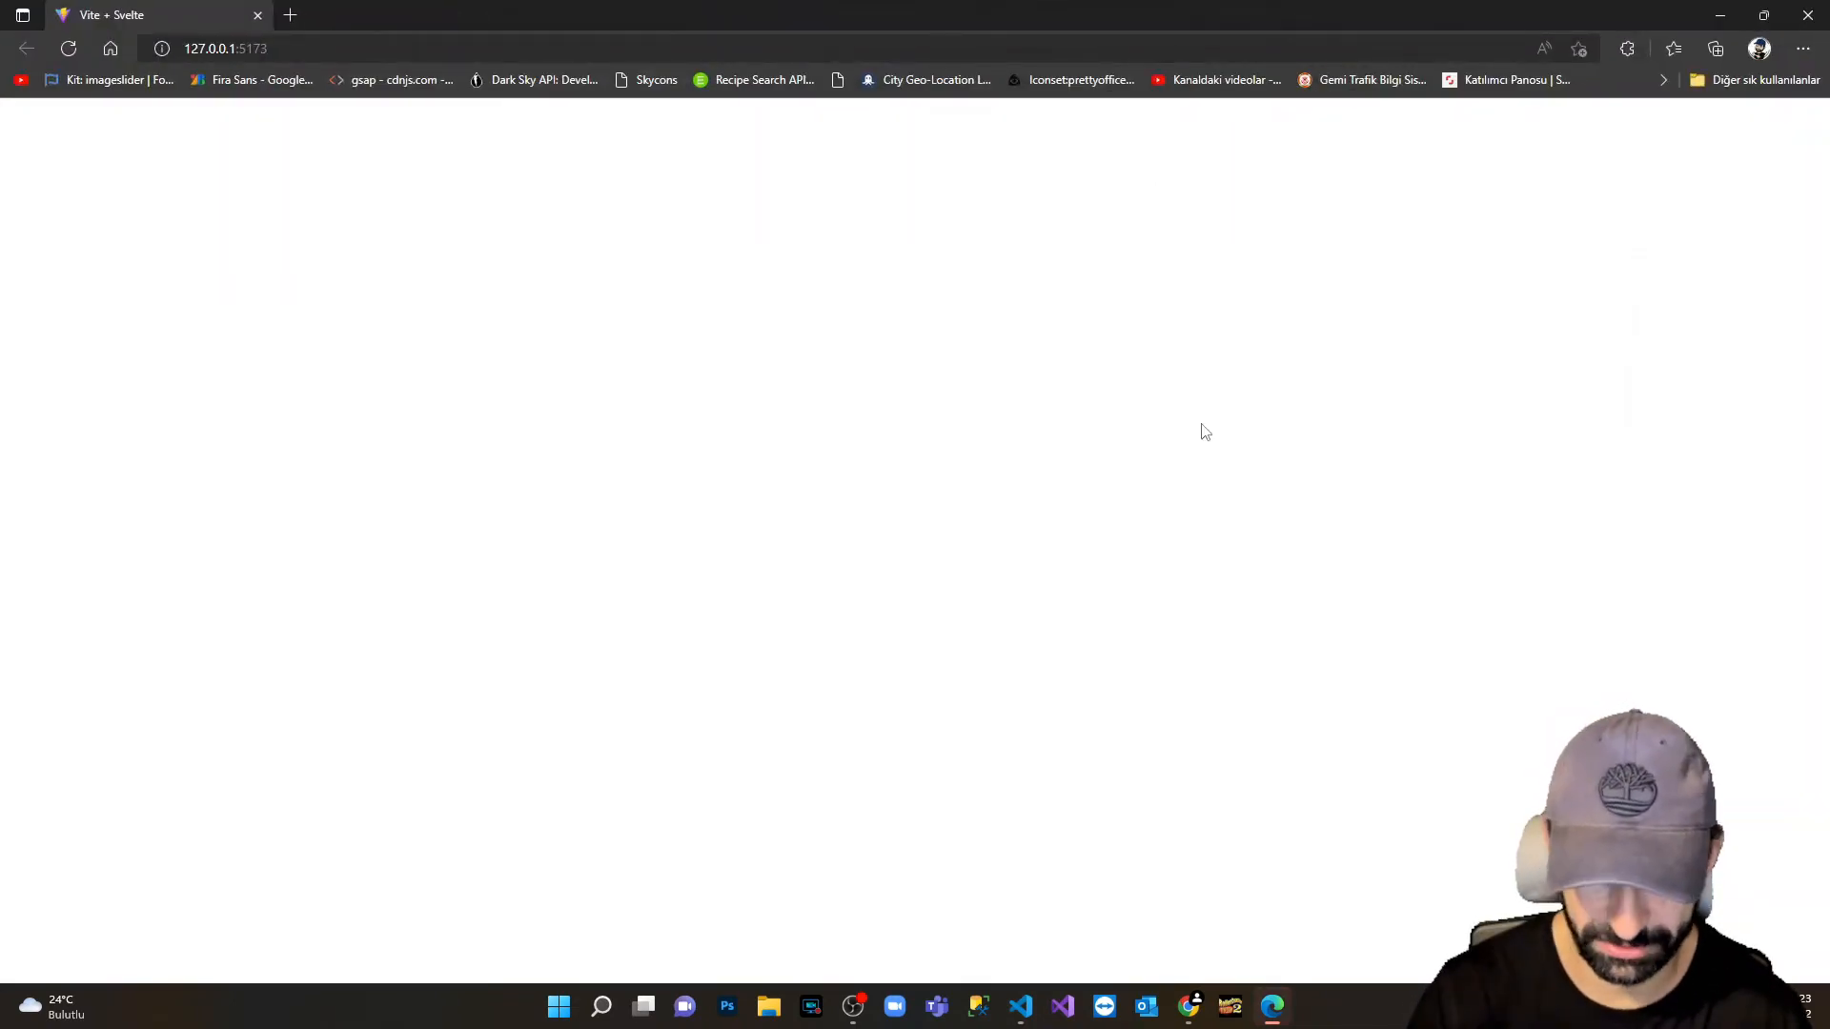
key(f12)
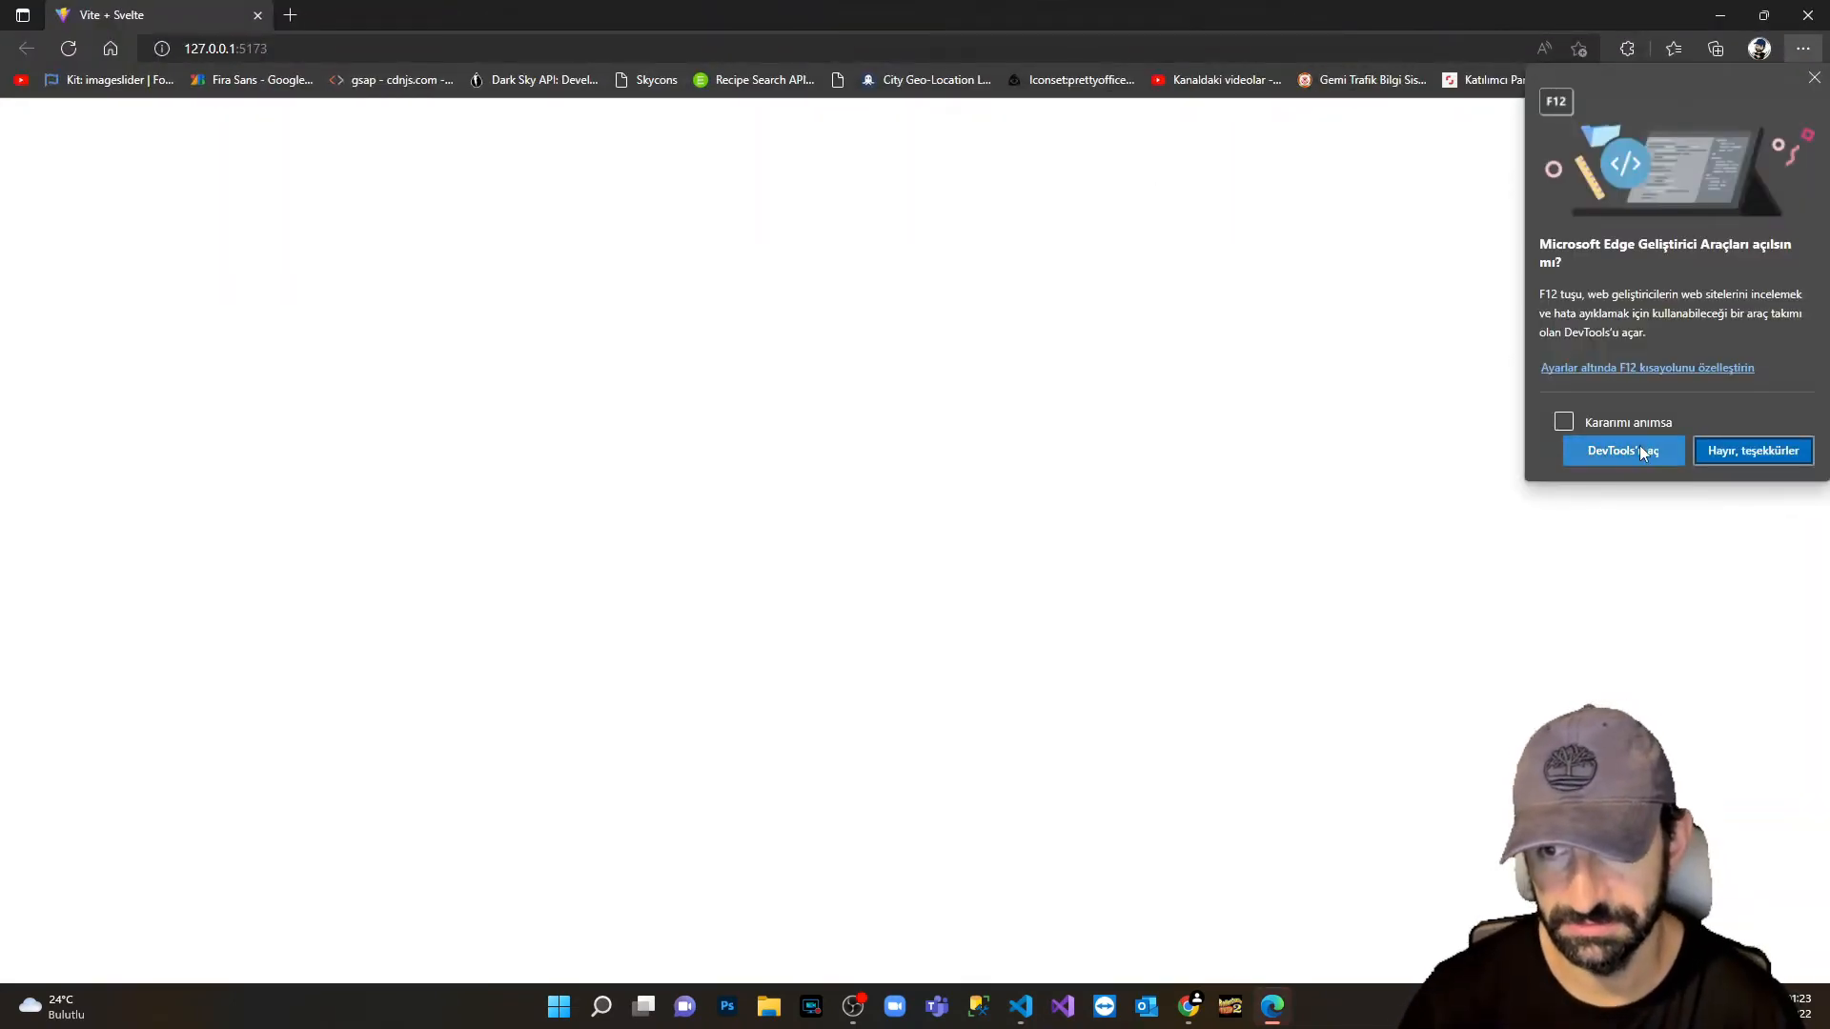
click(1621, 450)
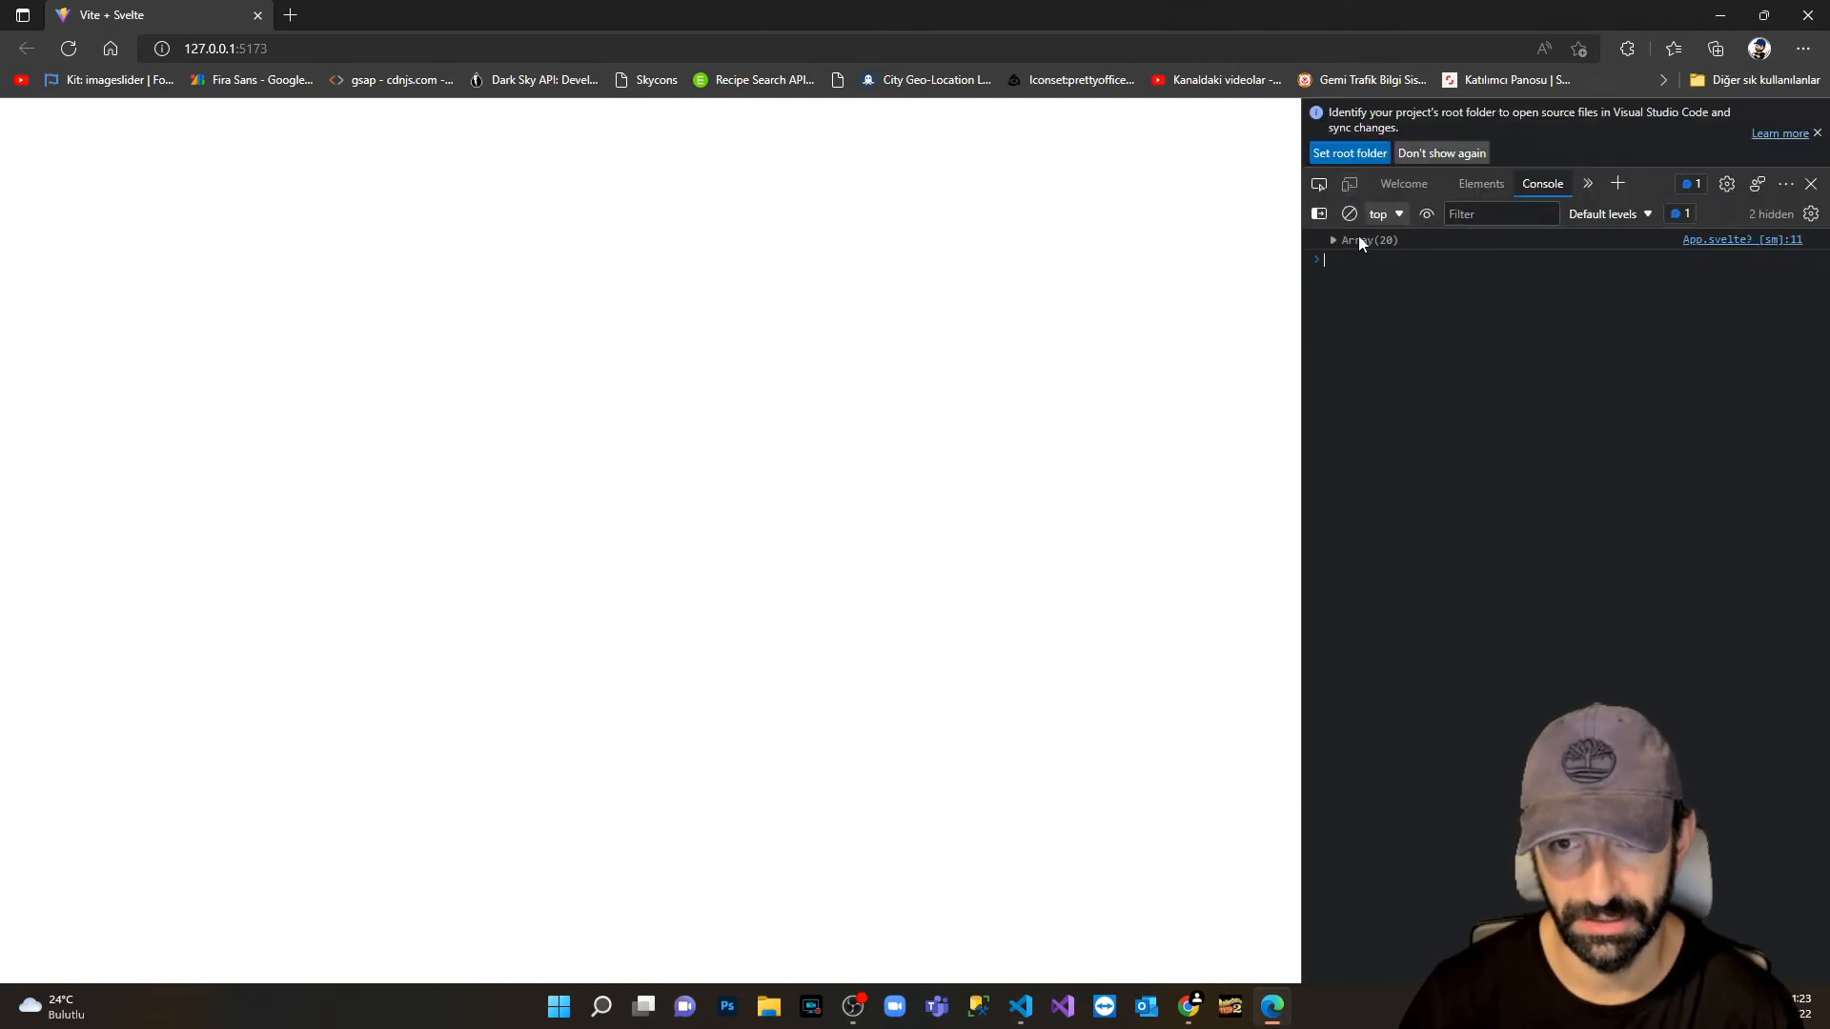
Expand the logged Array(20), inspect the first product's fields, then return to the editor.
click(1333, 240)
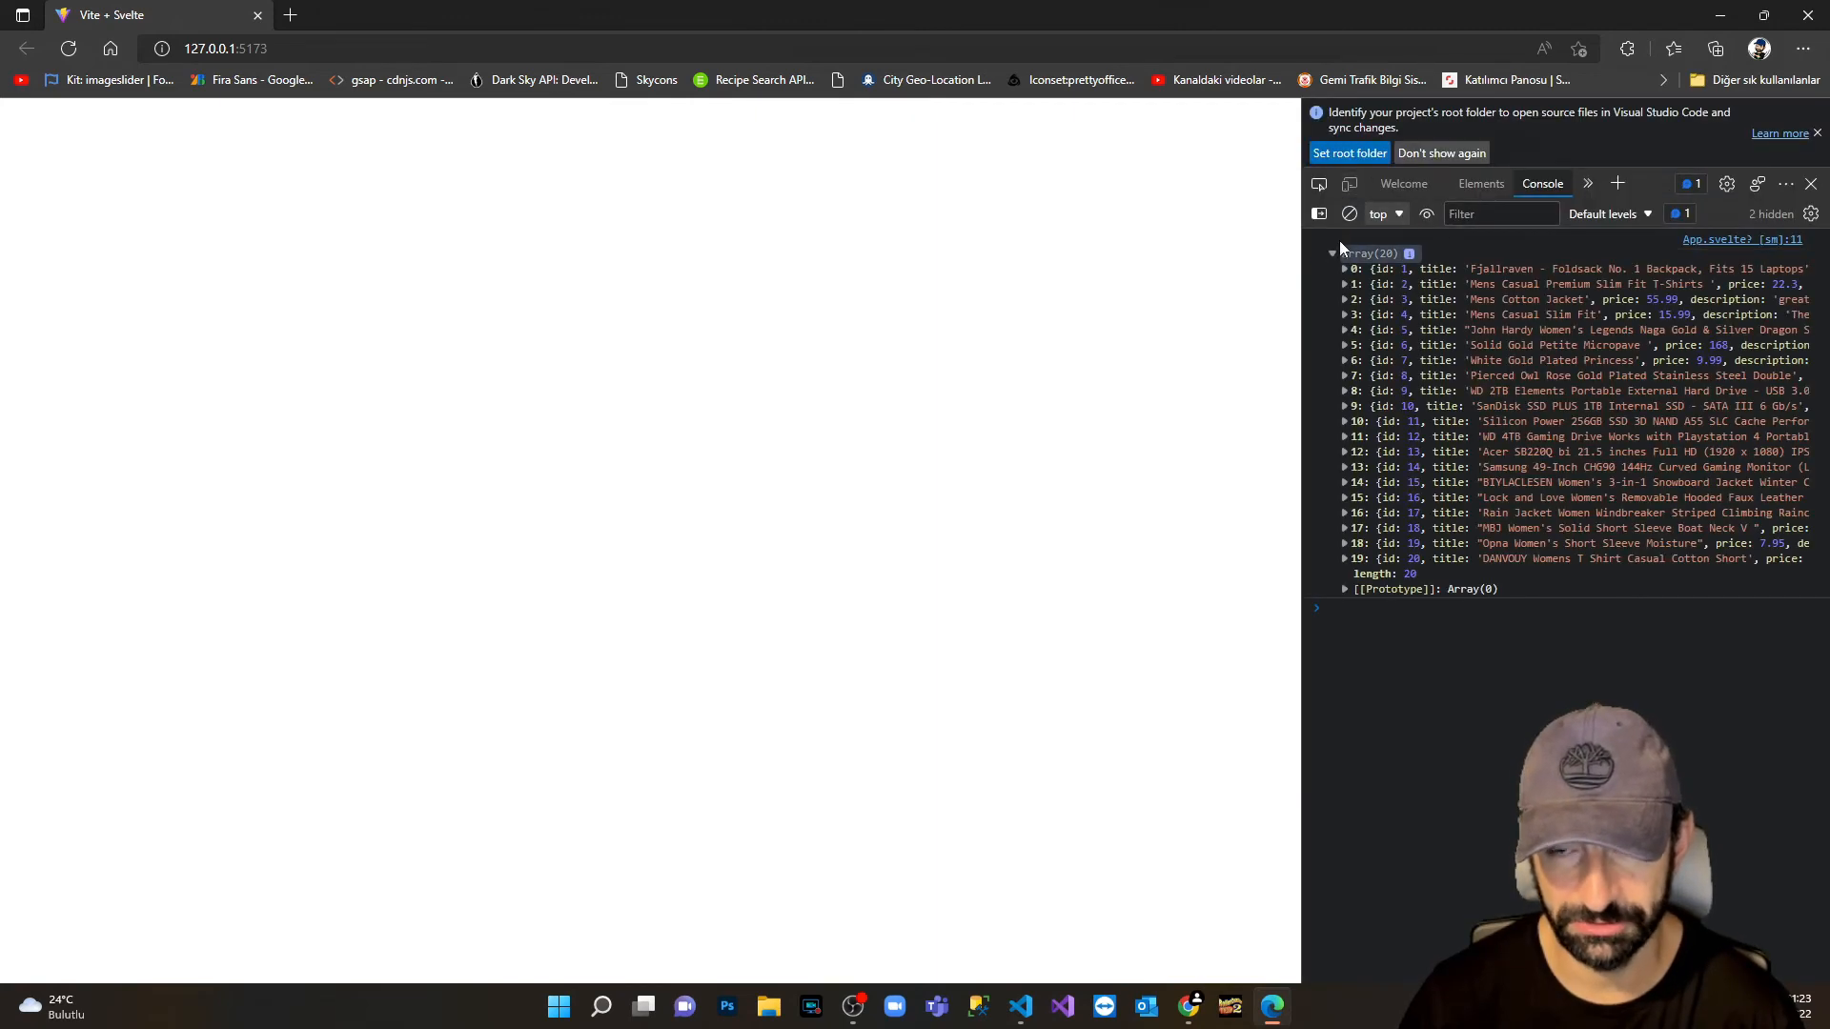
mouse_move(1363, 271)
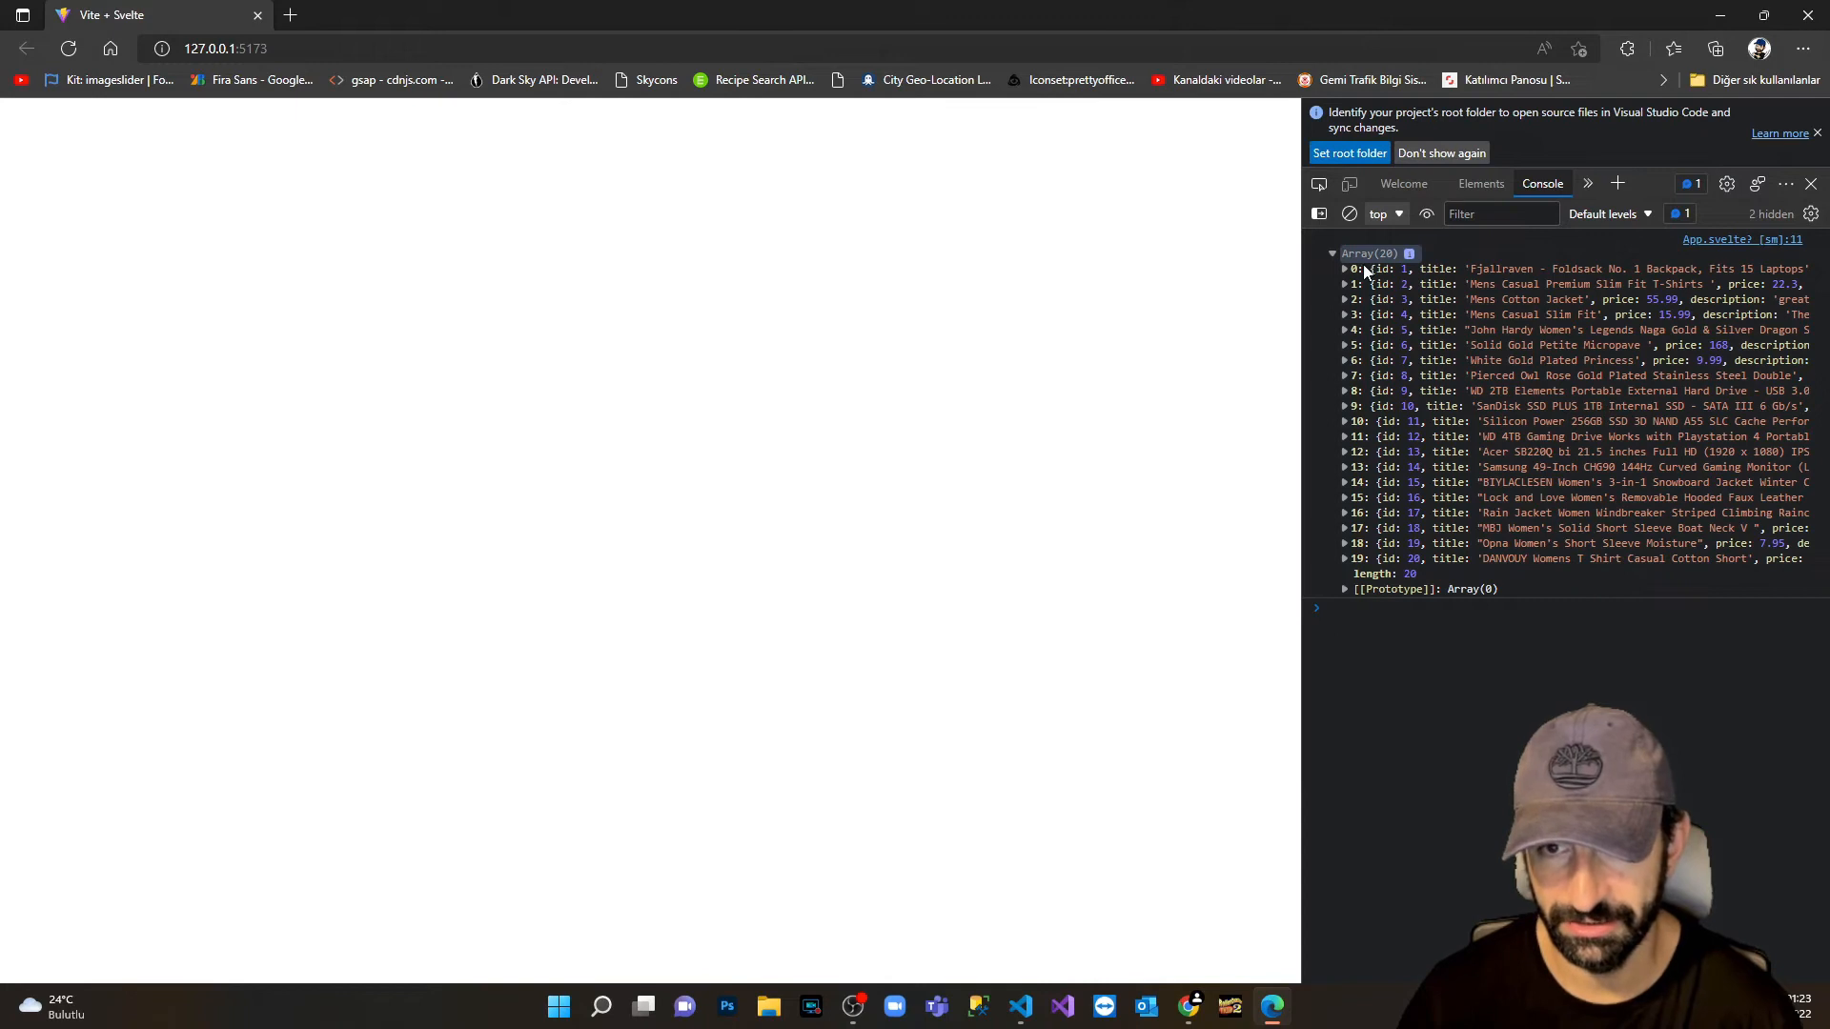
click(1344, 269)
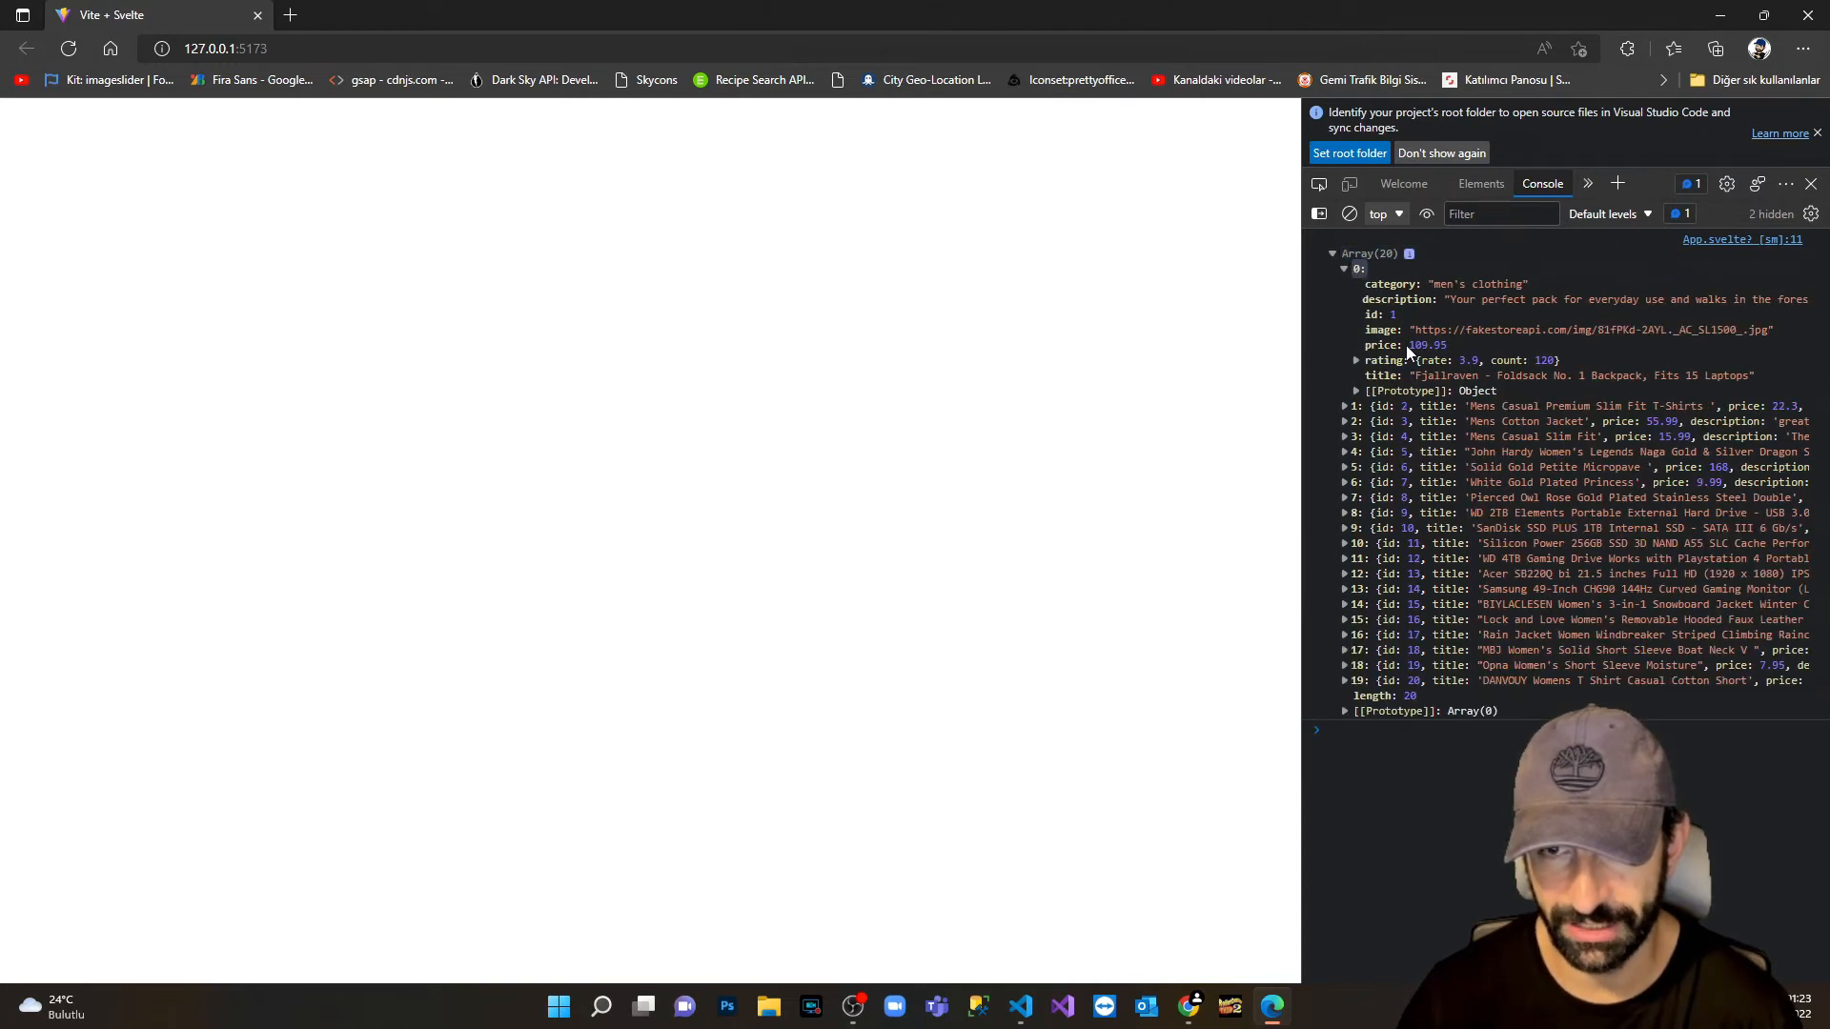
mouse_move(1359, 295)
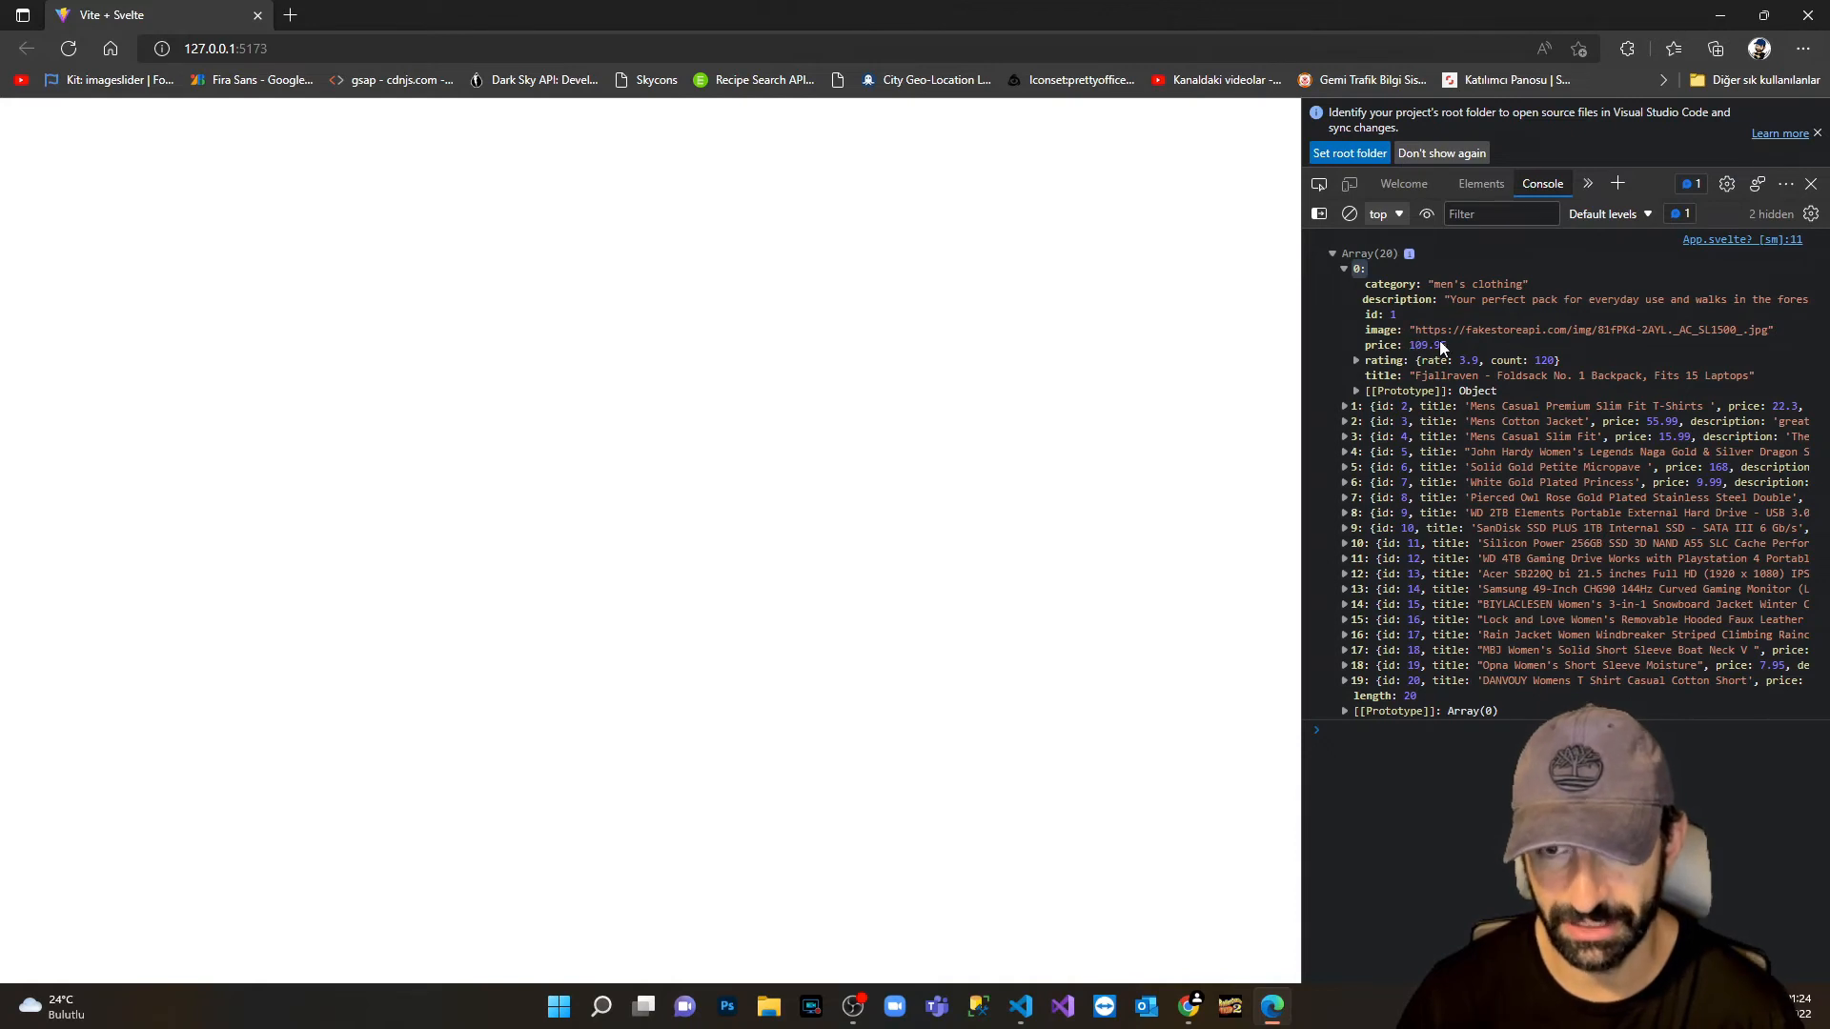
mouse_move(1453, 376)
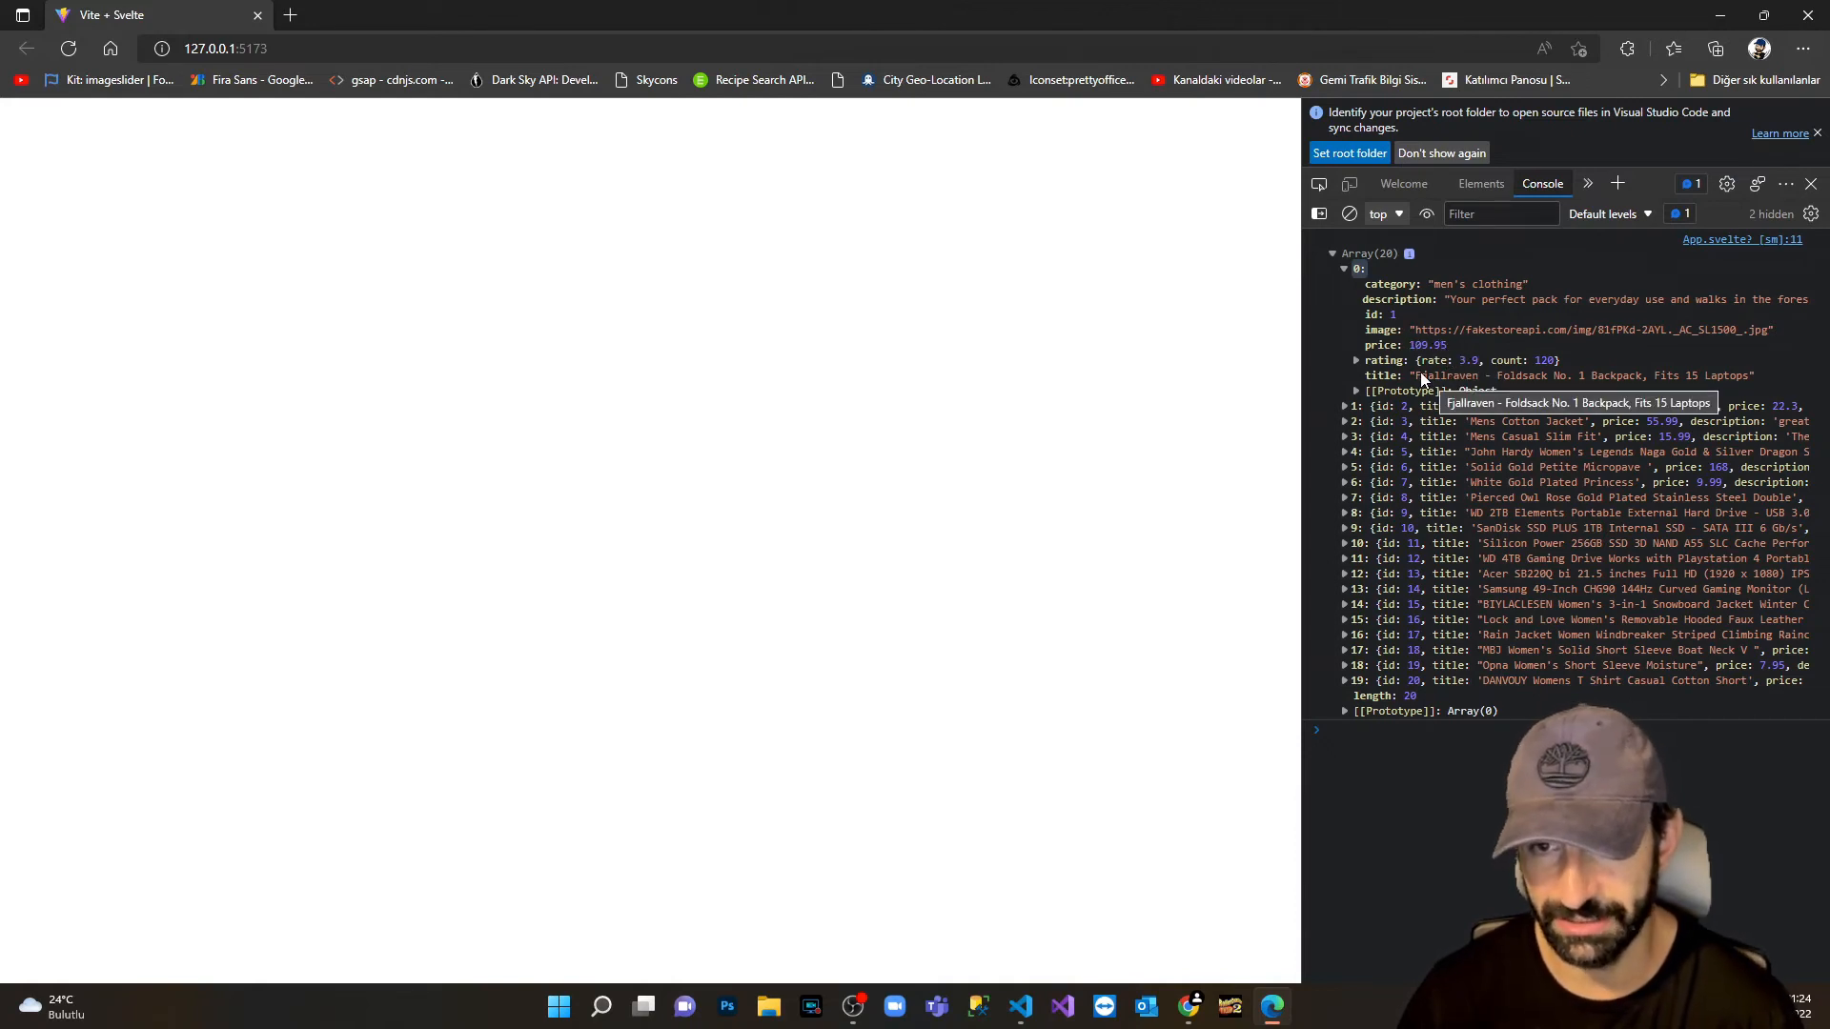
click(1344, 269)
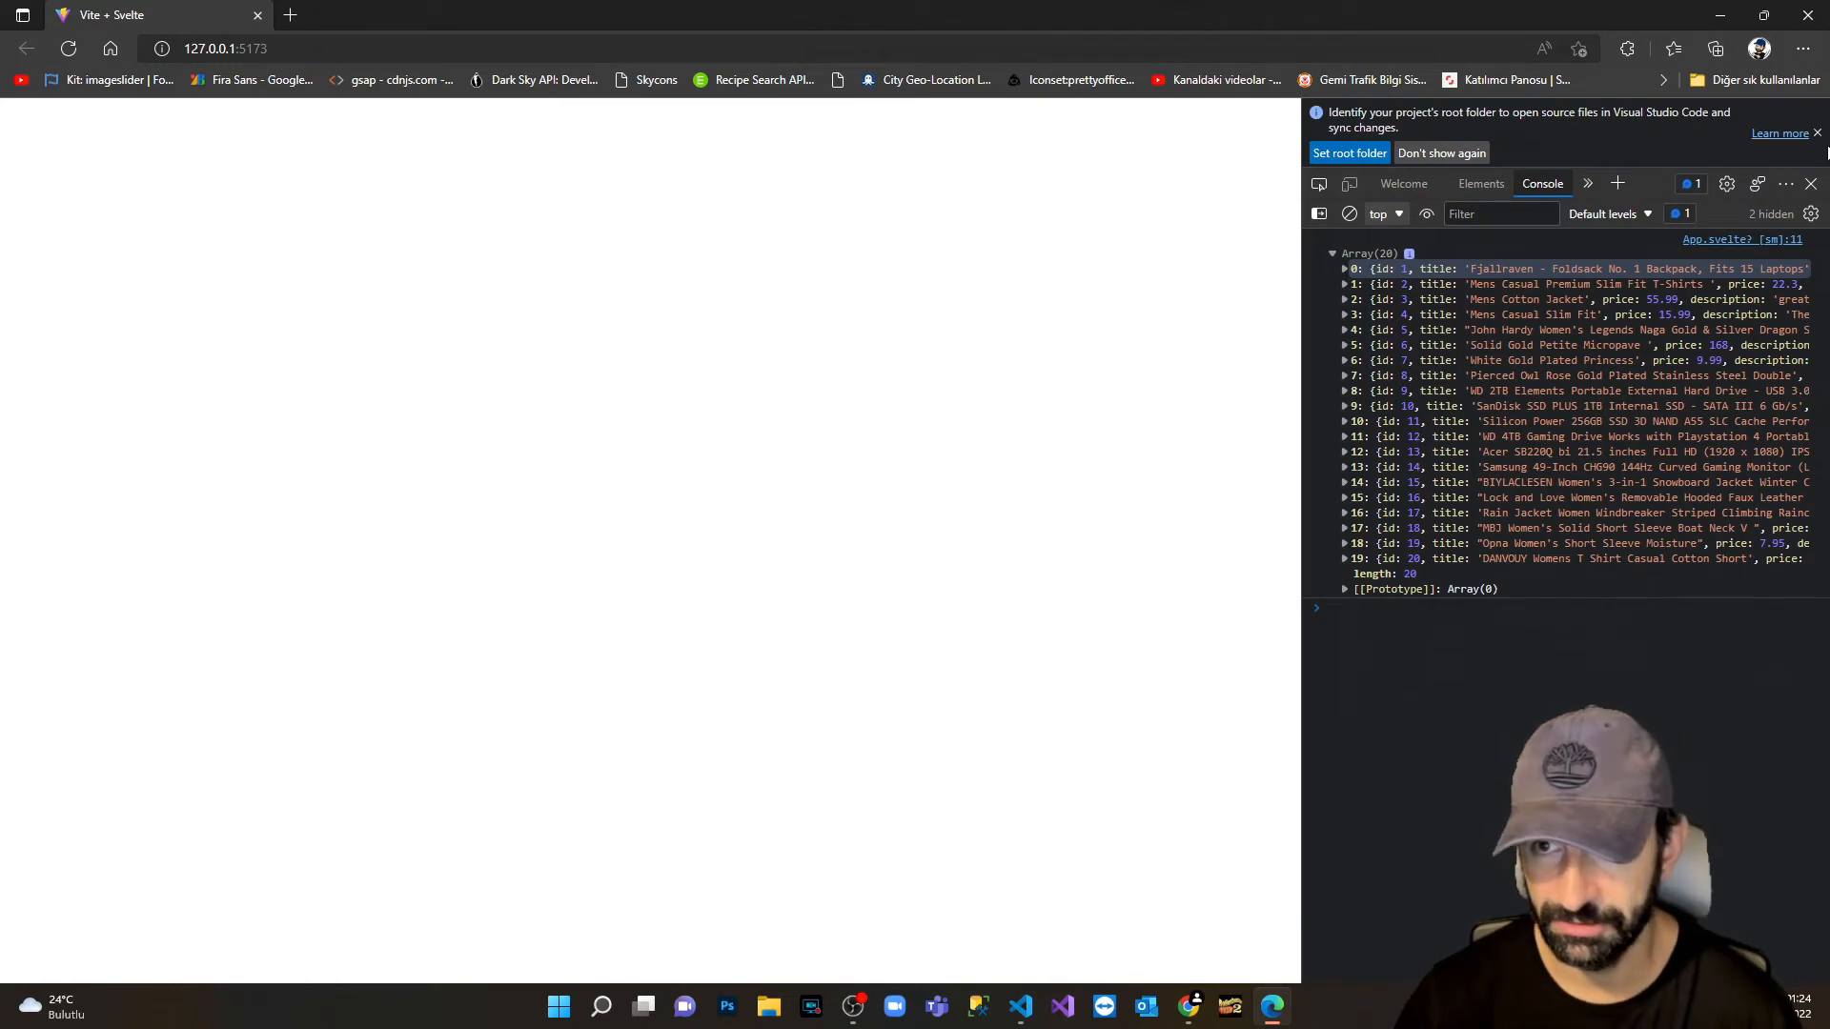
click(1018, 1004)
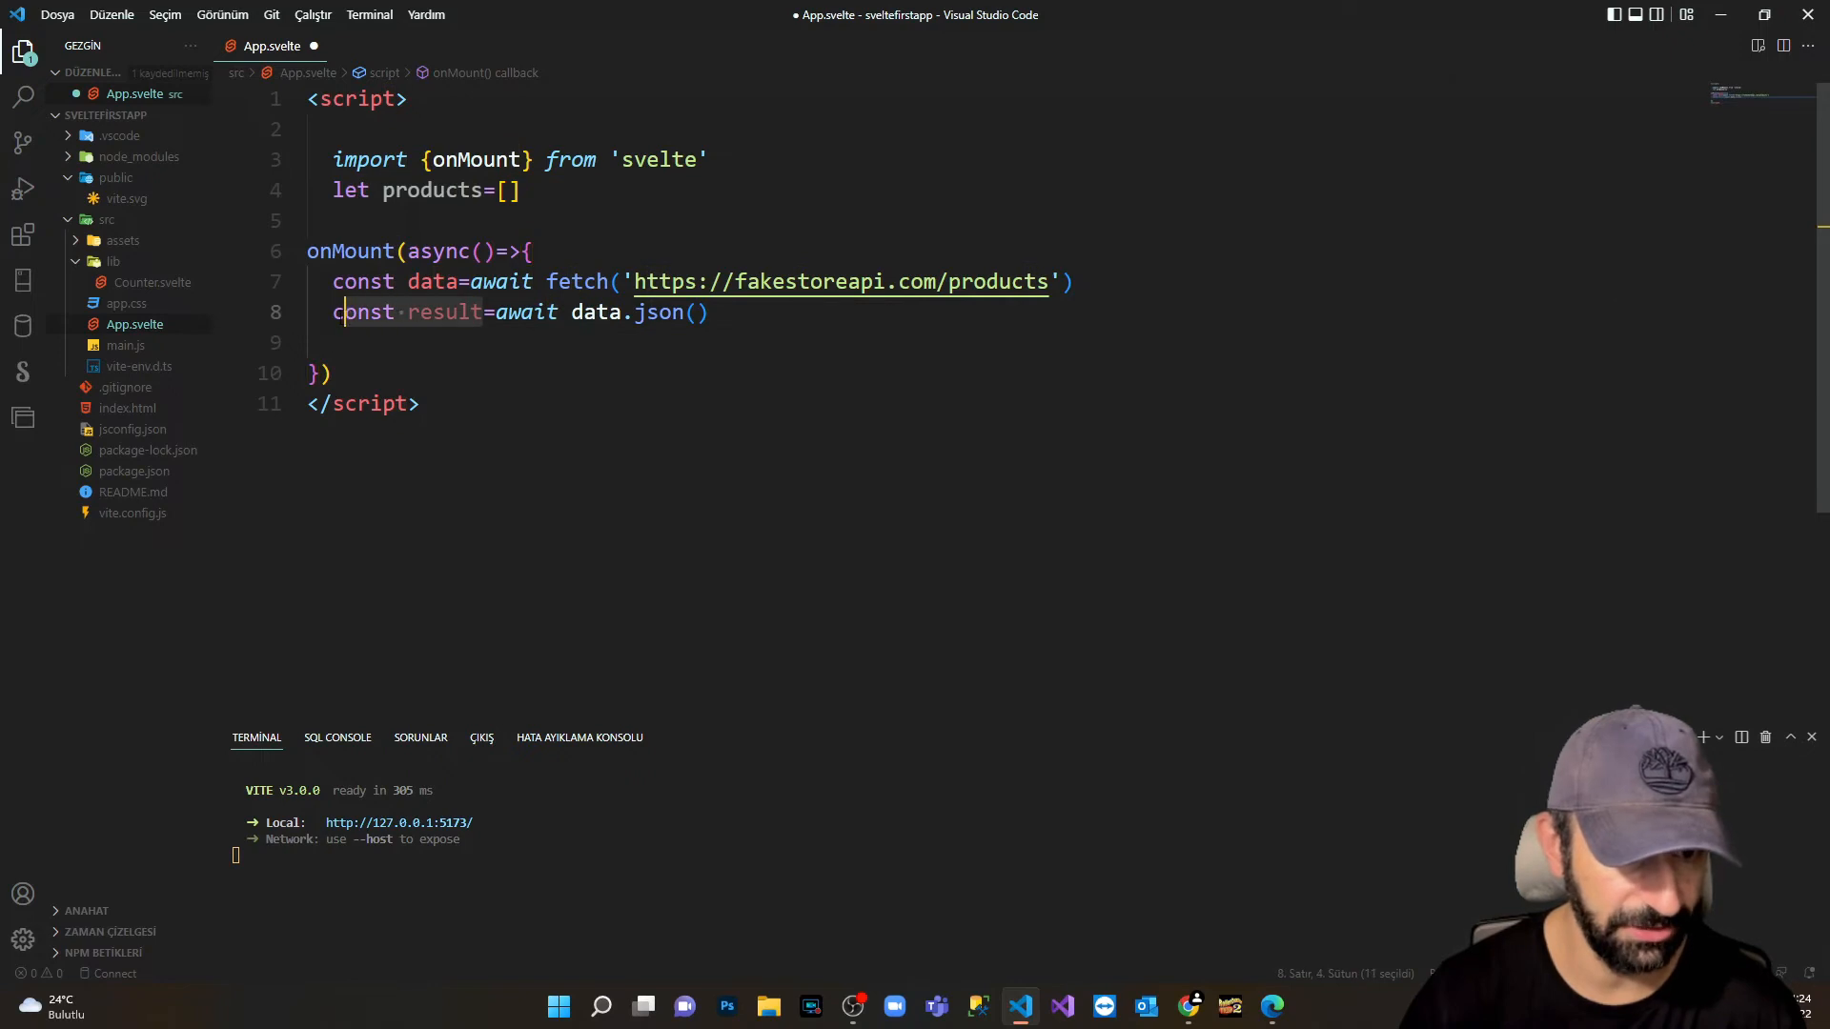
Assign the parsed JSON directly to products instead of result, drop the console.log, and save.
text(product)
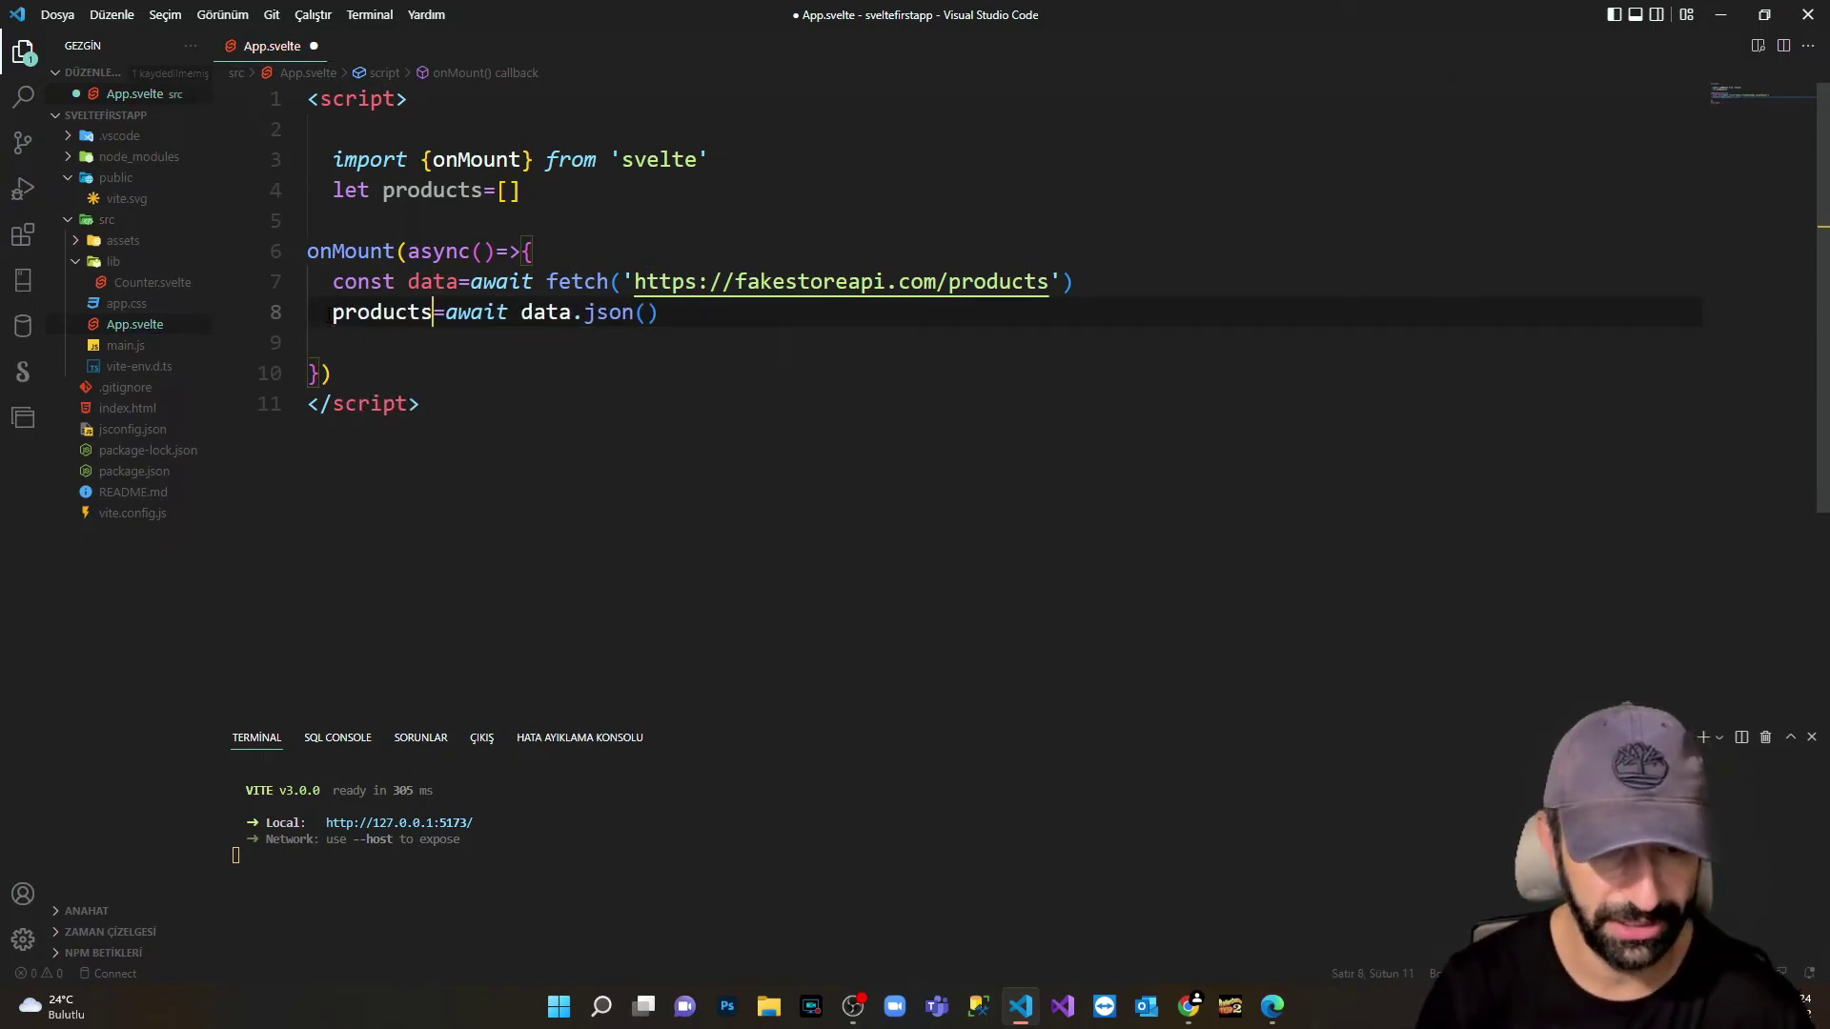
key(ctrl+s)
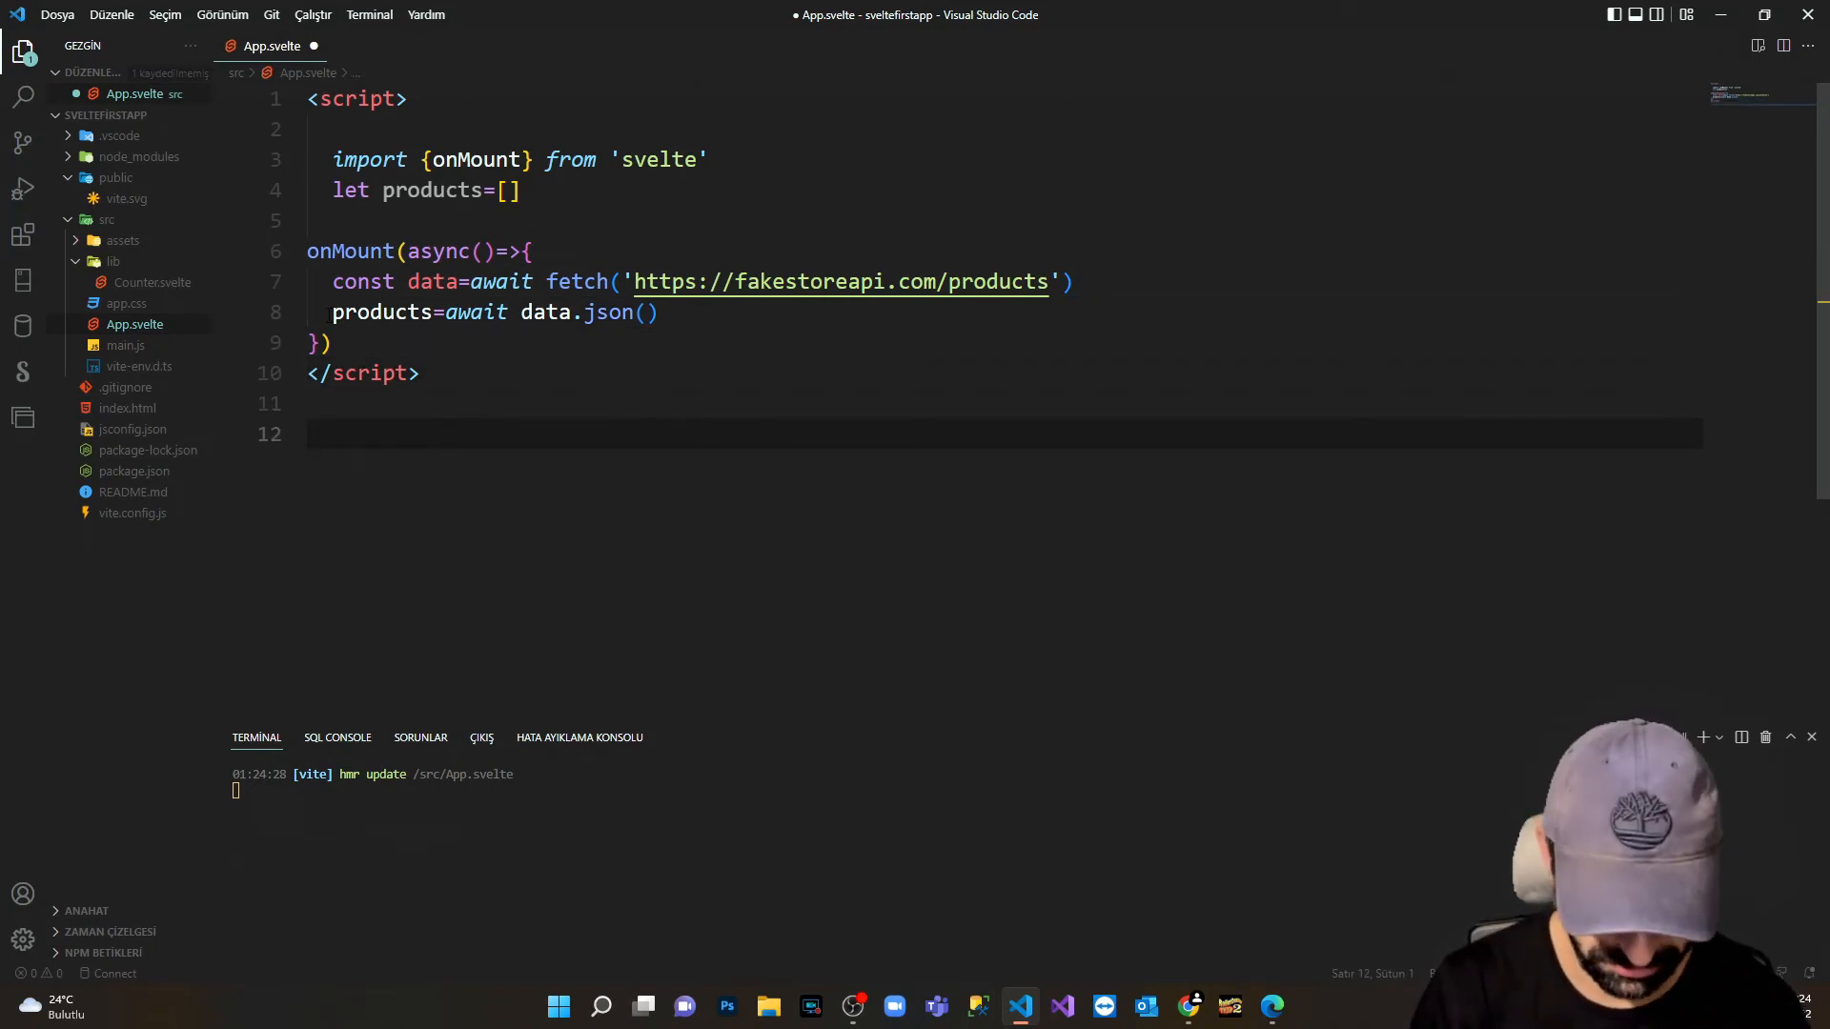
Insert a Svelte {#each} block skeleton below the script via IntelliSense.
text({})
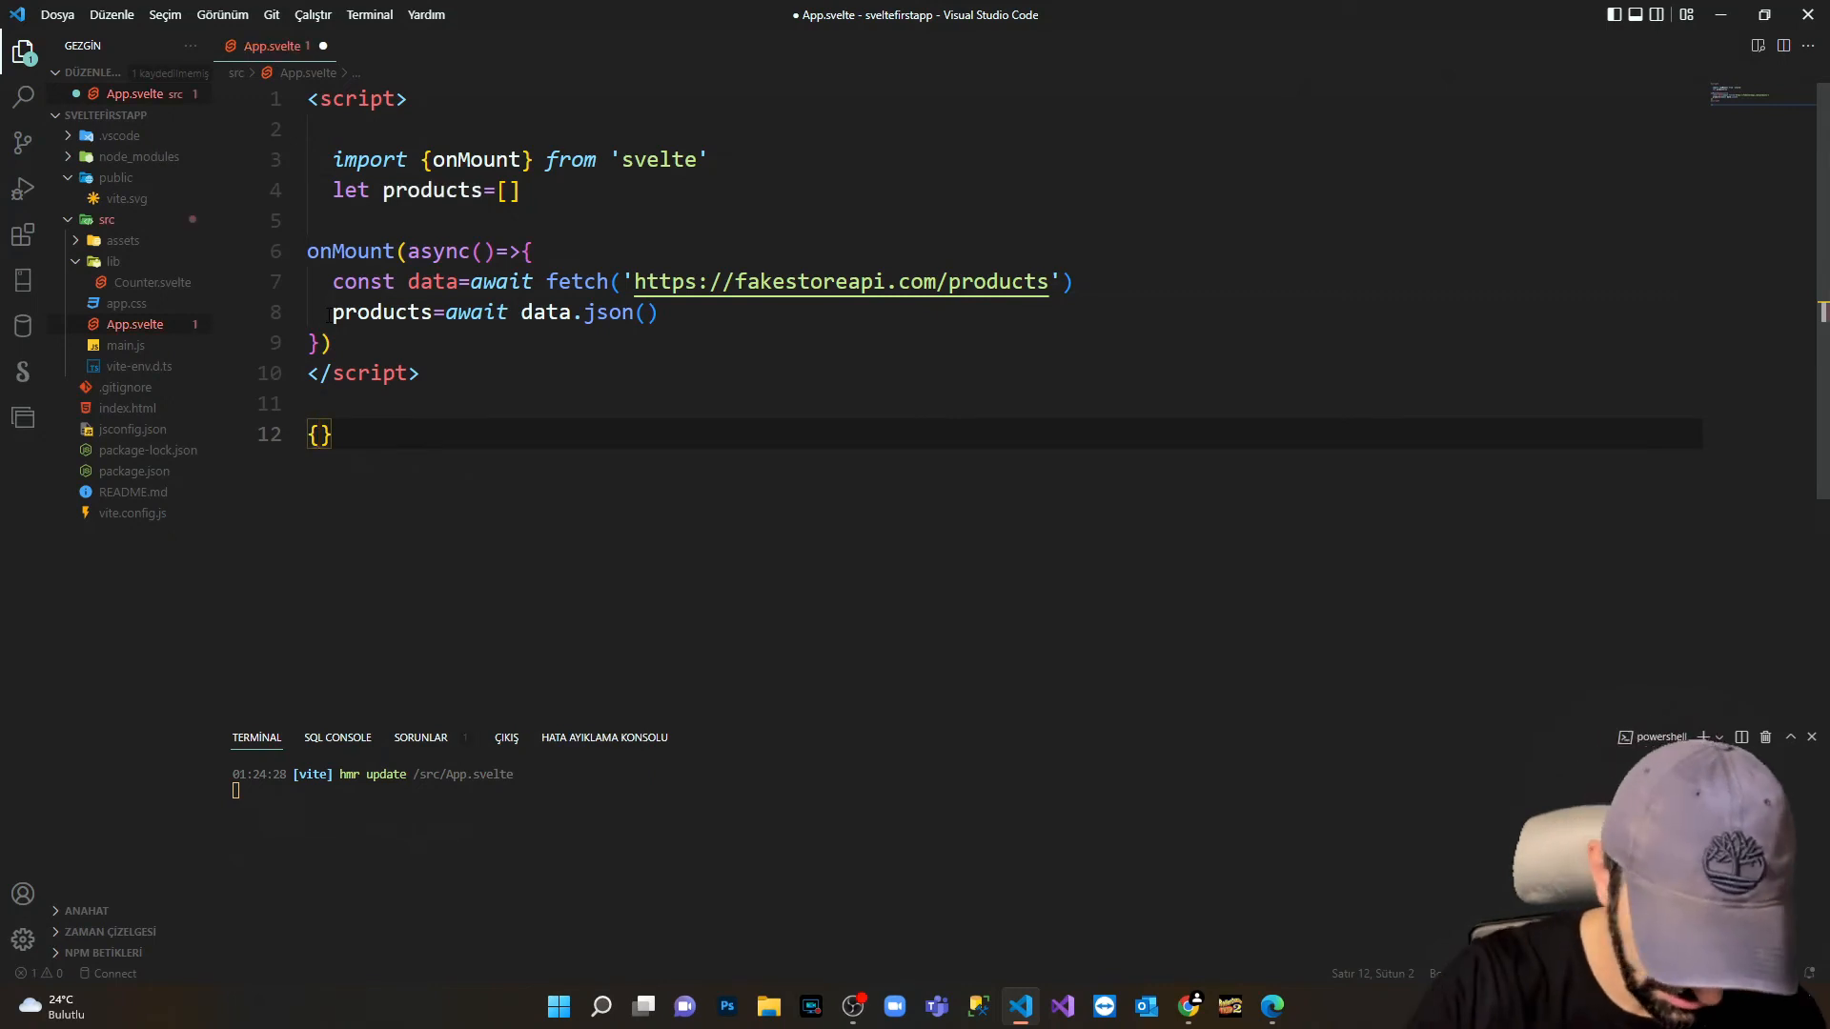
text(#)
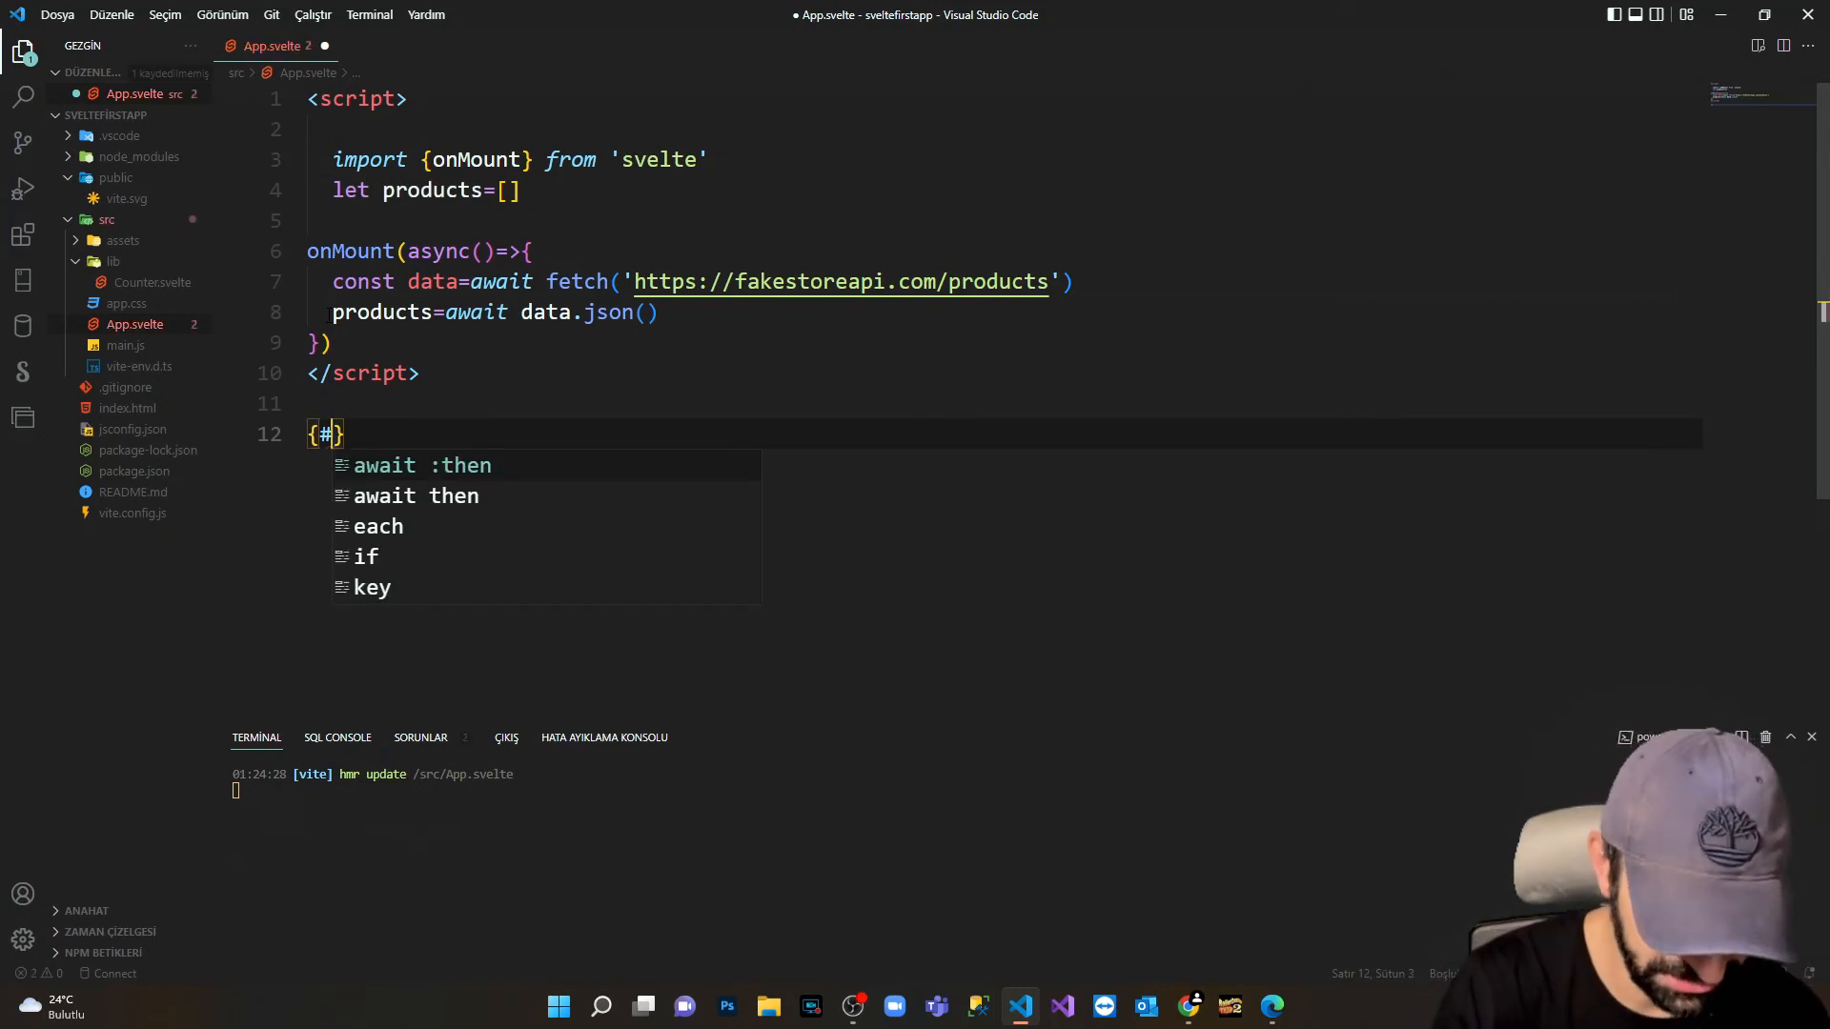
click(378, 526)
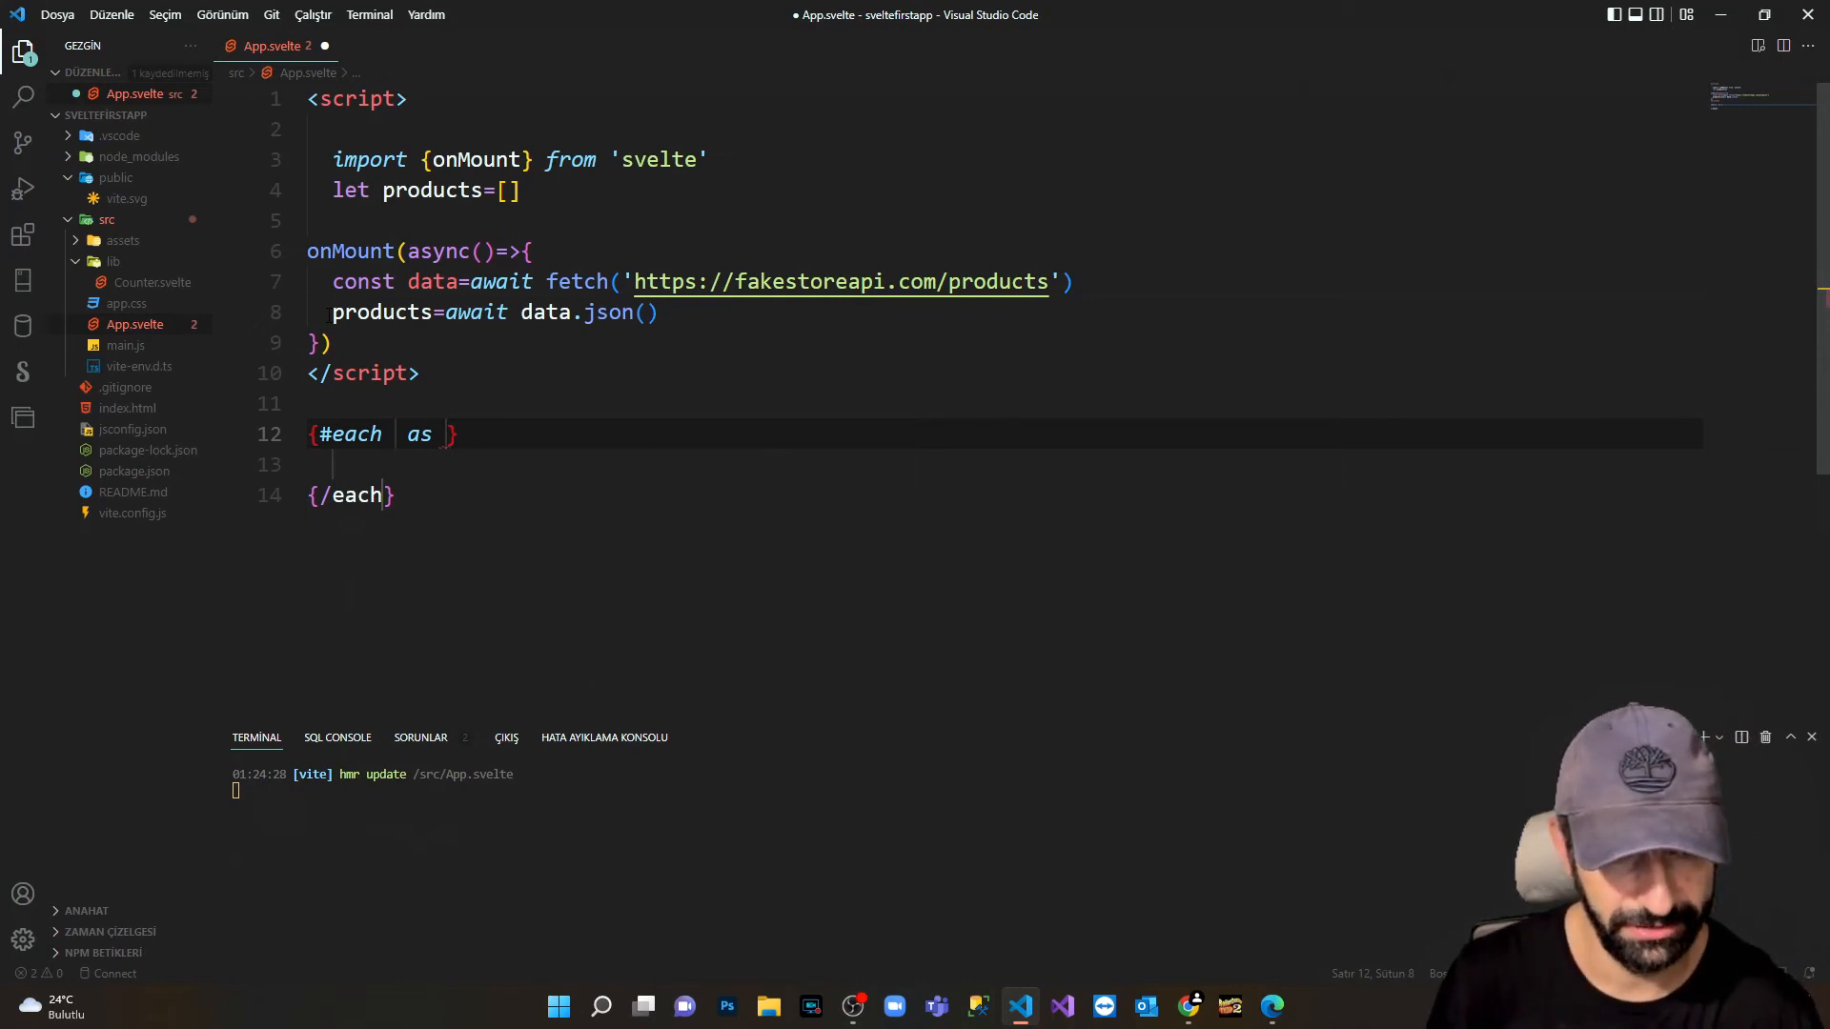
Fill the block as 'products as product (product.id)', save, and start an h3 inside.
text(p)
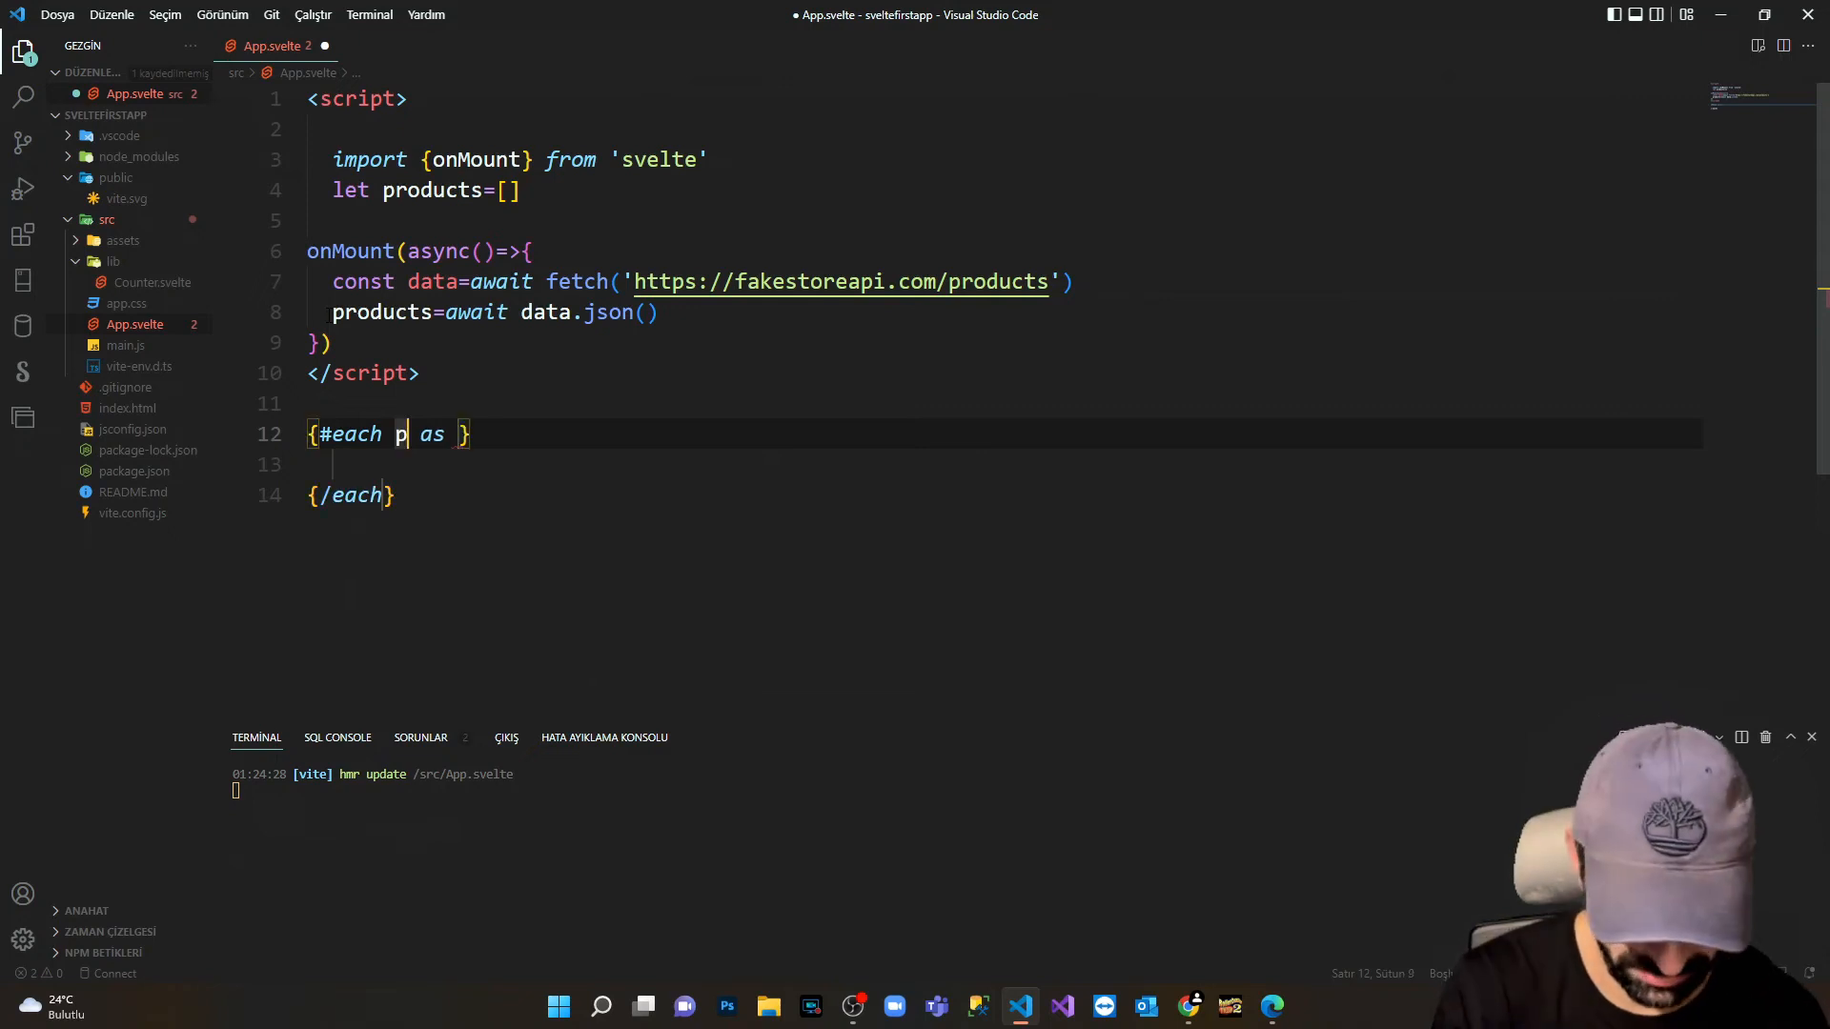
text(roducts)
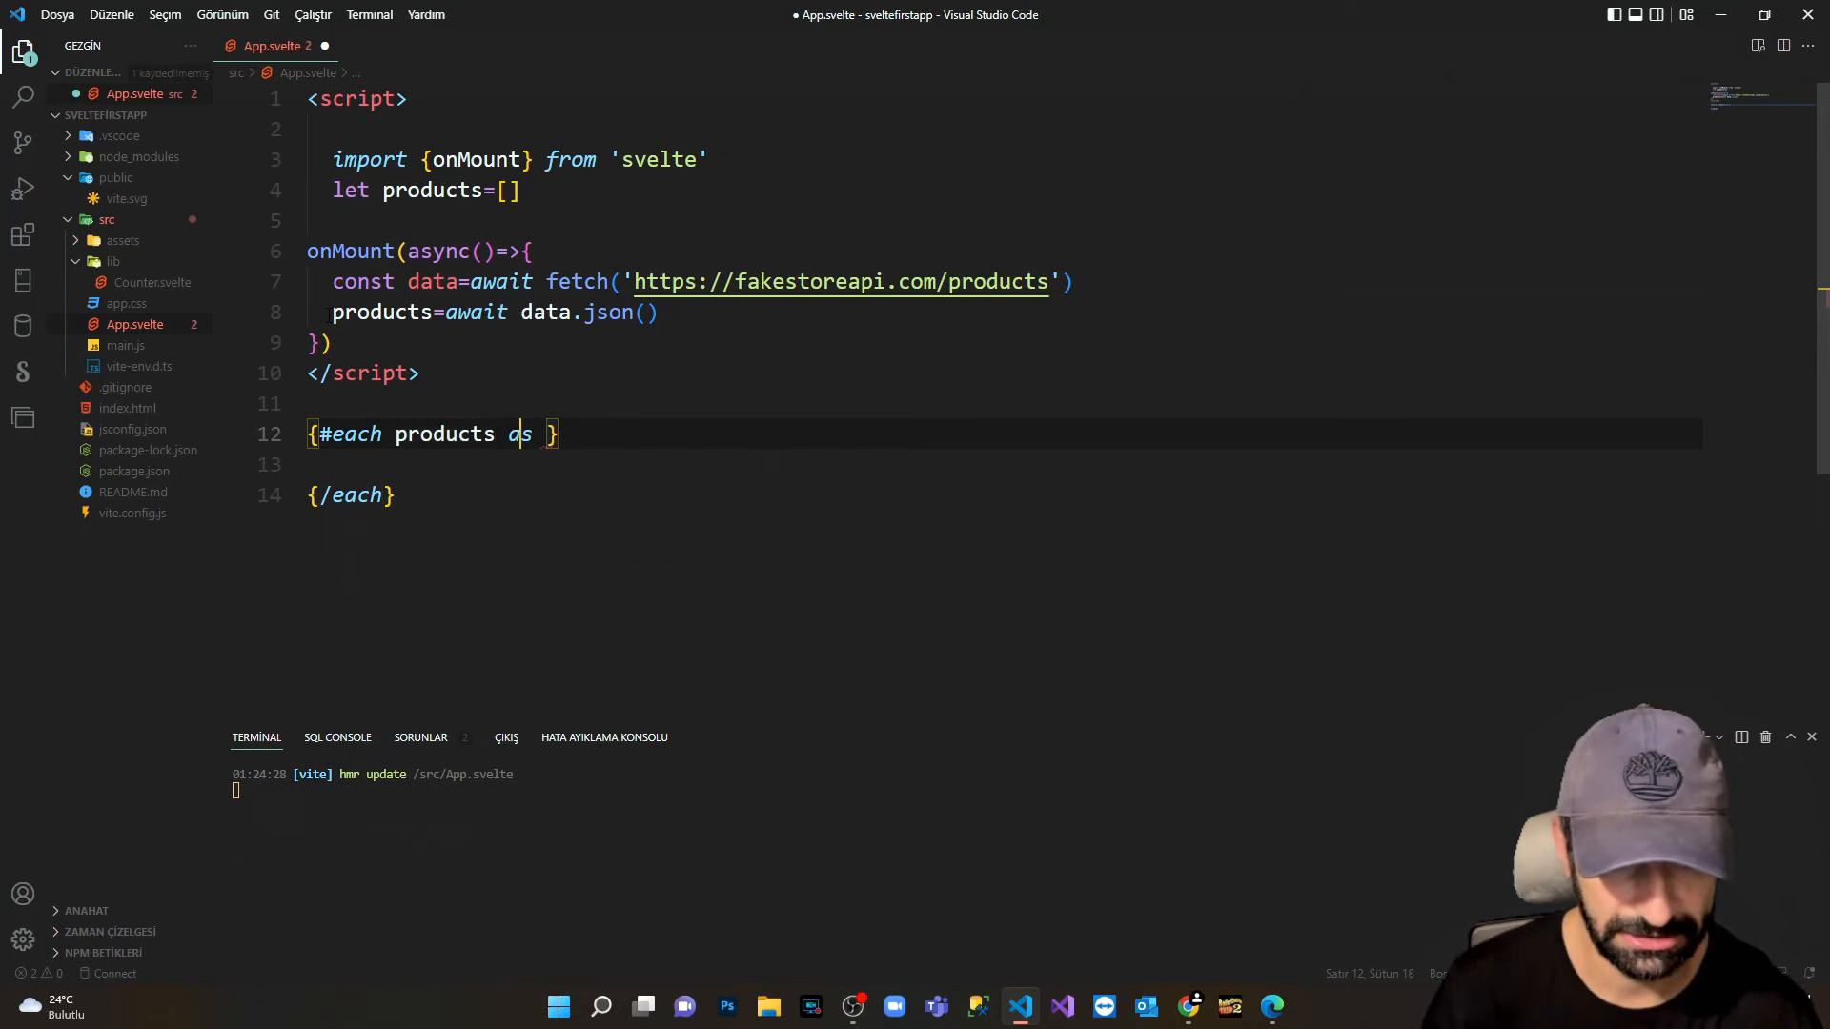
text(pr)
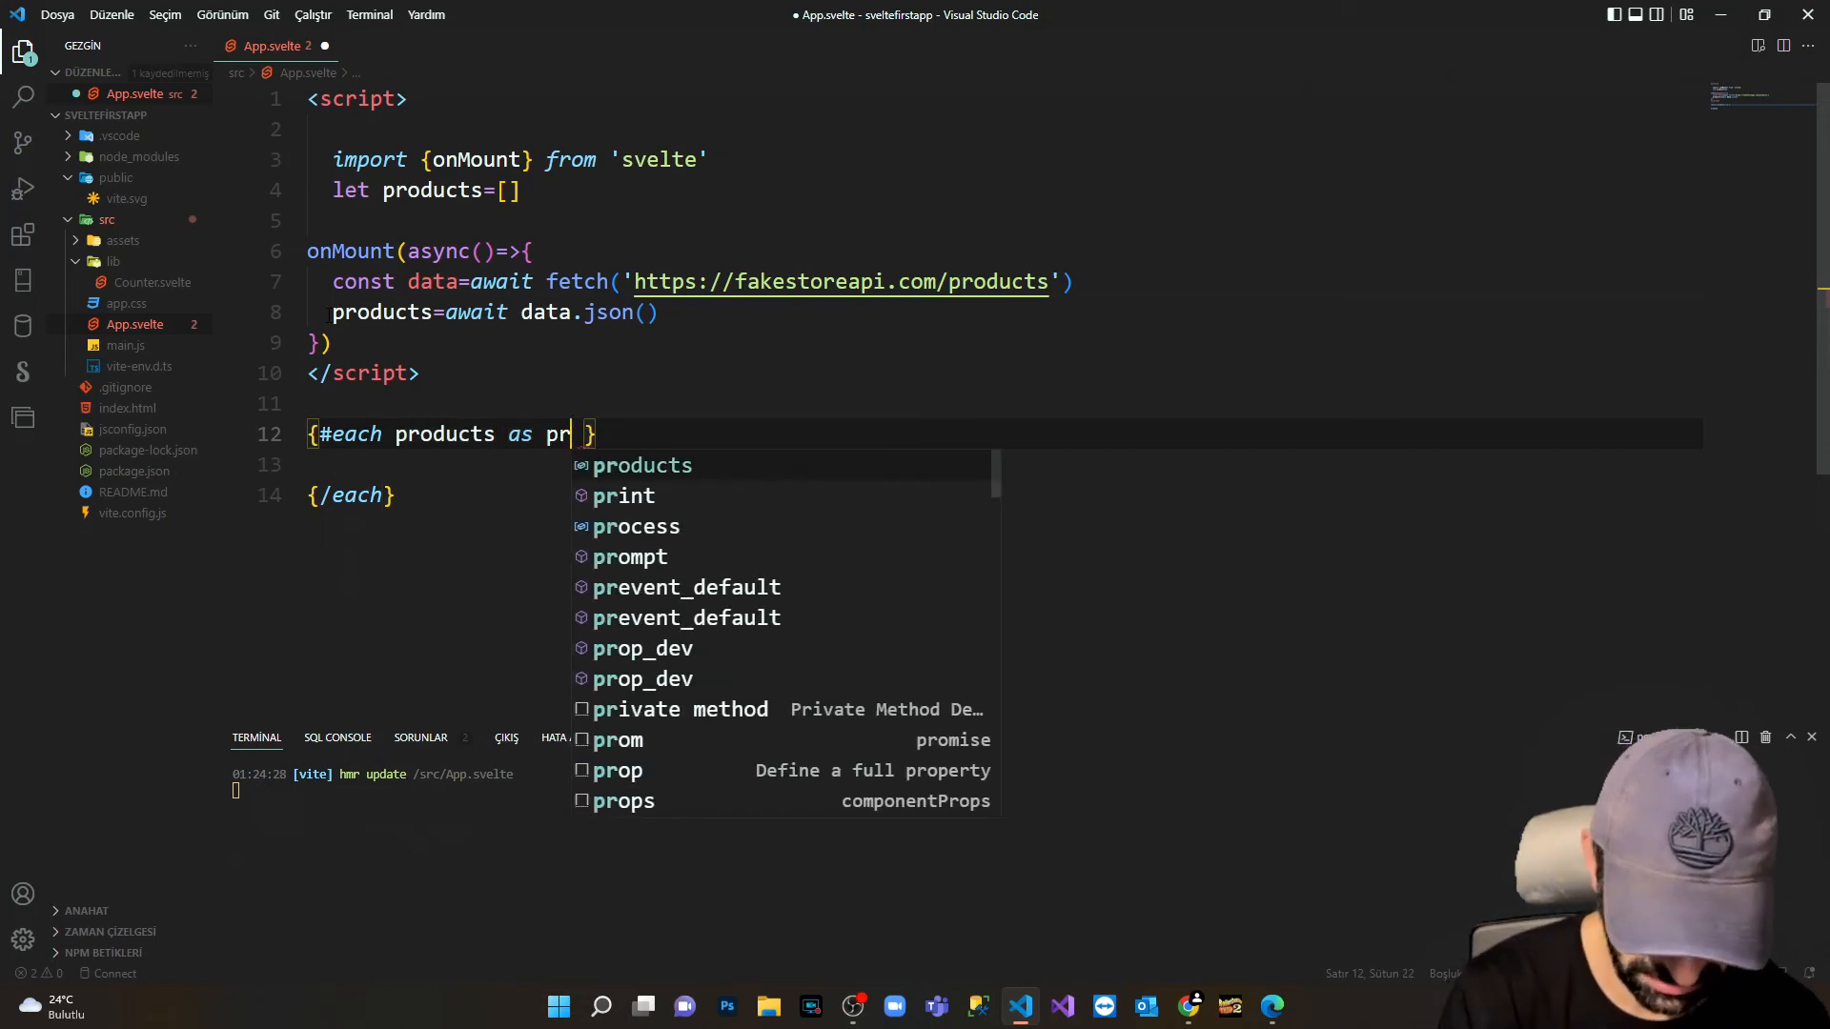
text(oduct)
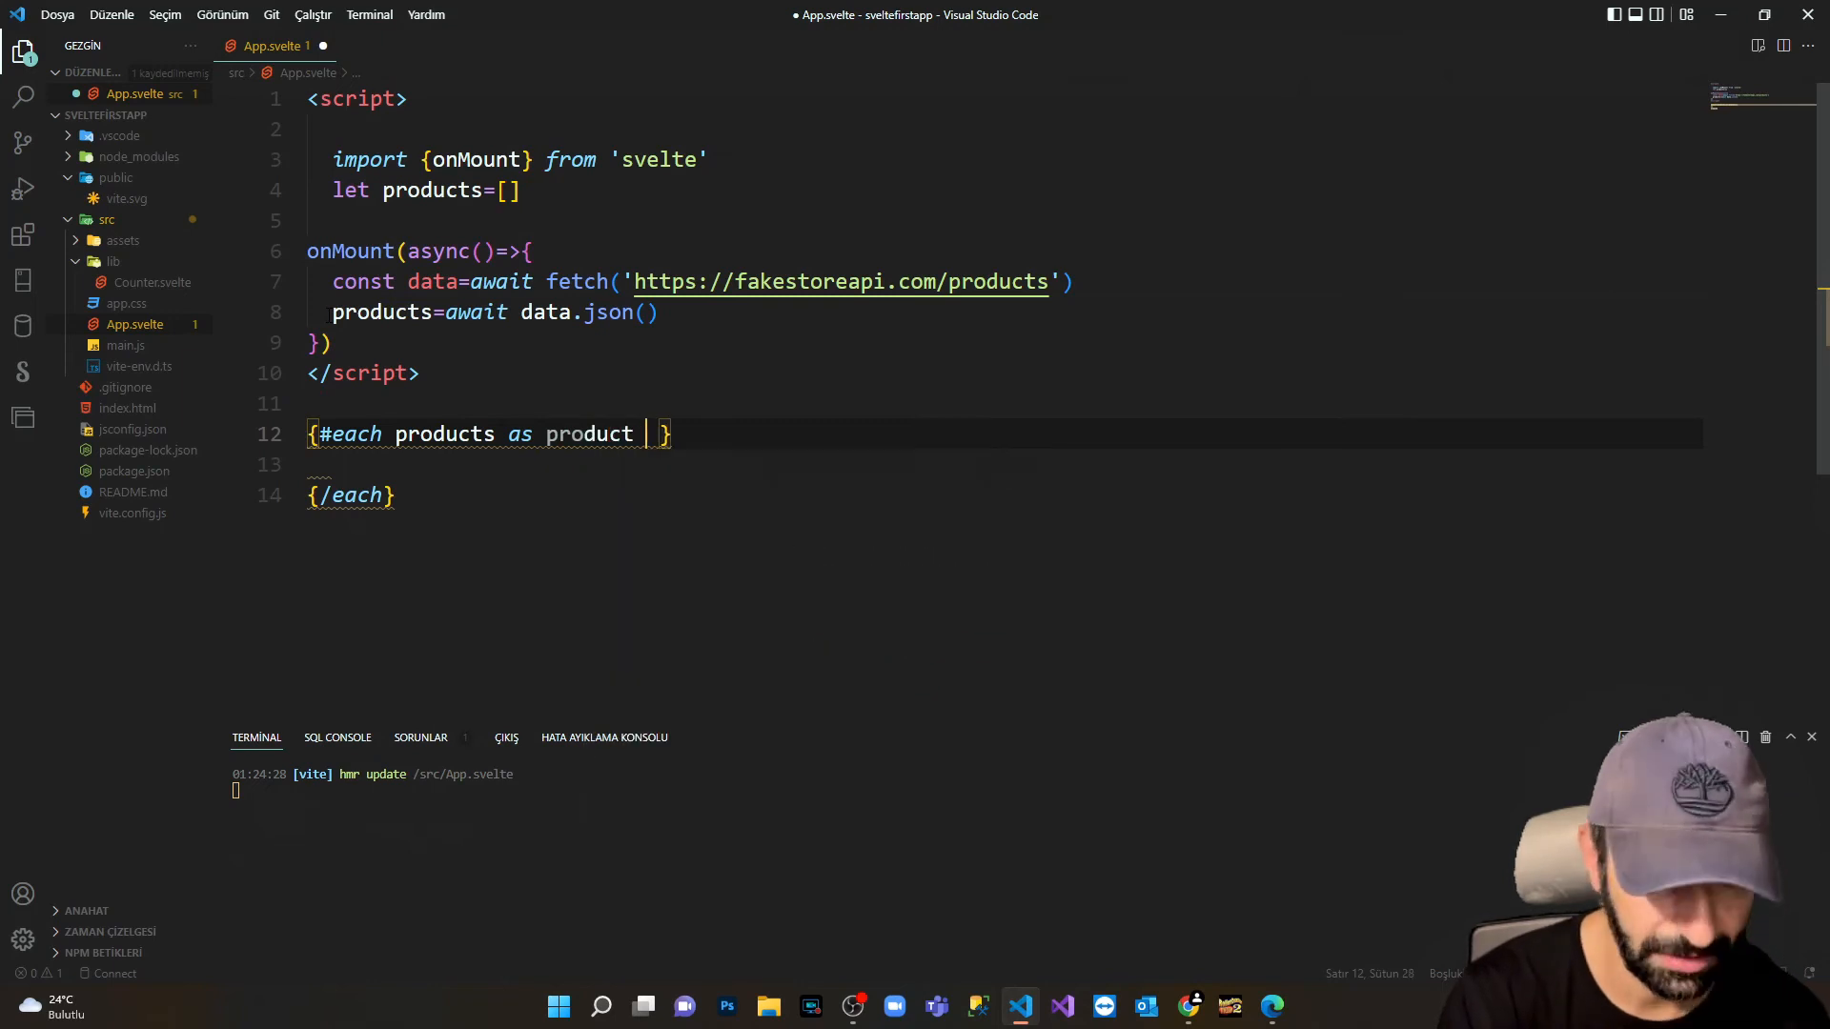
text(())
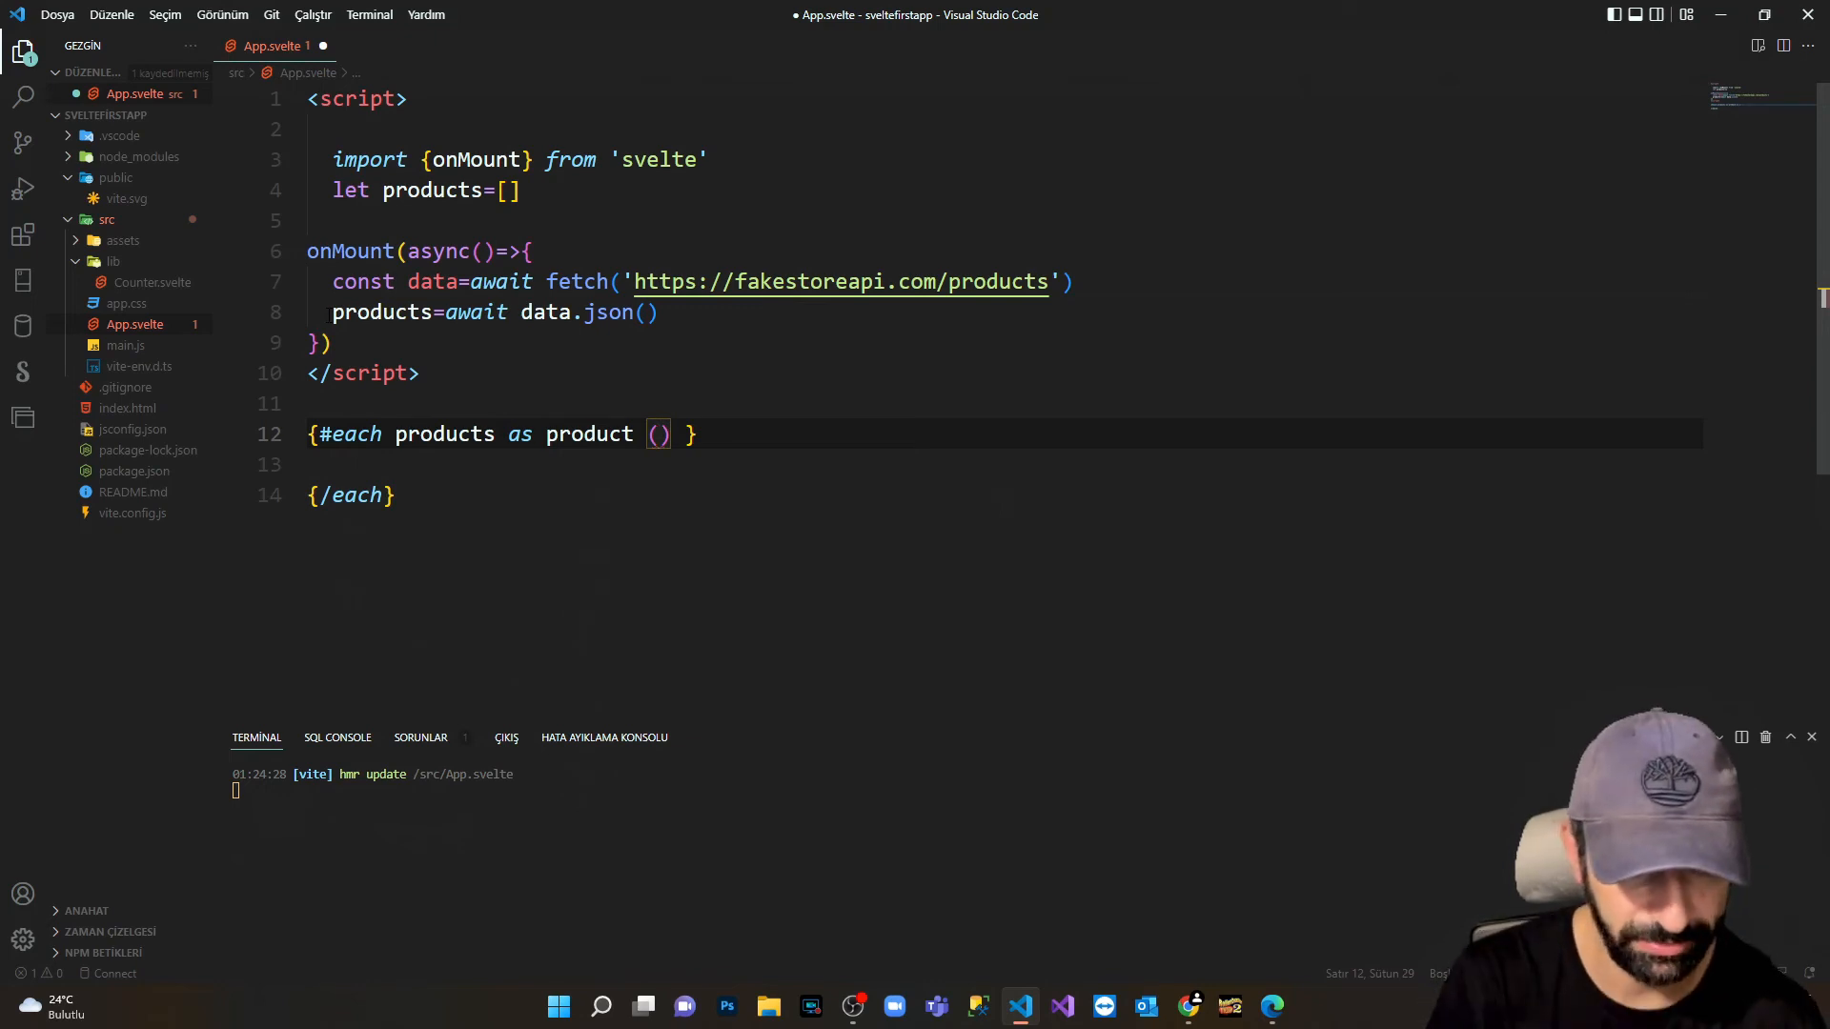
text(prop)
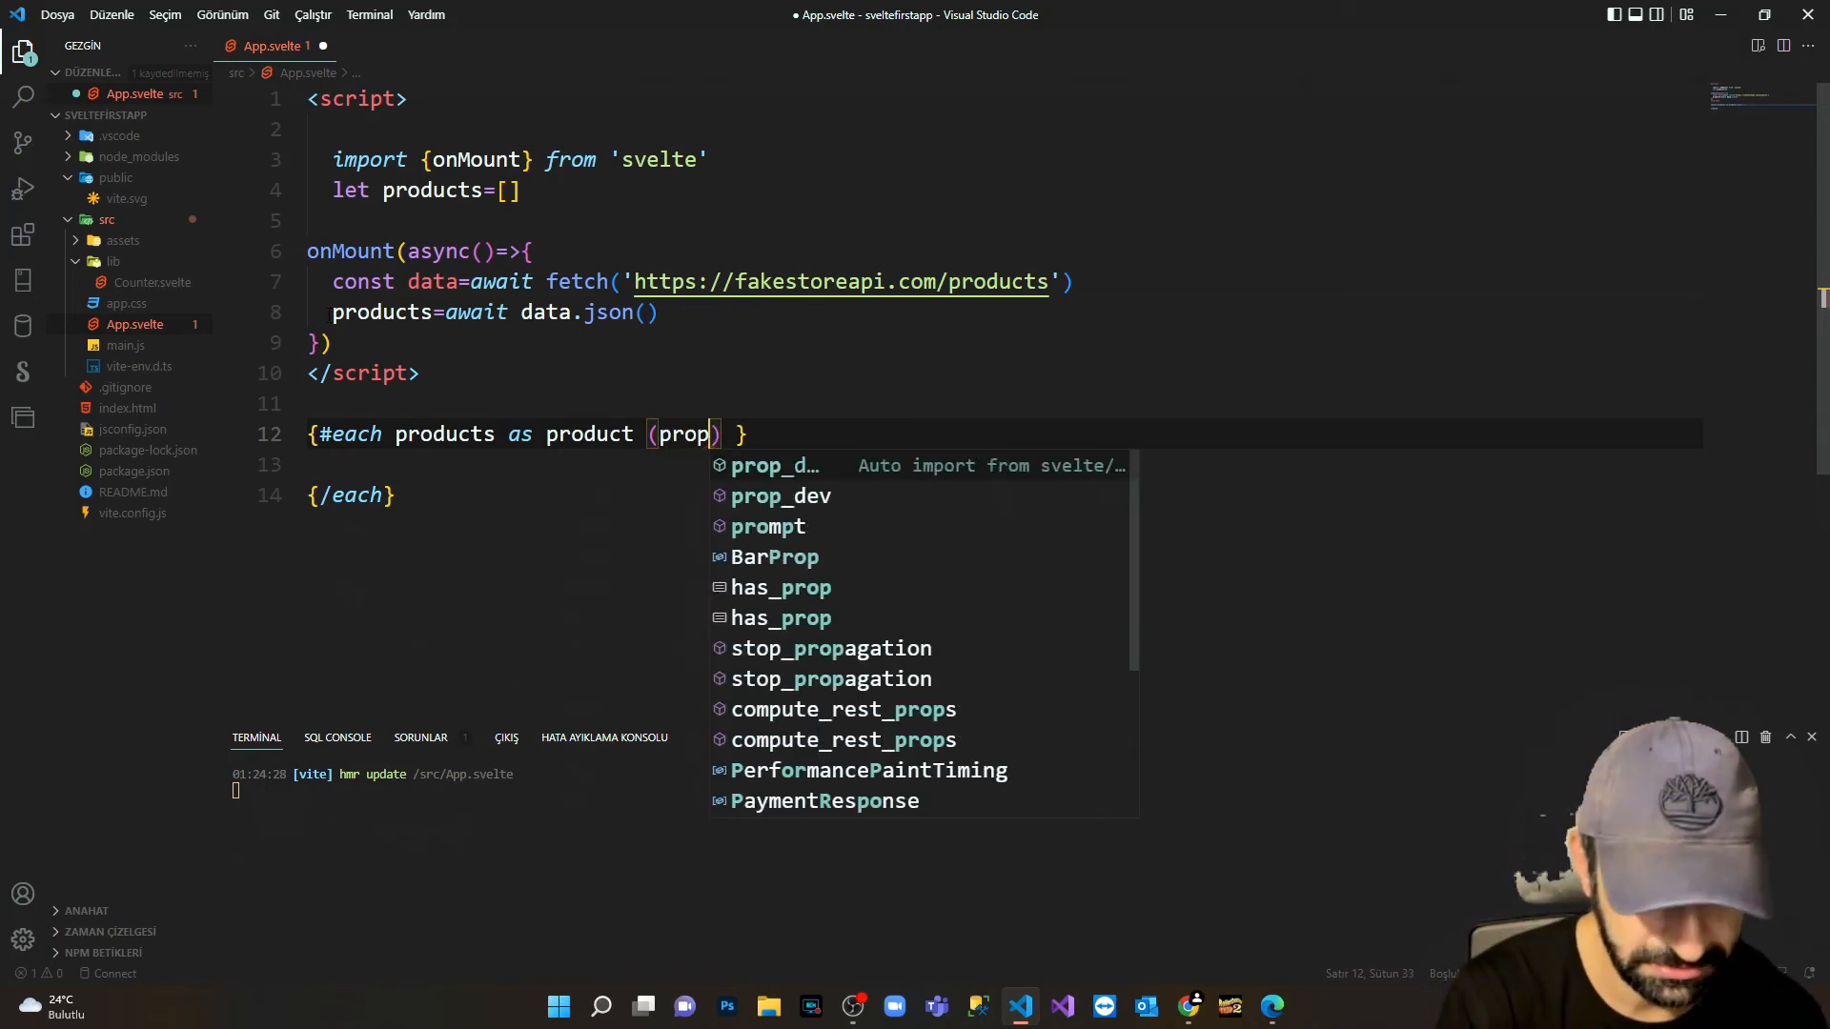
key(Backspace)
text(duct.id)
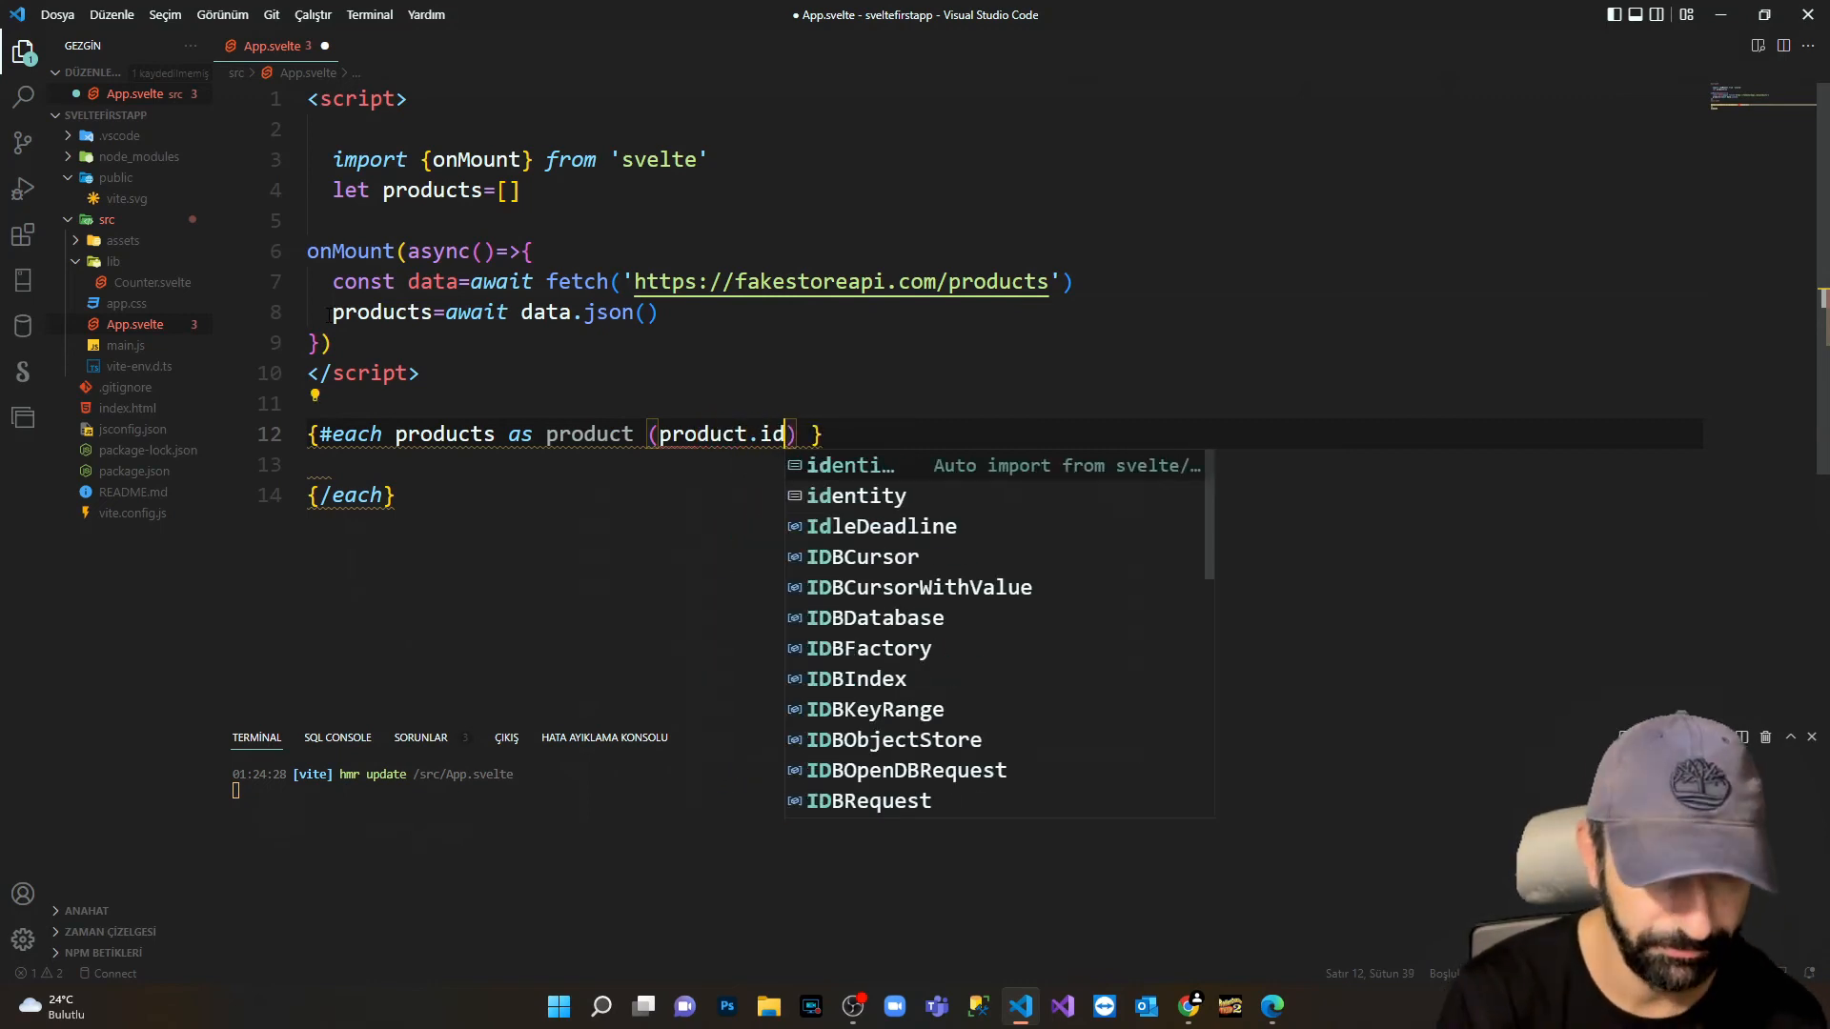
key(ctrl+s)
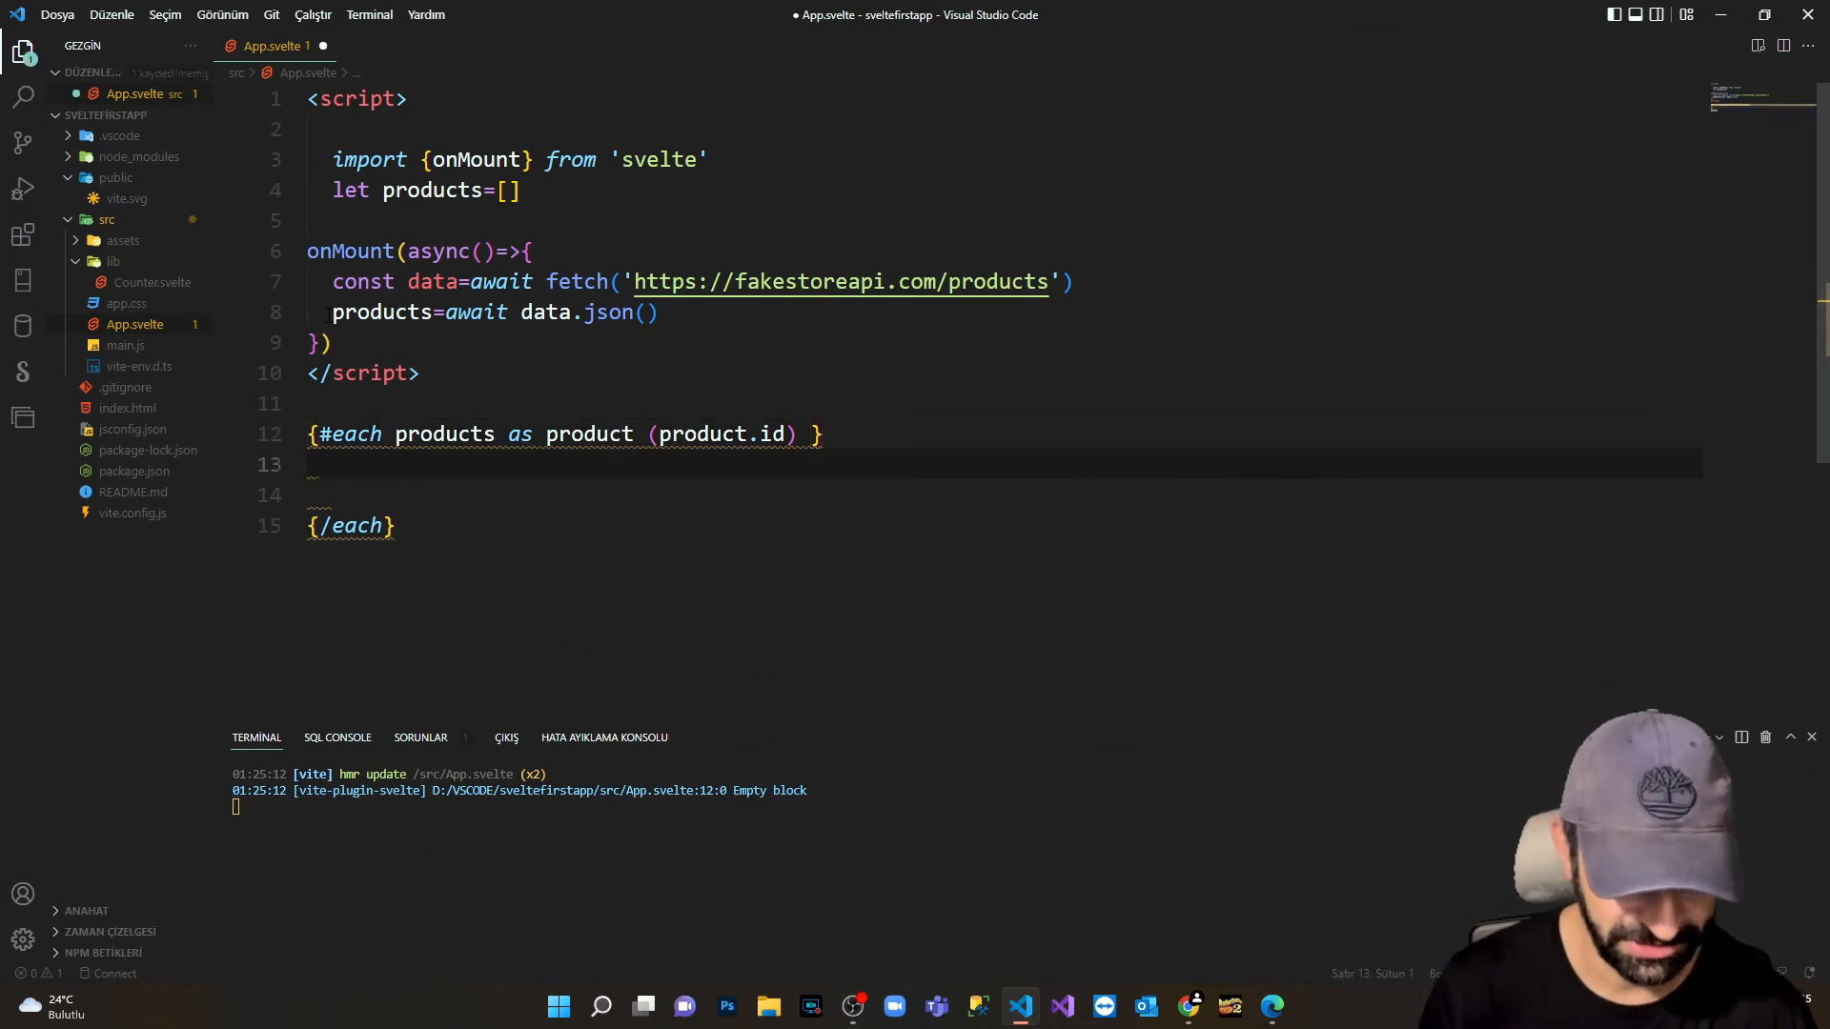
text(h3>{</h3>)
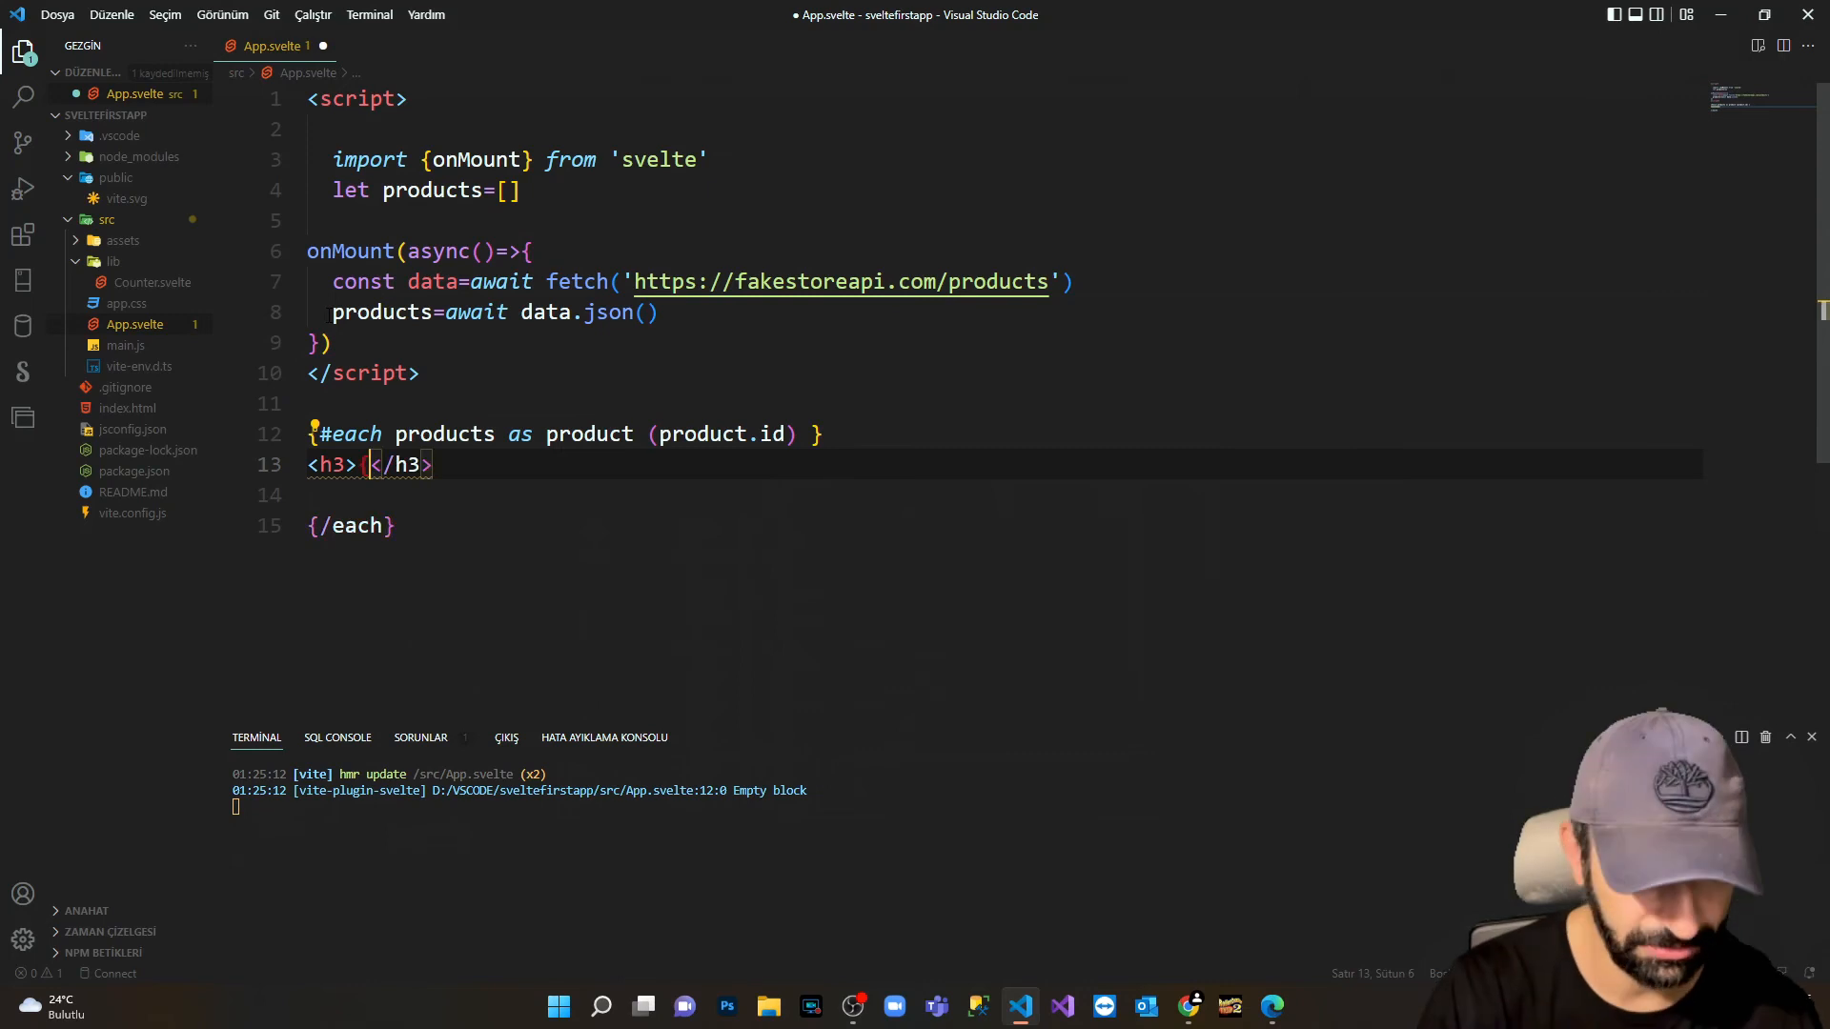
Render {product.id}. inside the h3.
text({})
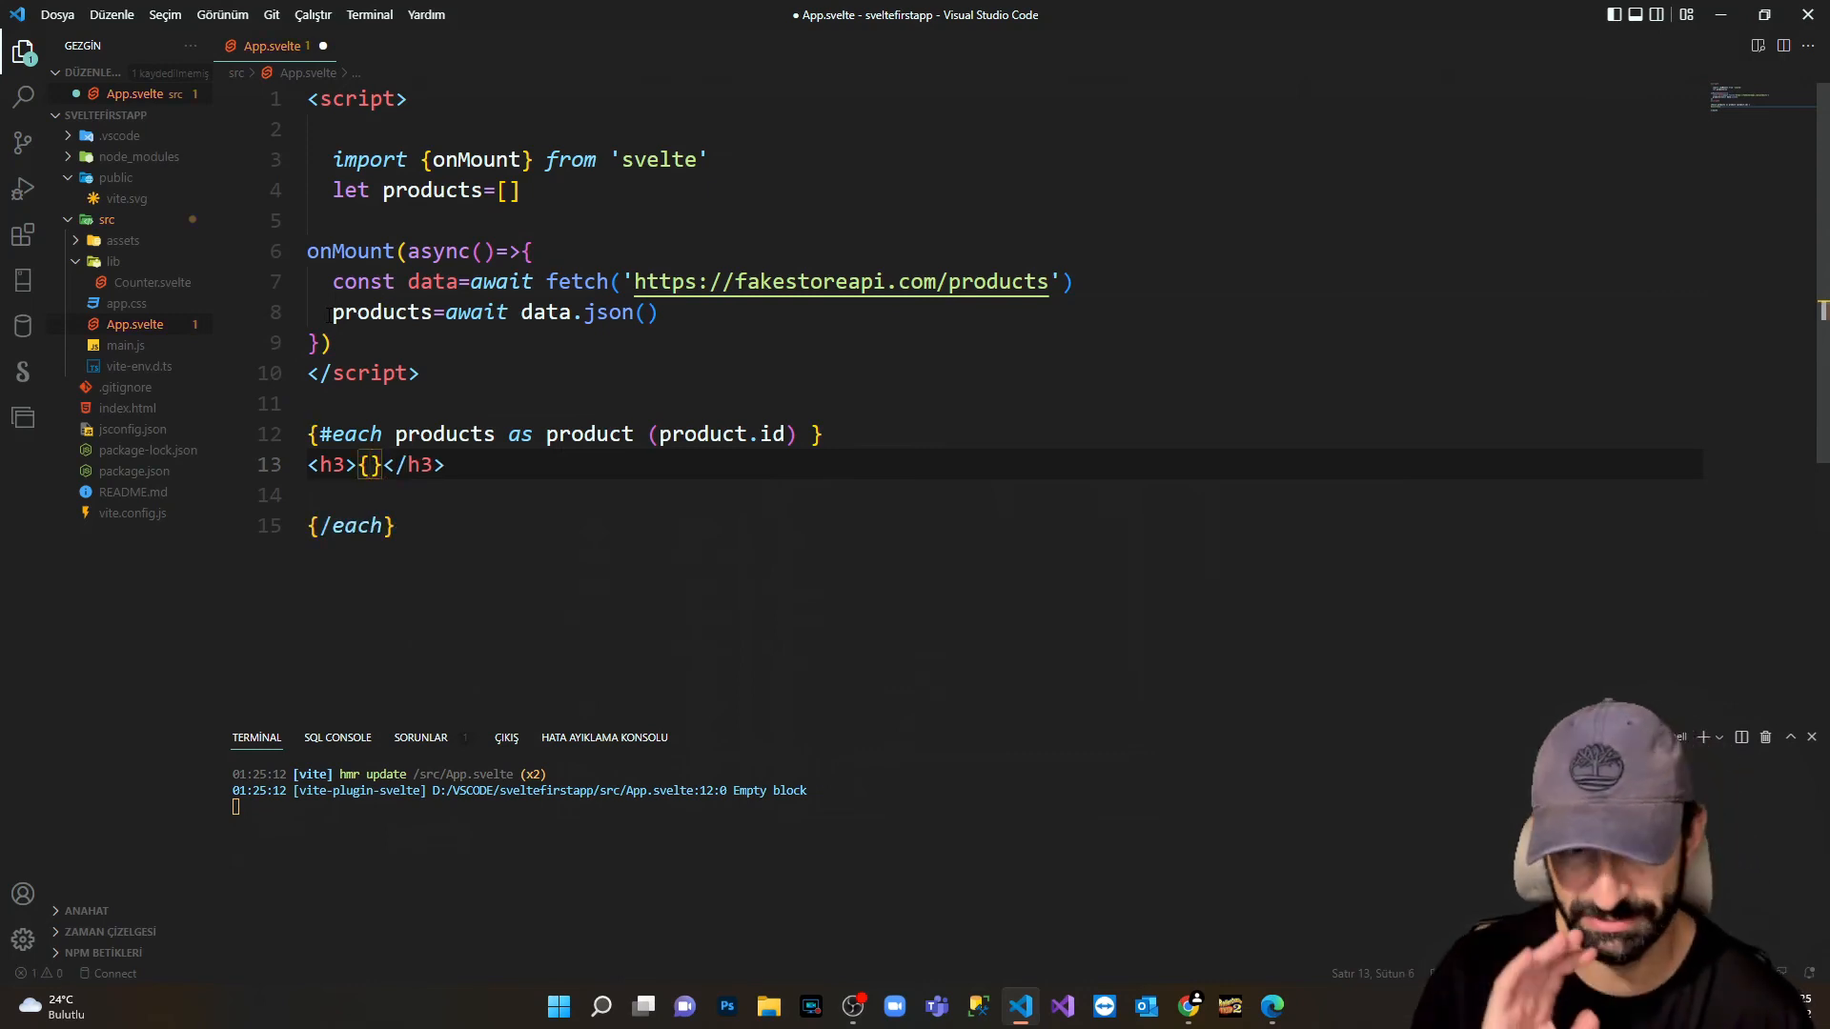
text(produc)
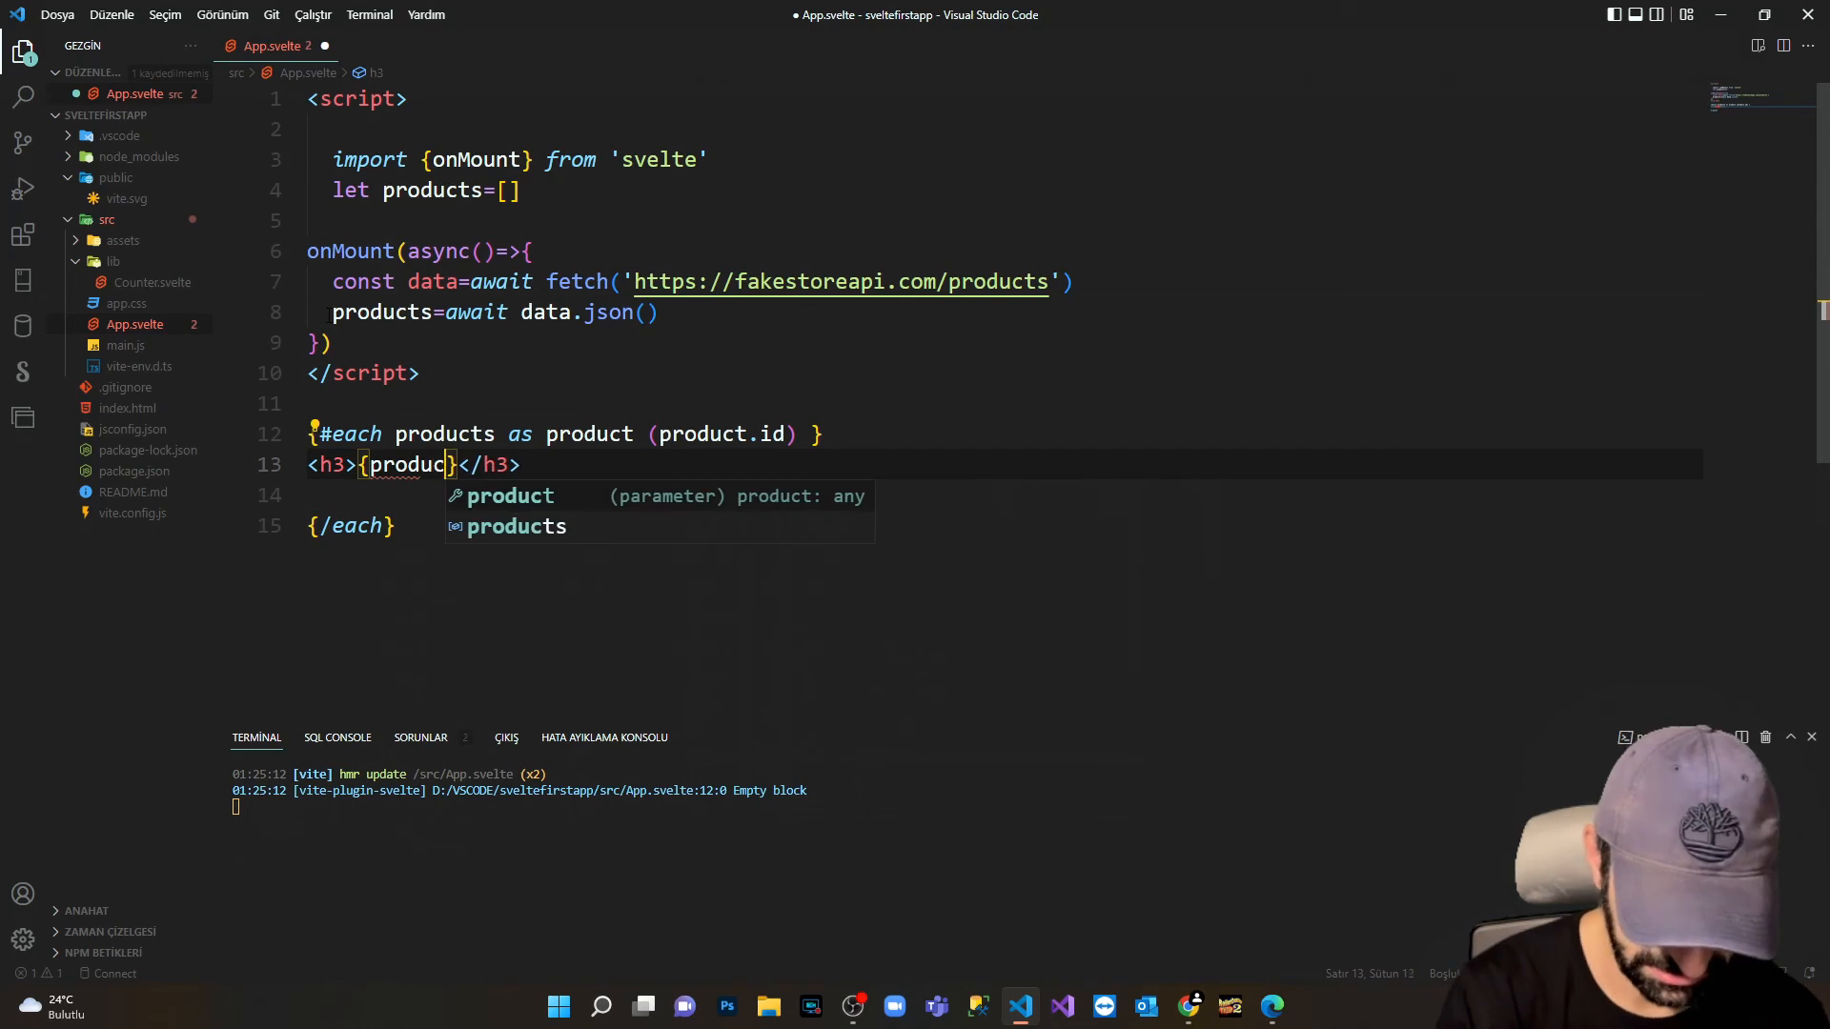
text(t.id)
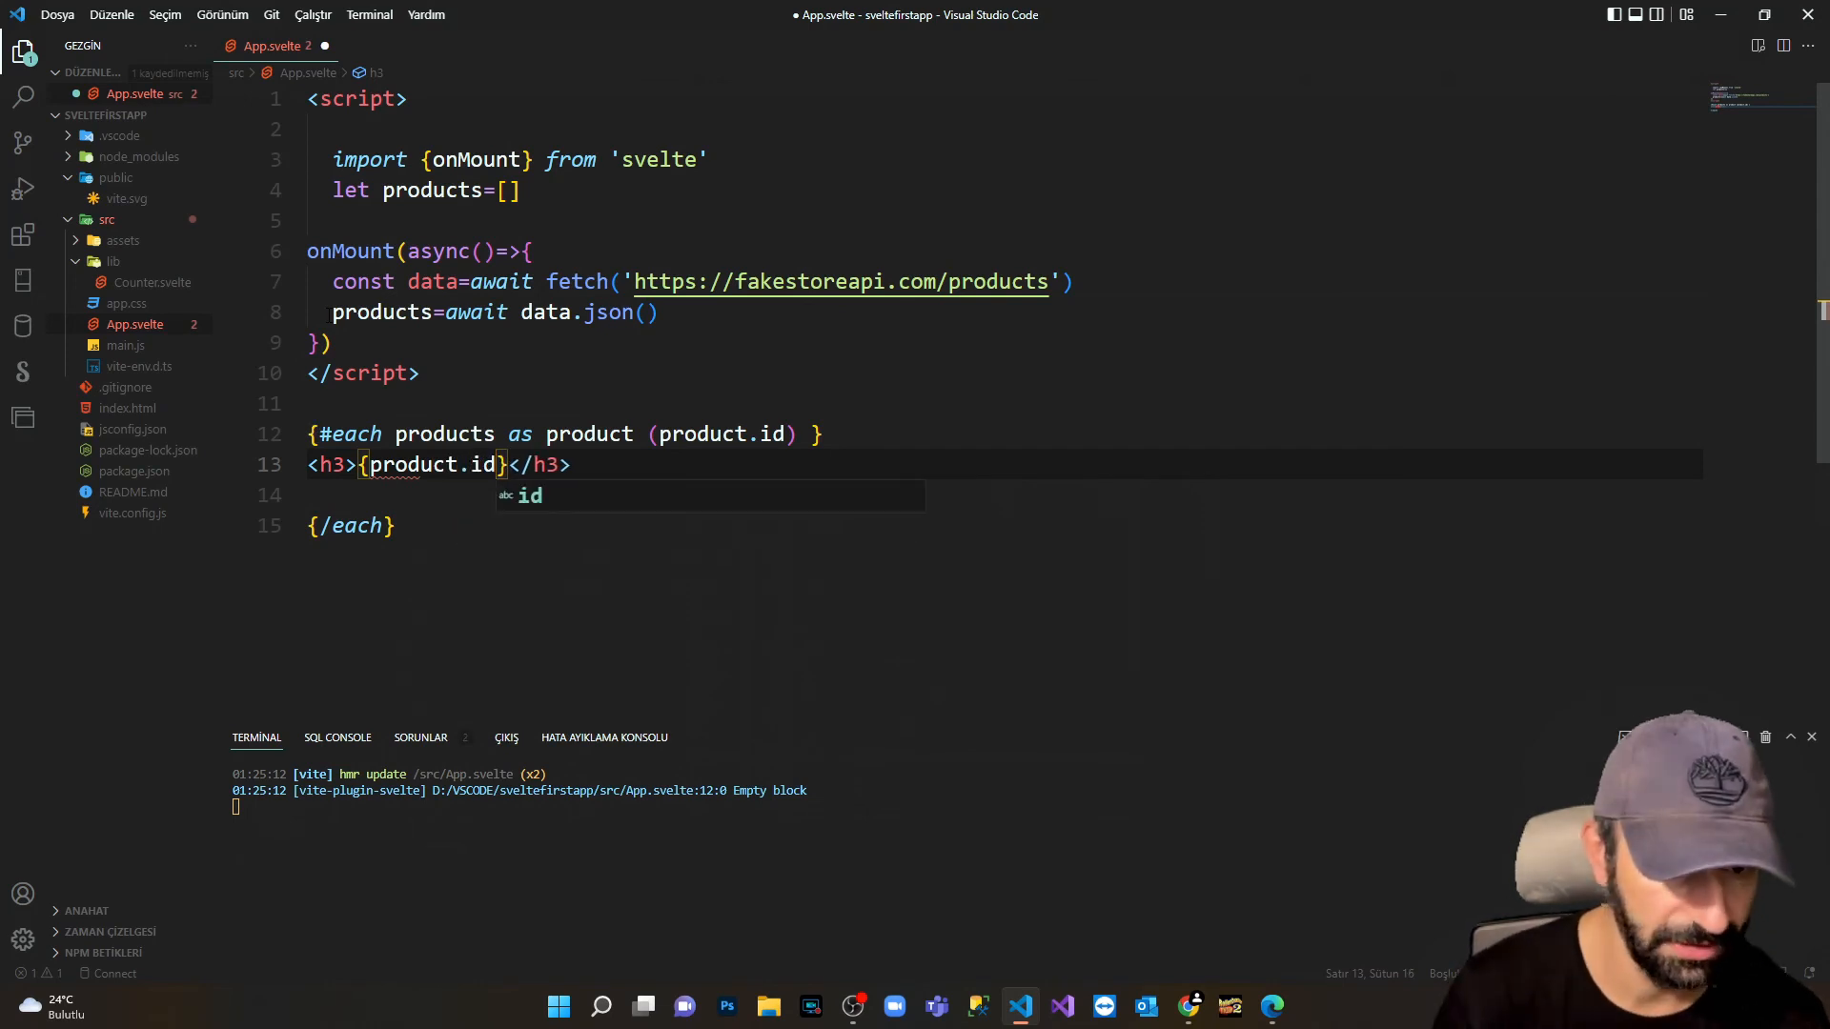
text(. {)
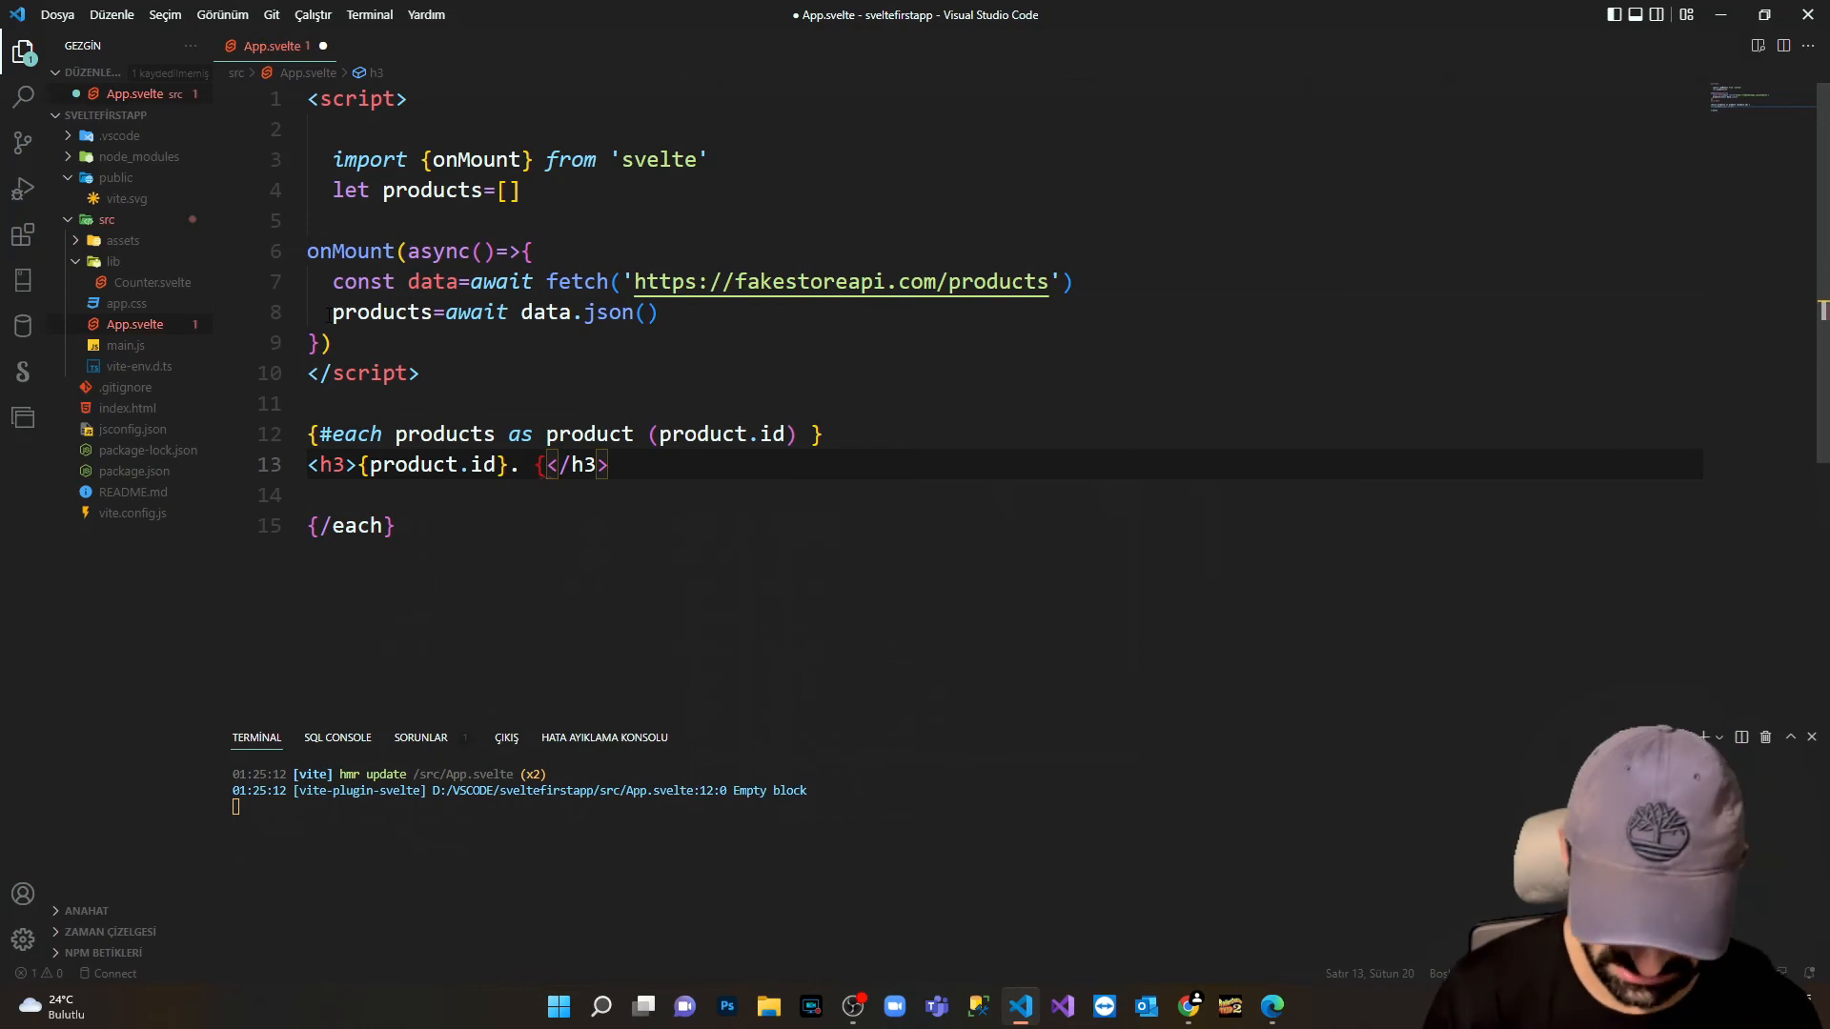
text(})
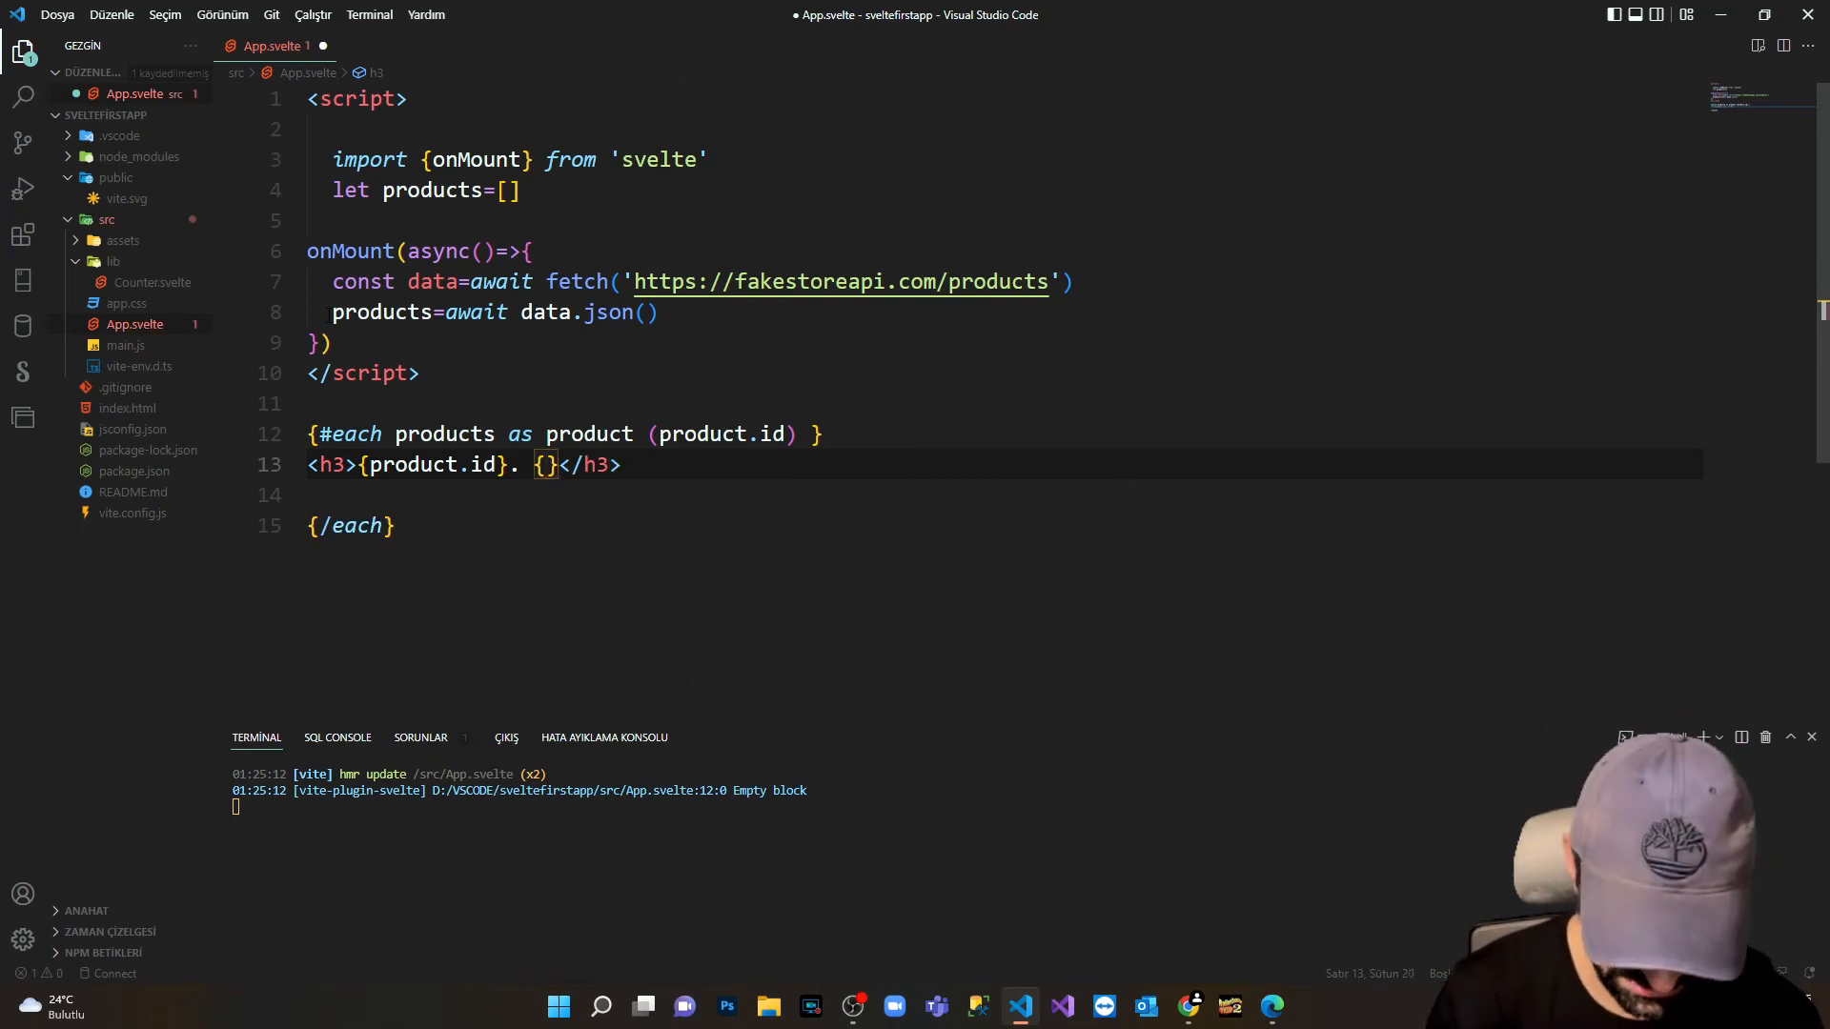
Add {product.title} after the id, save, and view the 20 product titles in the browser.
text(product.)
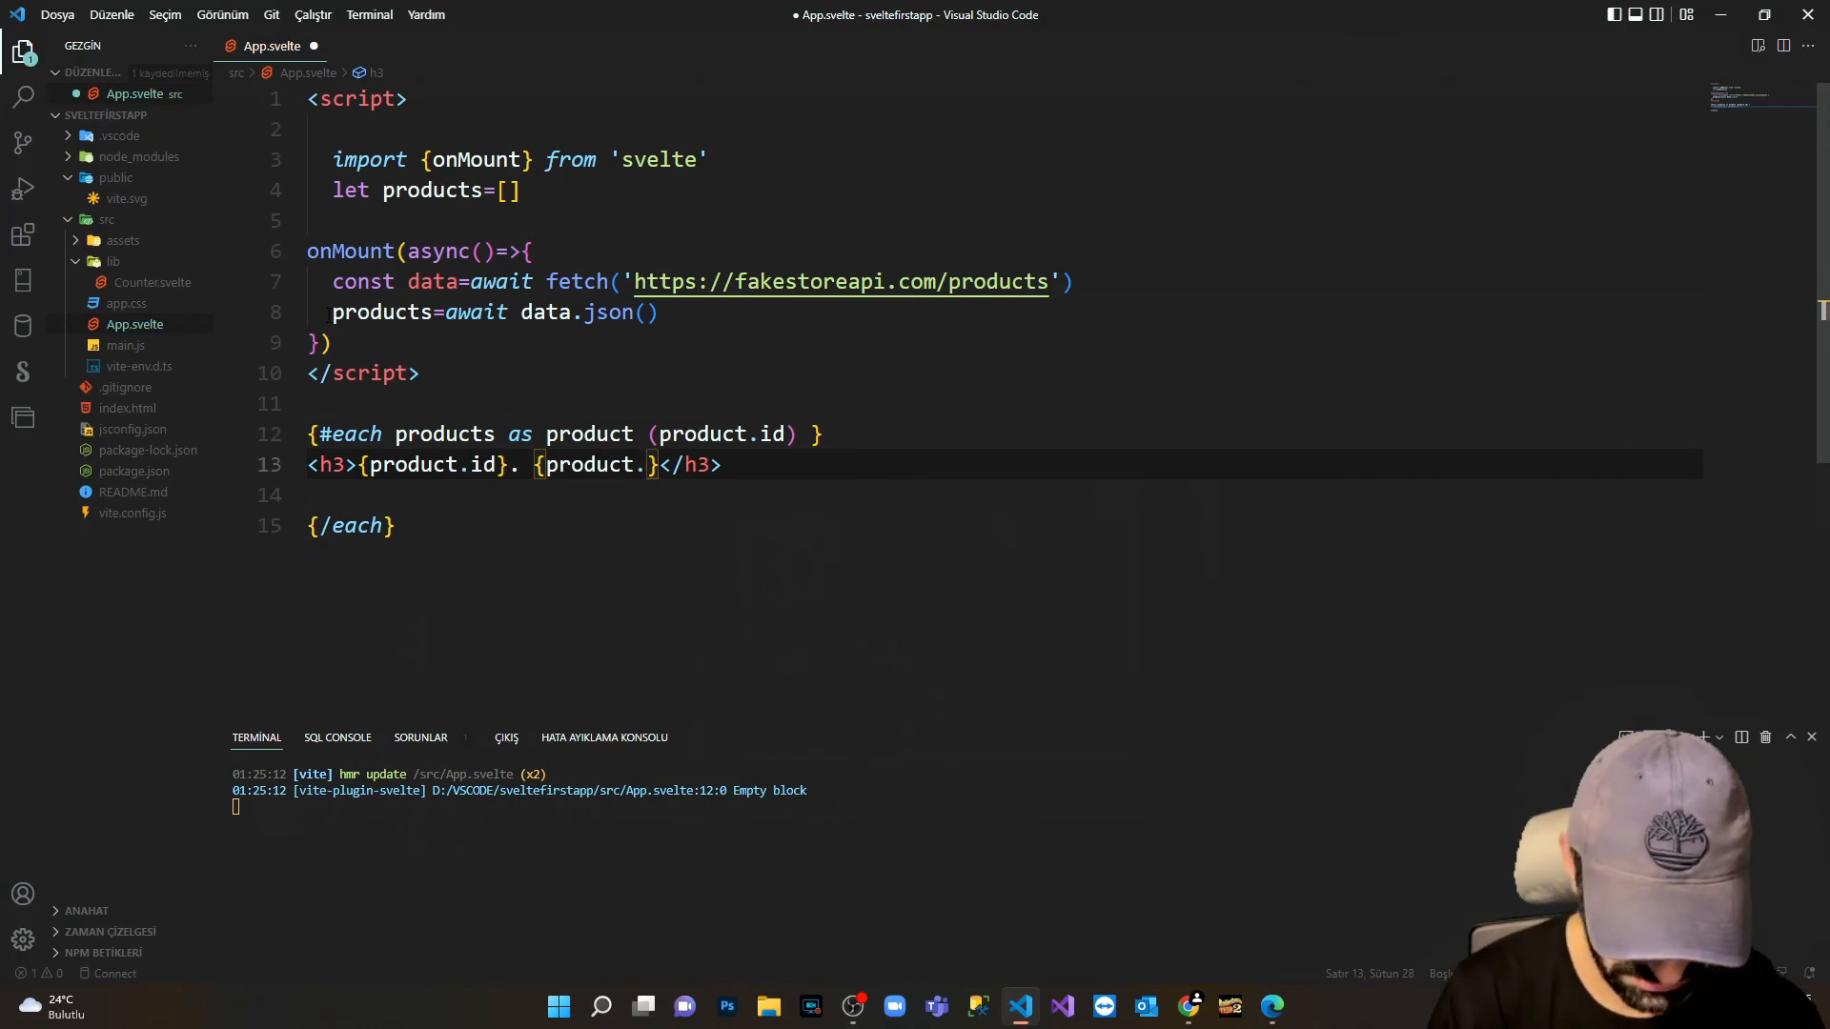
text(tile)
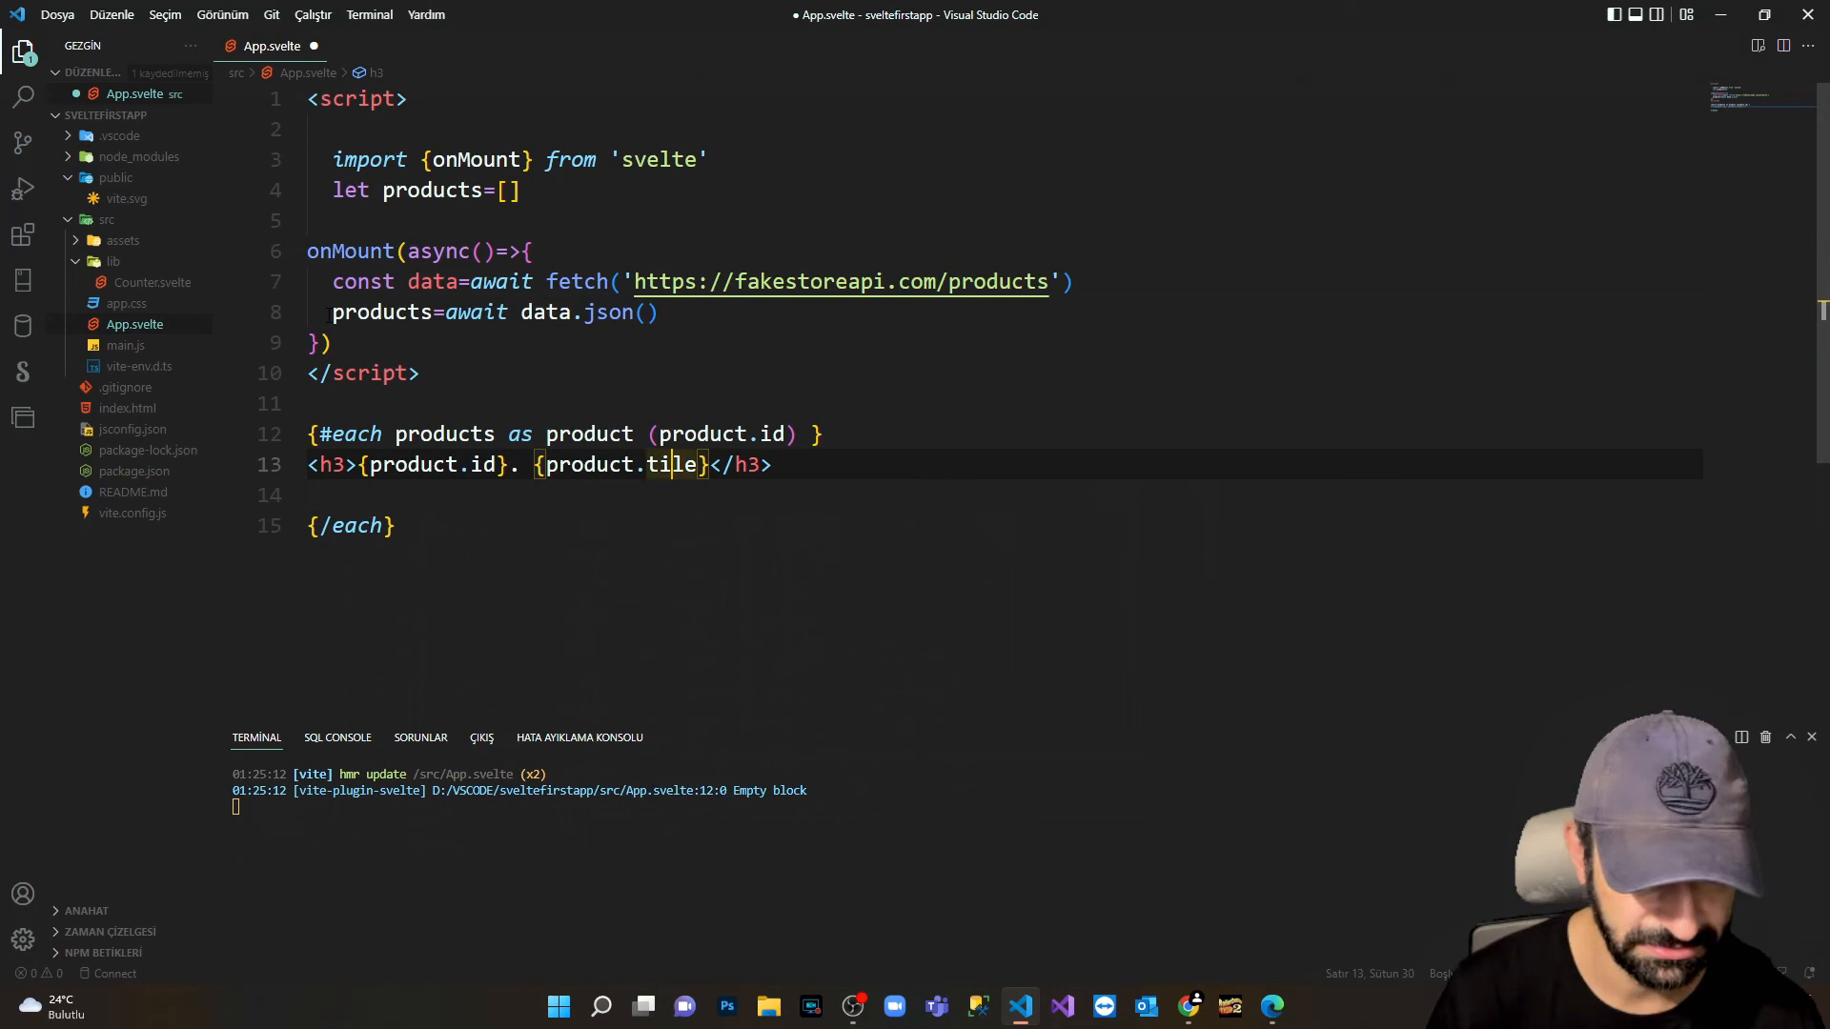
text(t)
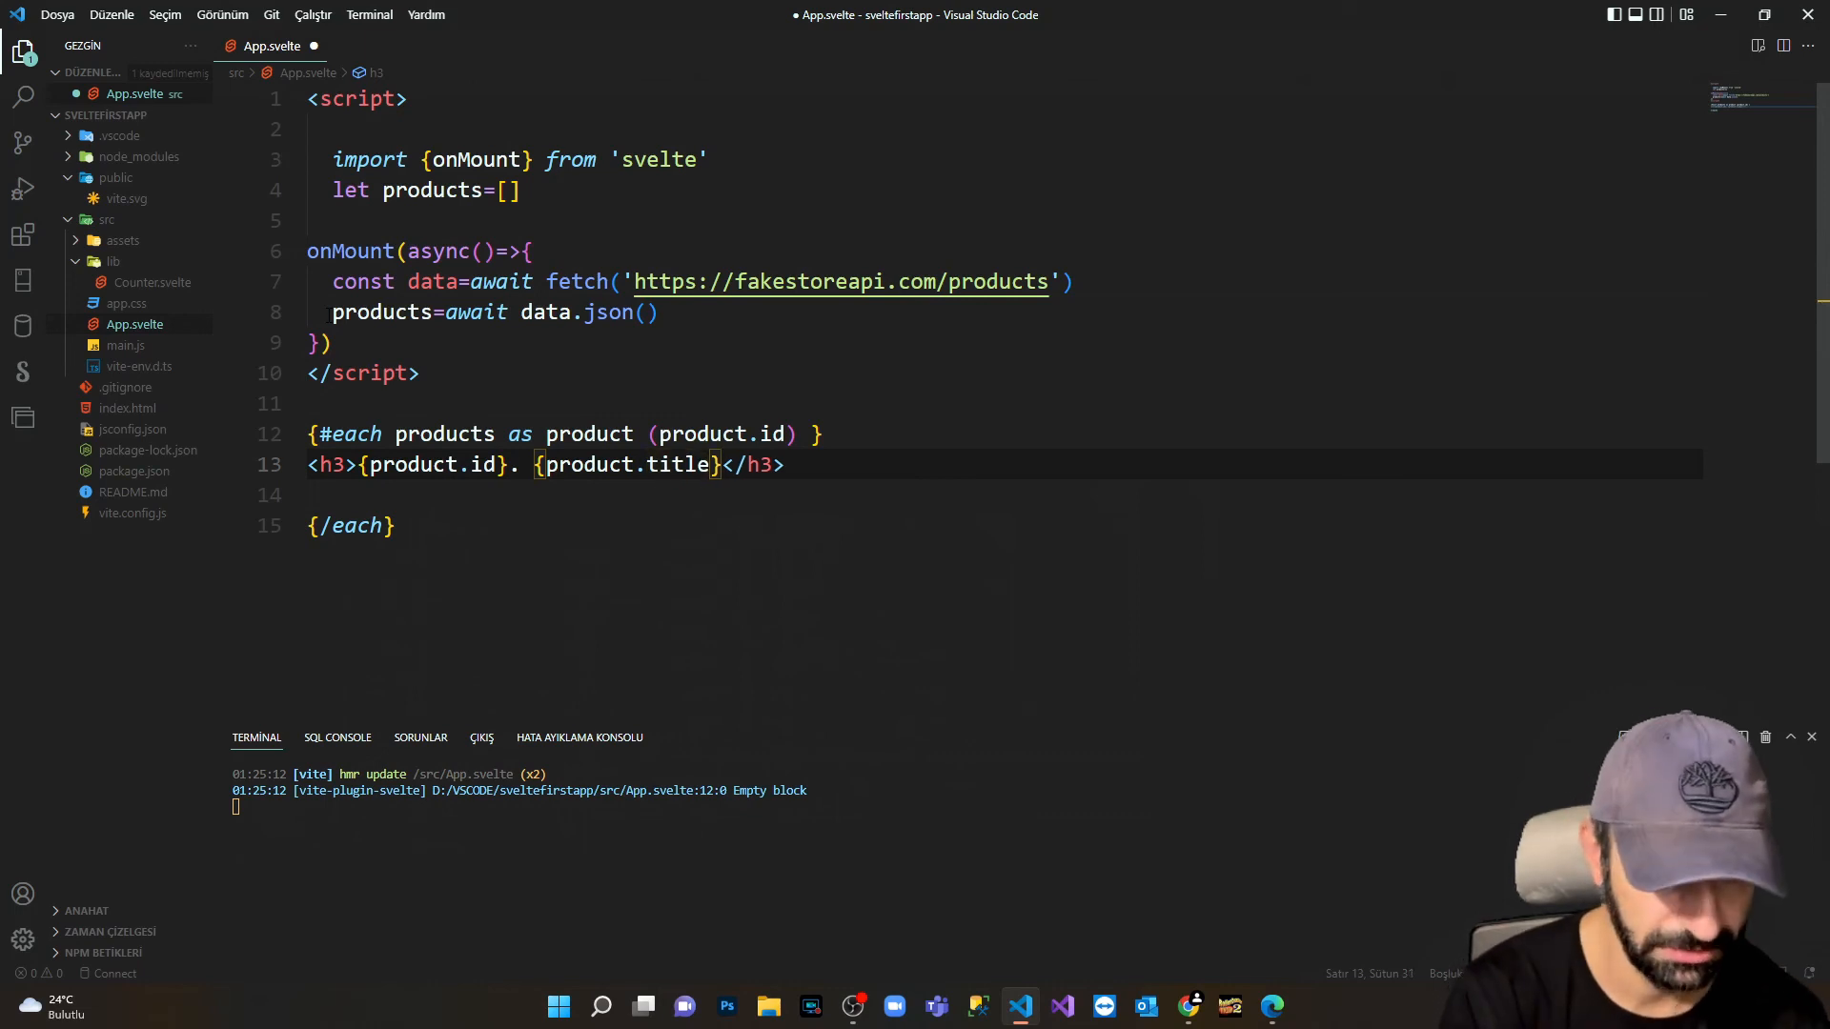
key(ctrl+s)
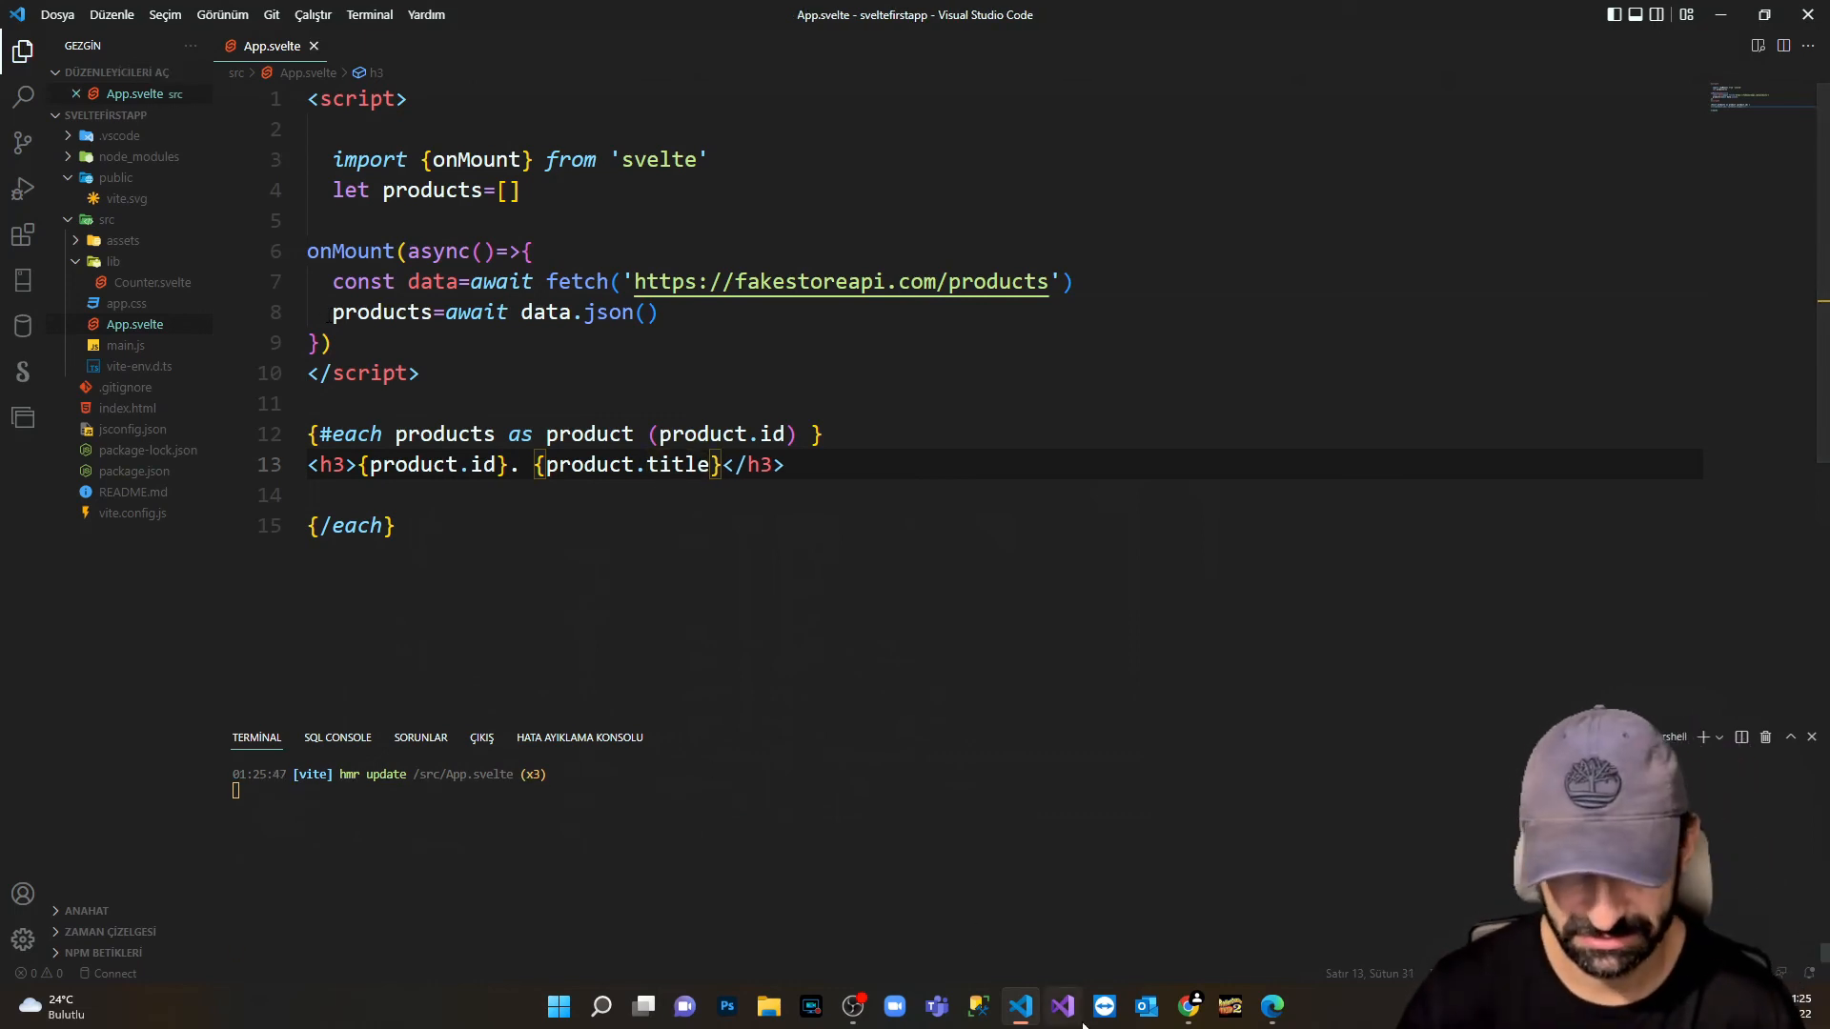
mouse_move(1187, 1007)
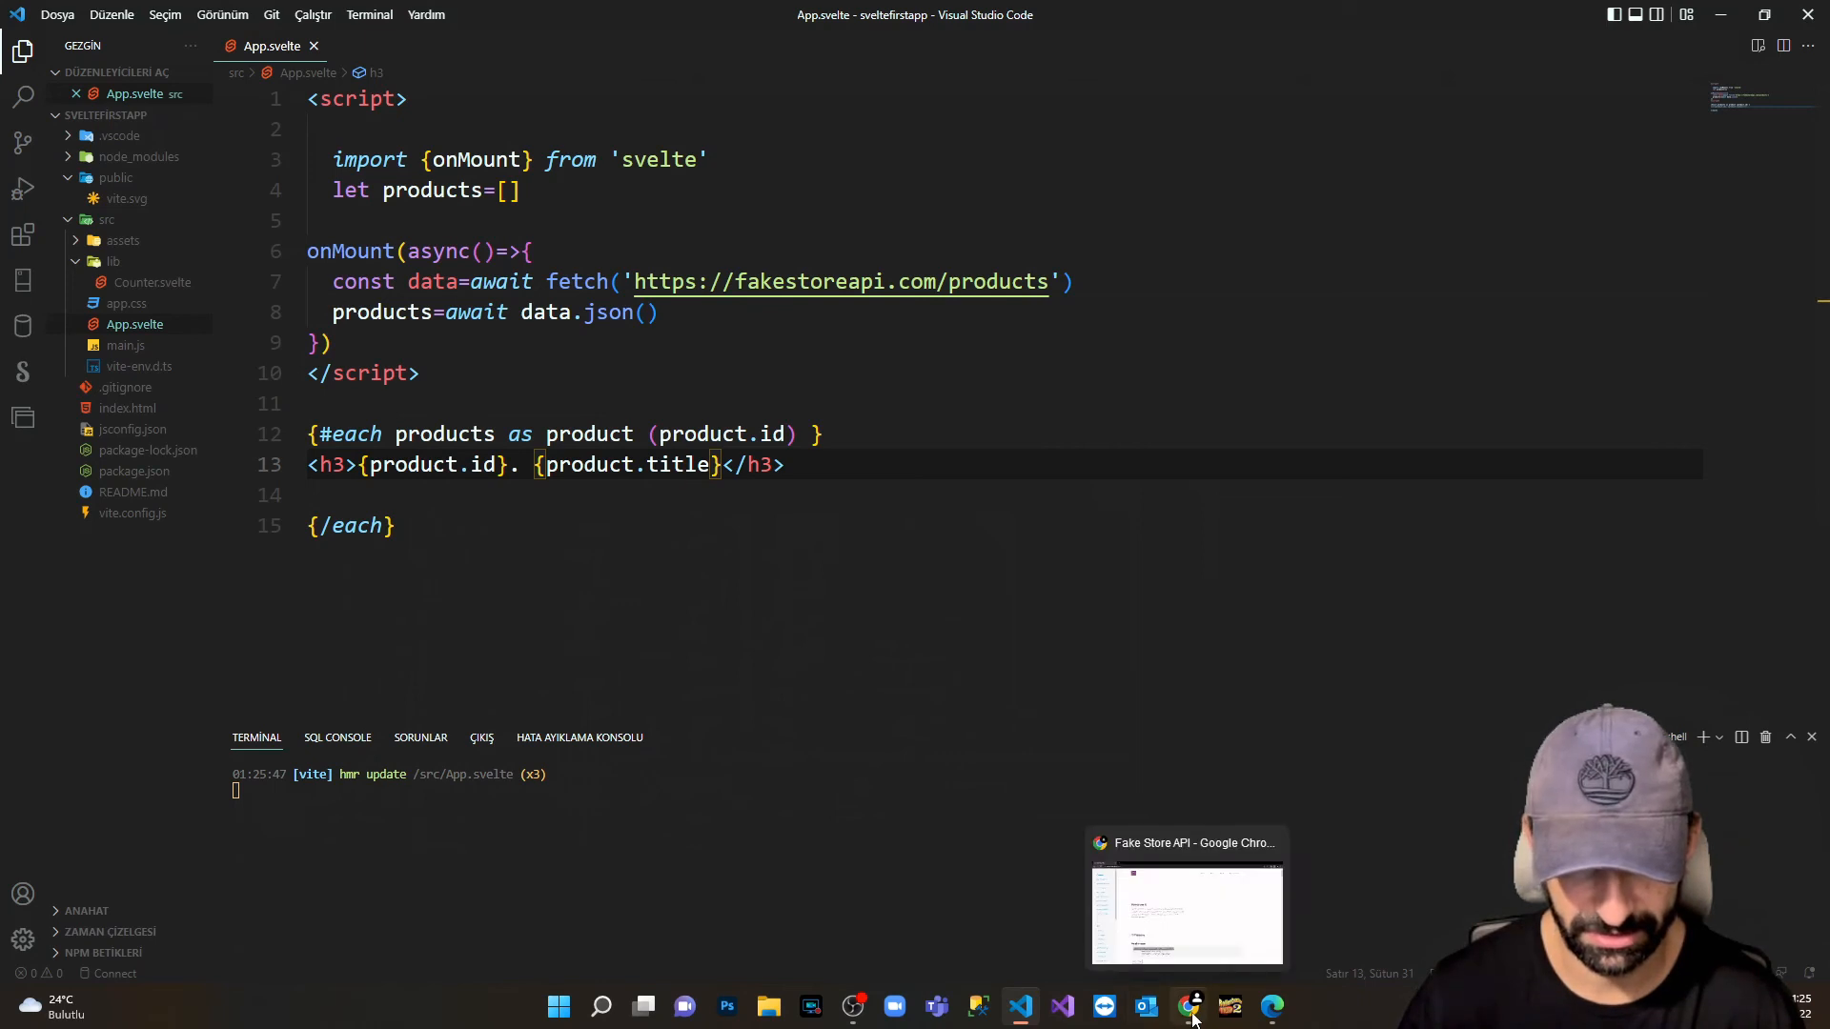
click(1271, 1007)
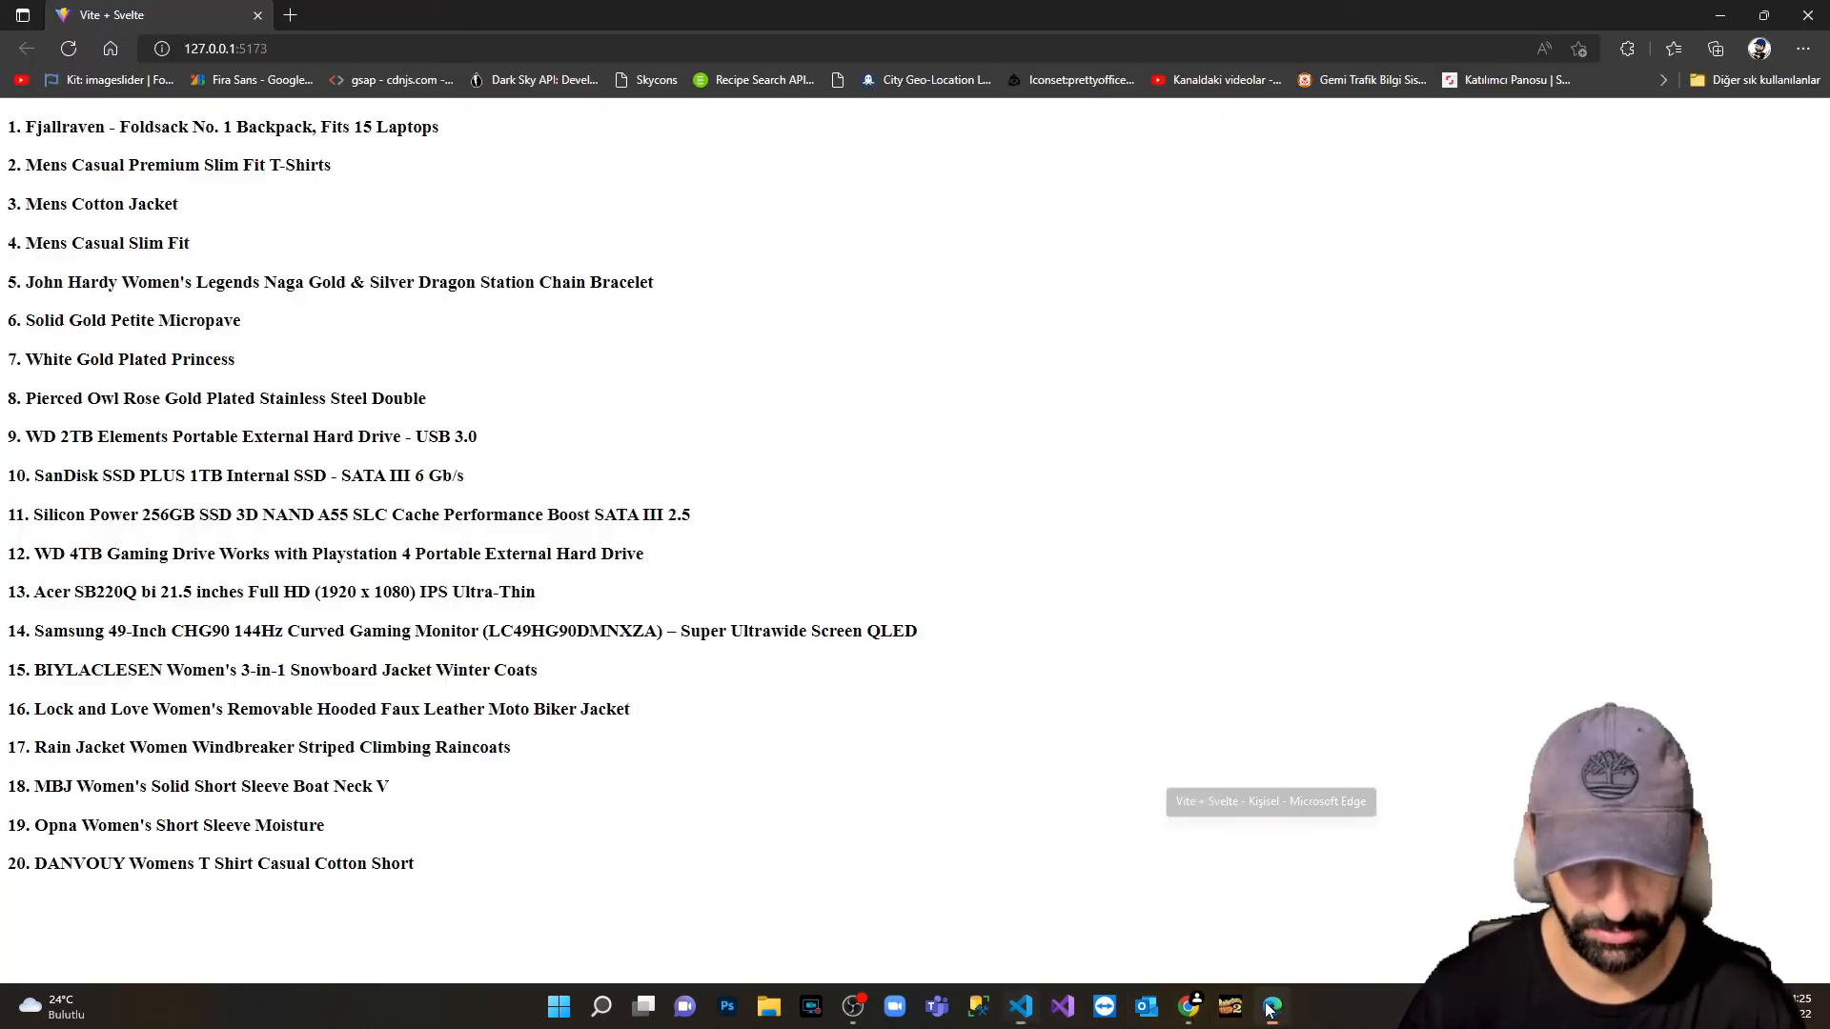
mouse_move(780, 812)
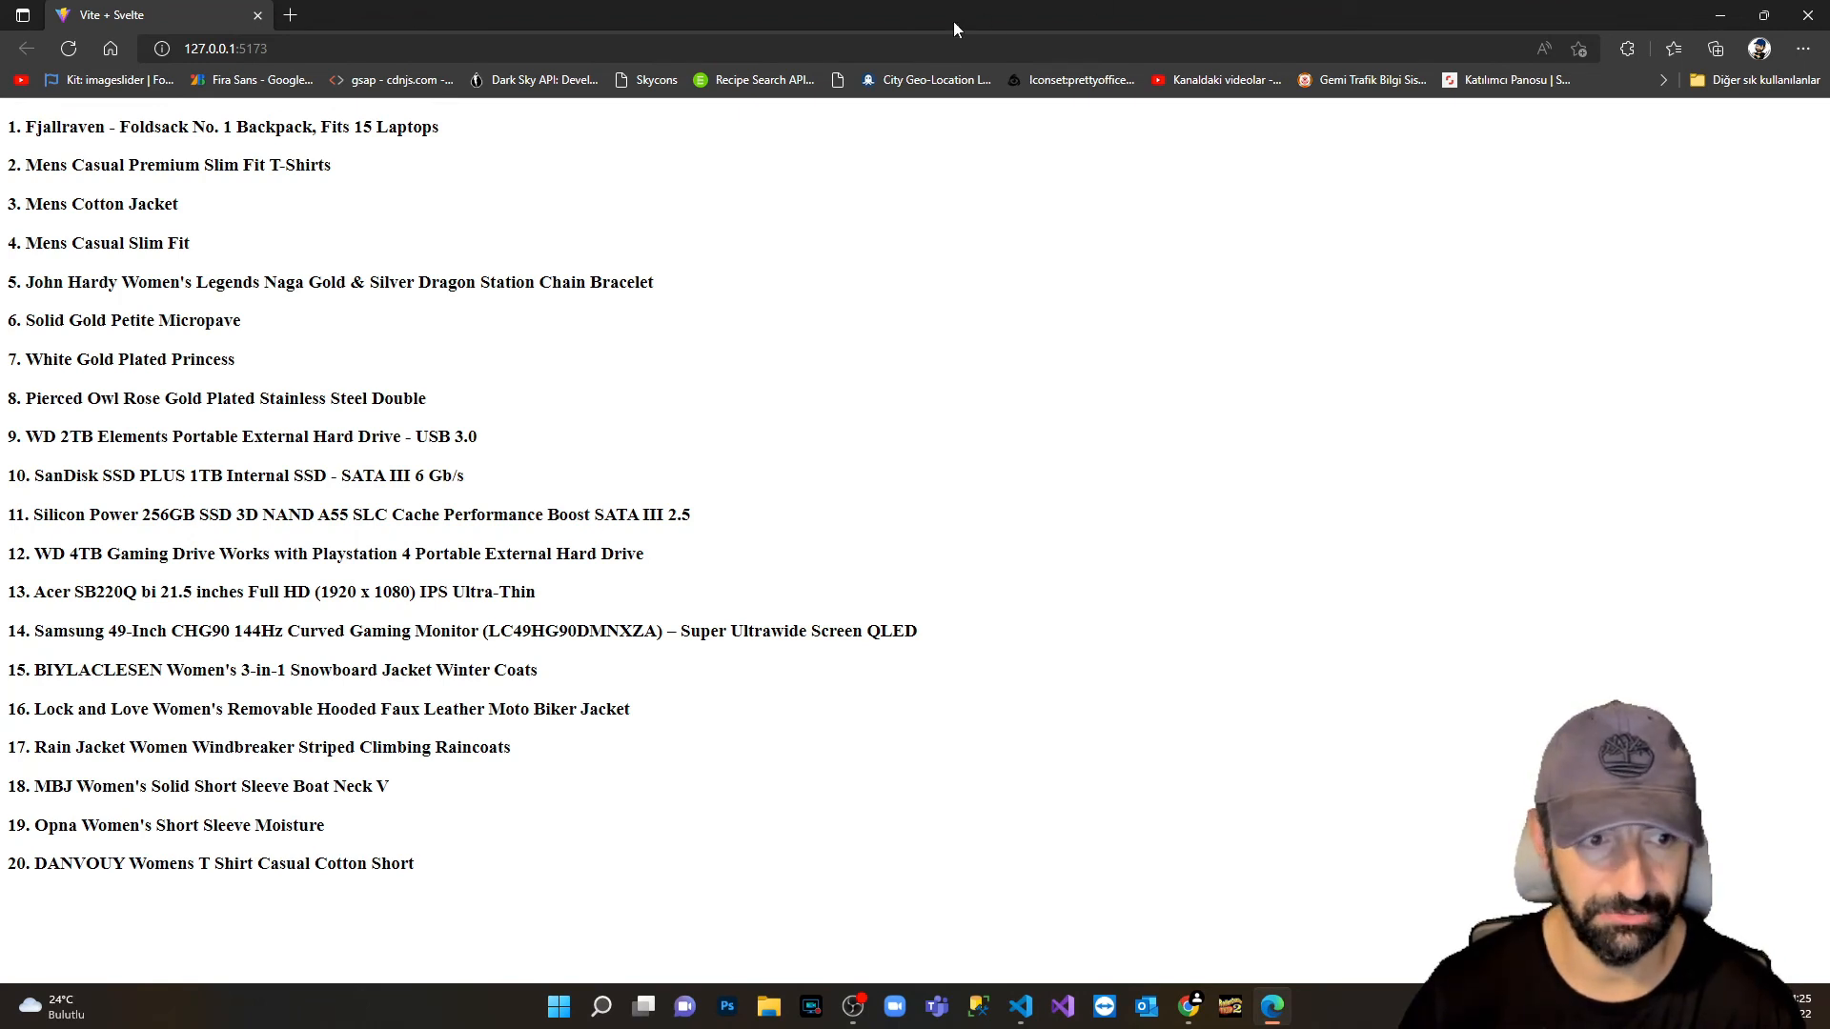
mouse_move(507, 10)
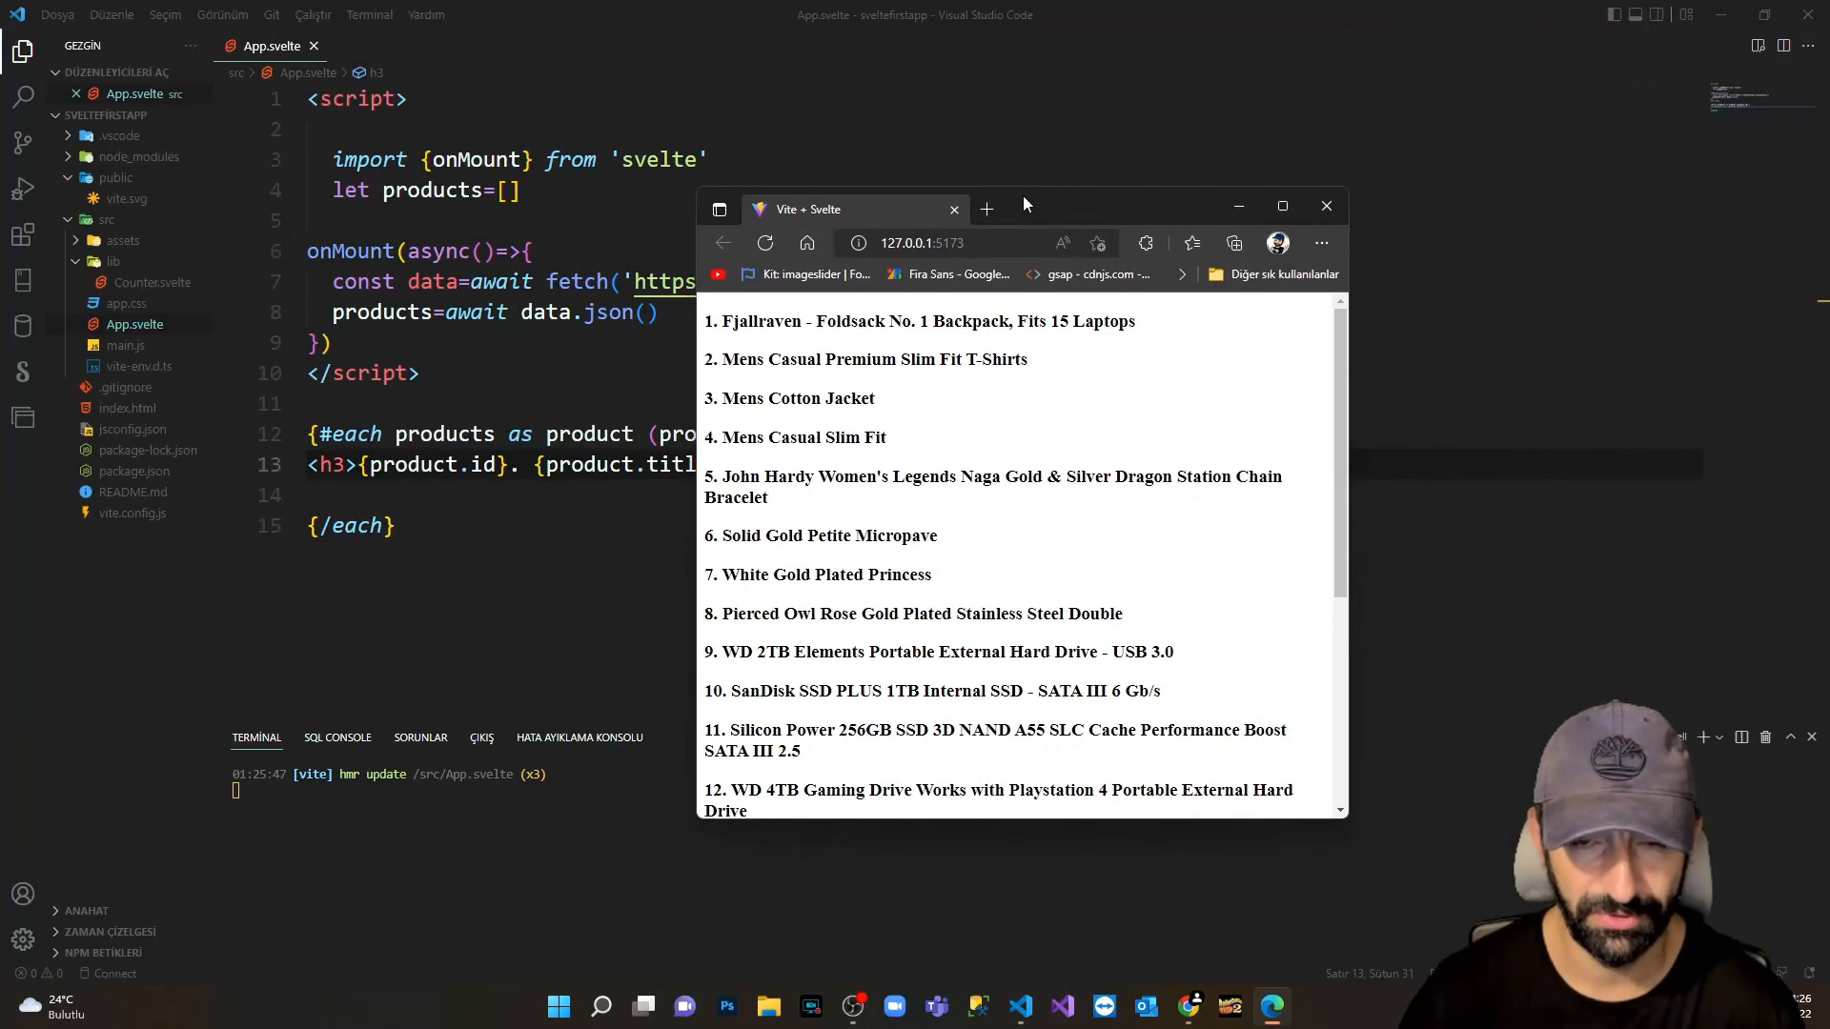
mouse_move(1281, 206)
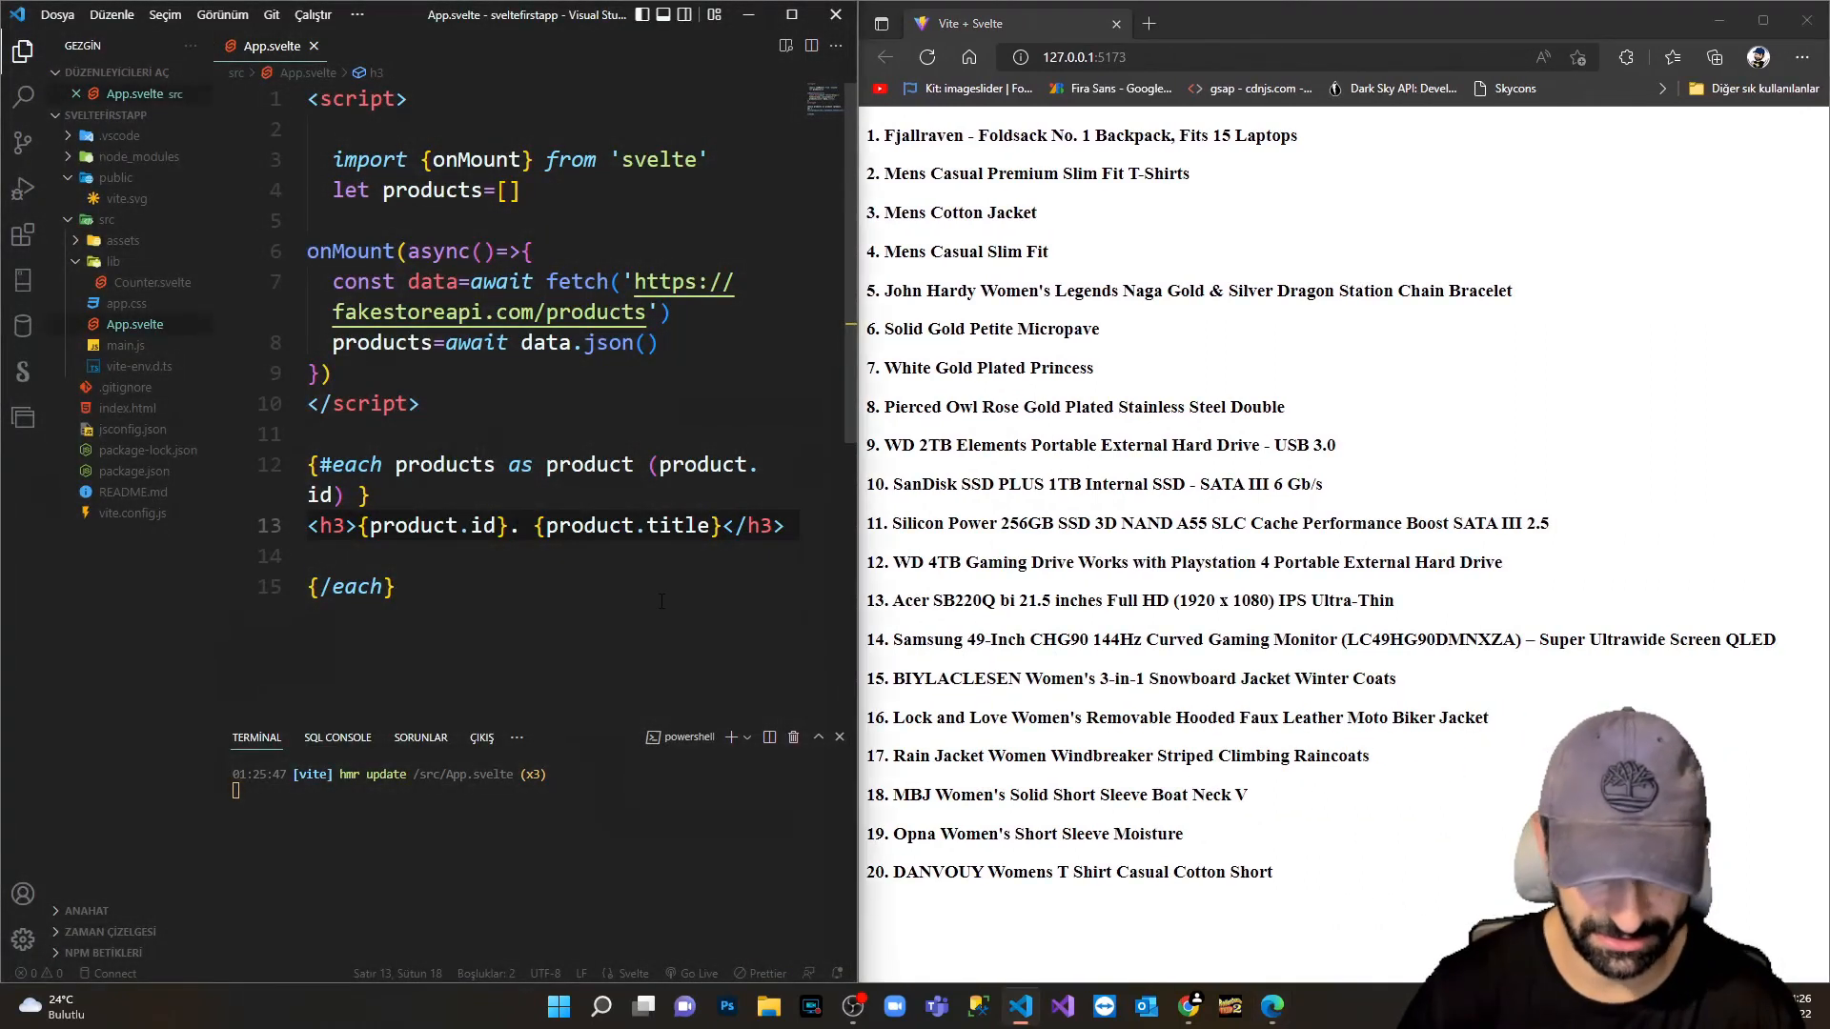
Separate each product's id and title with ' - ' instead of a period in the h3.
text(-)
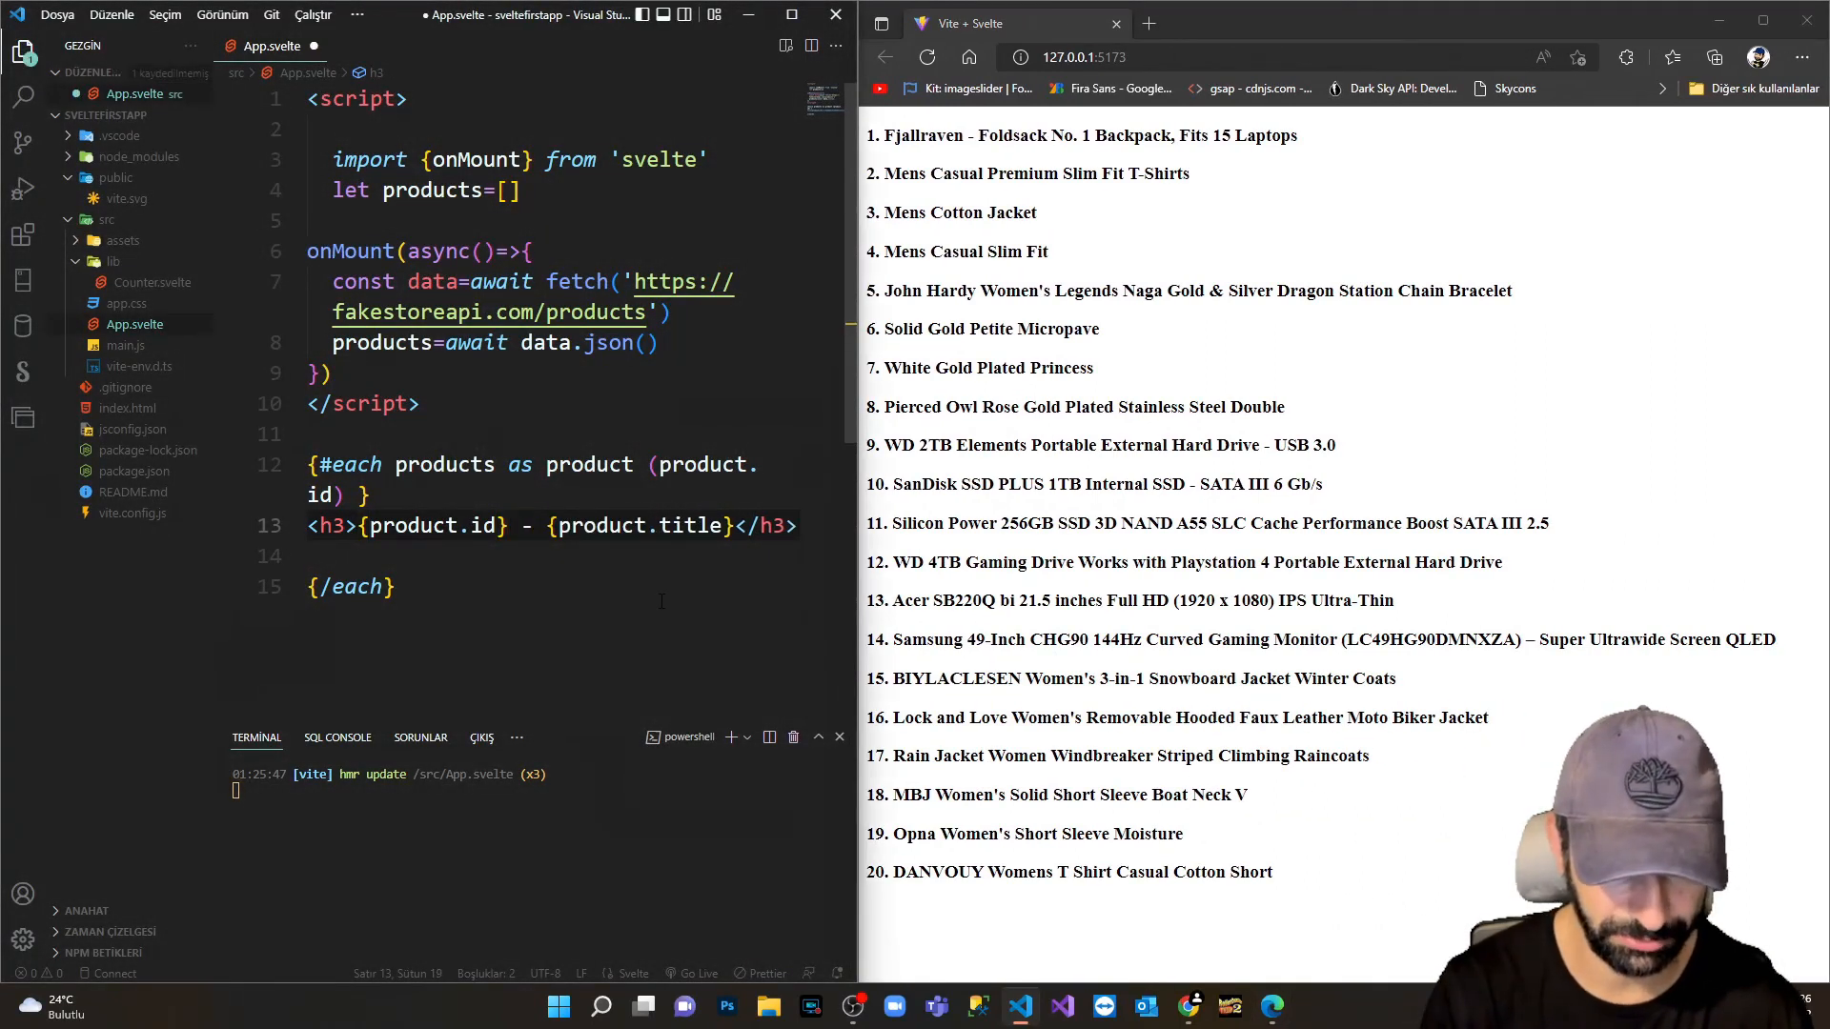